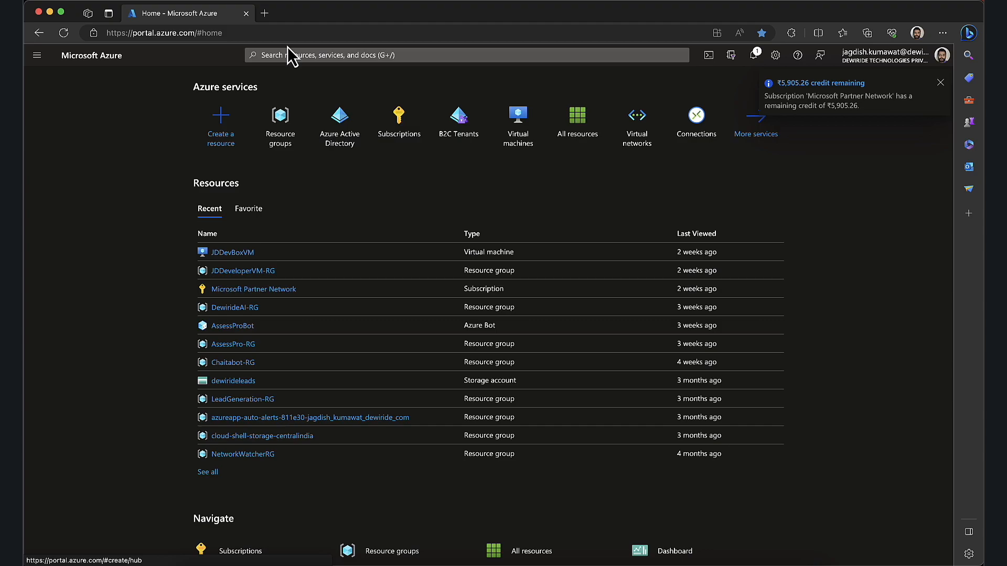
Open the Resource groups list from the Azure home page
{"action": "left_click", "coordinate": [941, 82]}
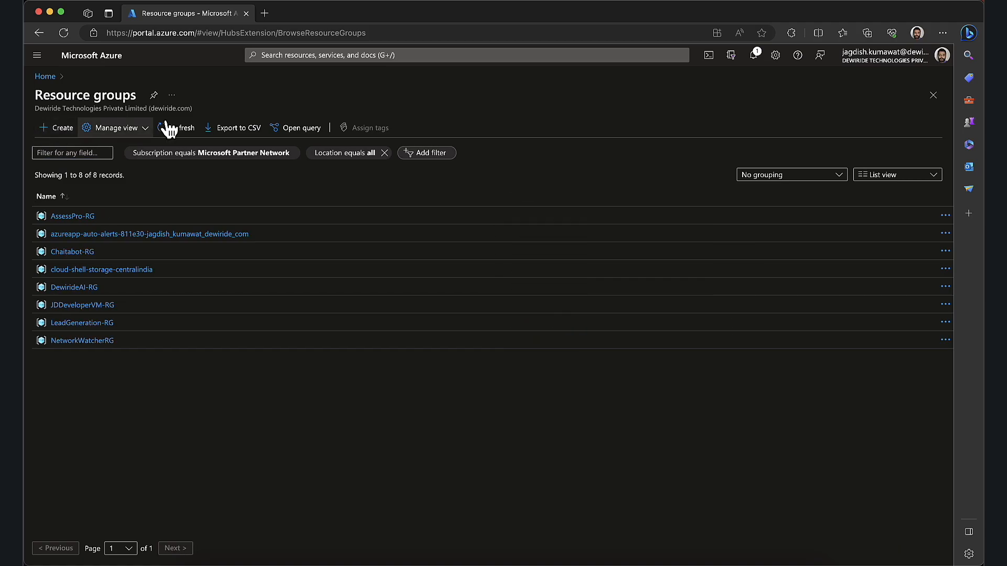
Create the resource group 'EnterpriseOpenAI-RG' in East US
{"action": "left_click", "coordinate": [58, 126]}
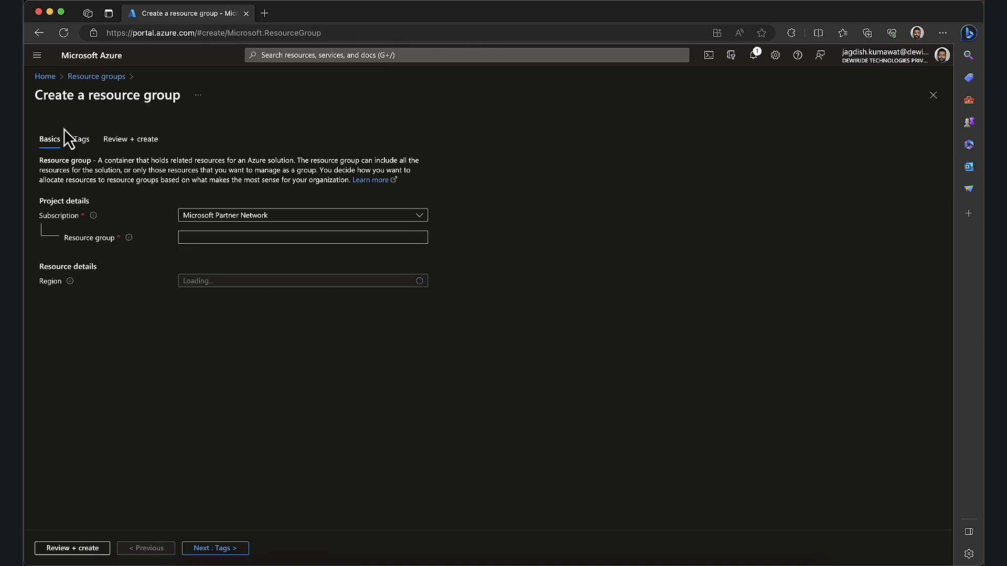
{"action": "left_click", "coordinate": [302, 237]}
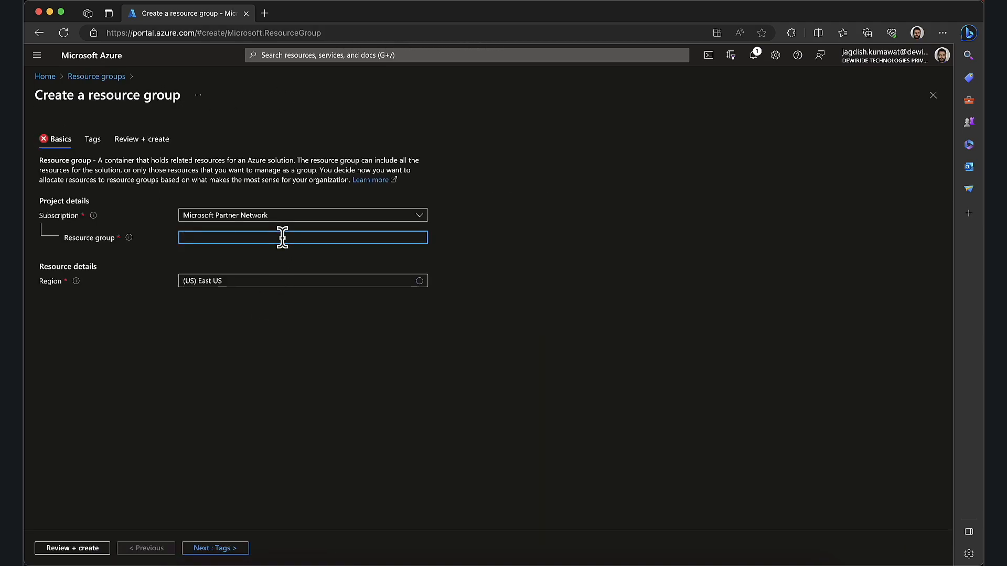
{"action": "type", "text": "Enterp"}
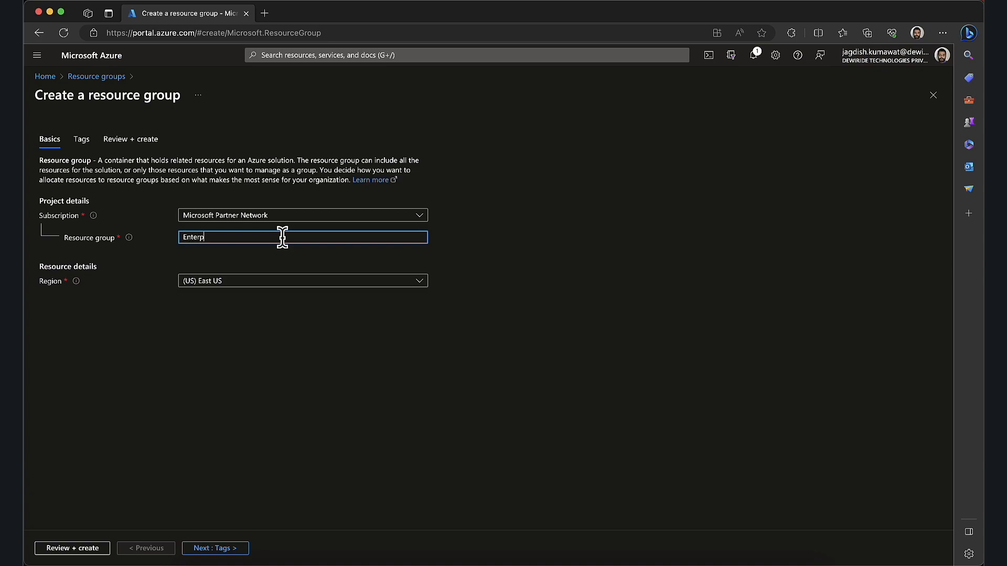
{"action": "type", "text": "riseOpenAI"}
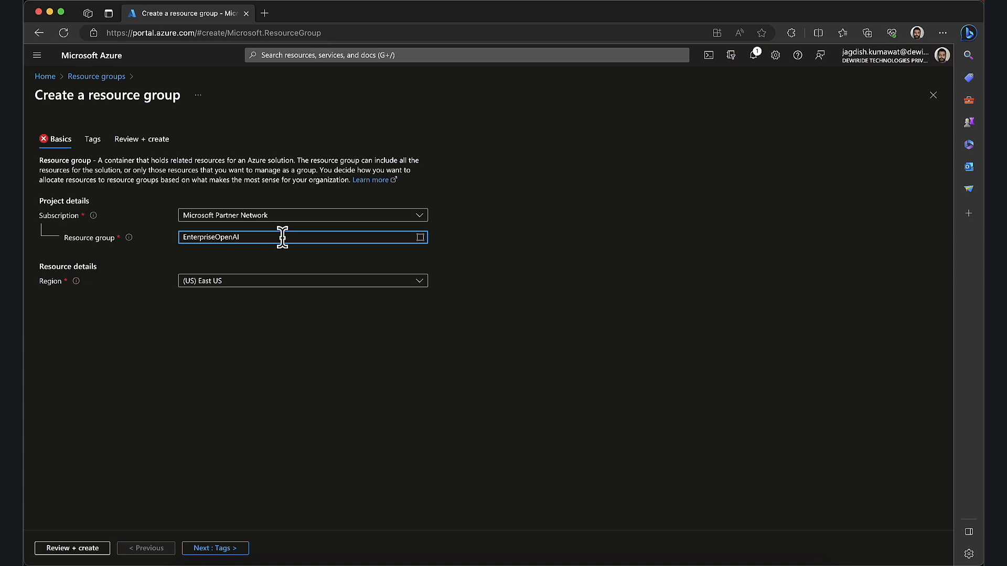
{"action": "type", "text": "-RG"}
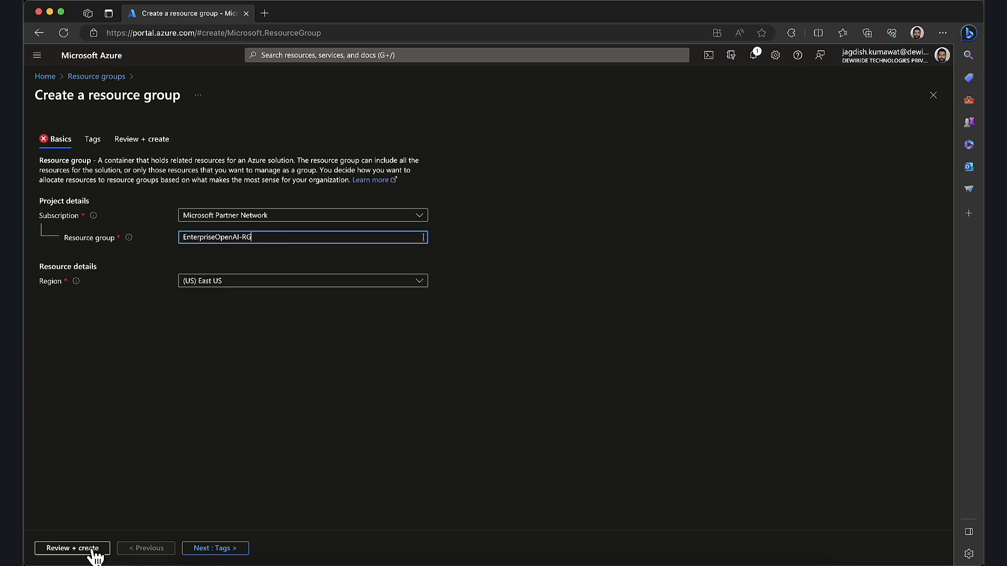
{"action": "left_click", "coordinate": [71, 549]}
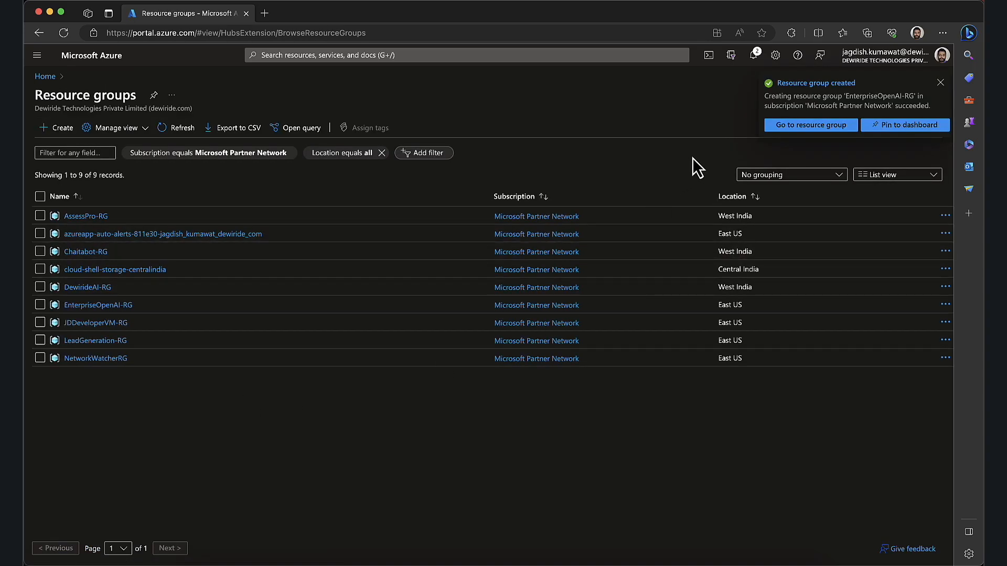
From EnterpriseOpenAI-RG, search the Marketplace for 'azure openai' and open the Azure OpenAI result
{"action": "left_click", "coordinate": [98, 304]}
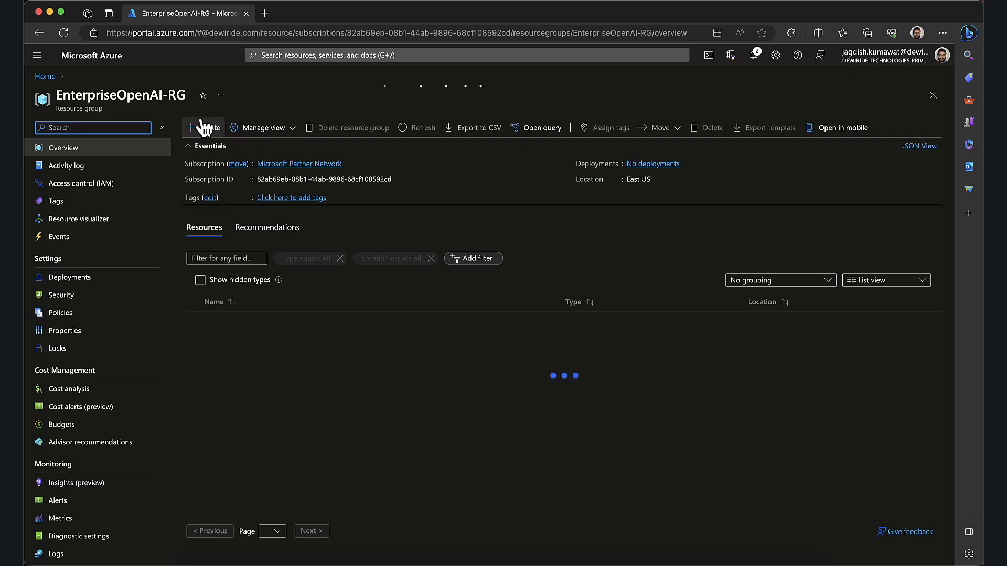
{"action": "left_click", "coordinate": [201, 127]}
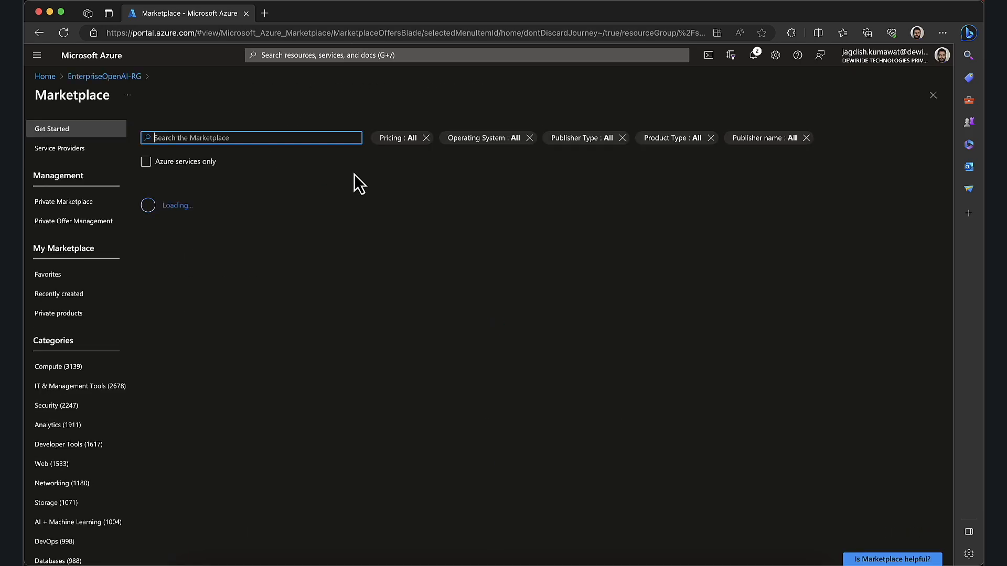
{"action": "type", "text": "azure open"}
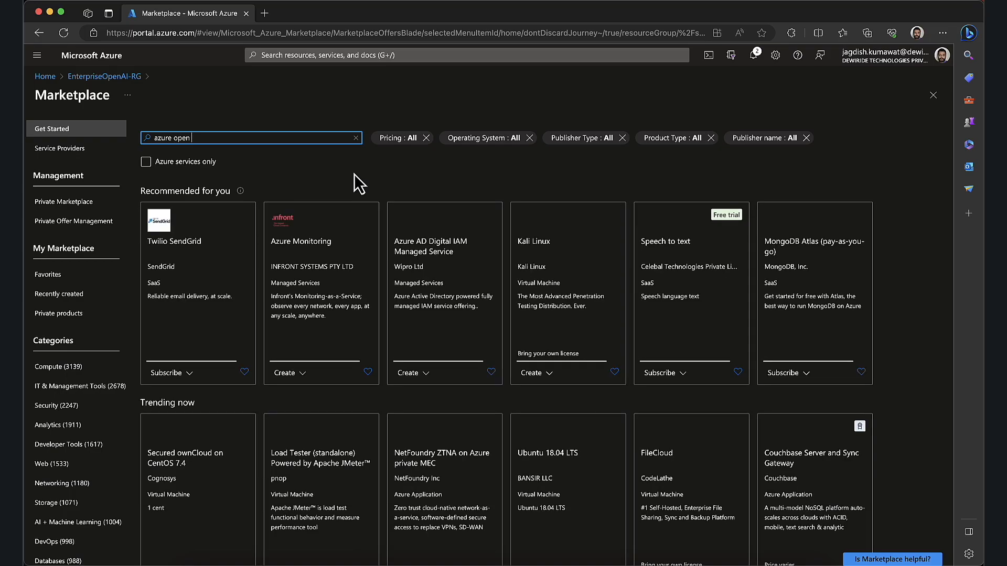
{"action": "type", "text": "ai"}
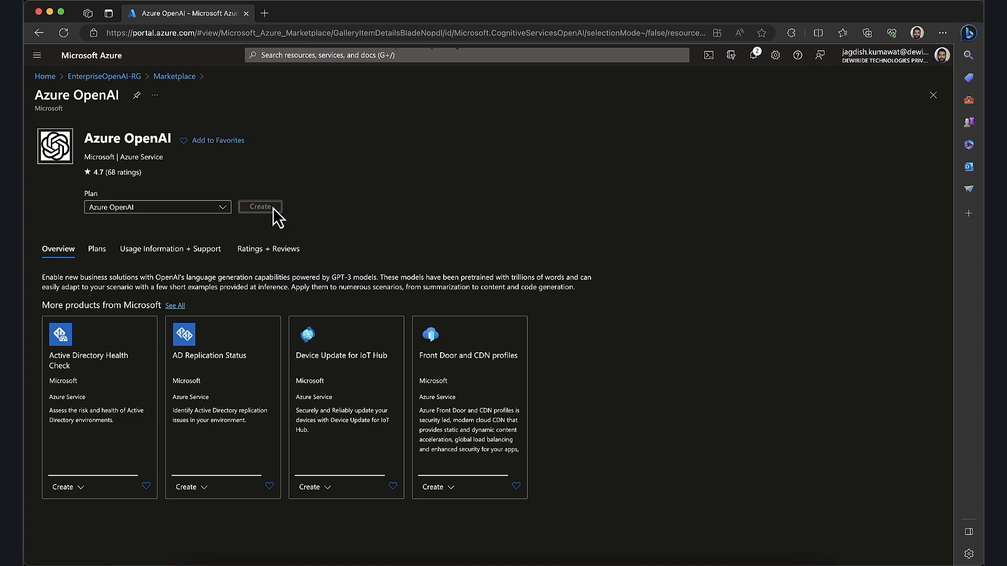
Start the Azure OpenAI create form and name the resource EnterpriseOpenAI
{"action": "left_click", "coordinate": [260, 206]}
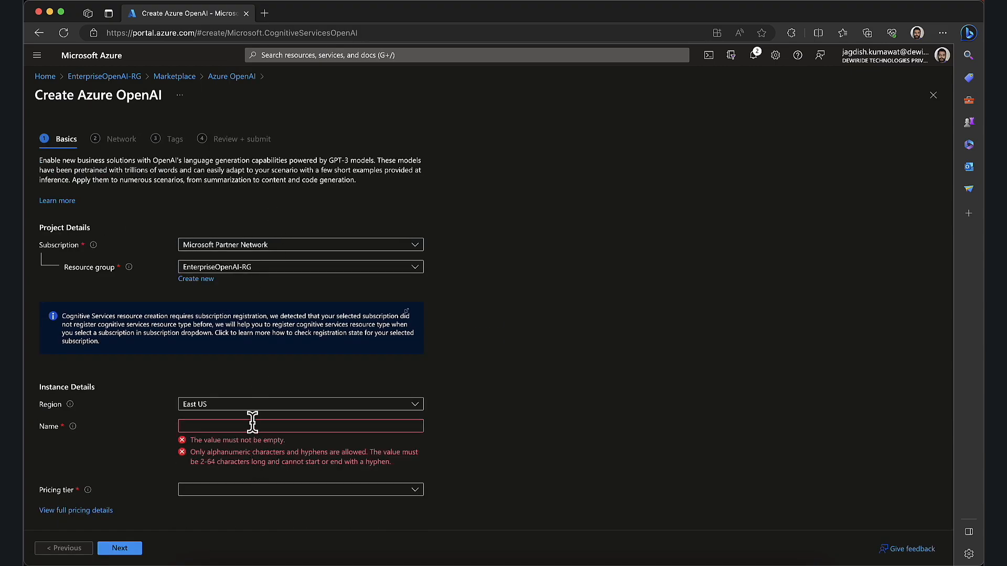
{"action": "left_click", "coordinate": [299, 426]}
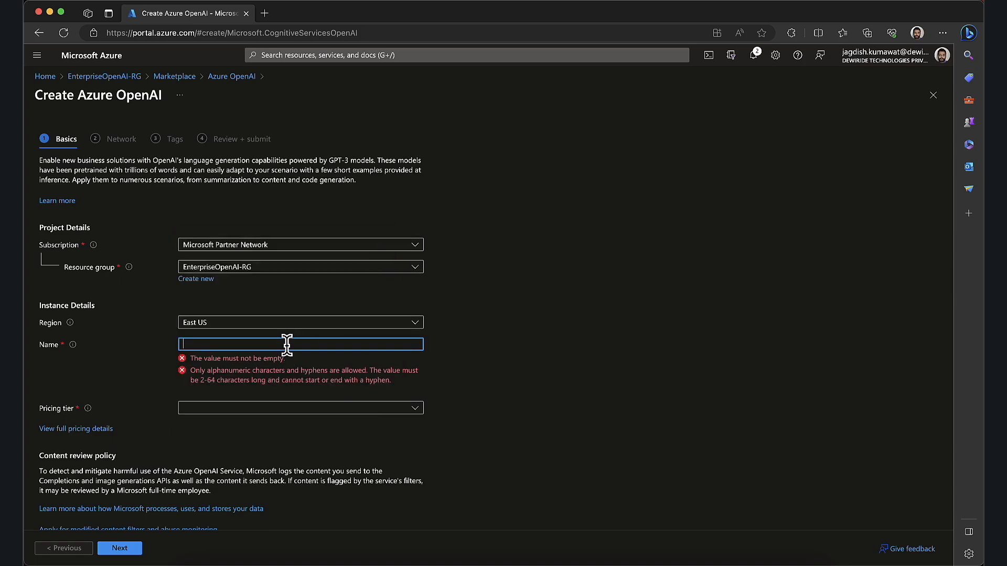
{"action": "type", "text": "Enter"}
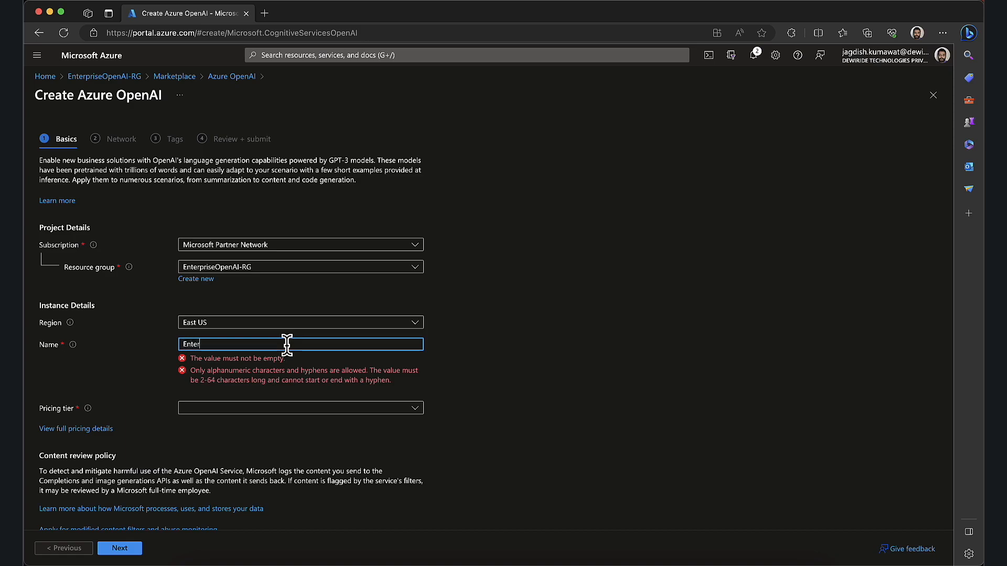
{"action": "type", "text": "EnterpriseOpe"}
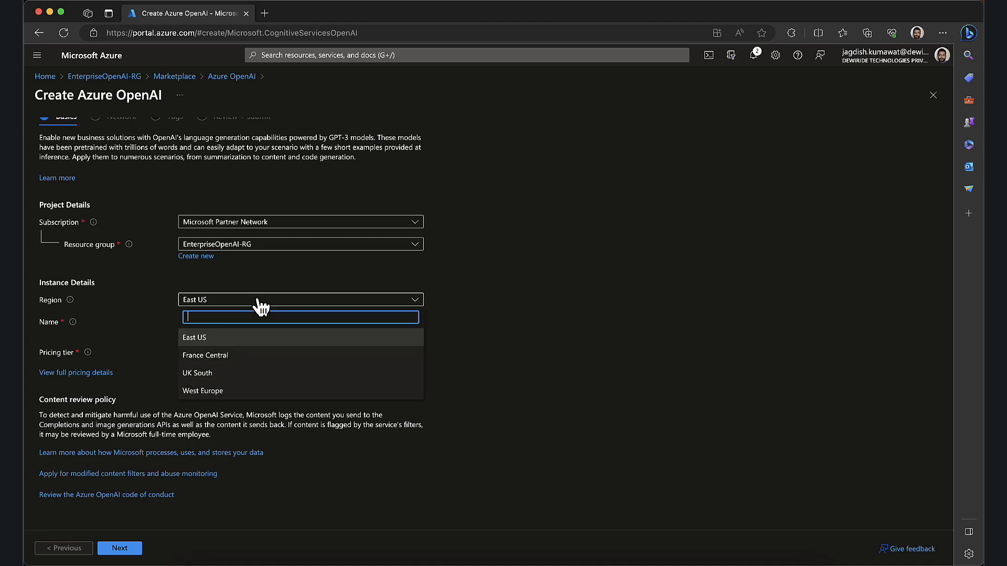
{"action": "mouse_move", "coordinate": [254, 368]}
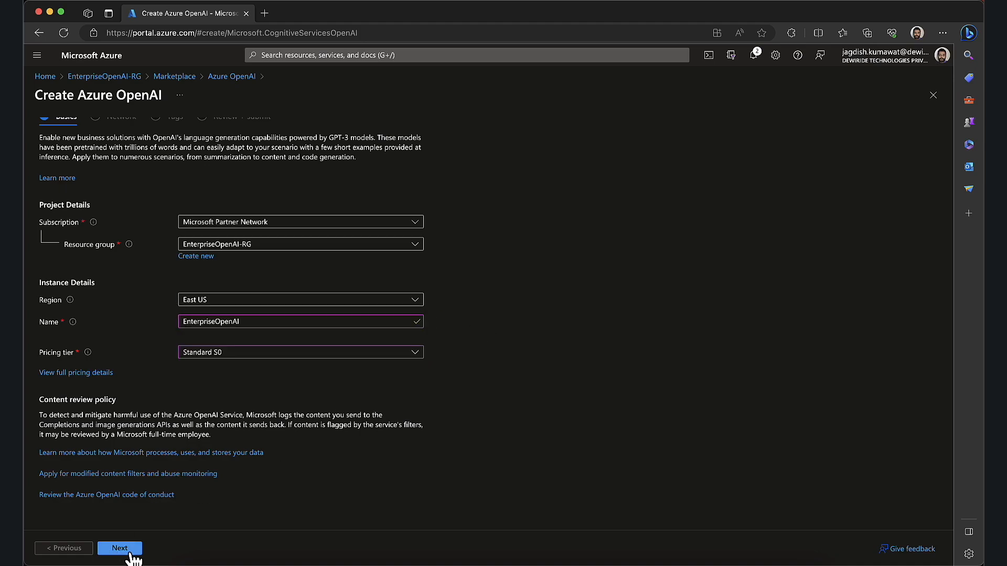
Keep default Network and Tags settings and submit EnterpriseOpenAI for deployment
{"action": "left_click", "coordinate": [119, 549]}
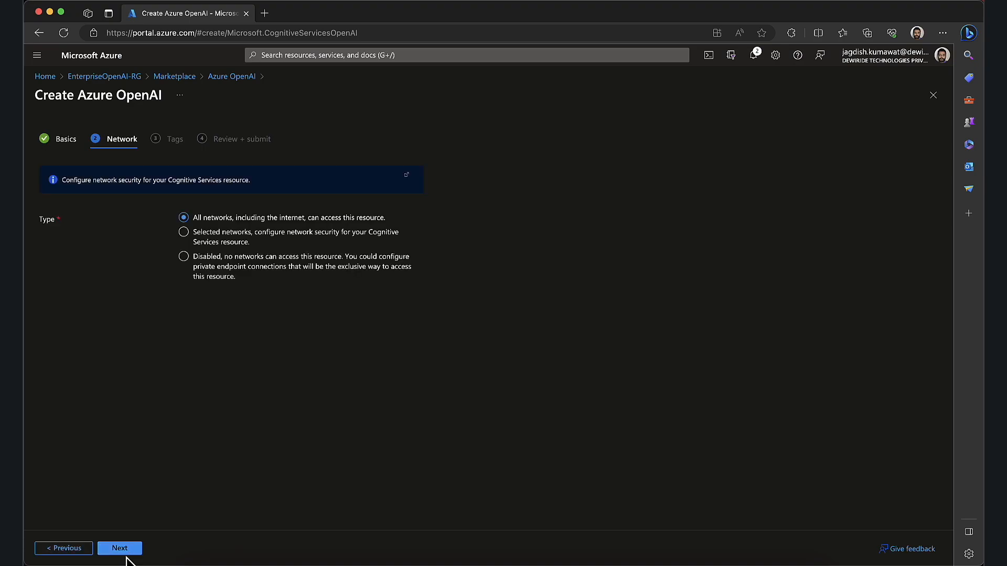
{"action": "left_click", "coordinate": [120, 549]}
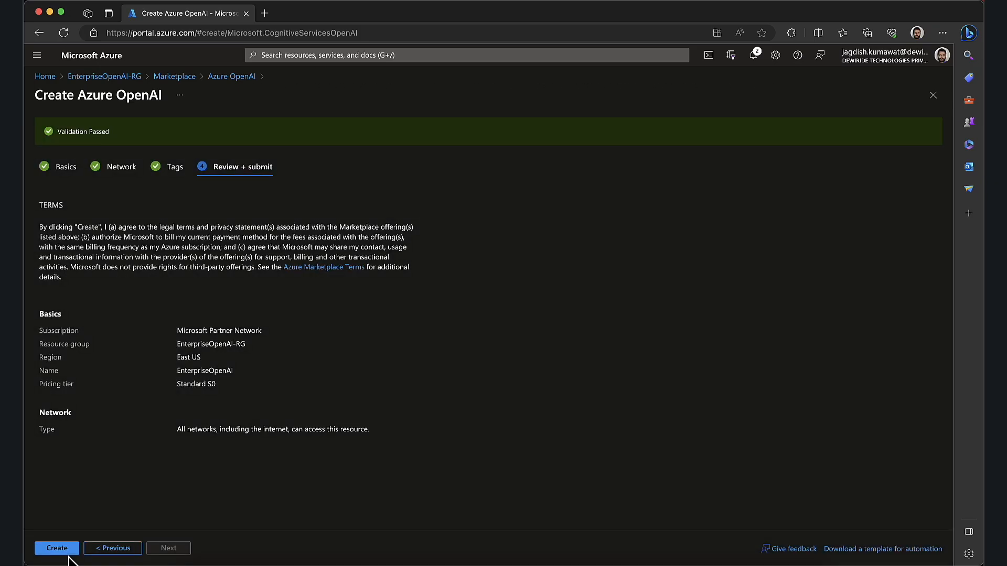
{"action": "left_click", "coordinate": [57, 548]}
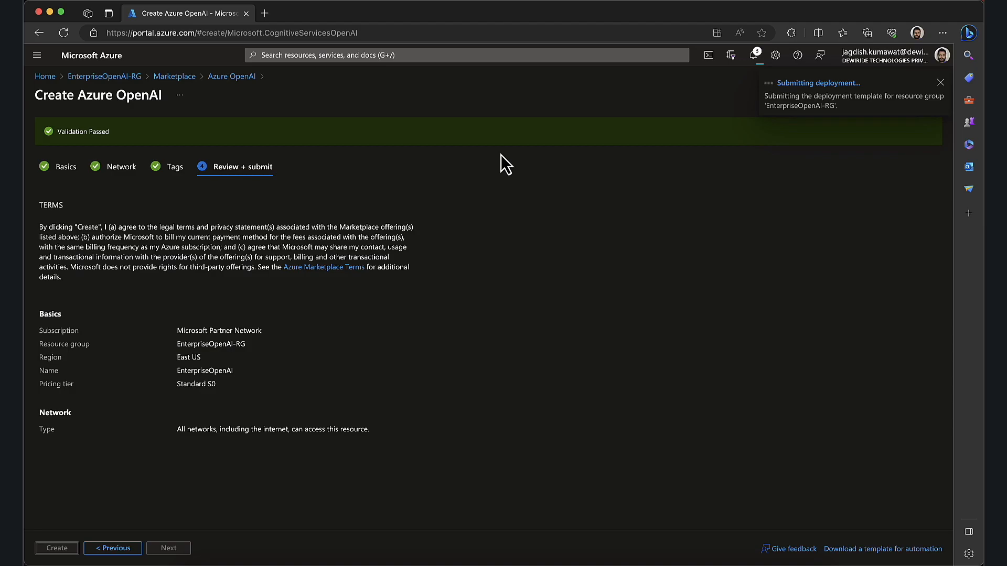
{"action": "left_click", "coordinate": [940, 82]}
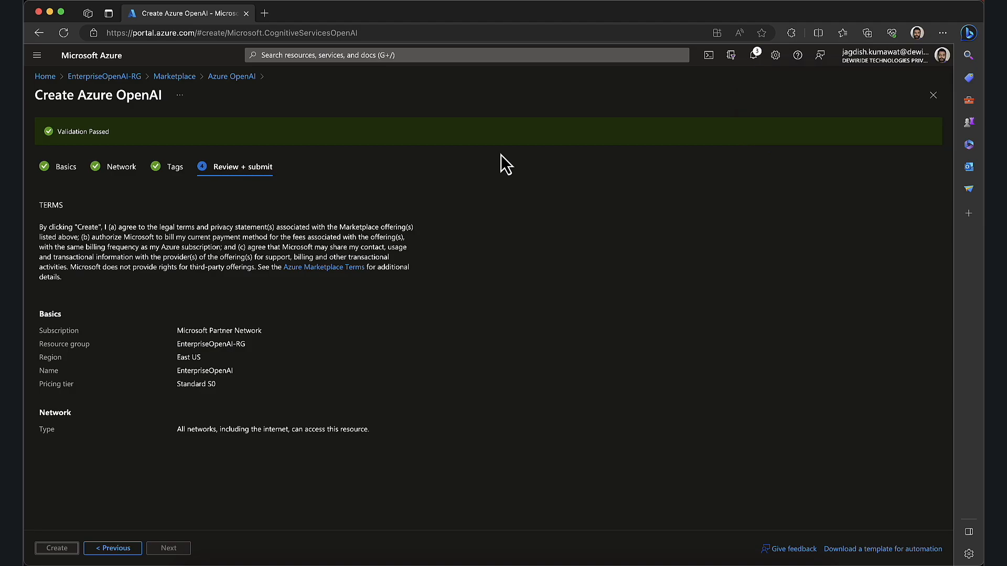
Load Azure AI Studio (oai.azure.com) in a new browser tab
{"action": "left_click", "coordinate": [264, 12]}
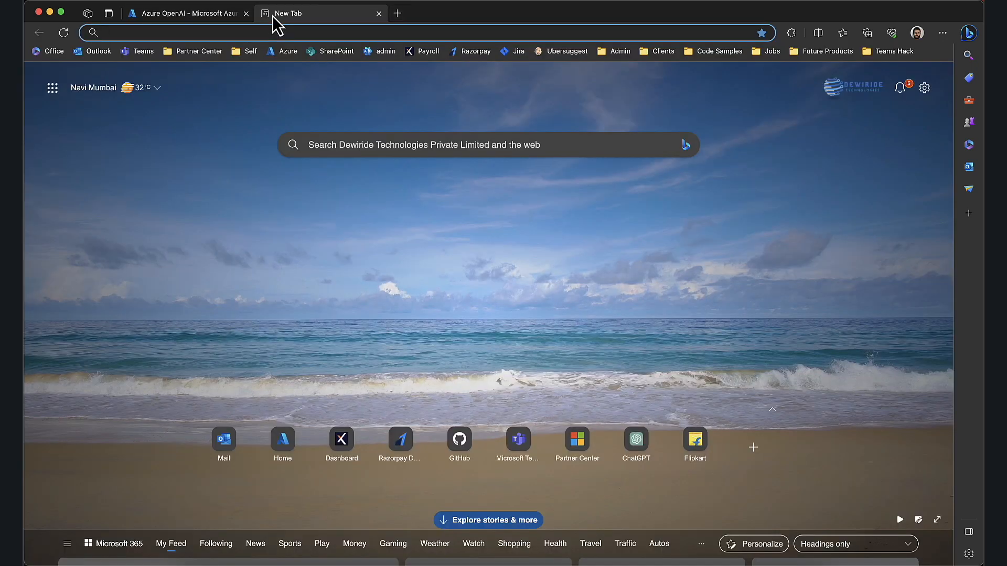
{"action": "type", "text": "op"}
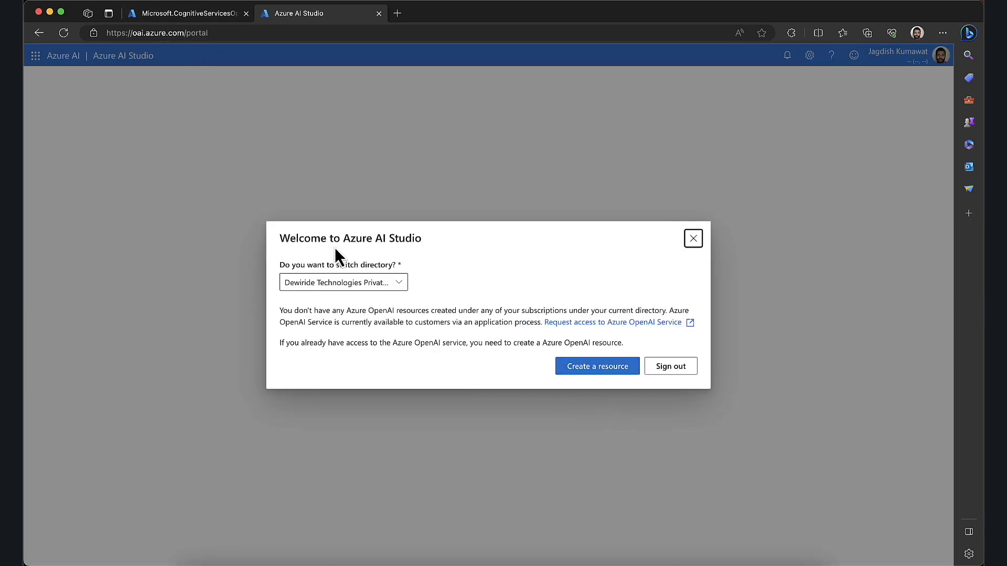
{"action": "mouse_move", "coordinate": [567, 422]}
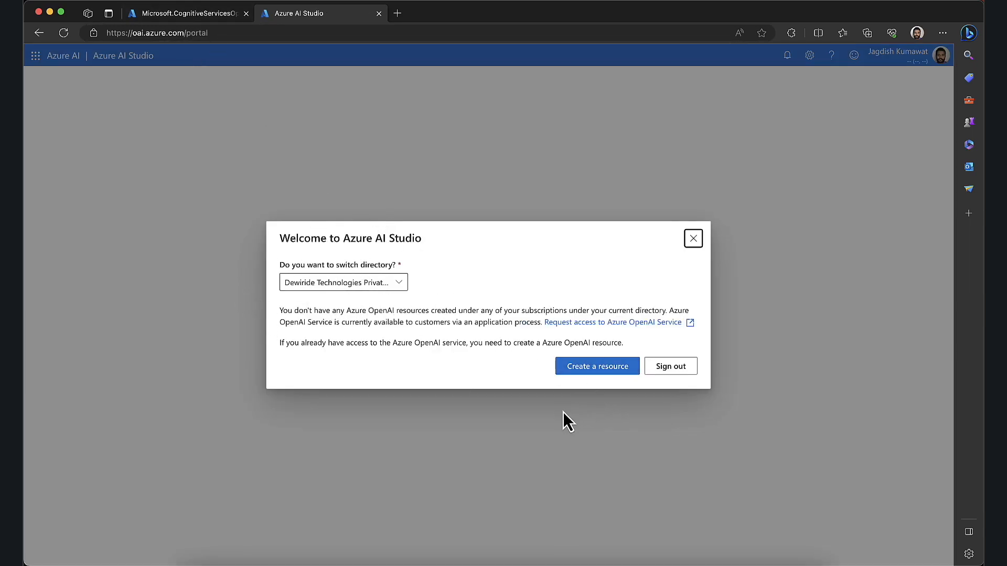
Back in EnterpriseOpenAI-RG, search the Marketplace for Cognitive Search and open Azure Cognitive Search
{"action": "left_click", "coordinate": [186, 12]}
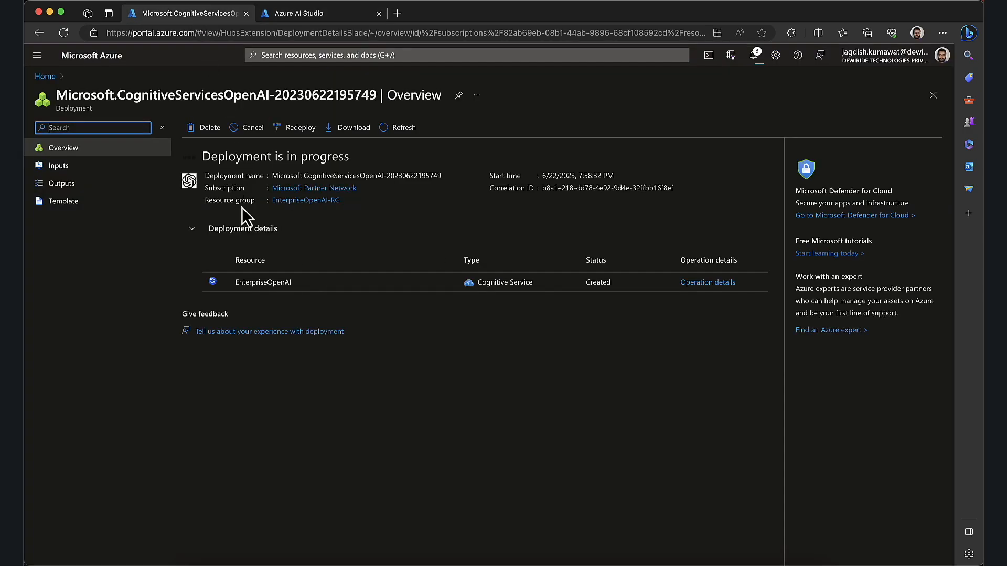
{"action": "mouse_move", "coordinate": [339, 357]}
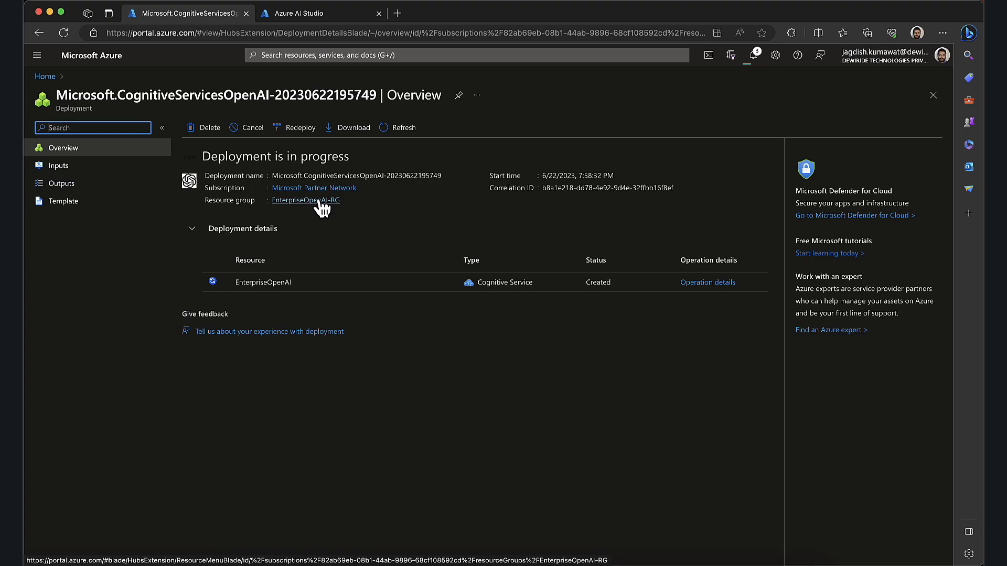
{"action": "left_click", "coordinate": [306, 200]}
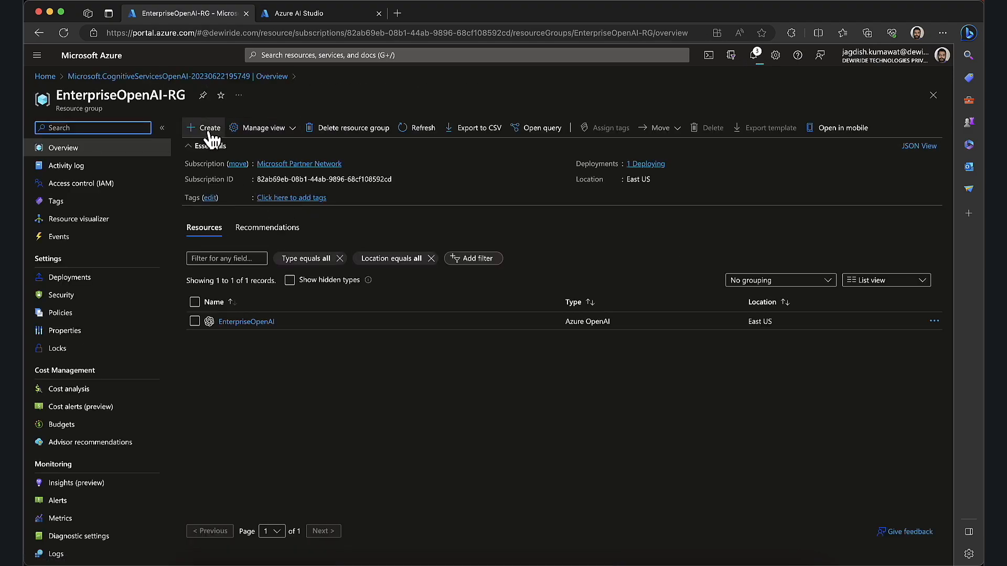
{"action": "left_click", "coordinate": [299, 12]}
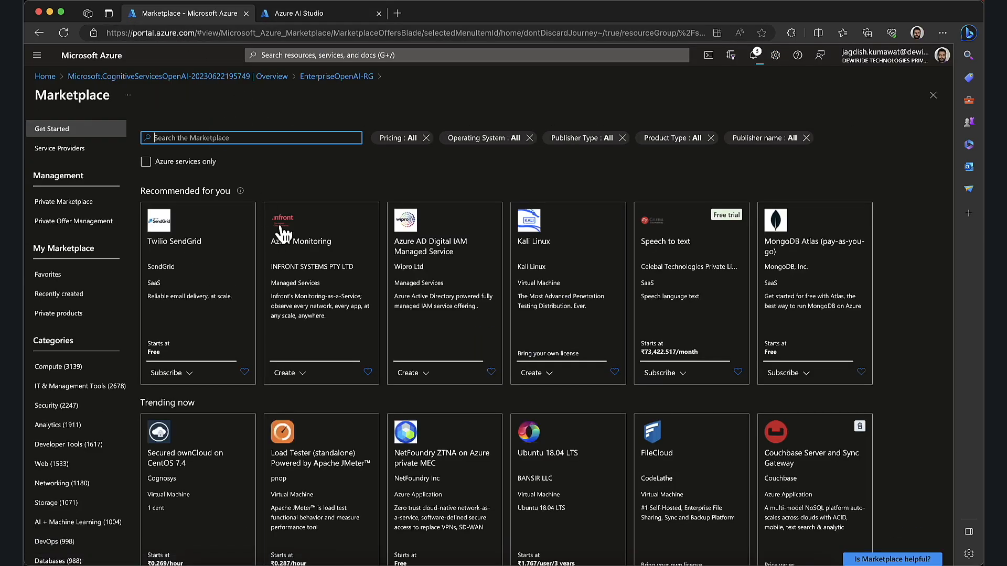
{"action": "type", "text": "cogn"}
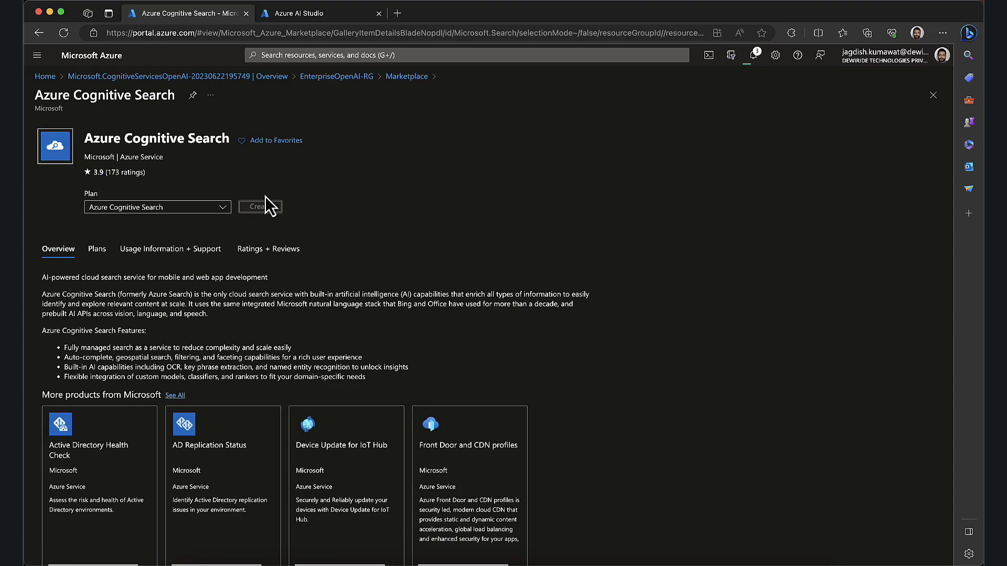
Name the new search service 'enterprisesearch' and open its pricing tier and location choices
{"action": "left_click", "coordinate": [260, 206]}
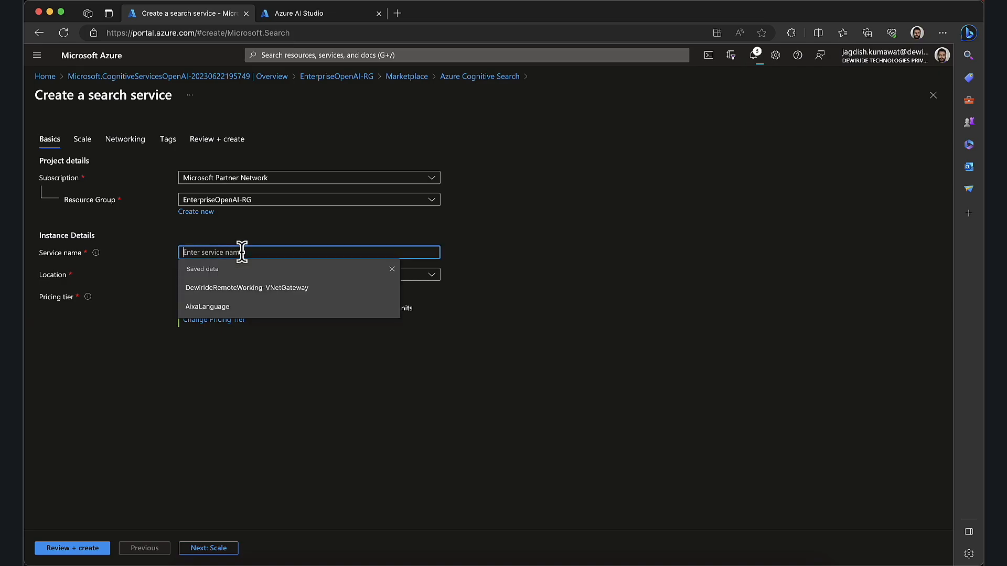
{"action": "type", "text": "Enterprie"}
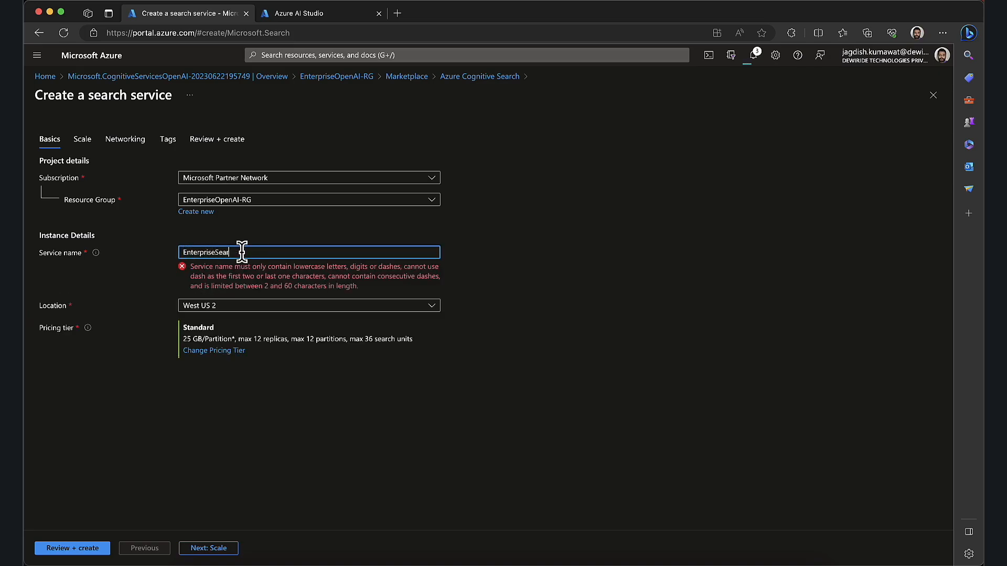
{"action": "type", "text": "ch"}
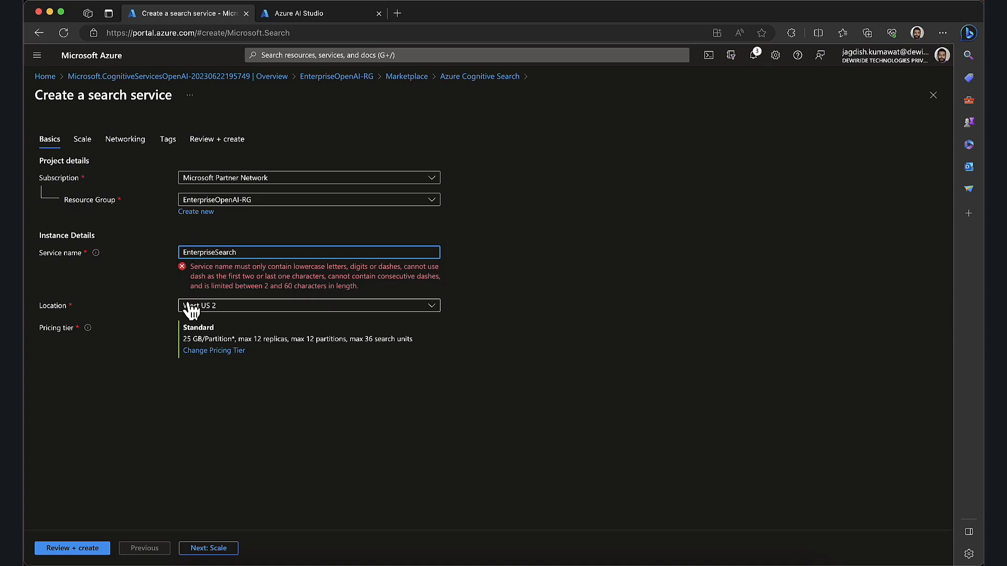
{"action": "type", "text": "enterprisesearch"}
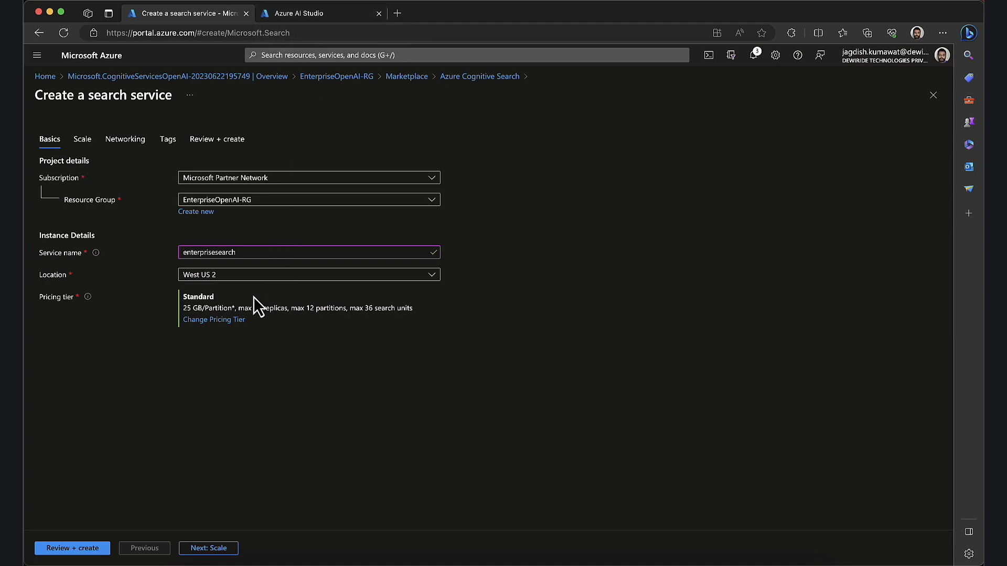
{"action": "left_click", "coordinate": [214, 319]}
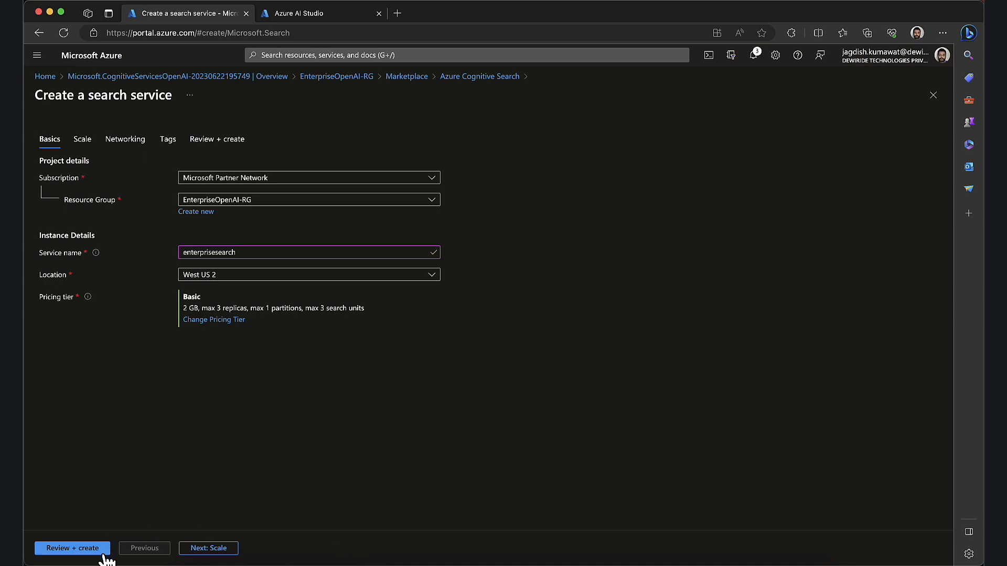
{"action": "left_click", "coordinate": [308, 274]}
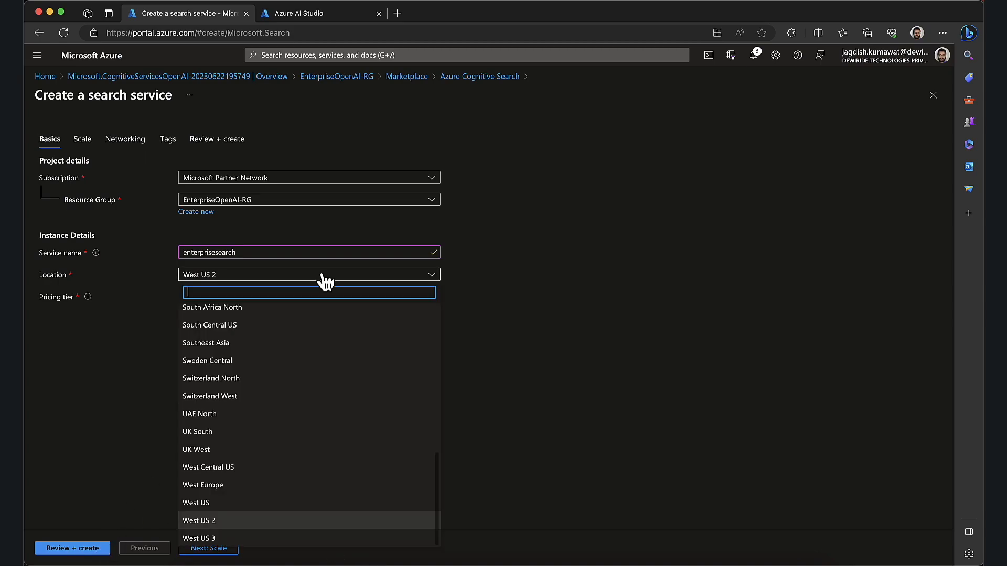
{"action": "mouse_move", "coordinate": [212, 414]}
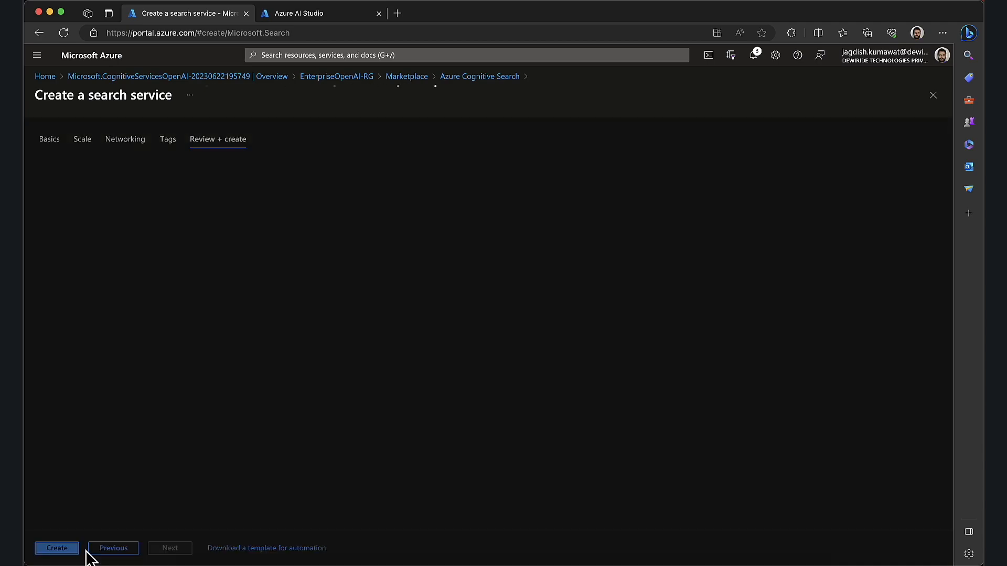
Check deployment notifications, then submit the Basic East US enterprisesearch service
{"action": "left_click", "coordinate": [57, 548]}
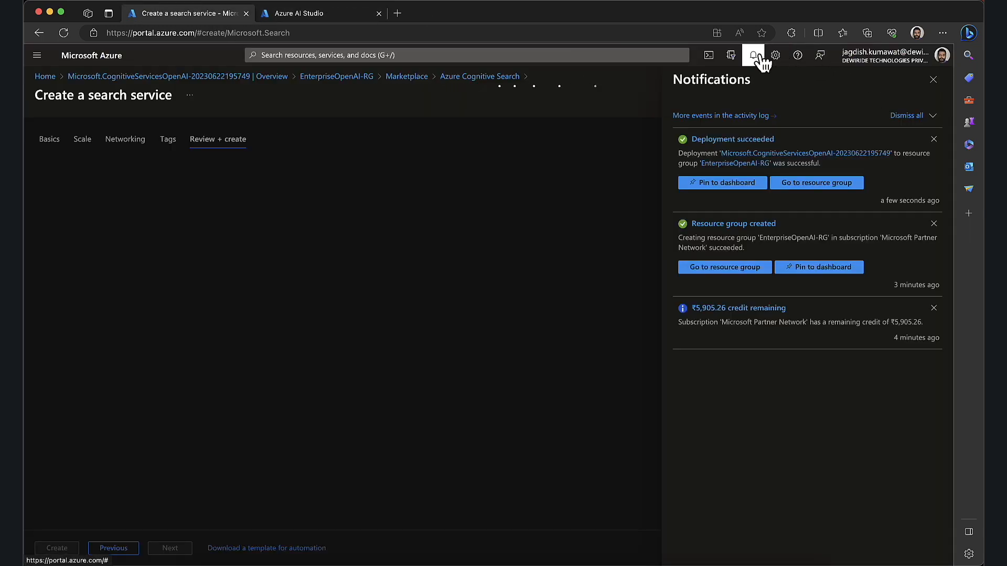
{"action": "left_click", "coordinate": [217, 139]}
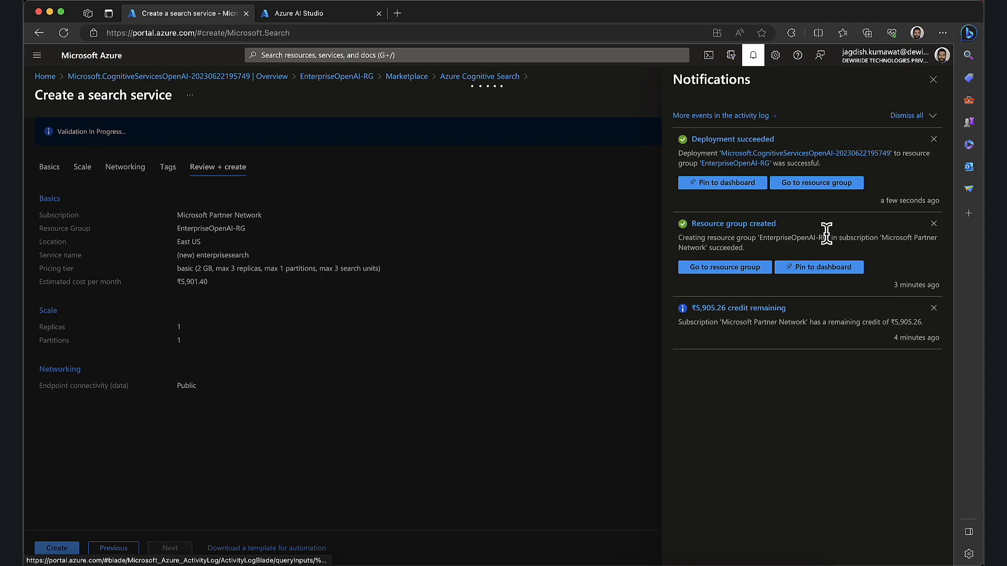
{"action": "mouse_move", "coordinate": [563, 178]}
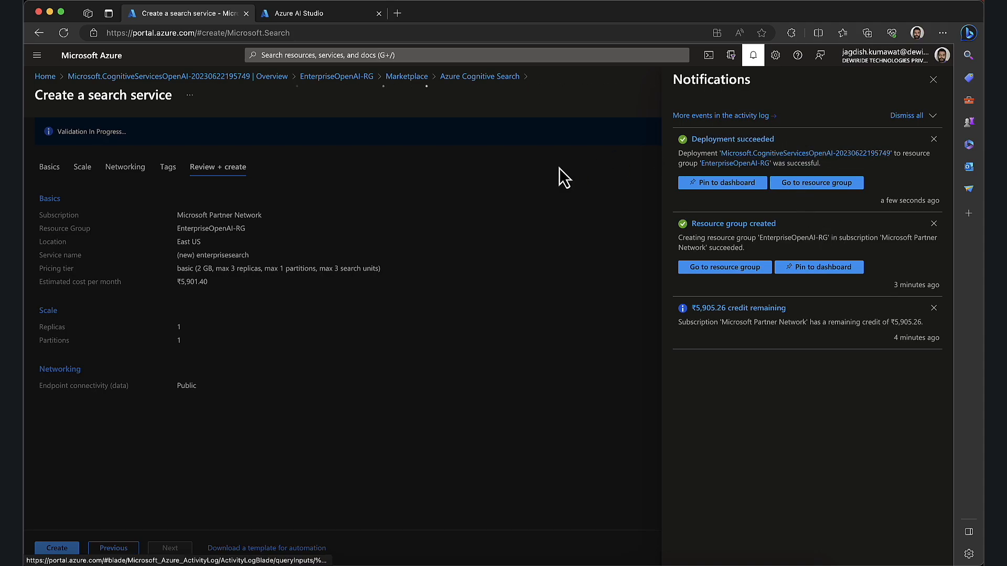
{"action": "left_click", "coordinate": [932, 79]}
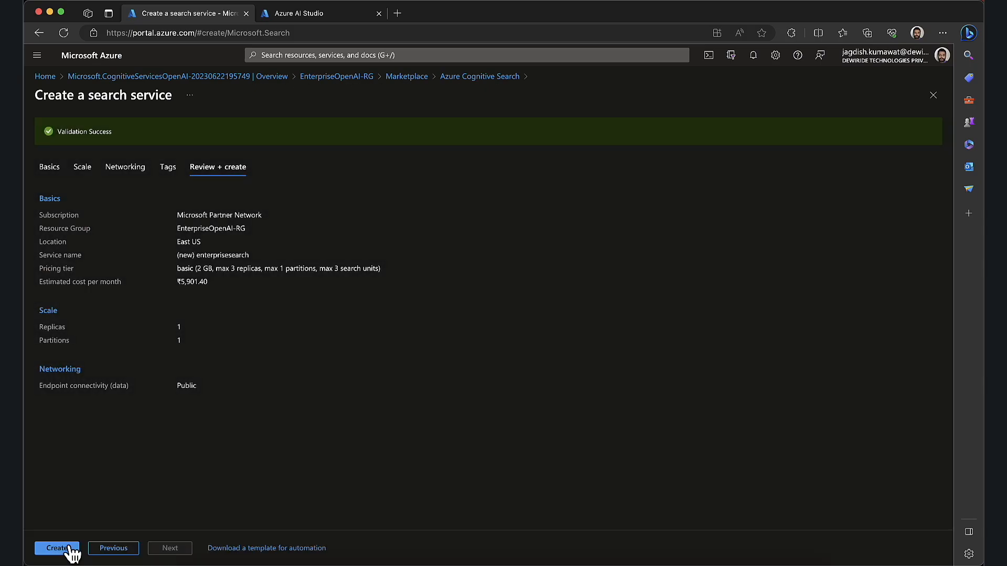
{"action": "left_click", "coordinate": [57, 548]}
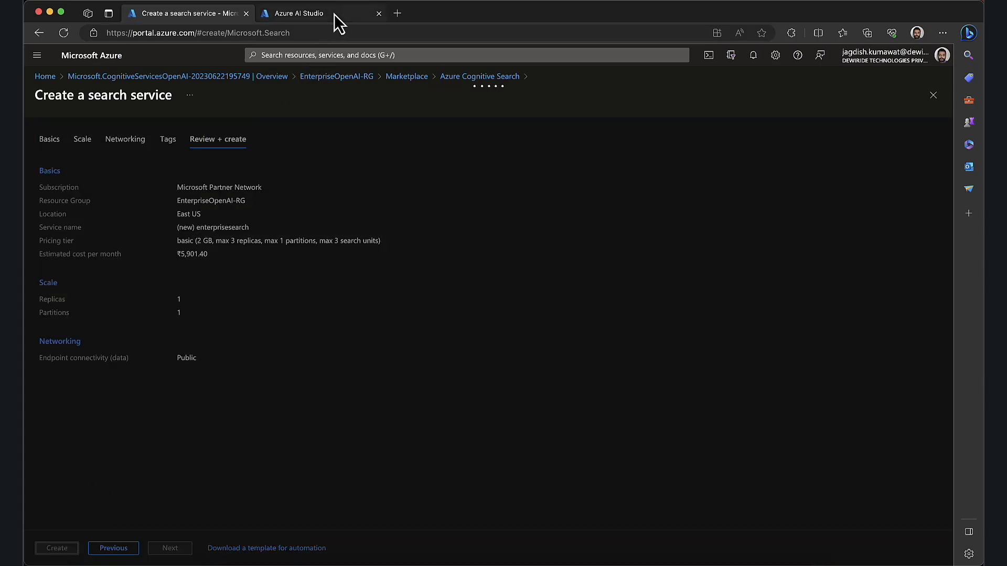
Connect Azure AI Studio to EnterpriseOpenAI under the Microsoft Partner Network subscription
{"action": "left_click", "coordinate": [302, 13]}
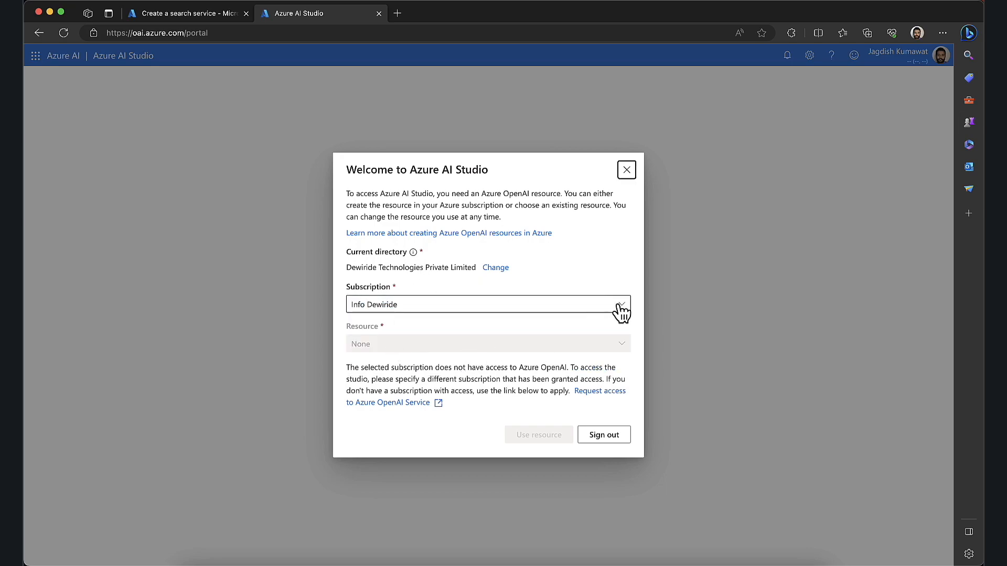
{"action": "left_click", "coordinate": [489, 304]}
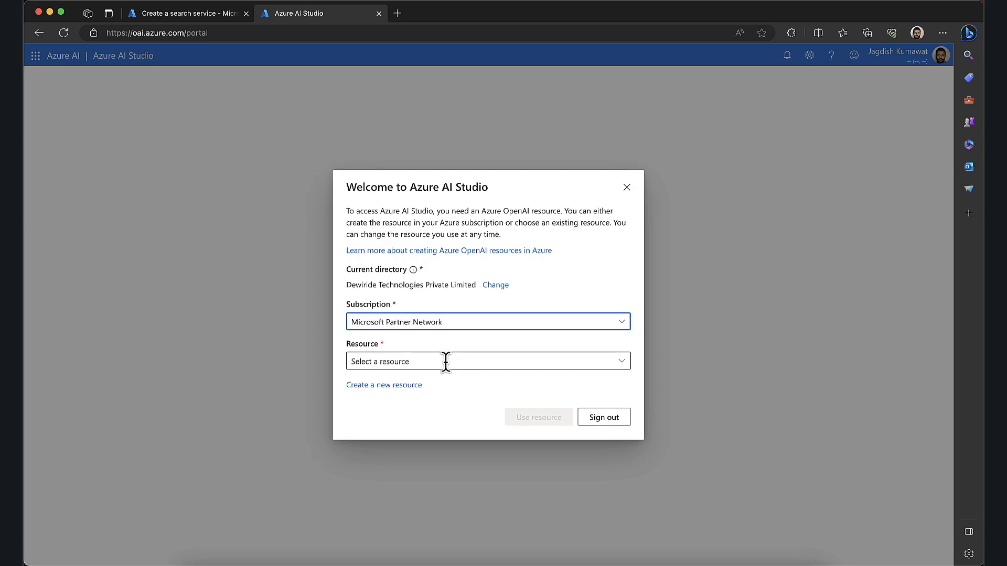
{"action": "left_click", "coordinate": [487, 361]}
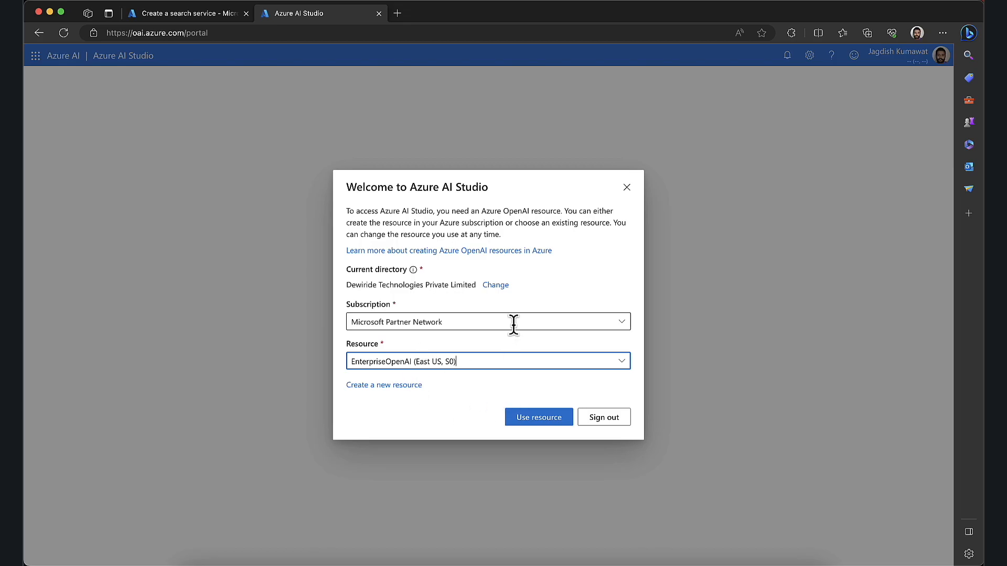
{"action": "left_click", "coordinate": [538, 417]}
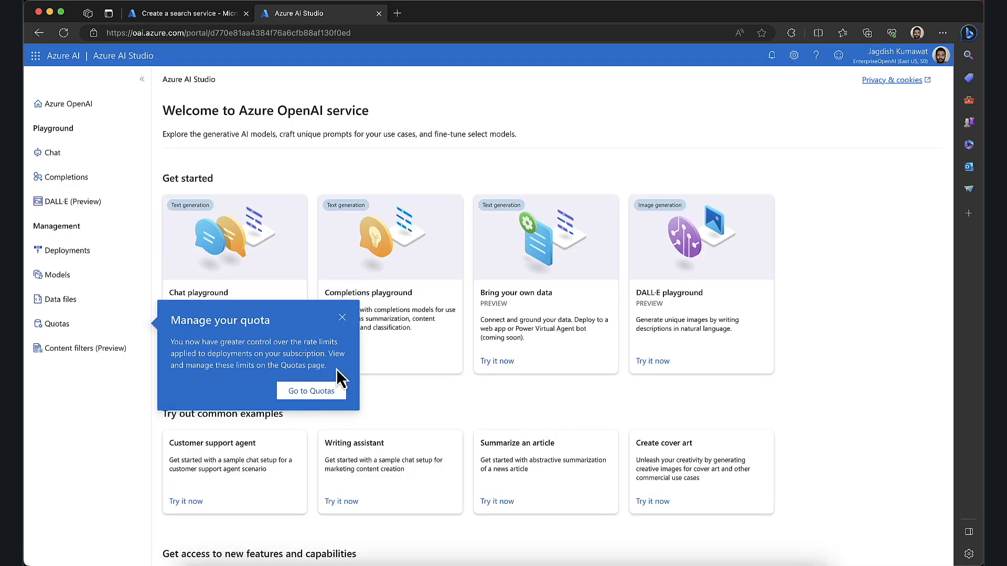
{"action": "left_click", "coordinate": [343, 317]}
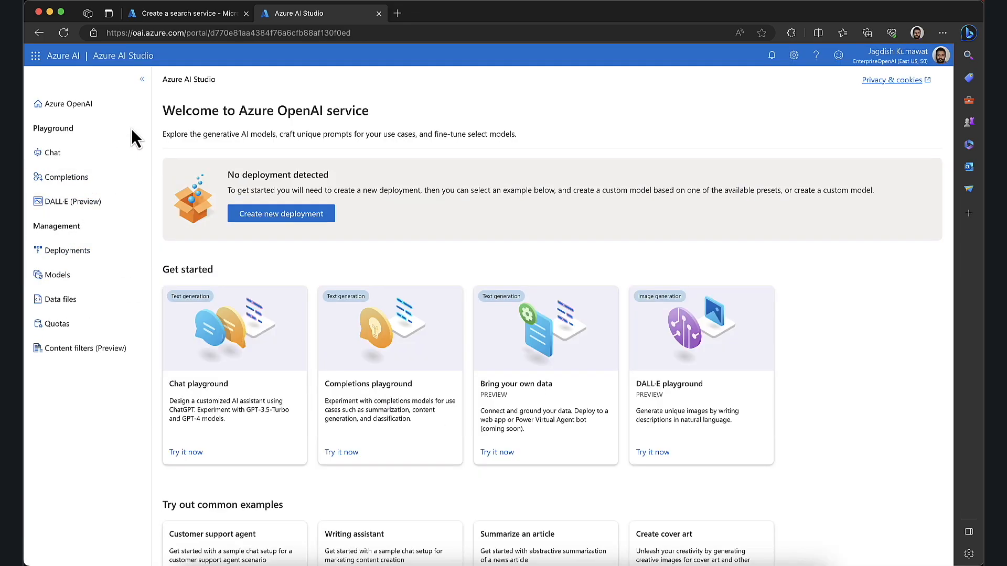
Browse Deployments and Models, then open the Chat playground
{"action": "left_click", "coordinate": [67, 251]}
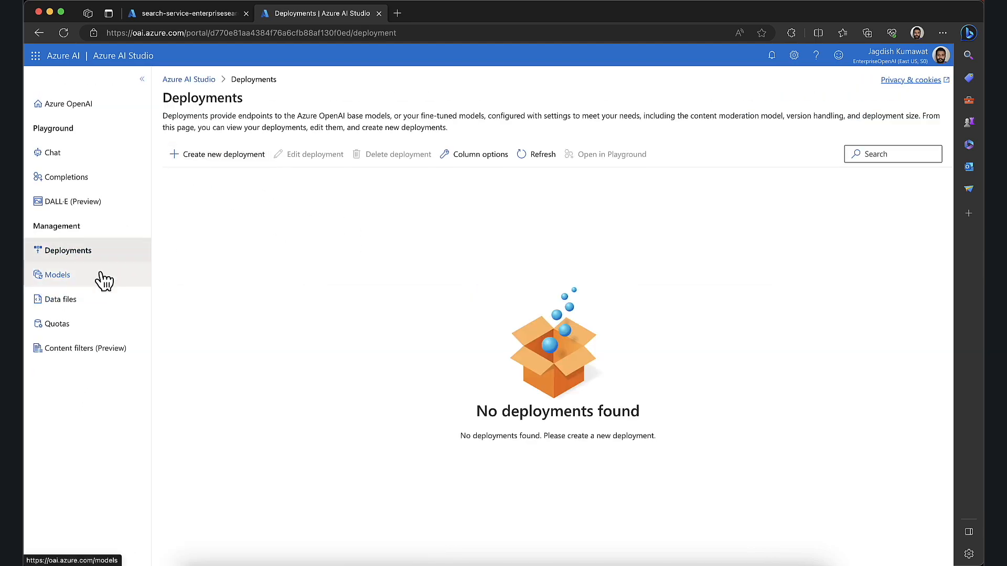
{"action": "left_click", "coordinate": [58, 274]}
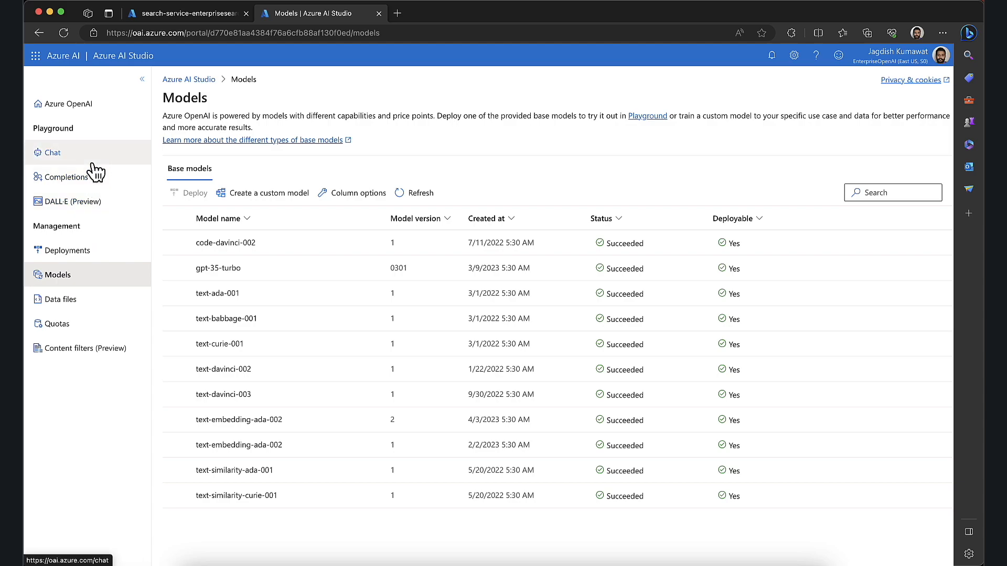
{"action": "left_click", "coordinate": [51, 152]}
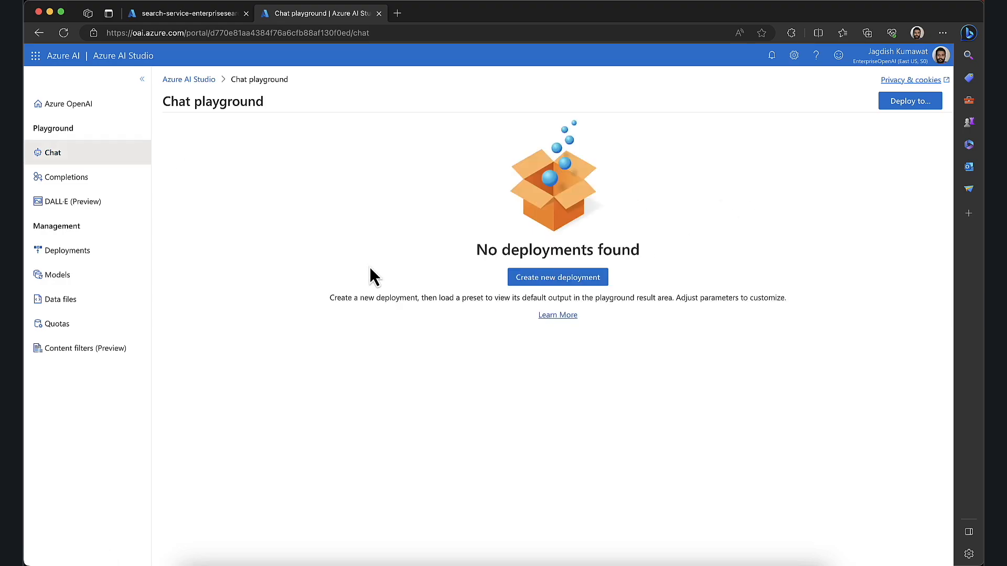
Create a named gpt-35-turbo deployment and open it in the Chat playground
{"action": "left_click", "coordinate": [557, 277]}
{"action": "type", "text": "gpt-35-turbo"}
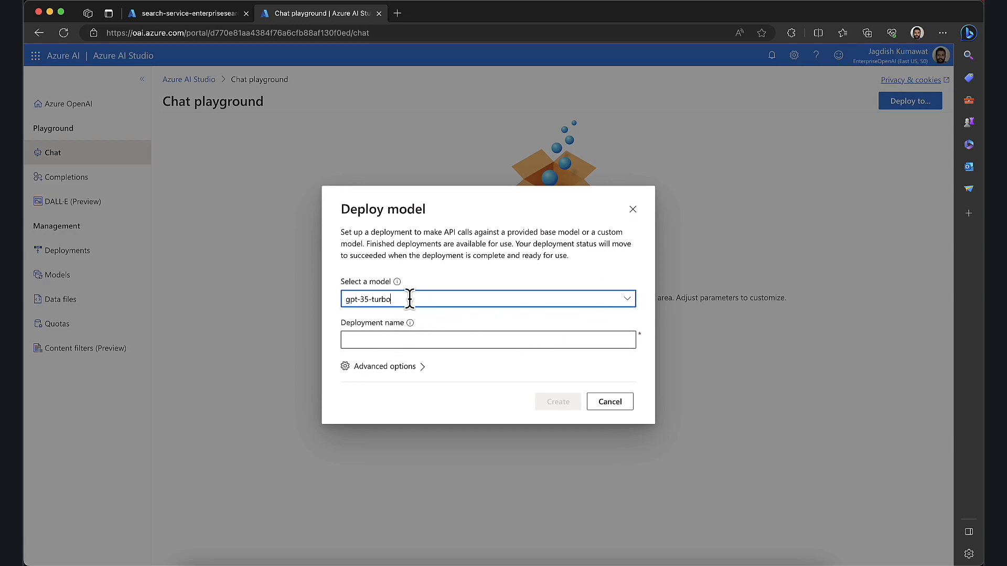
{"action": "left_click", "coordinate": [488, 339]}
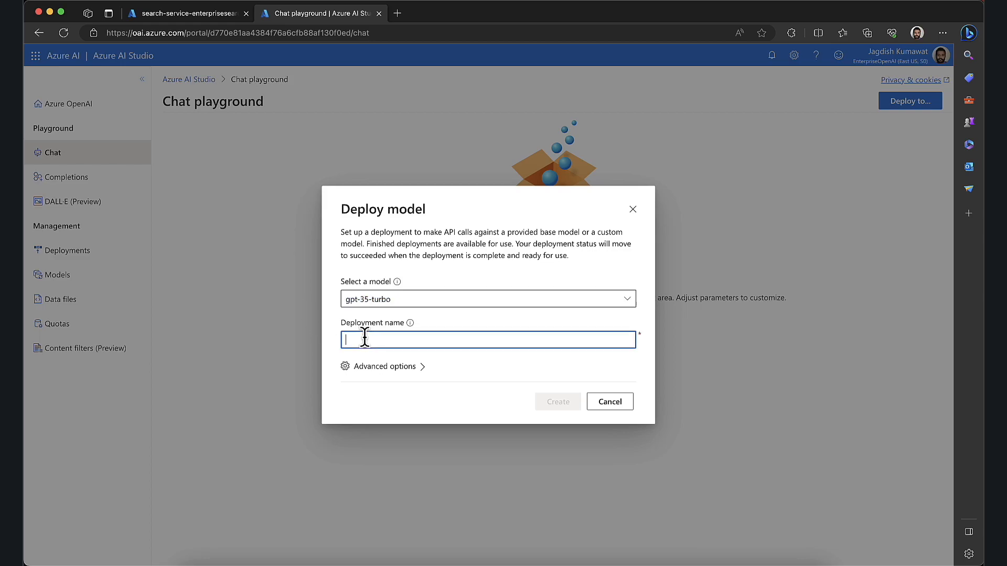
{"action": "left_click", "coordinate": [556, 401]}
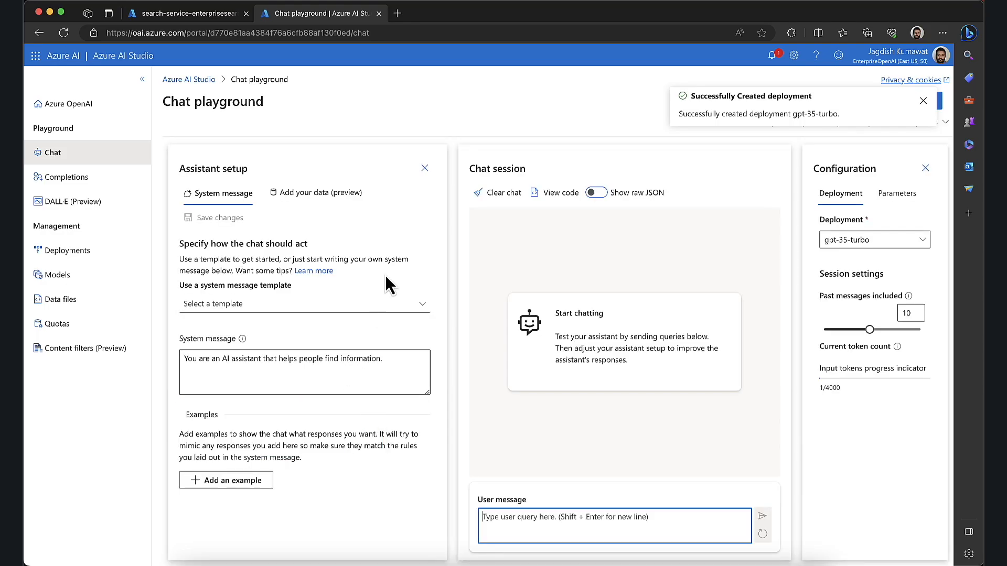
{"action": "left_click", "coordinate": [924, 101]}
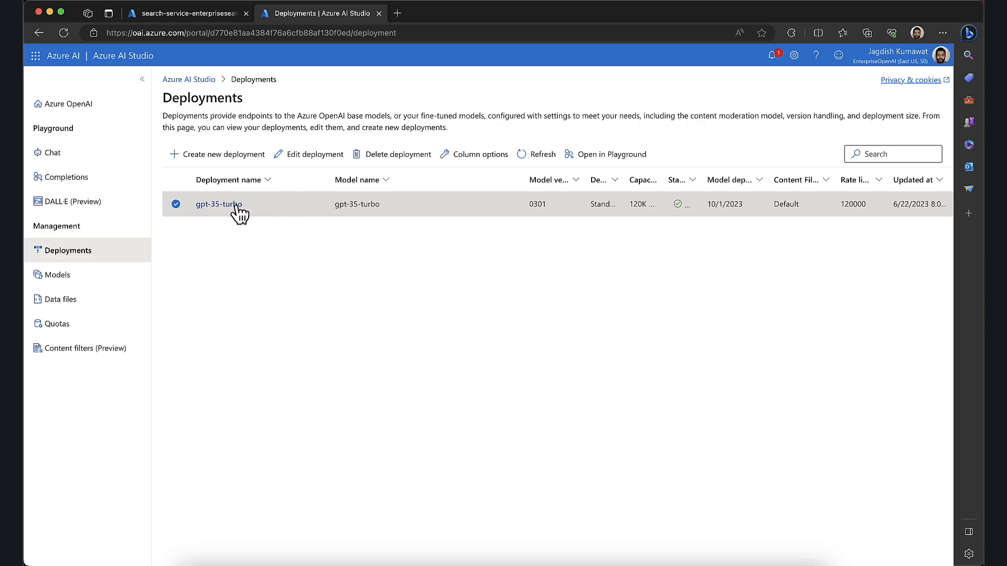
{"action": "left_click", "coordinate": [611, 154]}
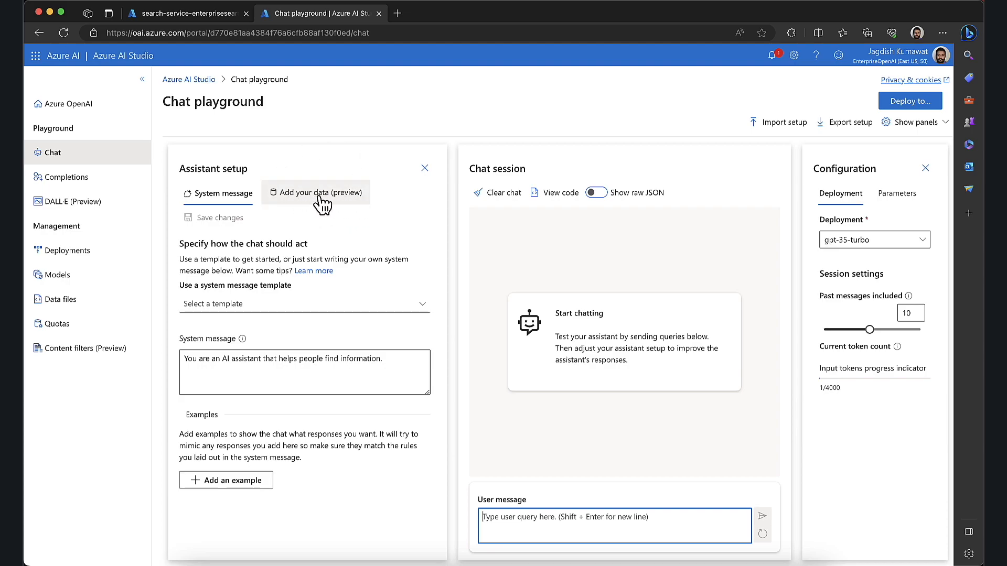
Add a chat data source with Azure Blob Storage as the source type, then switch to the portal
{"action": "left_click", "coordinate": [321, 192]}
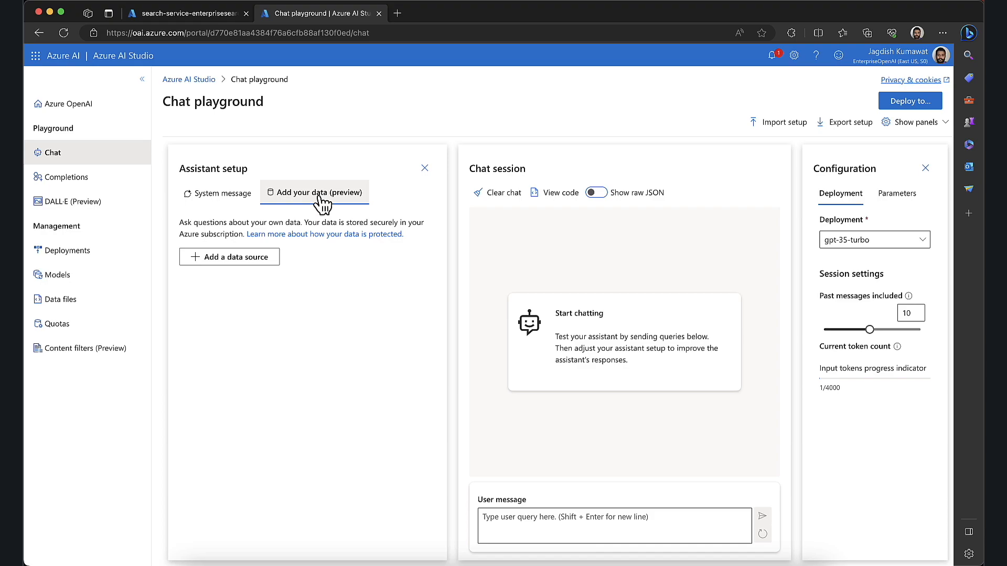
{"action": "left_click", "coordinate": [229, 257]}
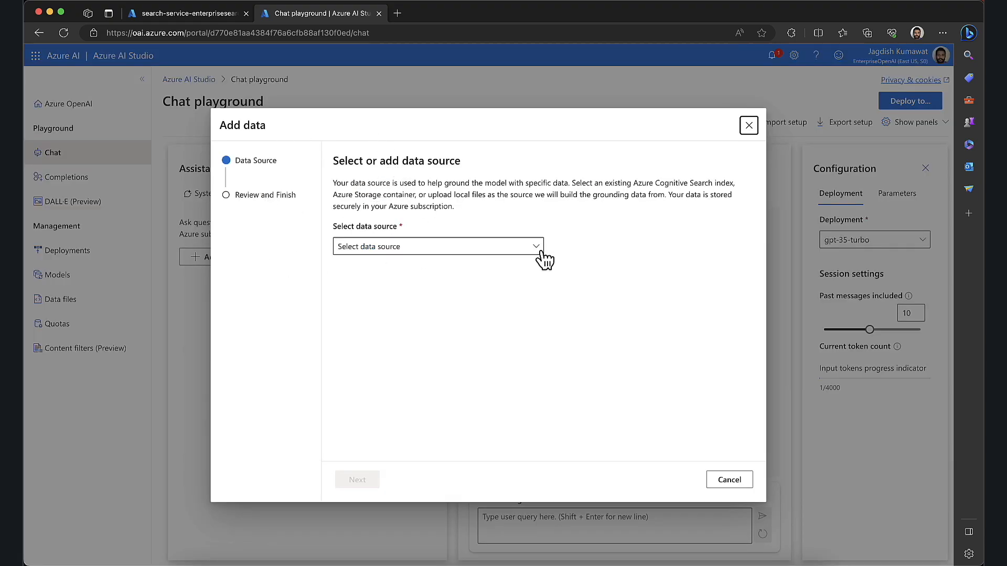
{"action": "left_click", "coordinate": [437, 246]}
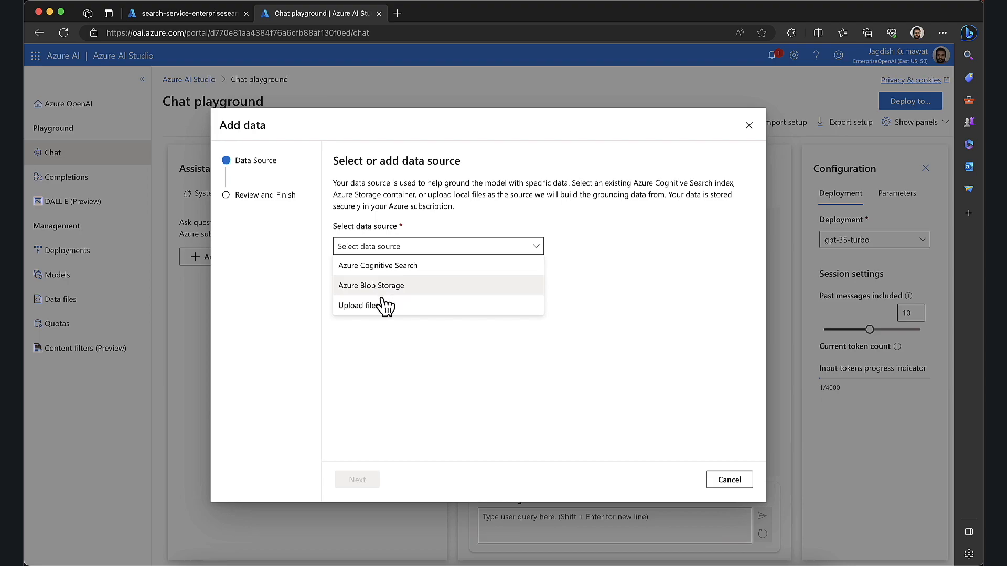
{"action": "mouse_move", "coordinate": [378, 312]}
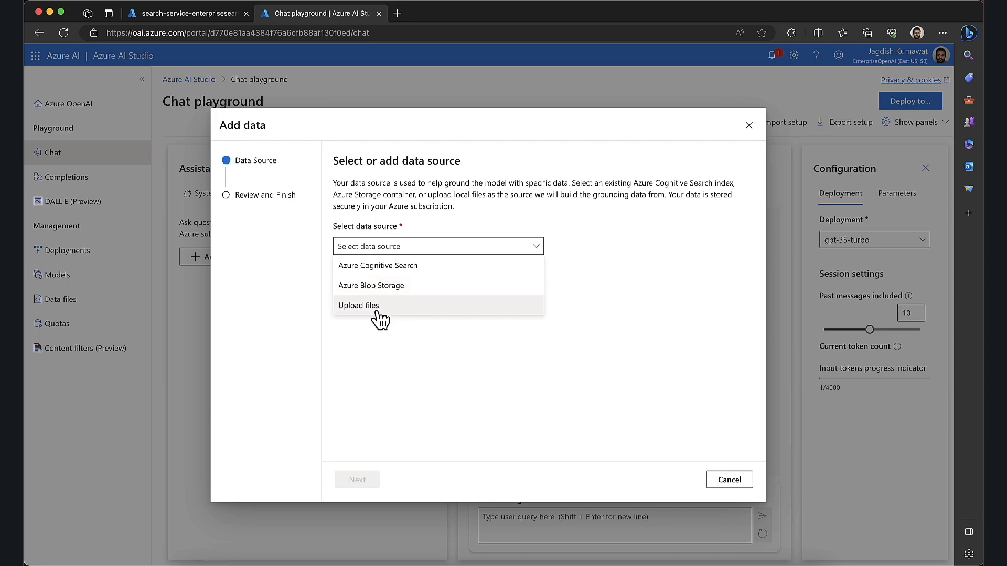
{"action": "mouse_move", "coordinate": [377, 306]}
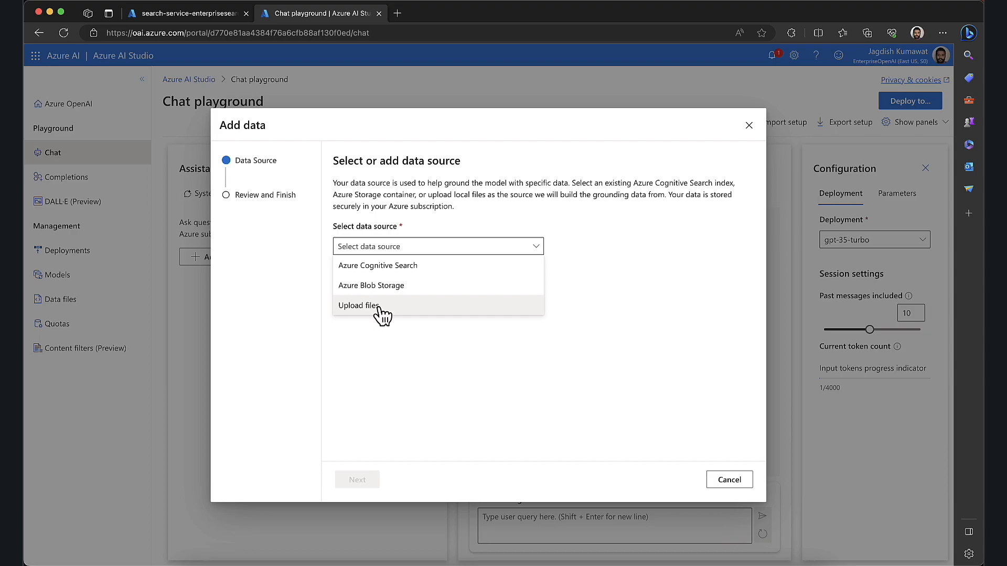
{"action": "mouse_move", "coordinate": [455, 290]}
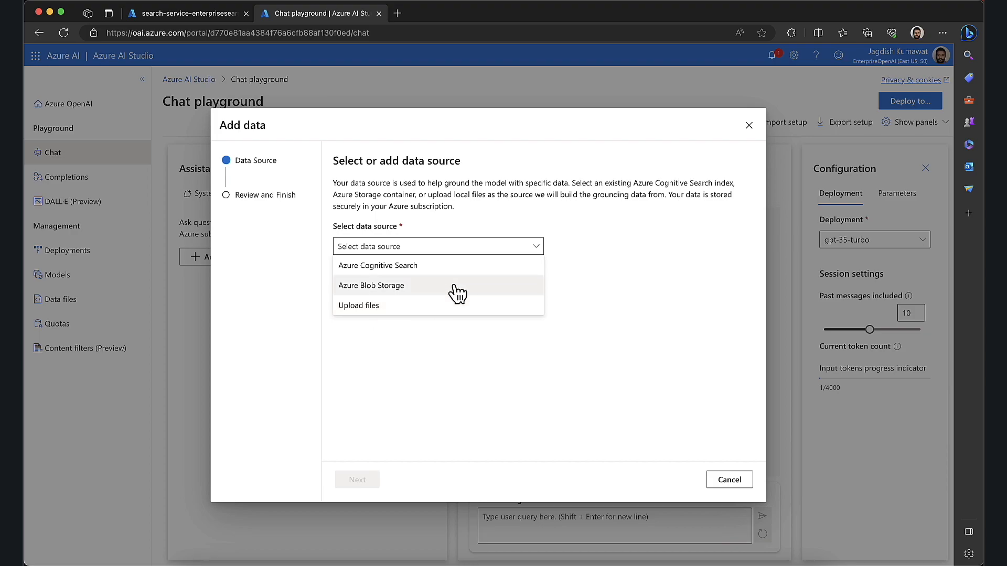
{"action": "left_click", "coordinate": [371, 285]}
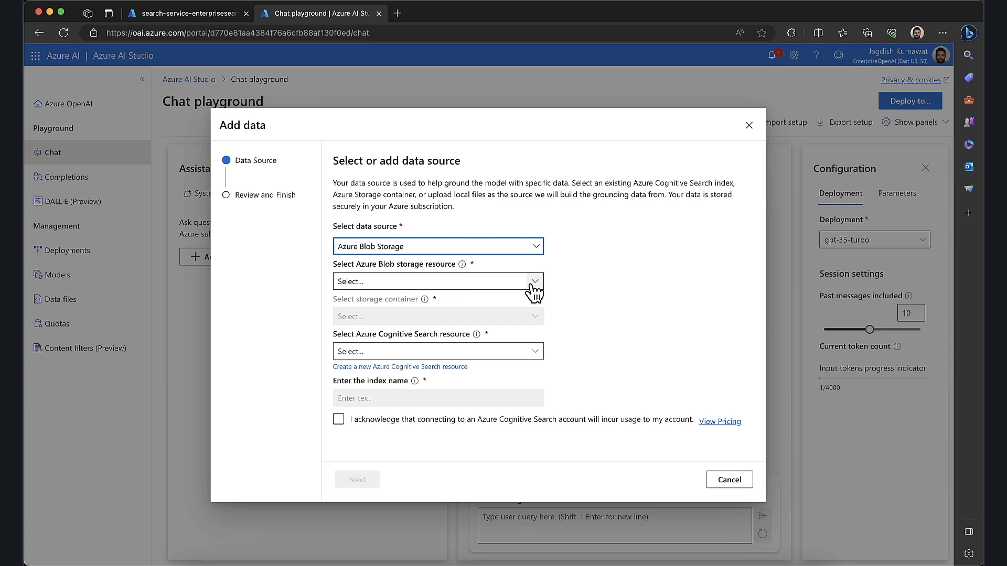
{"action": "left_click", "coordinate": [187, 12]}
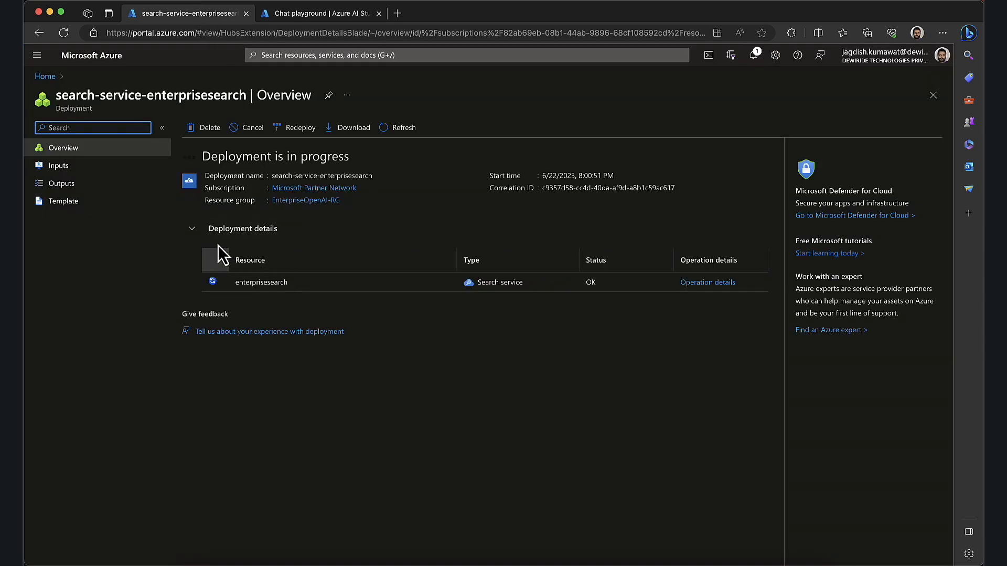
Start a new Storage account resource from the EnterpriseOpenAI-RG resource group
{"action": "left_click", "coordinate": [305, 199]}
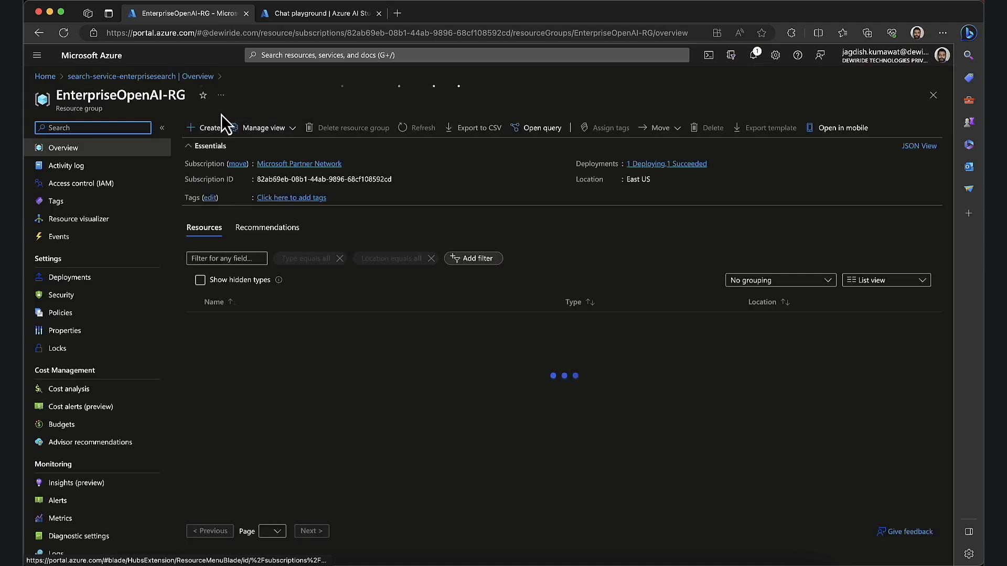
{"action": "left_click", "coordinate": [206, 128]}
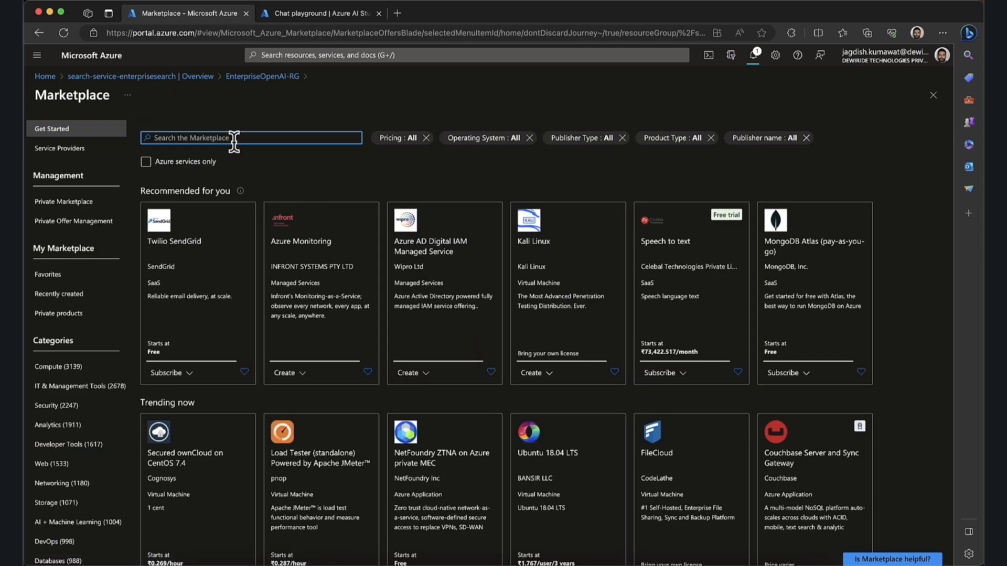
{"action": "type", "text": "storage acc"}
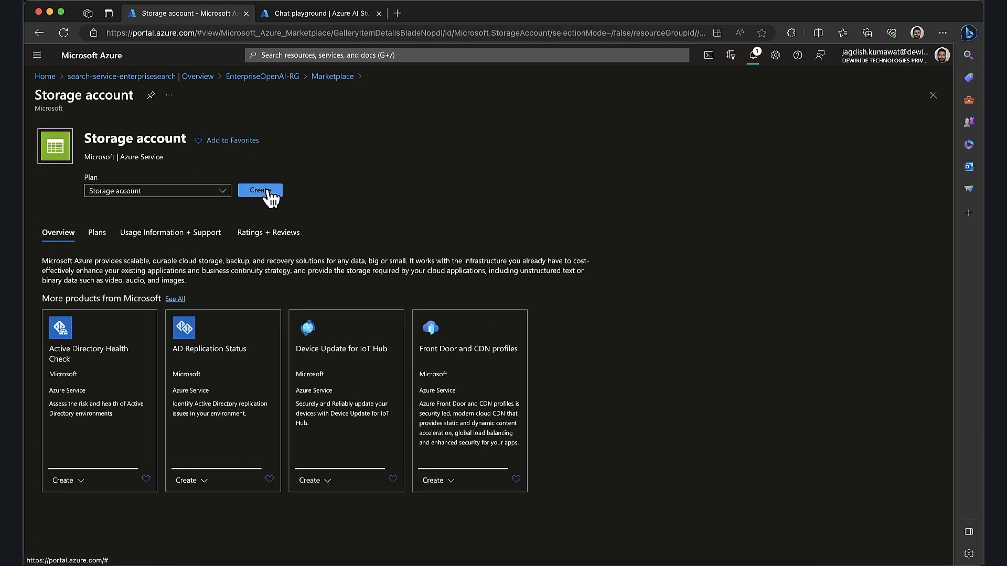
{"action": "left_click", "coordinate": [260, 191]}
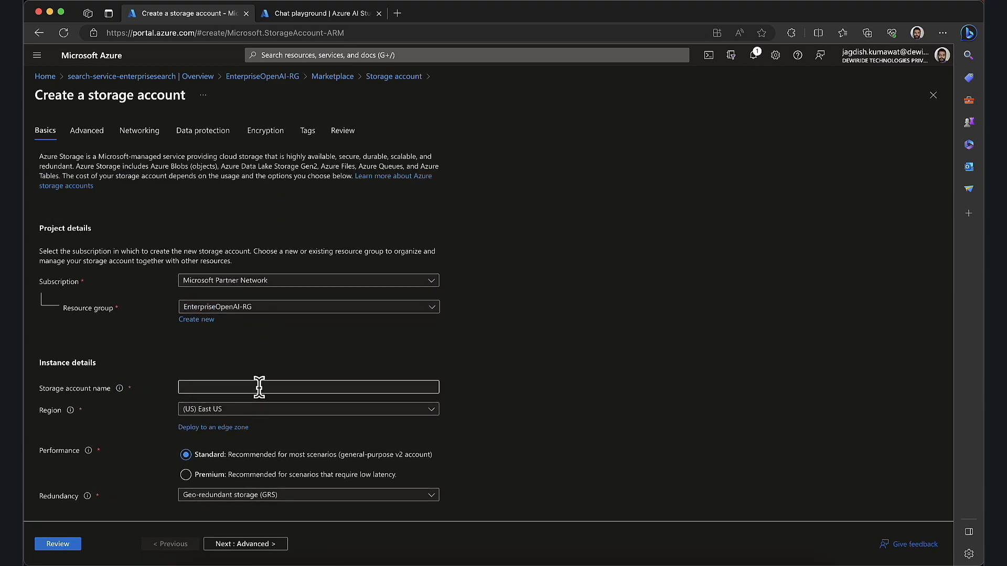
Name the account enterprisestoragedevdemo, review and create it, then return to the playground
{"action": "type", "text": "enterprisestoragedevdemo"}
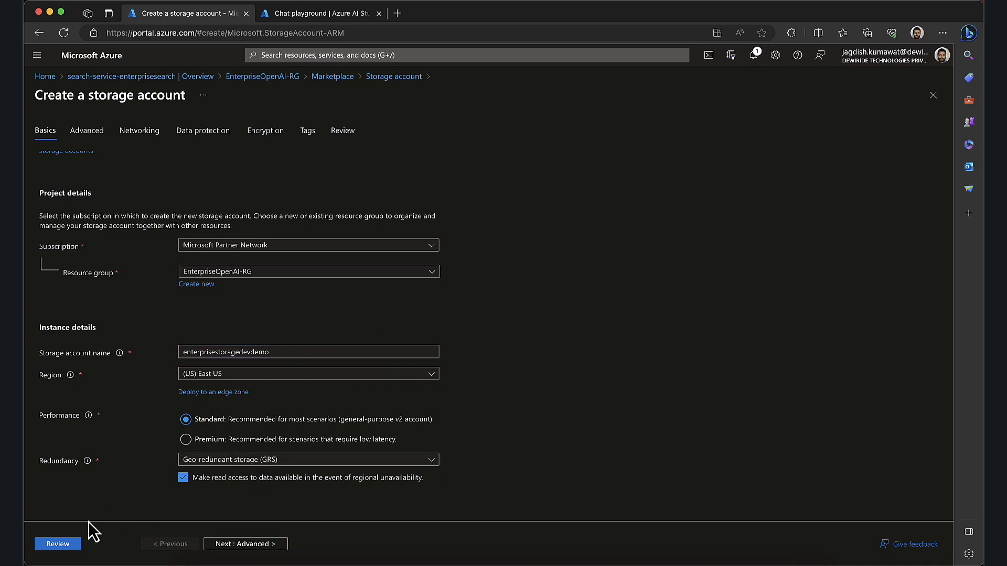
{"action": "left_click", "coordinate": [57, 543]}
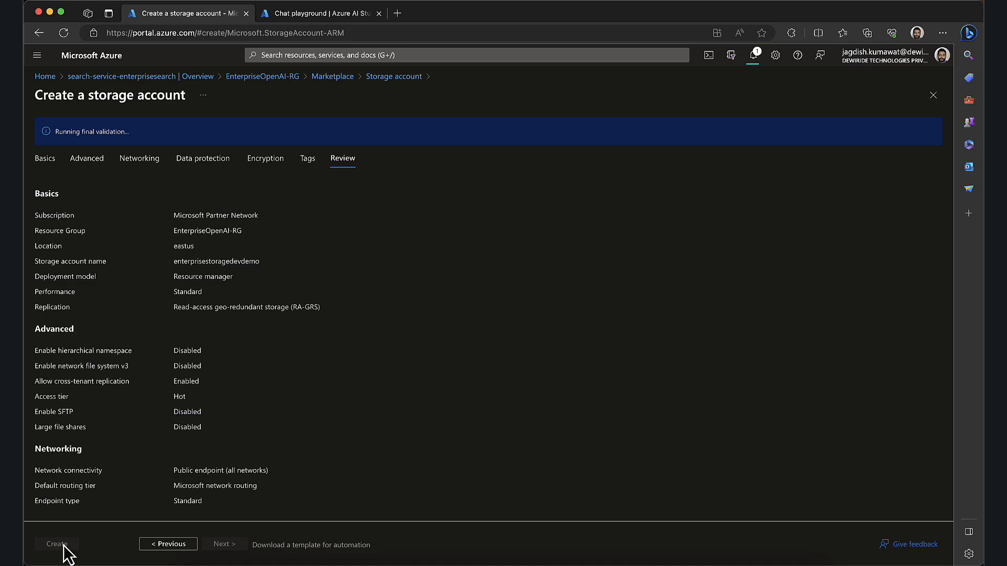
{"action": "left_click", "coordinate": [57, 544]}
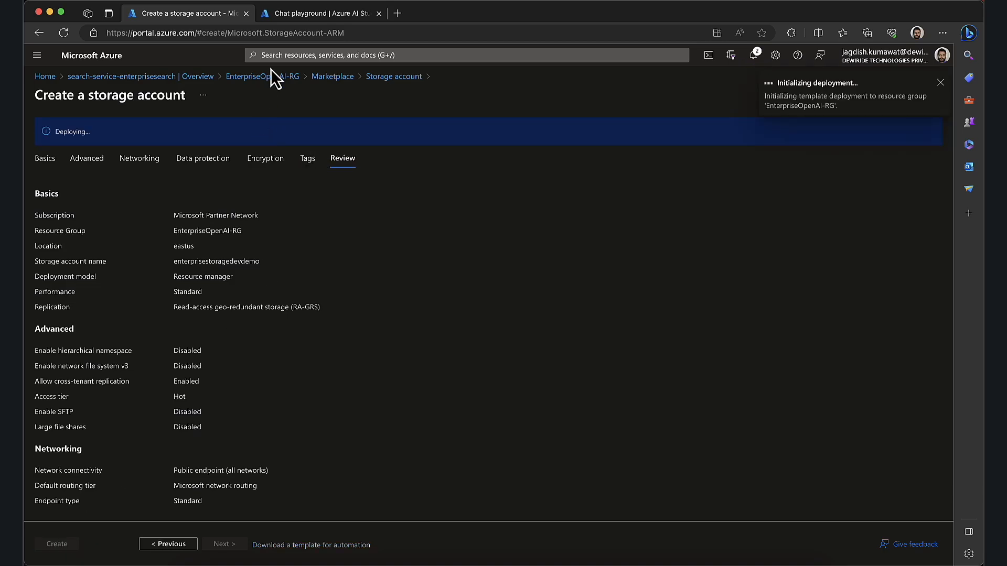
{"action": "left_click", "coordinate": [319, 12]}
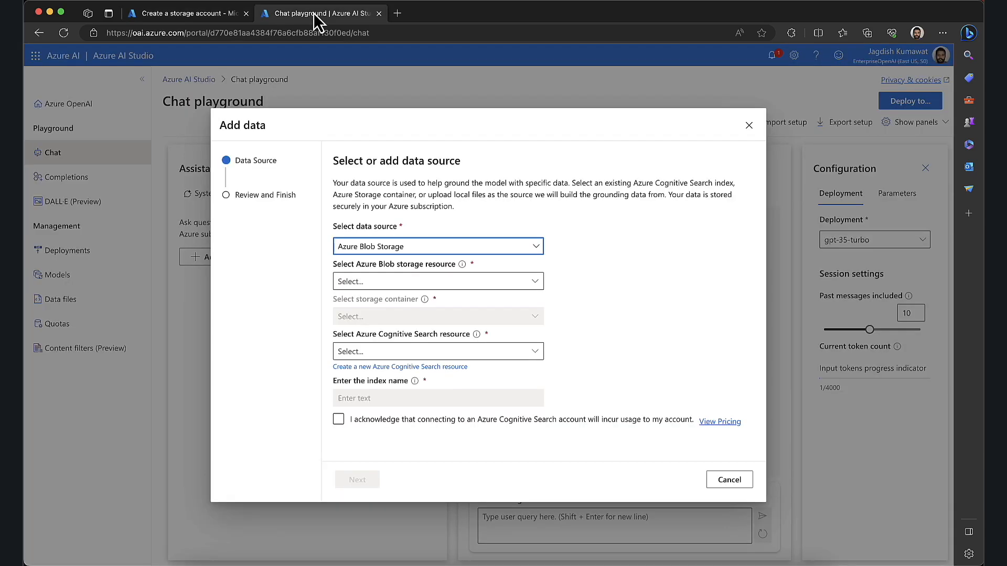
{"action": "mouse_move", "coordinate": [411, 23]}
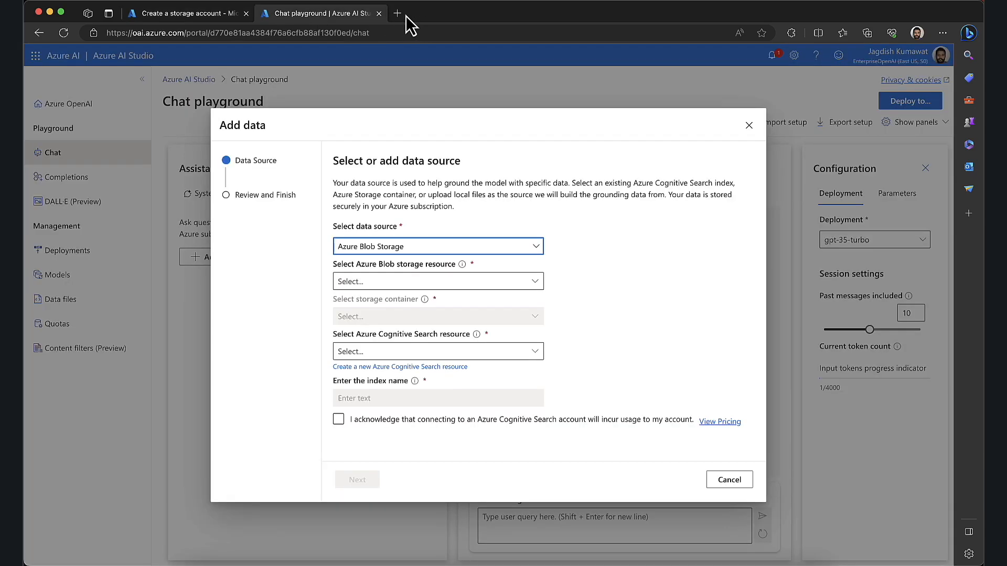
Open the Best Practices cybersecurity .docx from Sample Data, then go to the deployed storage account
{"action": "left_click", "coordinate": [397, 12]}
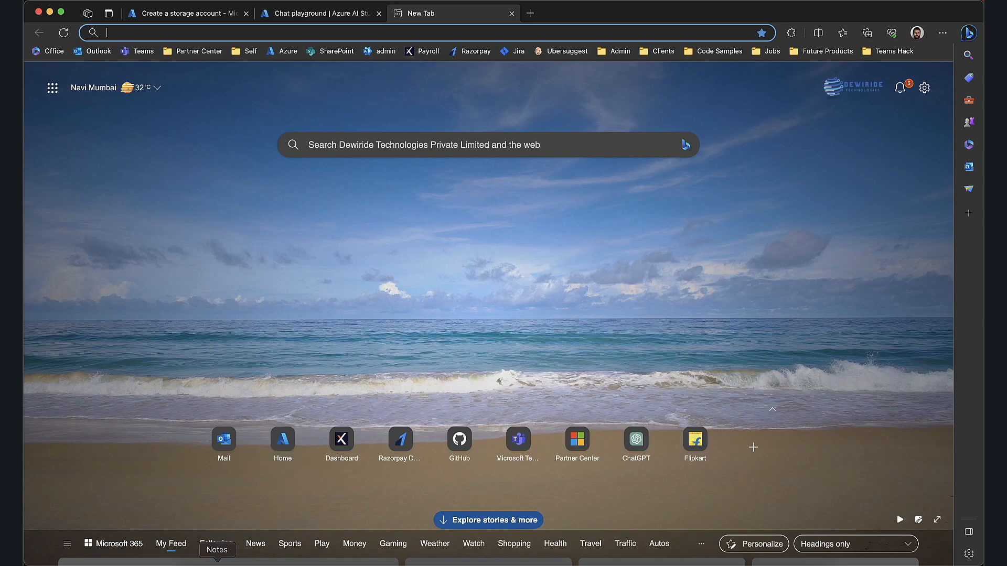
{"action": "left_click", "coordinate": [186, 12]}
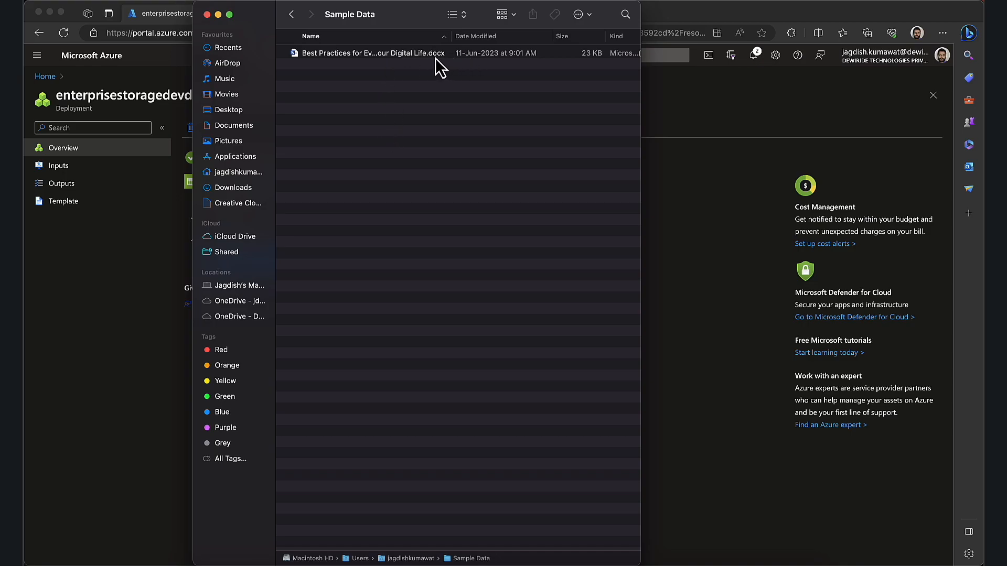
{"action": "left_click", "coordinate": [371, 53]}
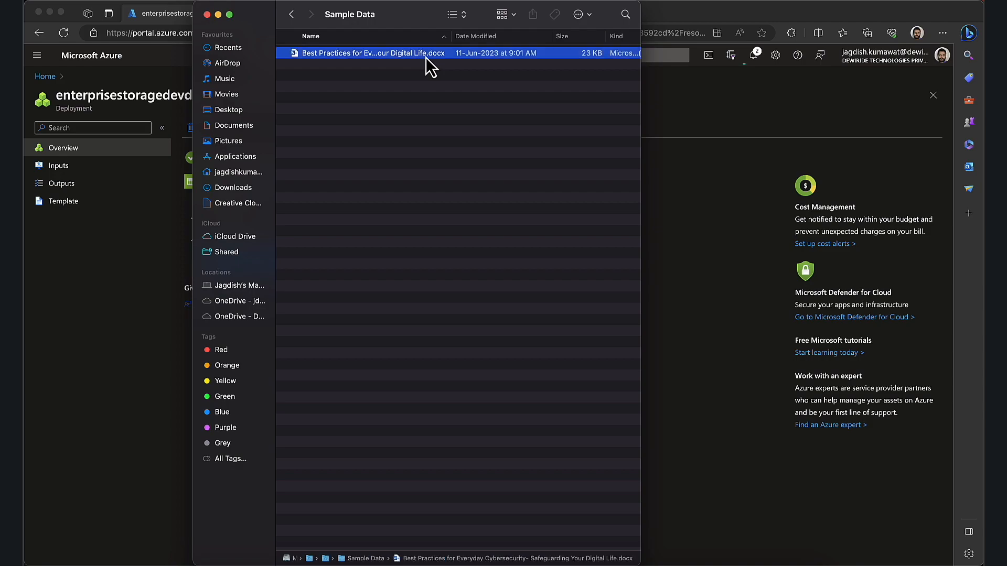
{"action": "double_click", "coordinate": [363, 52]}
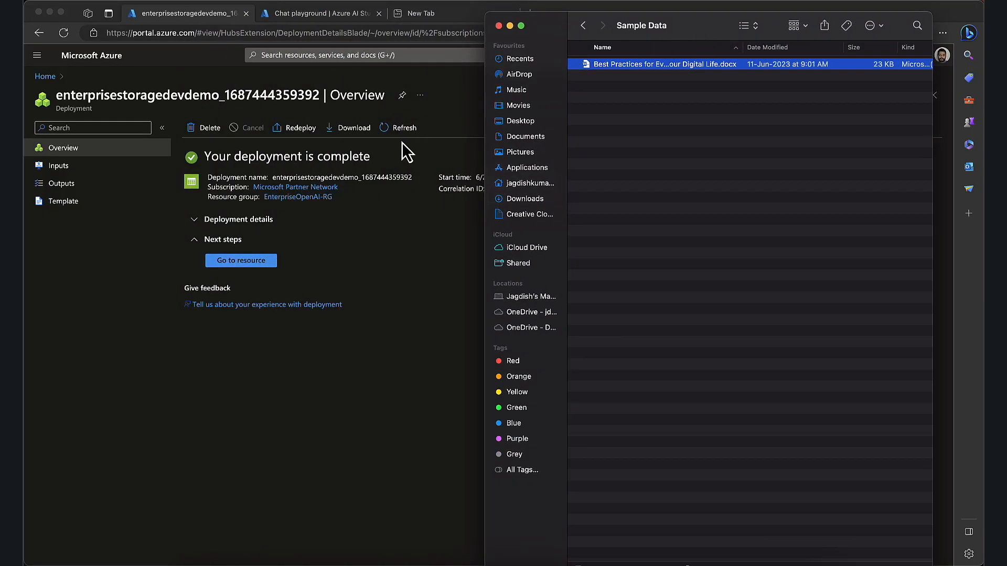
{"action": "left_click", "coordinate": [241, 260]}
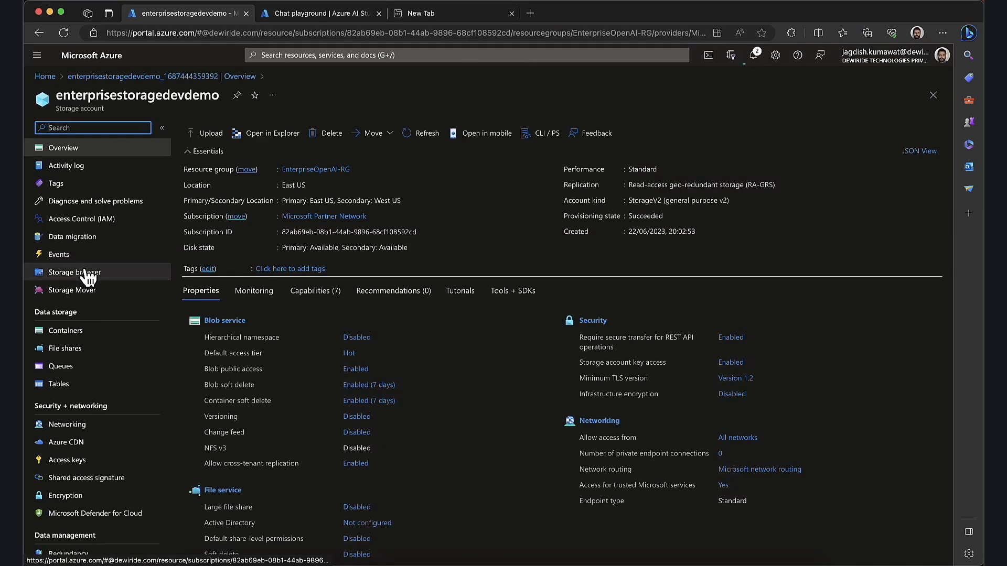
Add a blob container named 'data' to enterprisestoragedevdemo and open it
{"action": "left_click", "coordinate": [73, 271]}
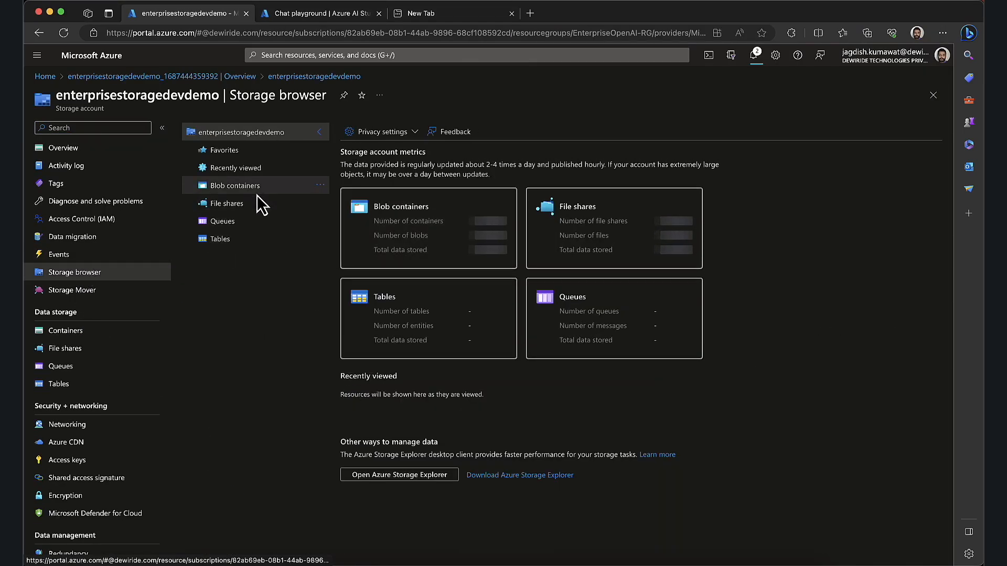
{"action": "left_click", "coordinate": [234, 186]}
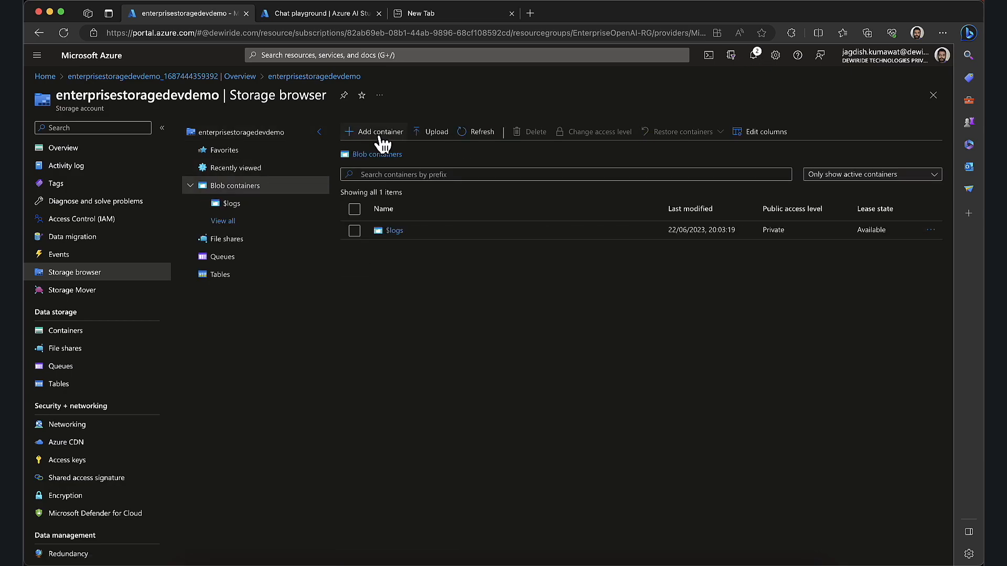
{"action": "left_click", "coordinate": [375, 132]}
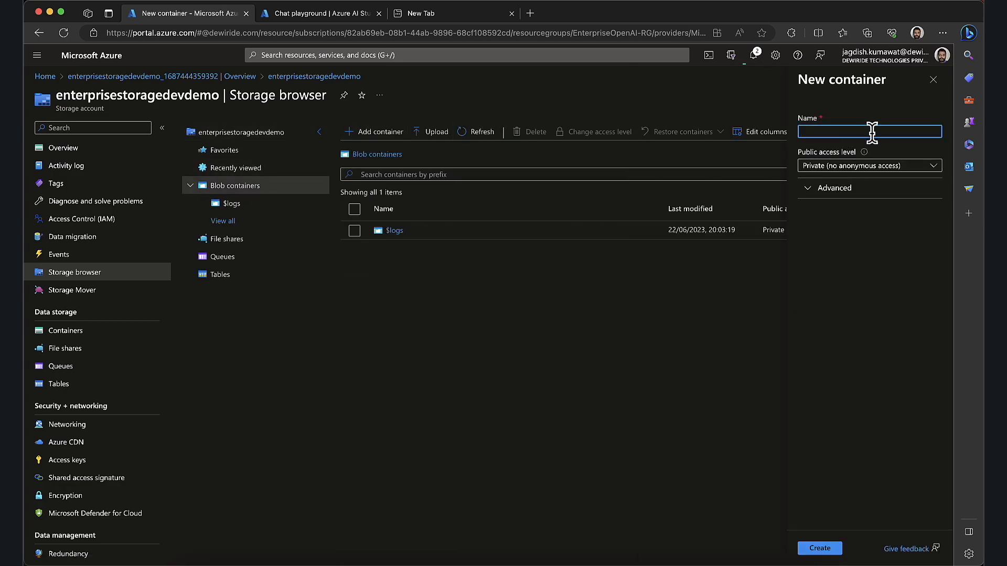
{"action": "left_click", "coordinate": [868, 131]}
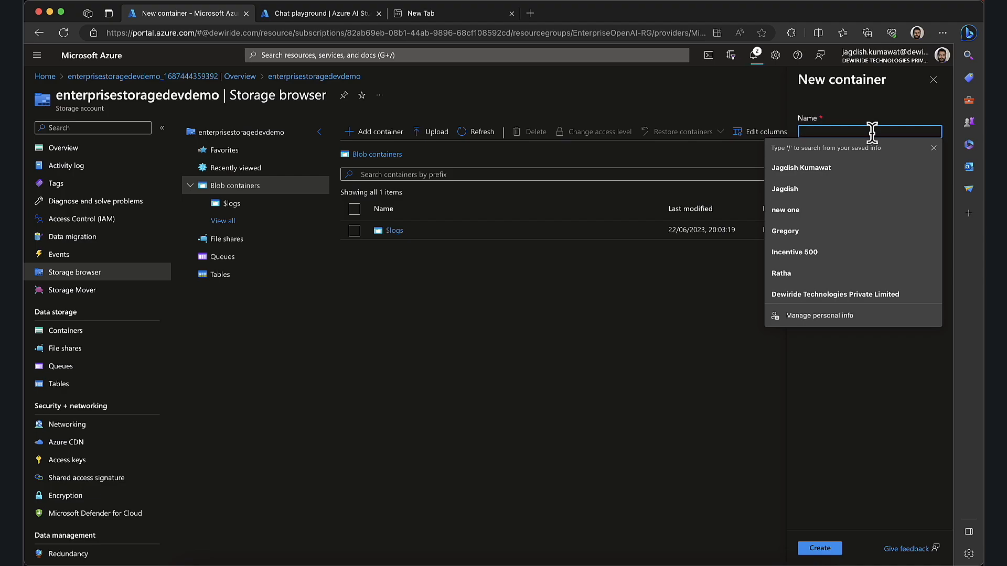
{"action": "type", "text": "data"}
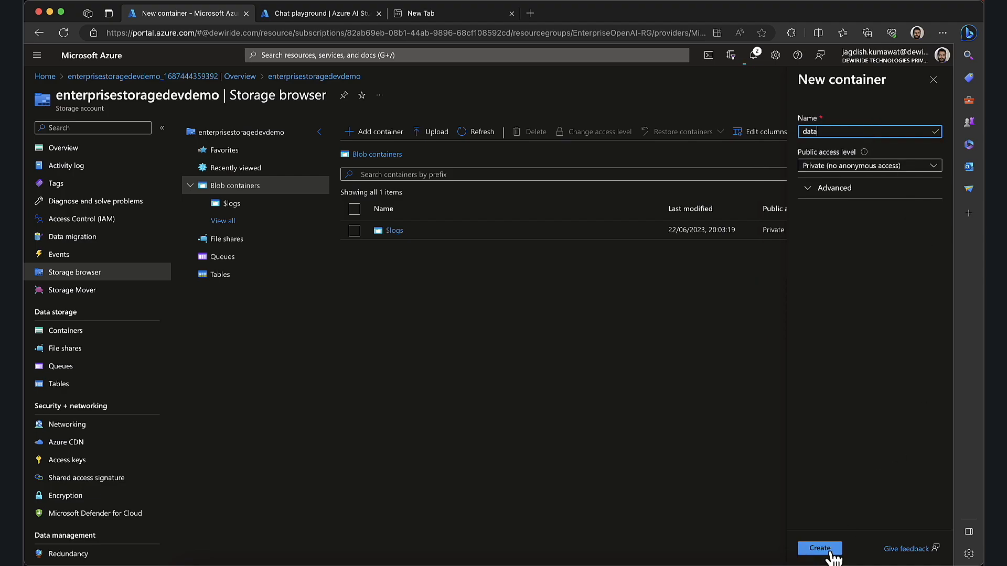
{"action": "left_click", "coordinate": [819, 548]}
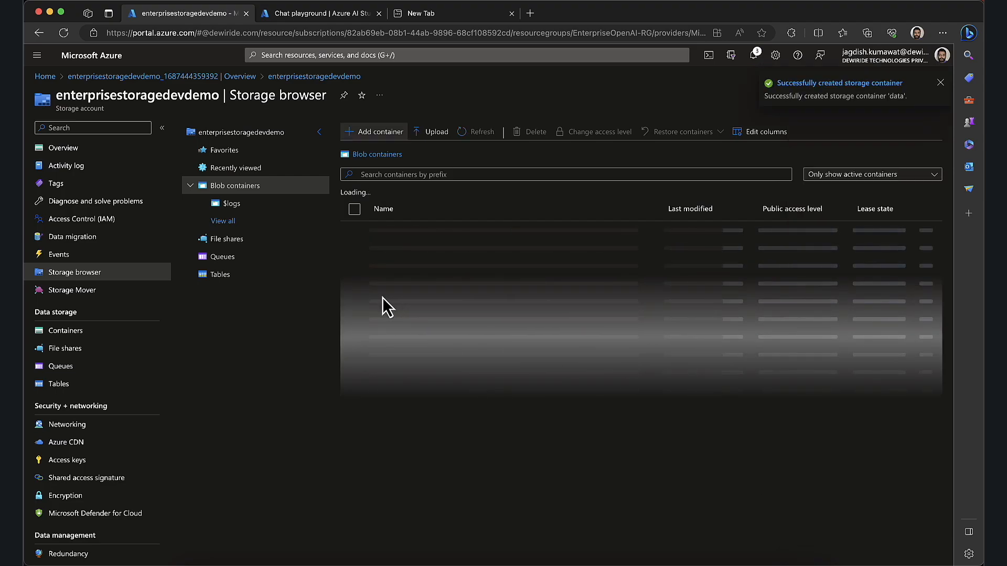
{"action": "left_click", "coordinate": [229, 220]}
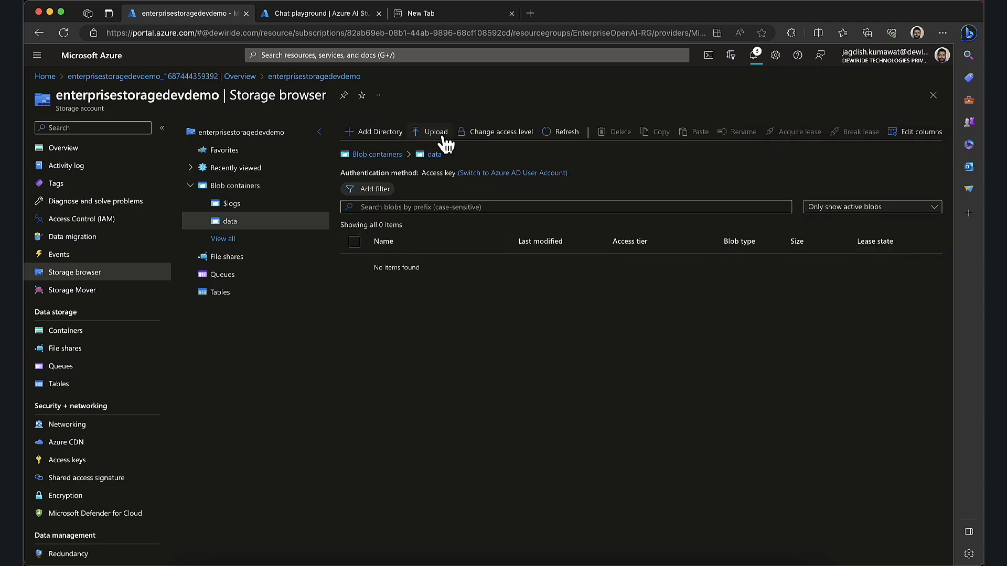
Upload the Best Practices cybersecurity .docx into the data container and check notifications
{"action": "left_click", "coordinate": [429, 131]}
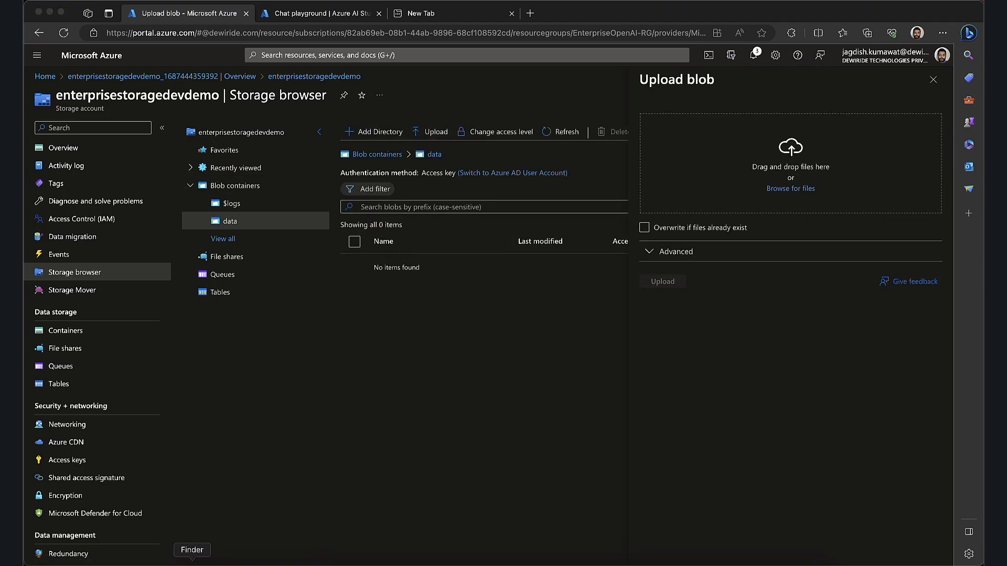
{"action": "left_click", "coordinate": [790, 188]}
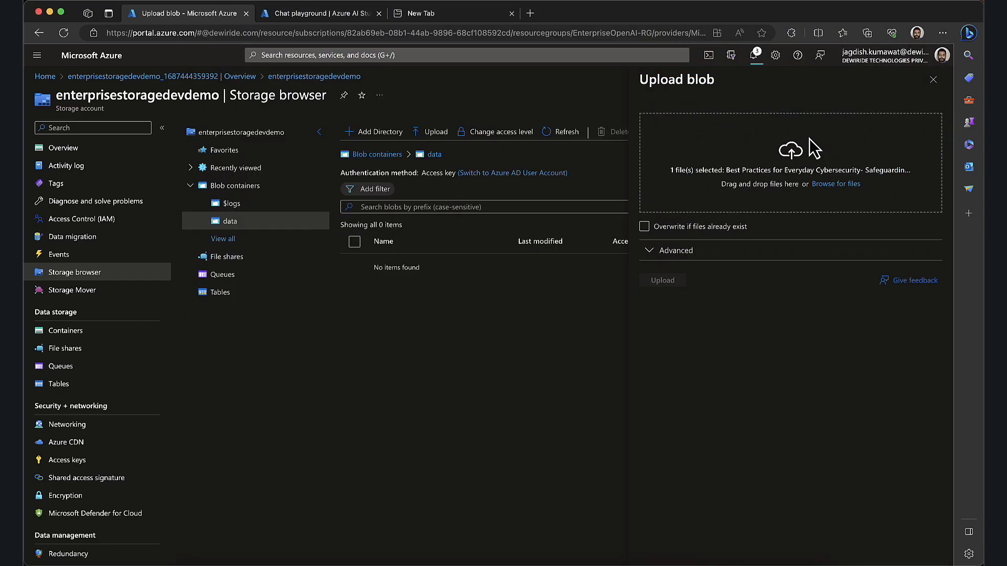
{"action": "left_click", "coordinate": [662, 280]}
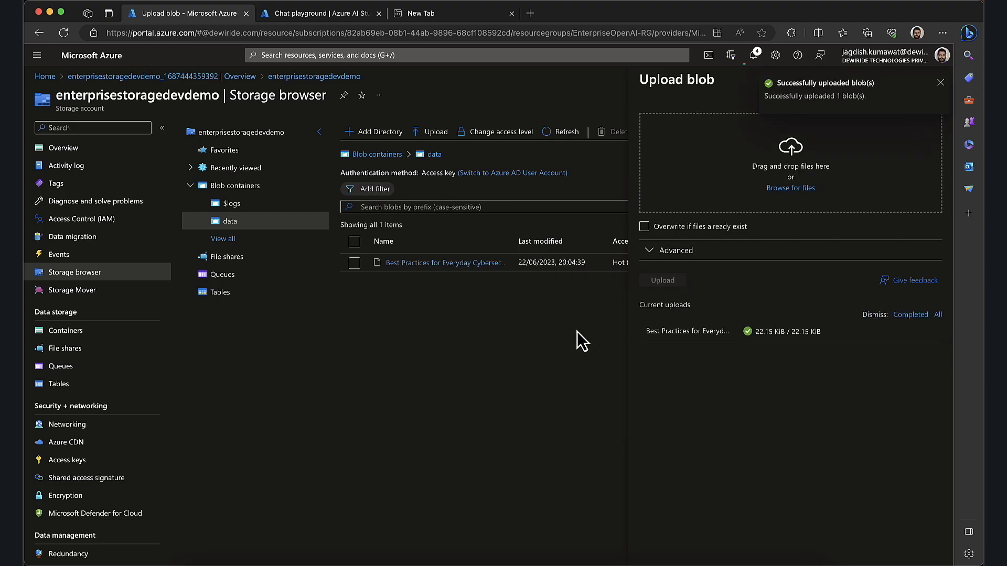
{"action": "left_click", "coordinate": [941, 82]}
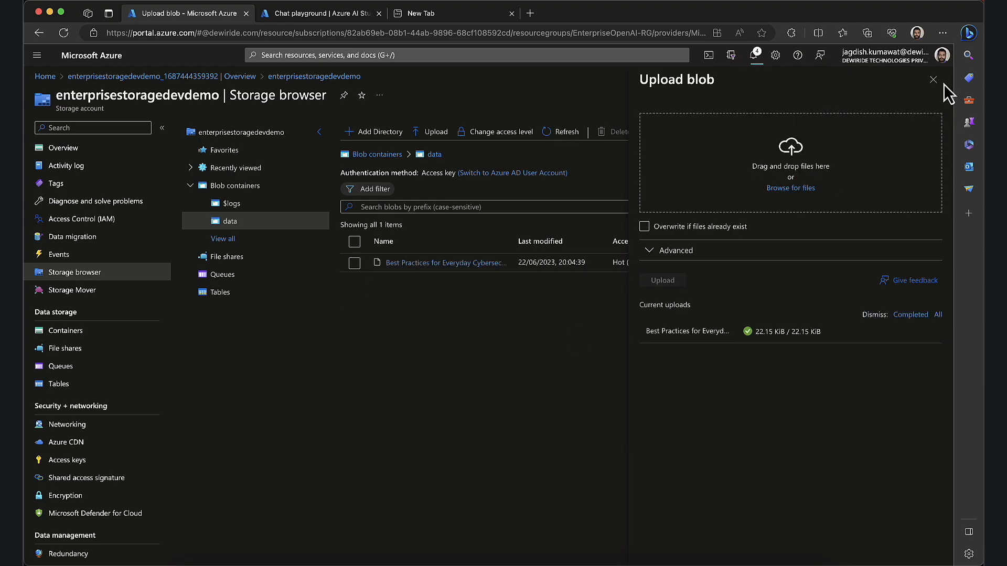
{"action": "left_click", "coordinate": [933, 79]}
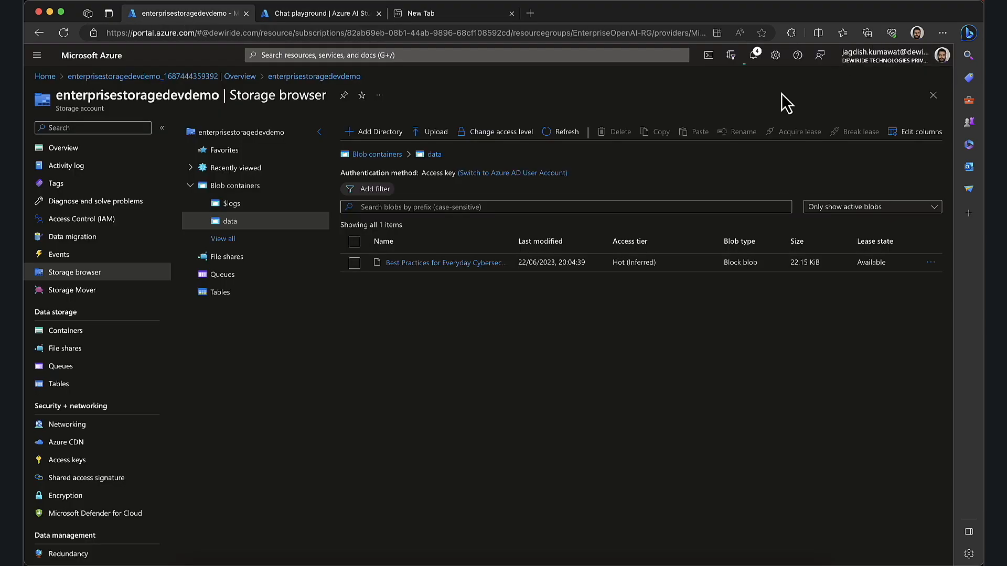
{"action": "left_click", "coordinate": [752, 54]}
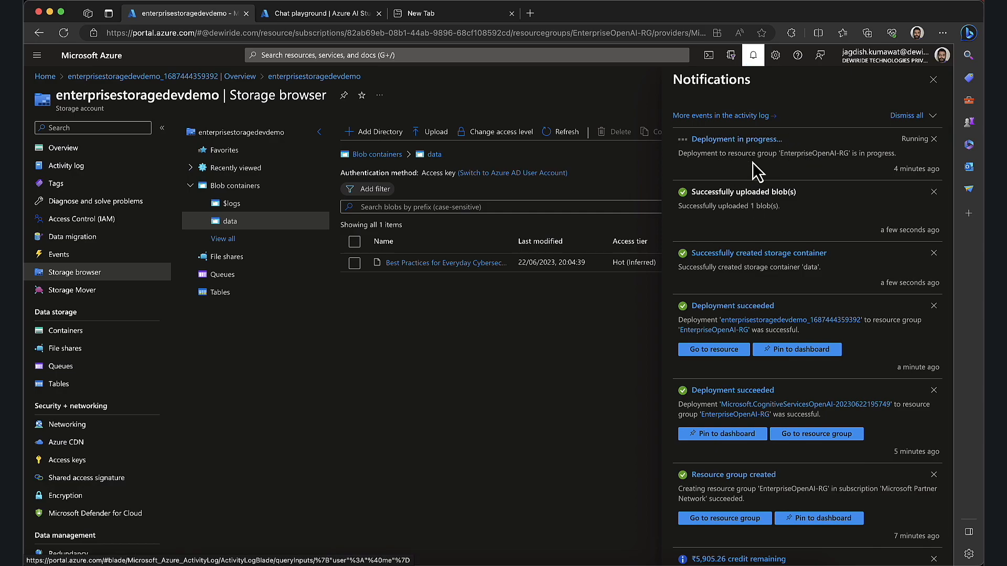
{"action": "left_click", "coordinate": [316, 13]}
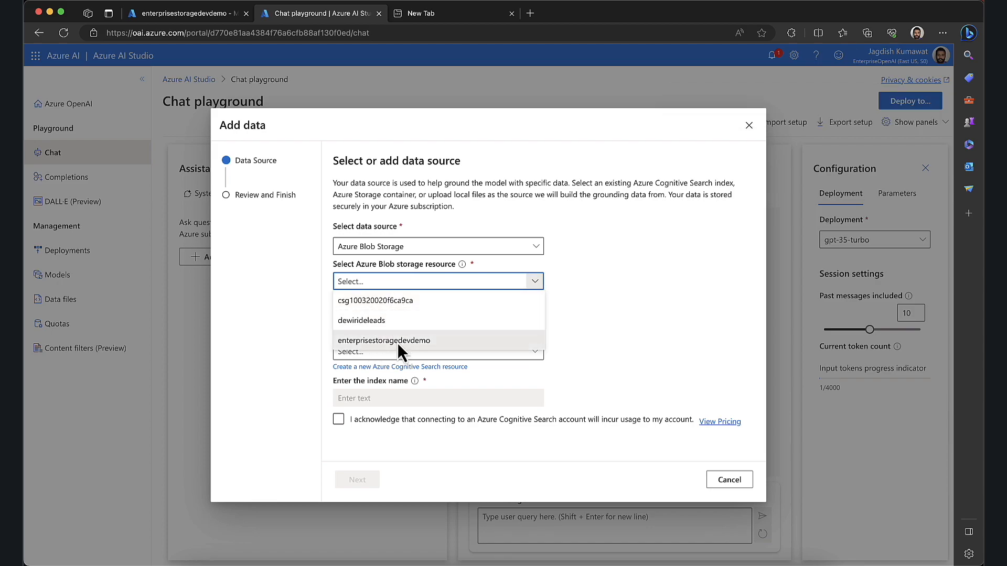
Pick enterprisestoragedevdemo and its 'data' container, and enter enterprisesearch as the search resource
{"action": "left_click", "coordinate": [383, 341]}
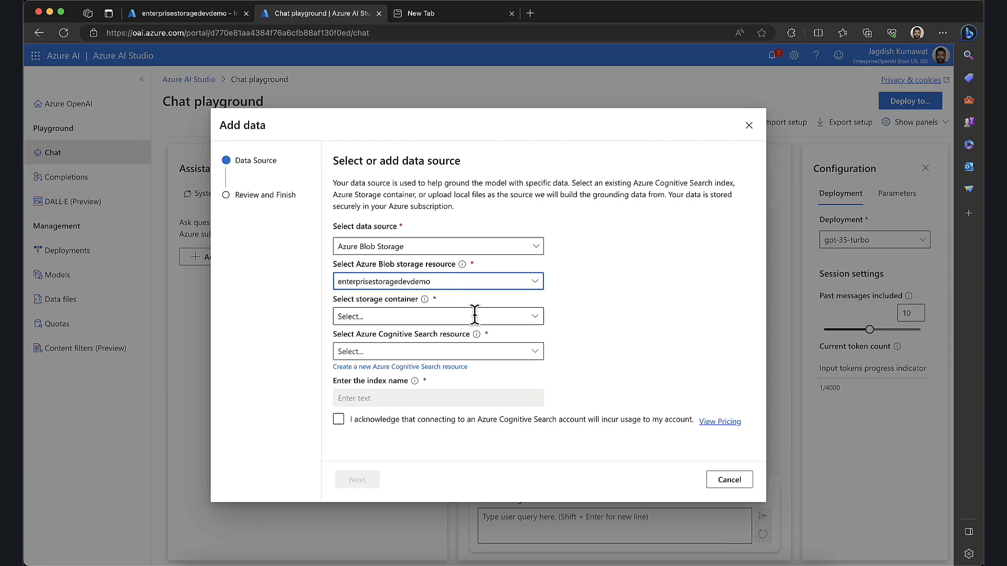
{"action": "left_click", "coordinate": [437, 316]}
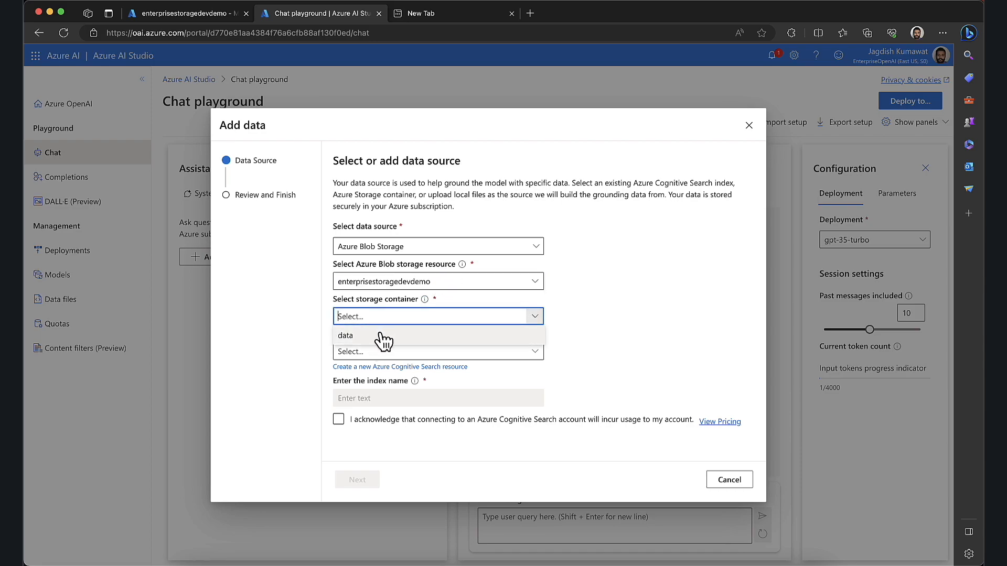
{"action": "left_click", "coordinate": [346, 335]}
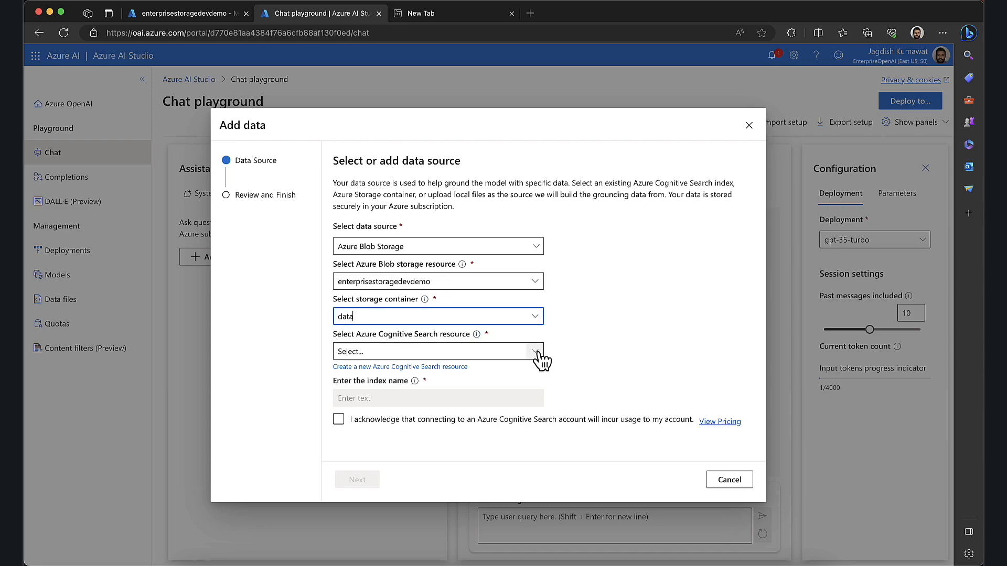
{"action": "type", "text": "enterprisesearch"}
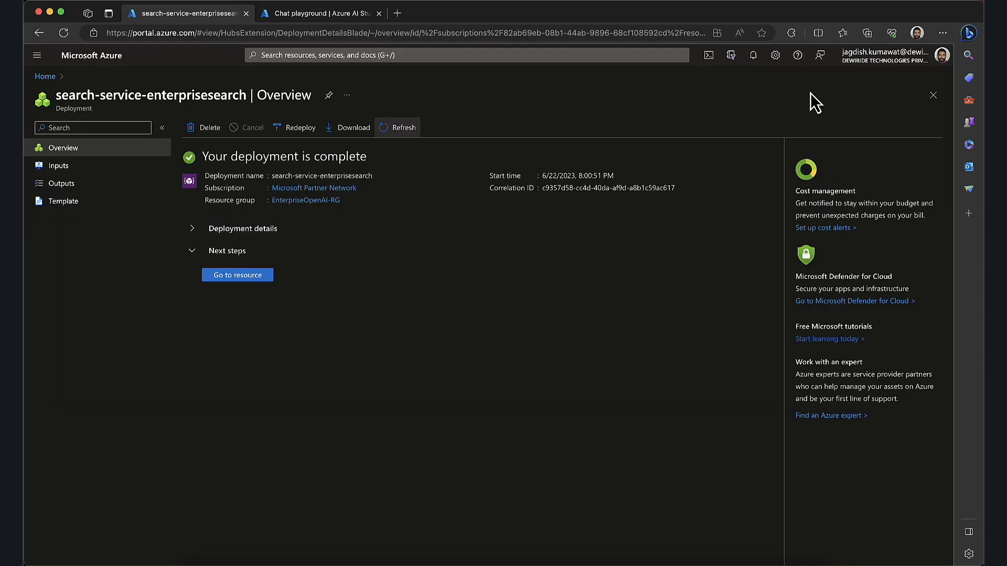
Check notifications for the enterprisesearch deployment, then return to the Chat playground
{"action": "left_click", "coordinate": [752, 55]}
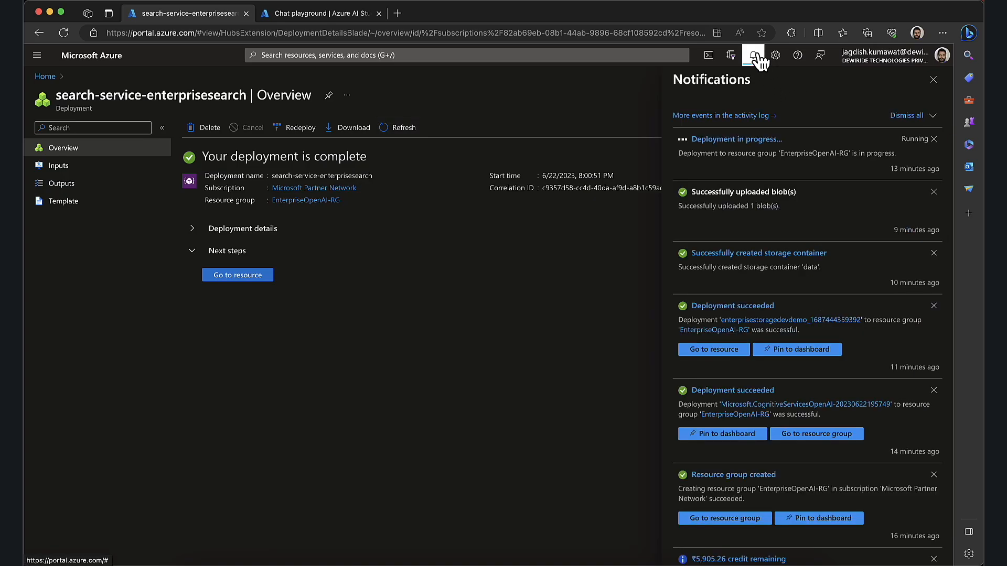
{"action": "mouse_move", "coordinate": [352, 25]}
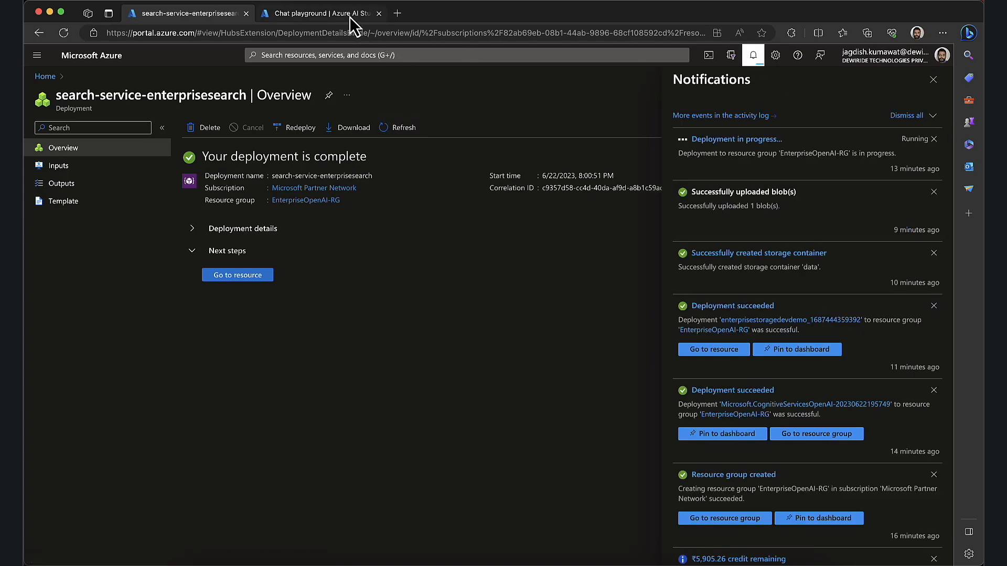
{"action": "left_click", "coordinate": [317, 13]}
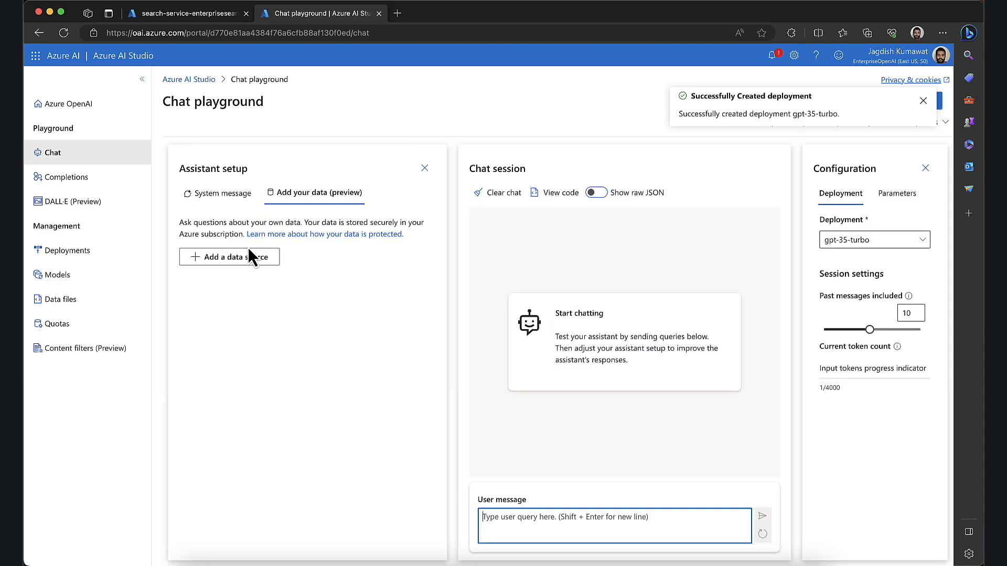
Add enterprisestoragedevdemo's 'data' container with search resource enterprisesearch and index 'blog', then save
{"action": "left_click", "coordinate": [228, 257]}
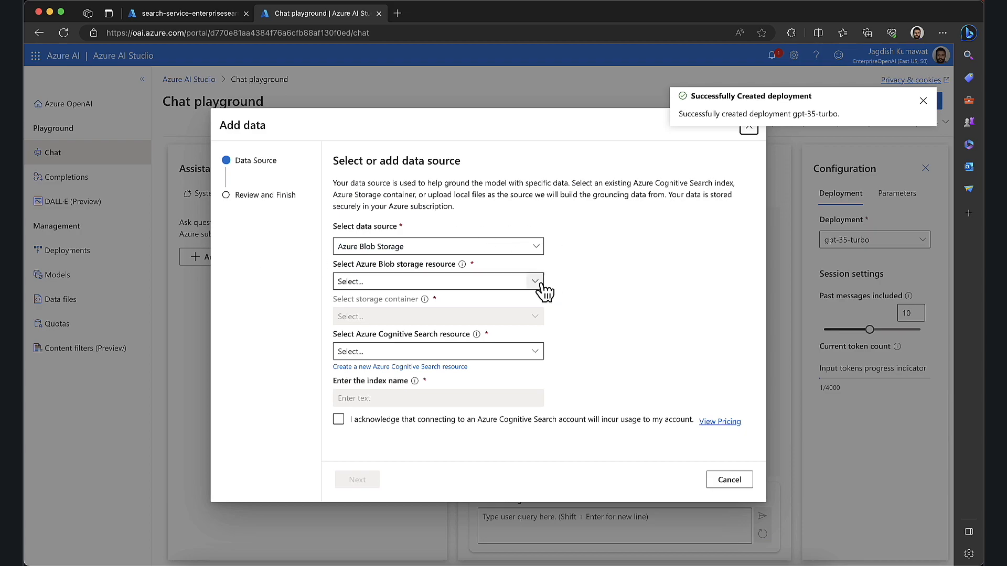
{"action": "type", "text": "enterprisestoragedevdemo"}
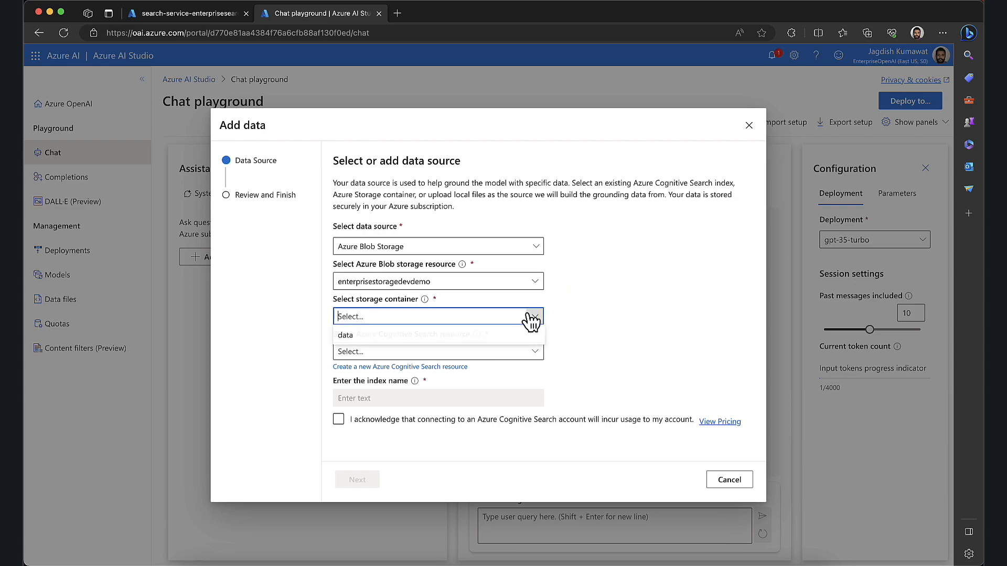
{"action": "left_click", "coordinate": [345, 335]}
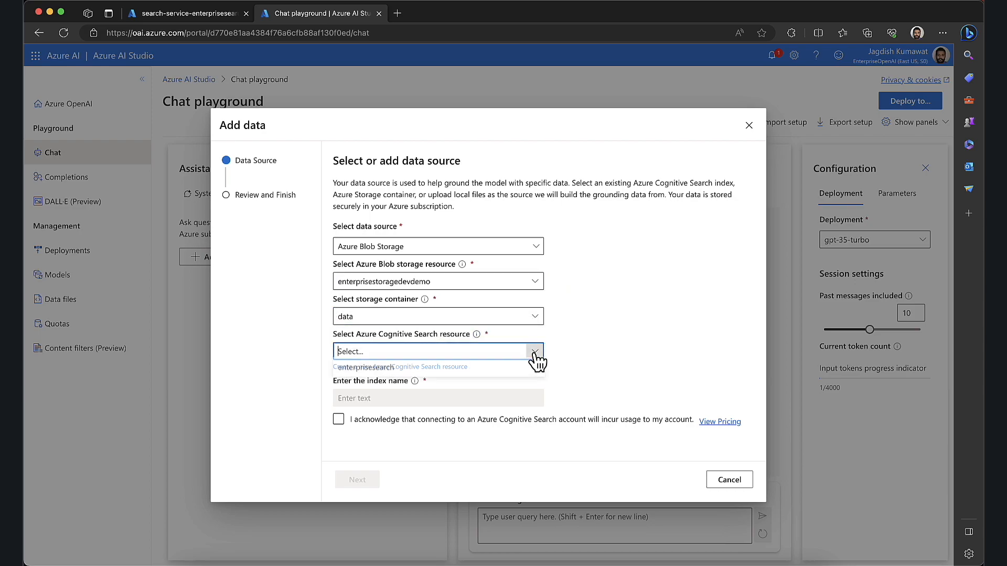
{"action": "left_click", "coordinate": [364, 367]}
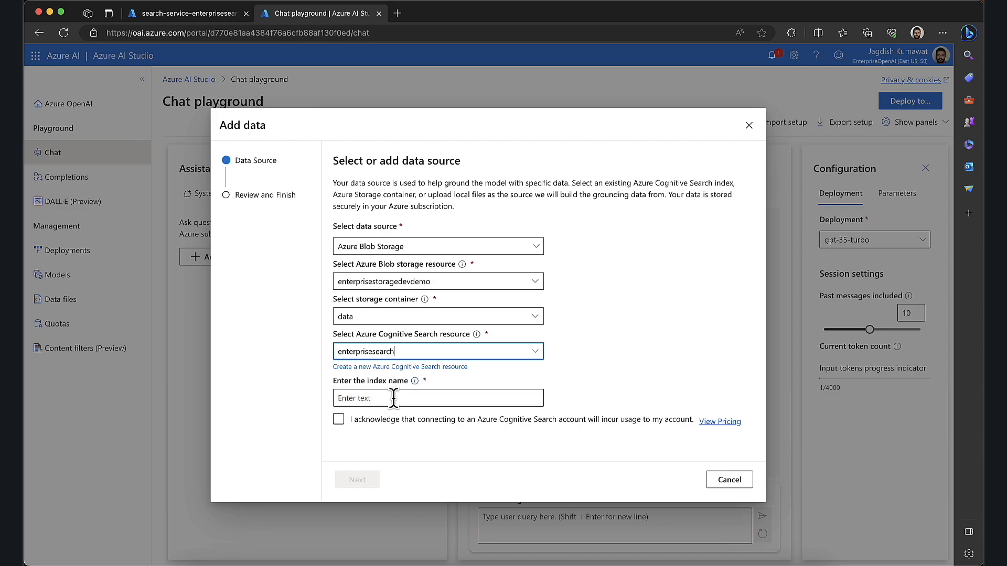
{"action": "left_click", "coordinate": [437, 397]}
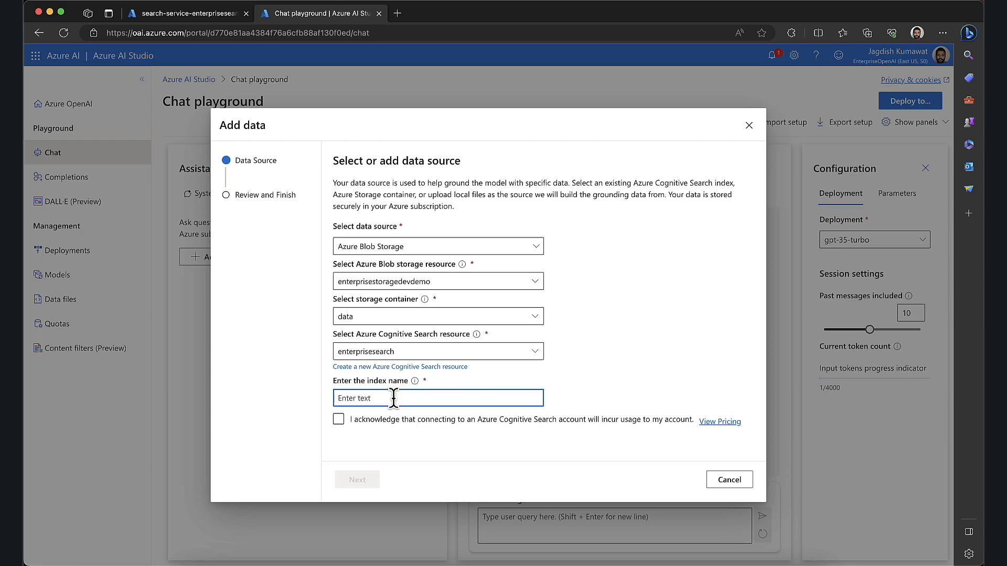
{"action": "left_click", "coordinate": [438, 398]}
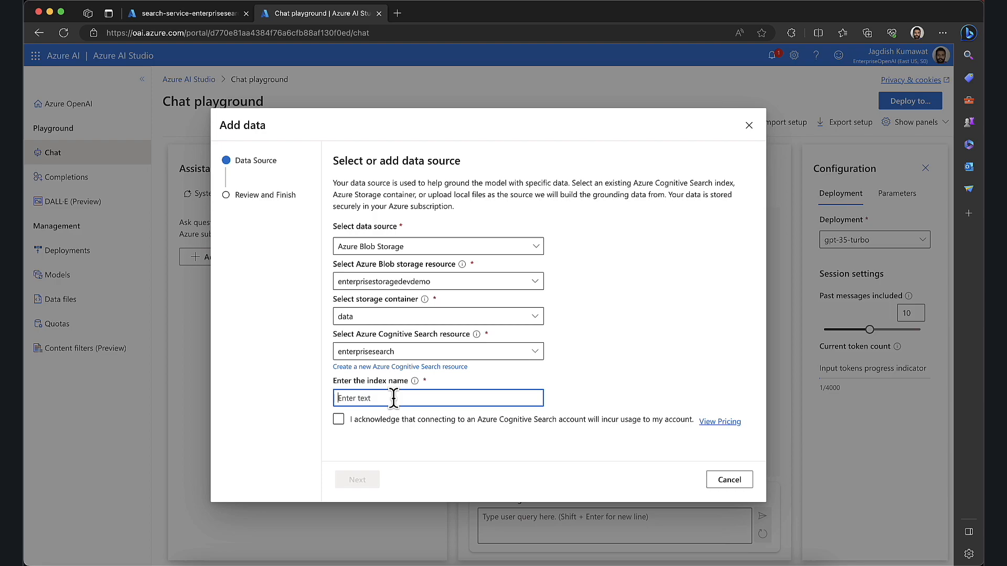
{"action": "type", "text": "b"}
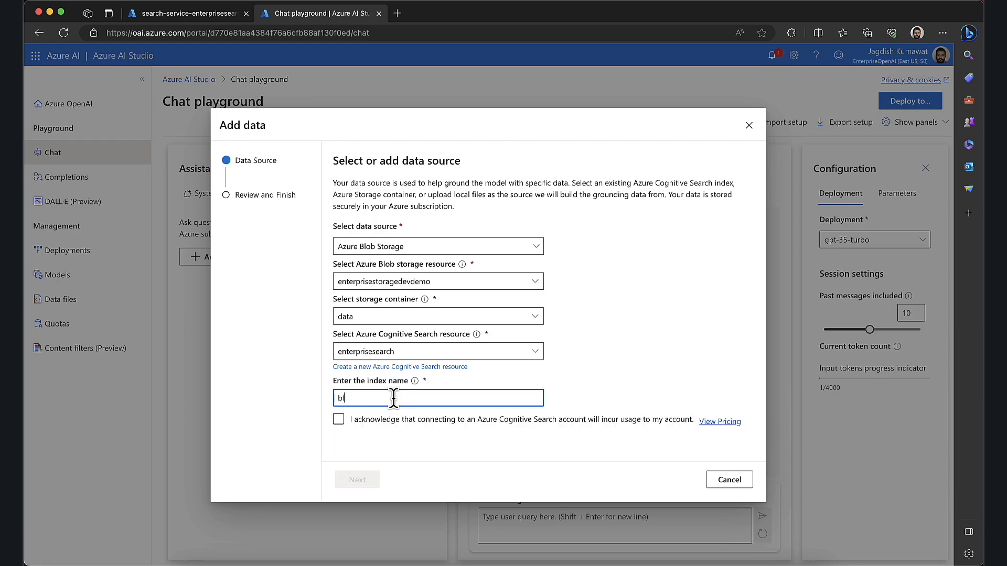
{"action": "type", "text": "log"}
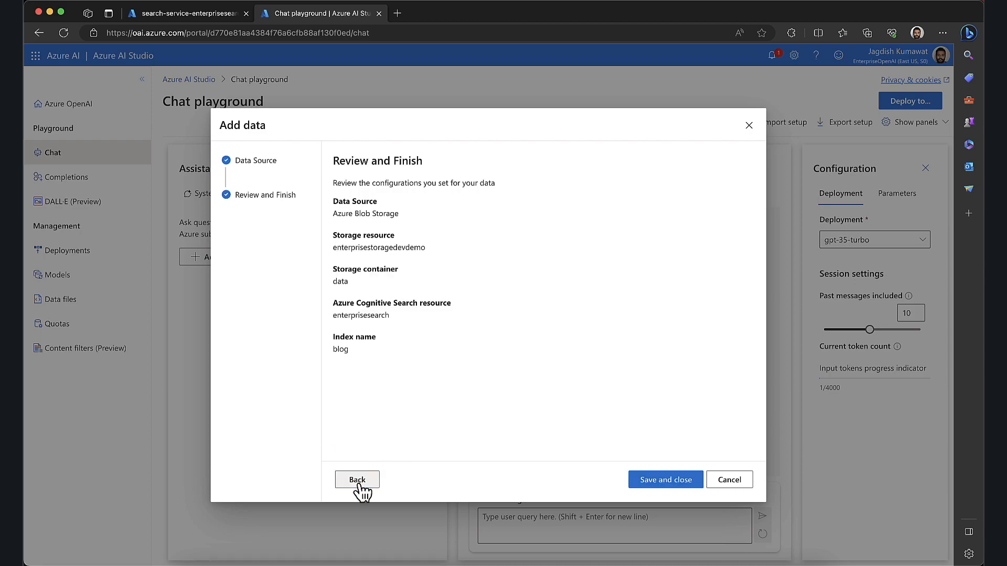
{"action": "left_click", "coordinate": [665, 480]}
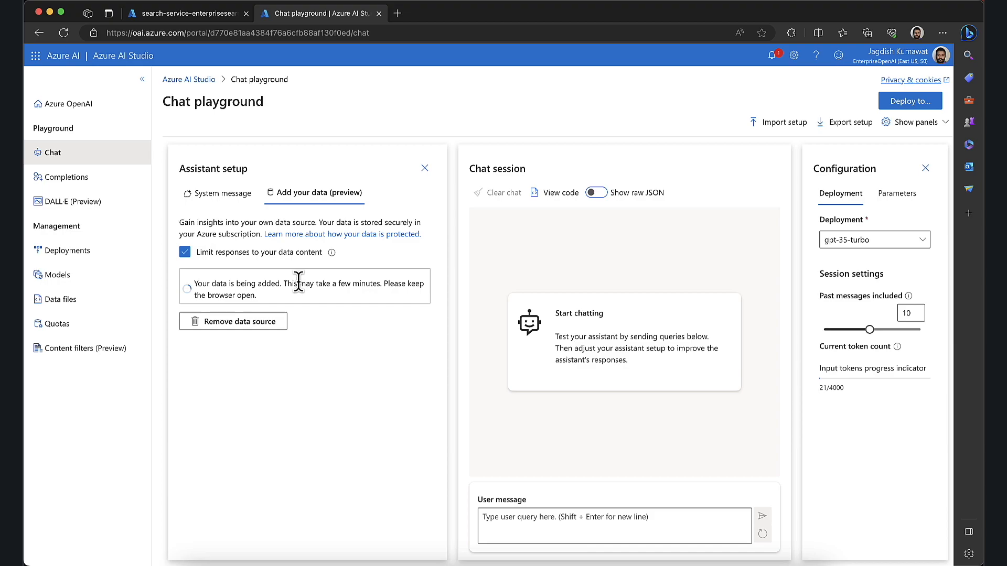
{"action": "mouse_move", "coordinate": [542, 315]}
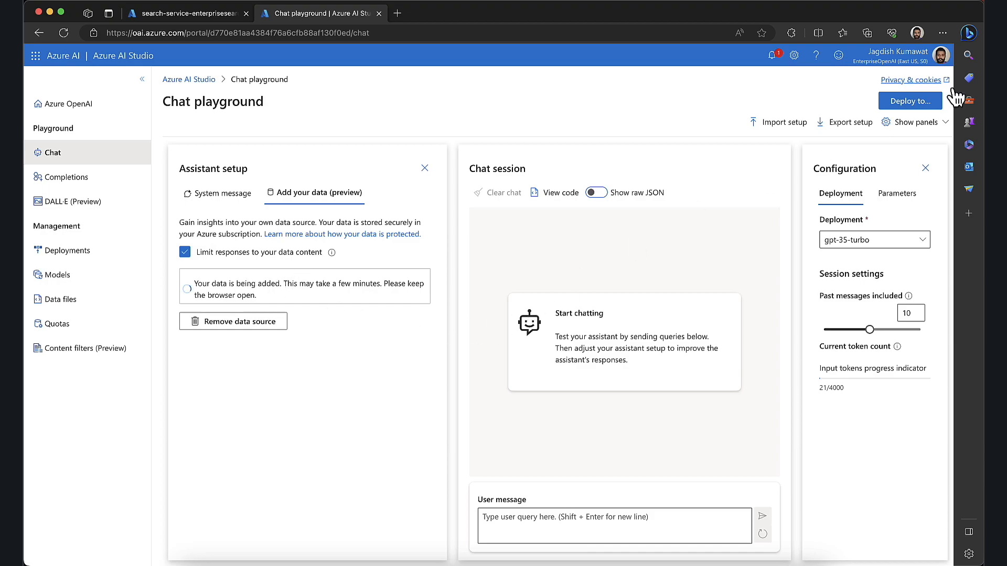
Fill in and submit the web app deployment form, then edit the duplicate app name
{"action": "left_click", "coordinate": [909, 101]}
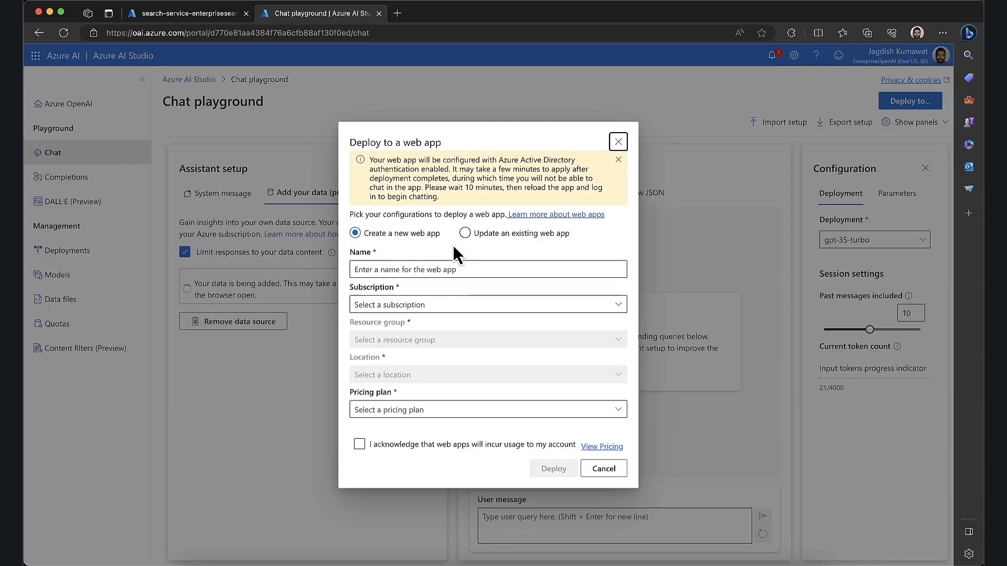
{"action": "left_click", "coordinate": [359, 444]}
{"action": "type", "text": "enterprisewebapp"}
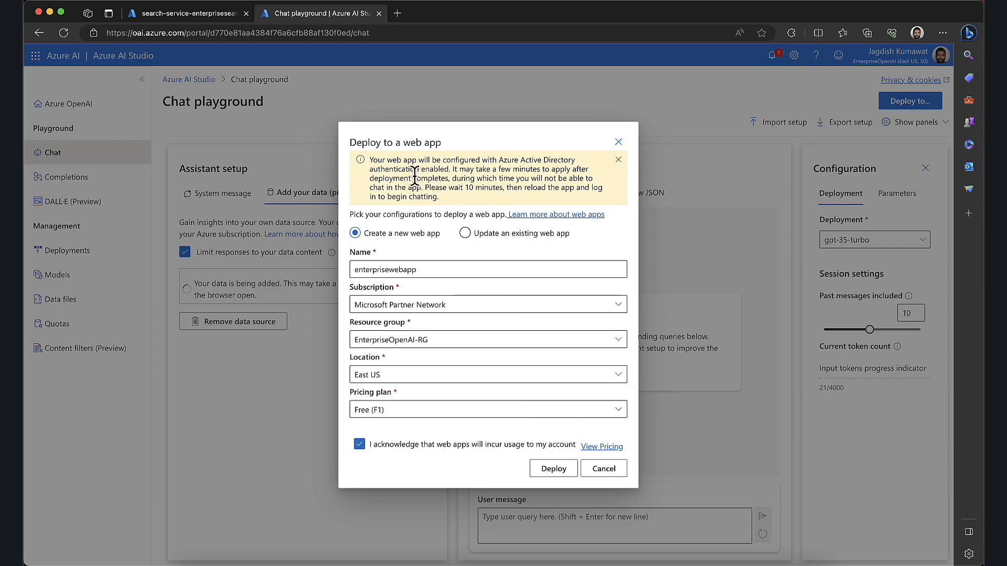
{"action": "mouse_move", "coordinate": [455, 179]}
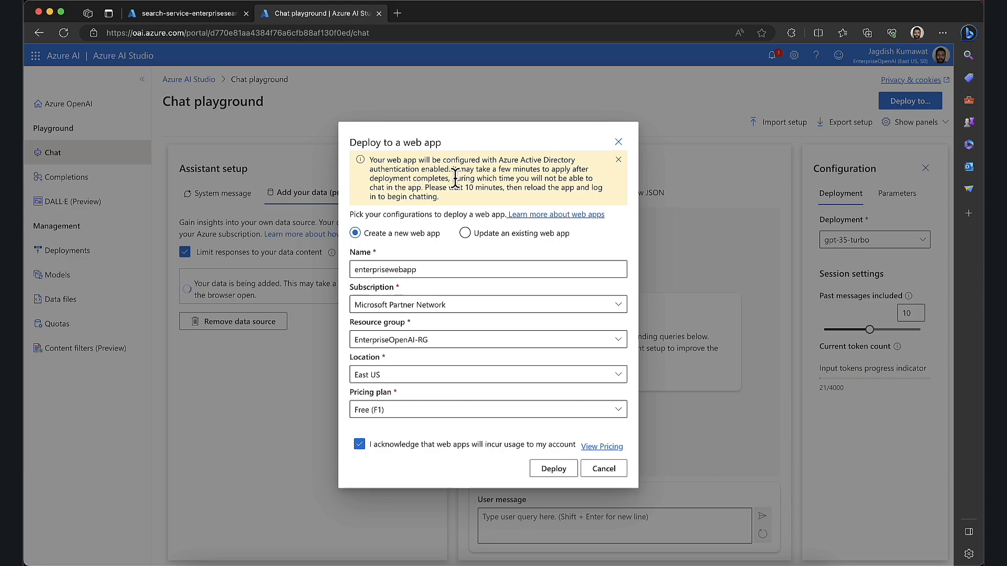
{"action": "mouse_move", "coordinate": [428, 195]}
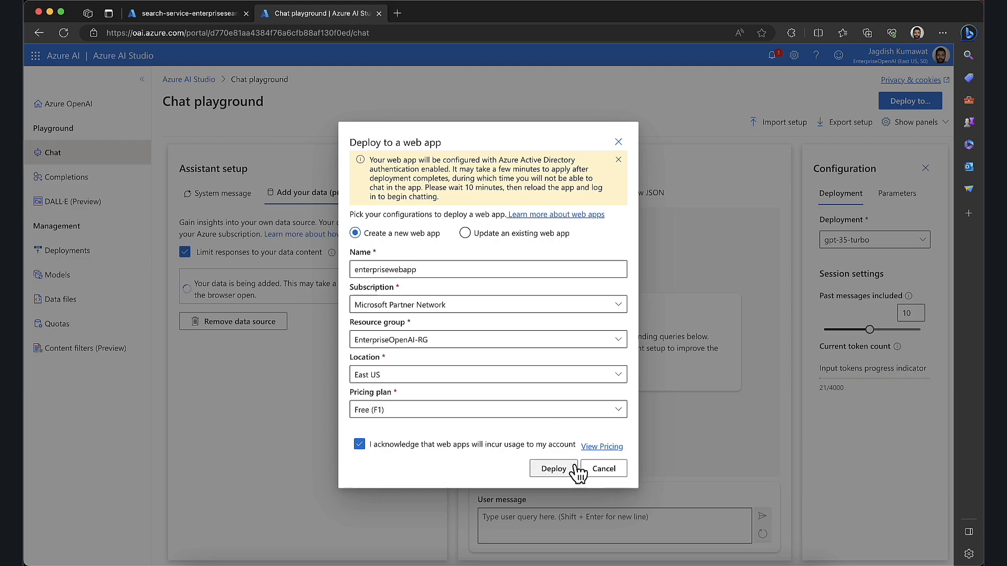
{"action": "left_click", "coordinate": [552, 468]}
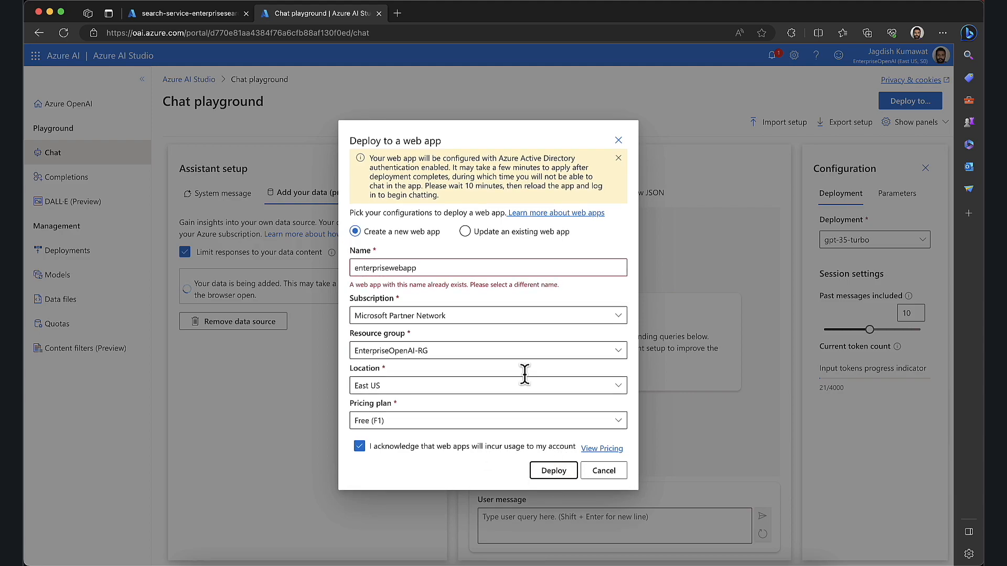
{"action": "left_click", "coordinate": [449, 268]}
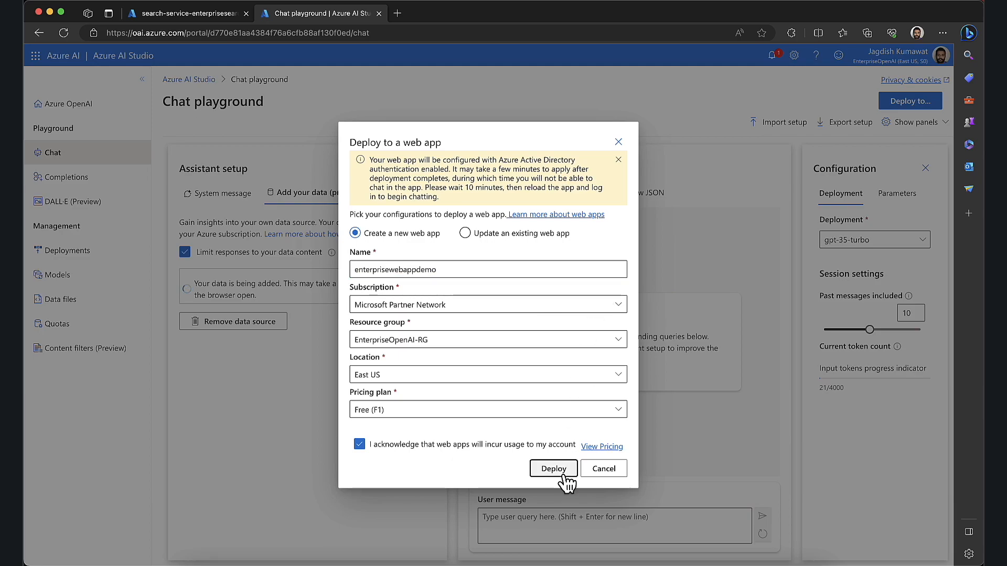
Deploy web app enterprisewebappdemo and wait for blog-index ingestion to finish
{"action": "left_click", "coordinate": [617, 160]}
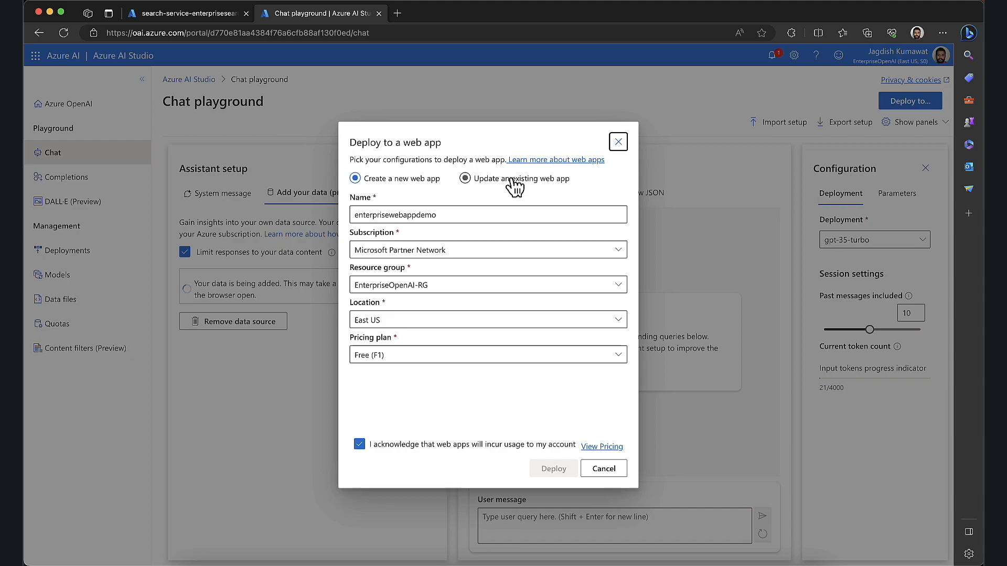
{"action": "left_click", "coordinate": [355, 178]}
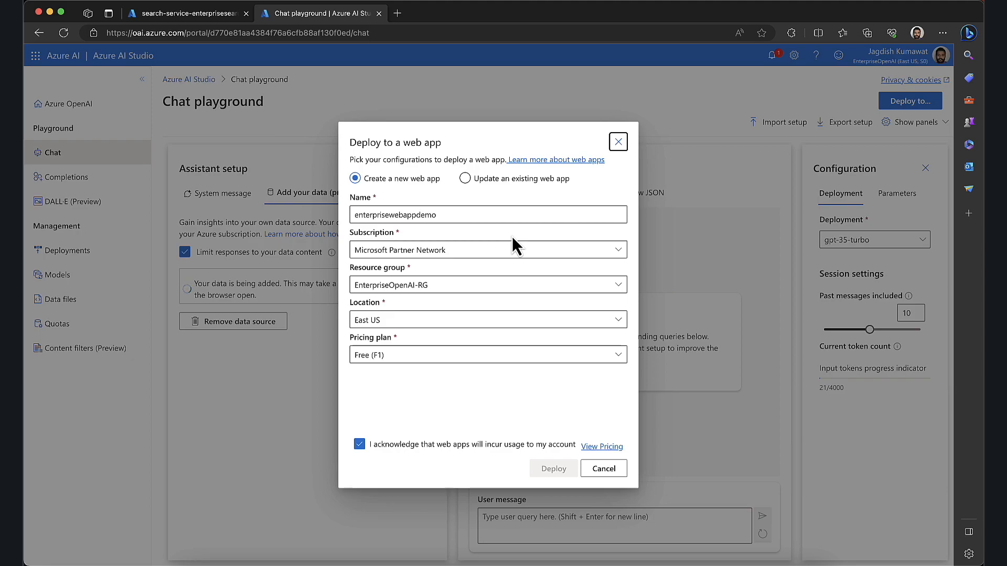
{"action": "mouse_move", "coordinate": [411, 203]}
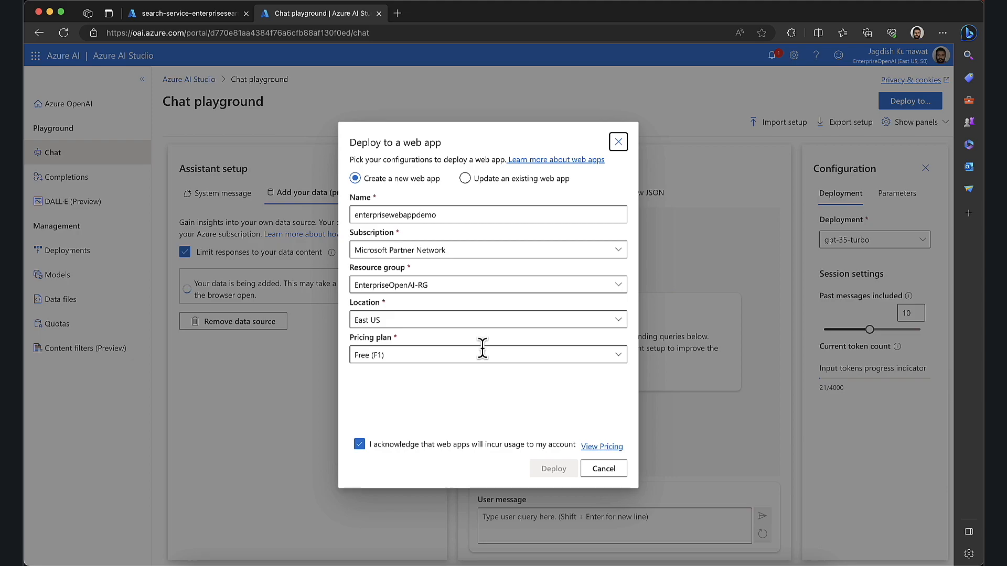
{"action": "mouse_move", "coordinate": [405, 207]}
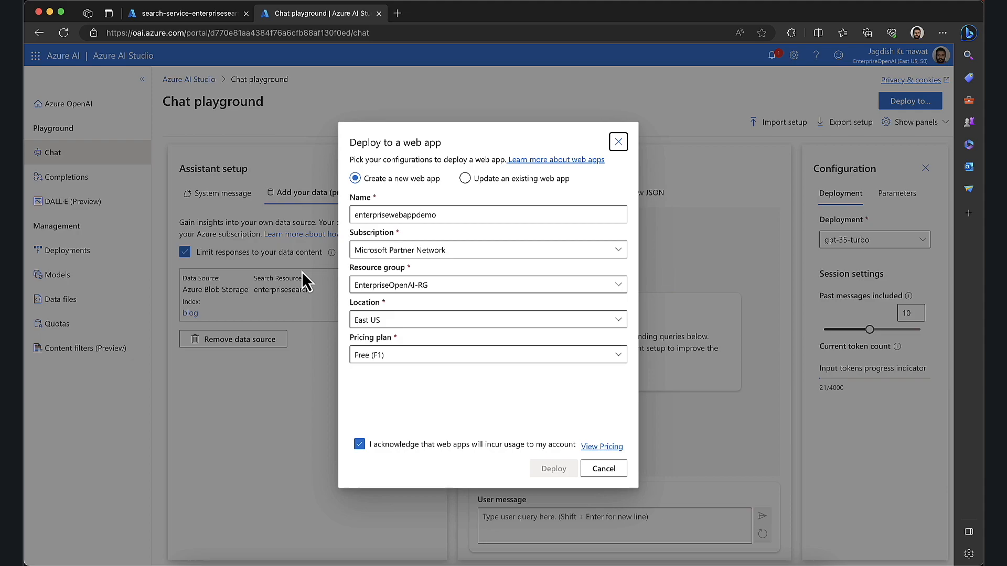
{"action": "mouse_move", "coordinate": [294, 180]}
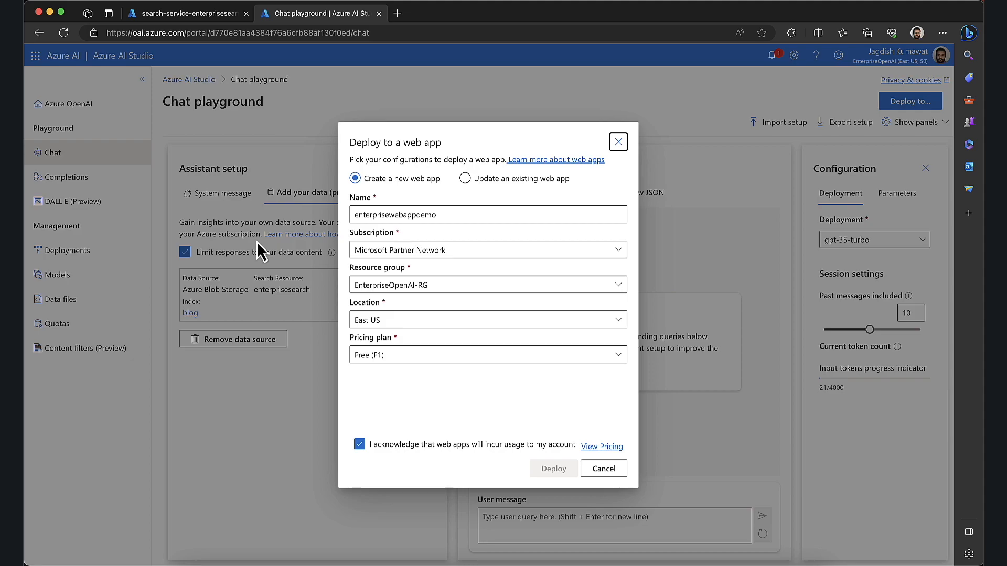
{"action": "mouse_move", "coordinate": [695, 122]}
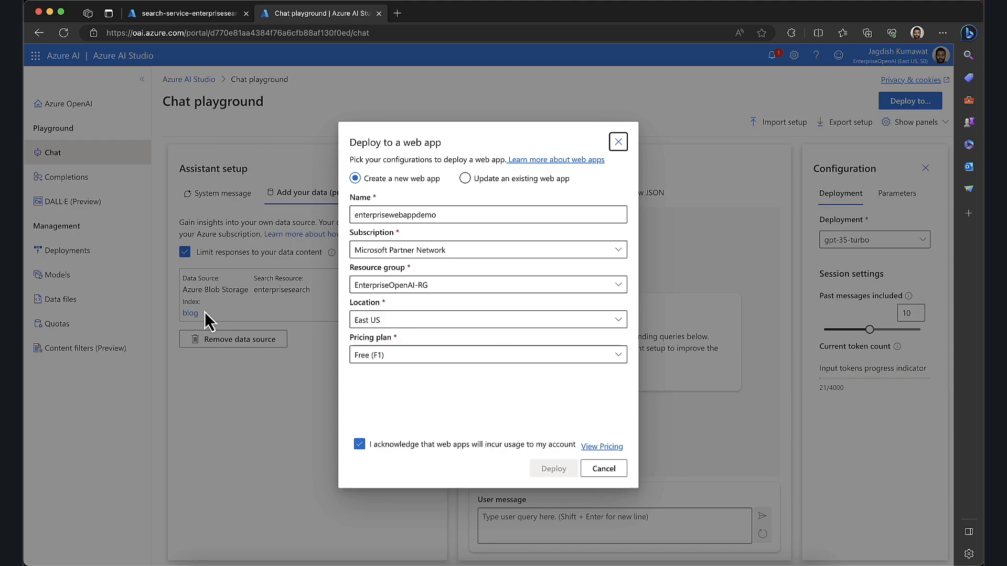
{"action": "mouse_move", "coordinate": [551, 495]}
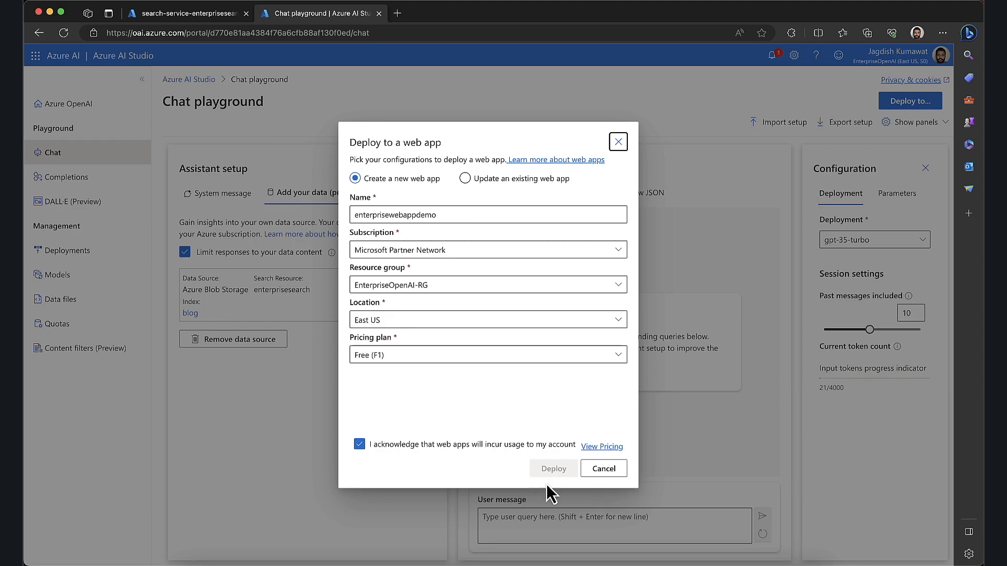
{"action": "left_click", "coordinate": [603, 468]}
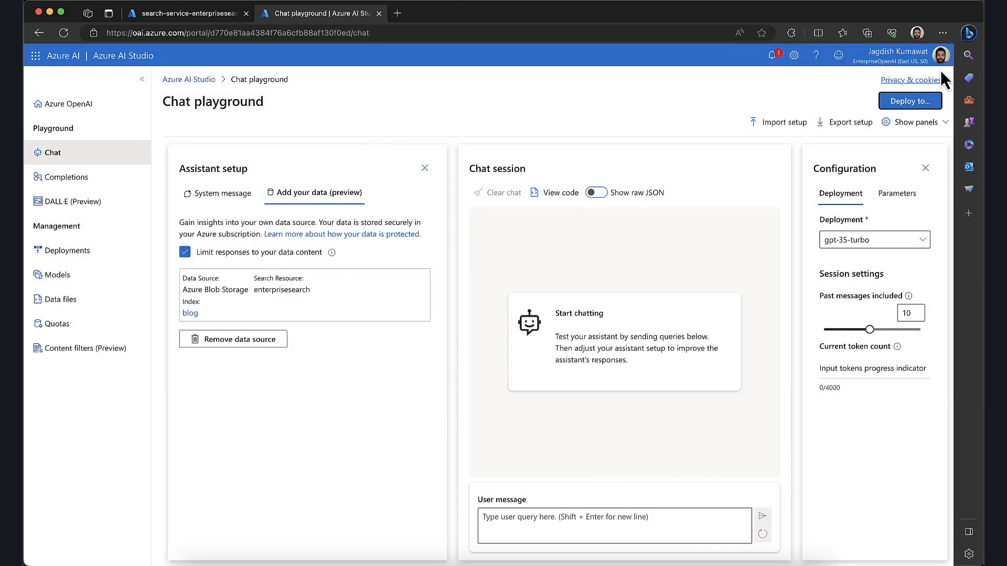
Reopen and close the web app deployment settings, then send 'hi' to the assistant
{"action": "left_click", "coordinate": [770, 55]}
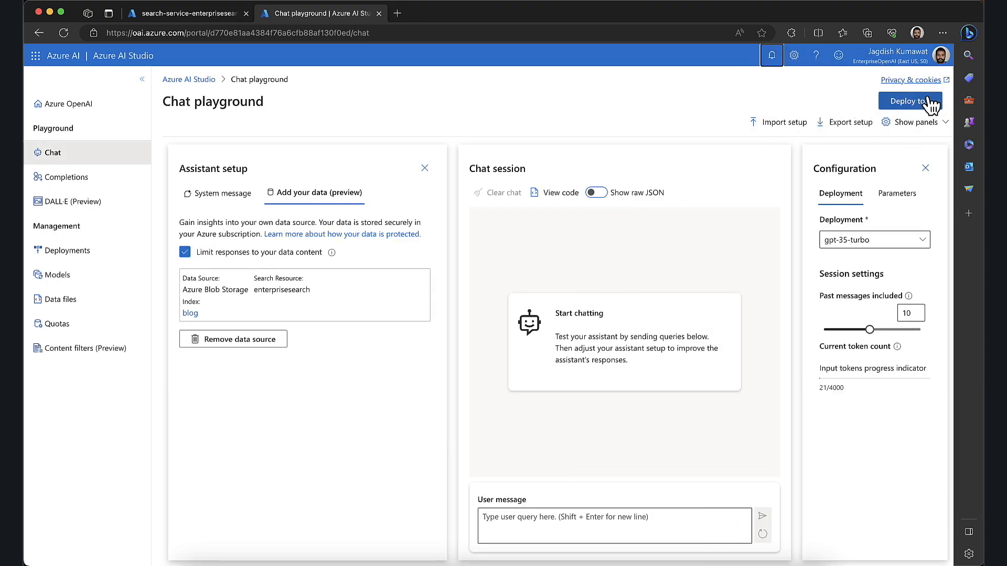
{"action": "left_click", "coordinate": [910, 101]}
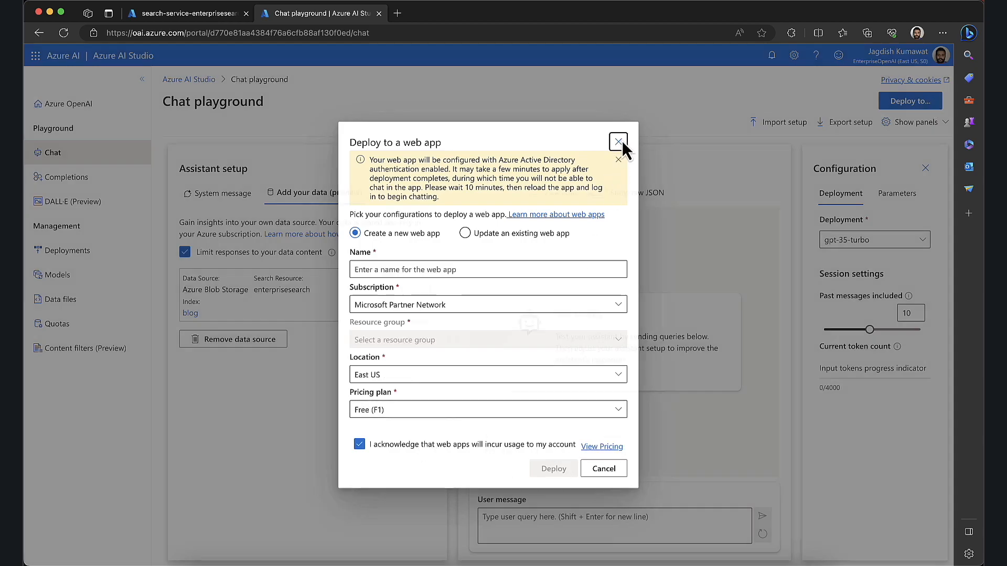
{"action": "left_click", "coordinate": [617, 141]}
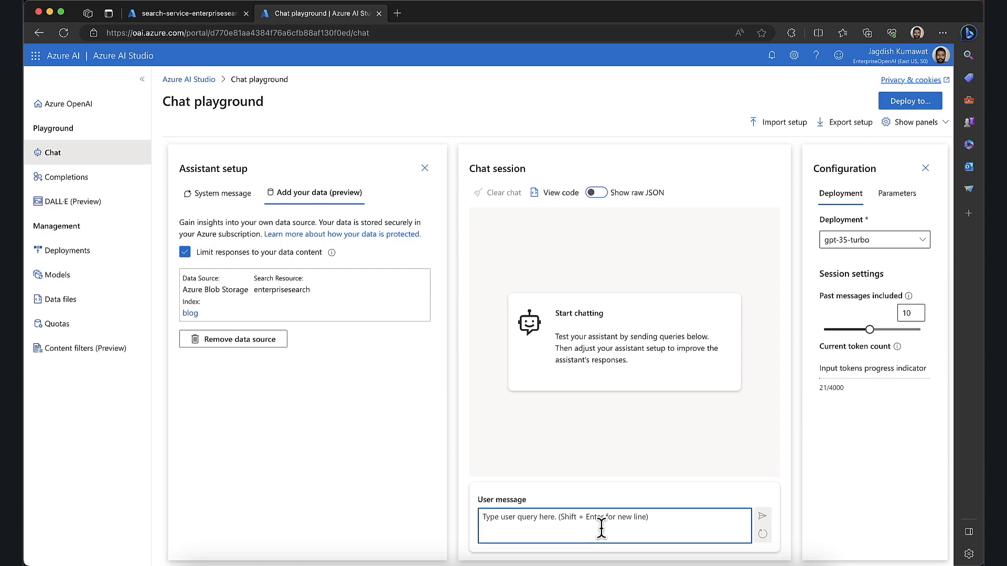
{"action": "type", "text": "hi"}
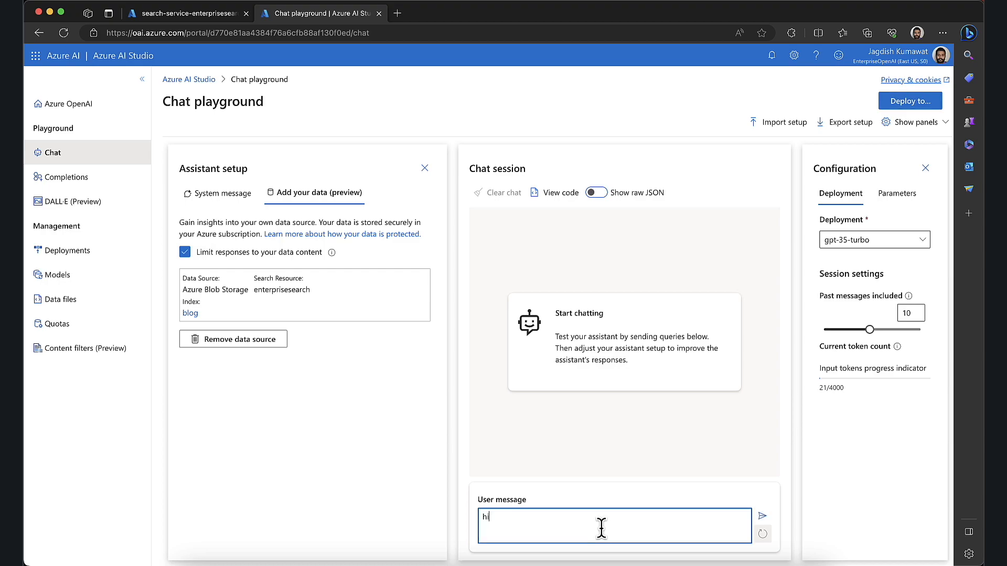
{"action": "left_click", "coordinate": [762, 516]}
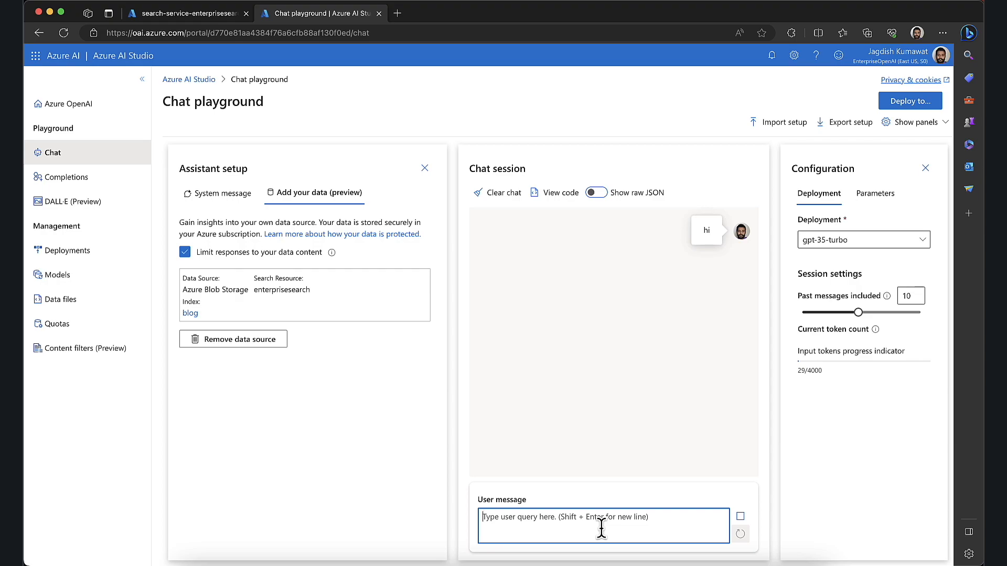
{"action": "mouse_move", "coordinate": [637, 526]}
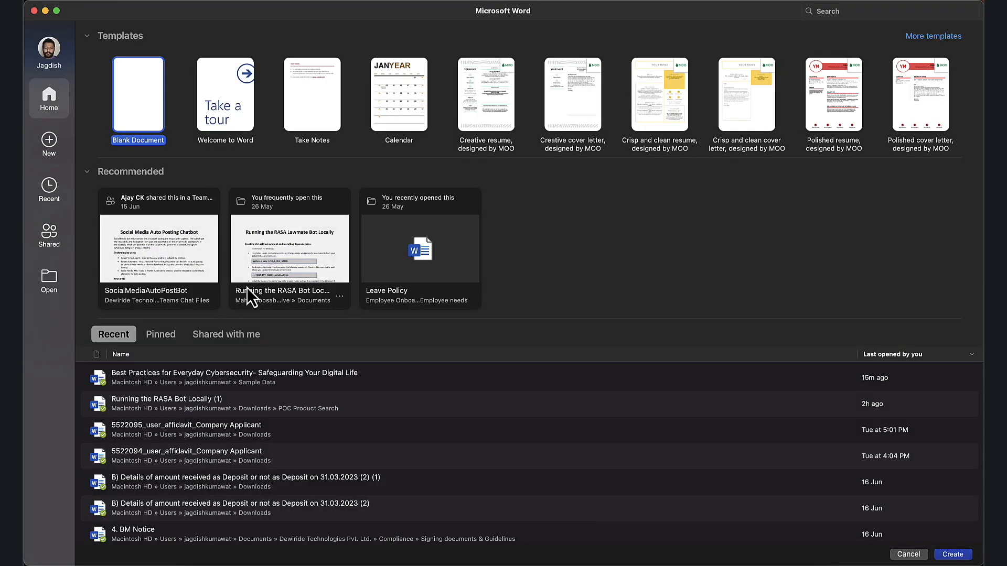
{"action": "double_click", "coordinate": [235, 373]}
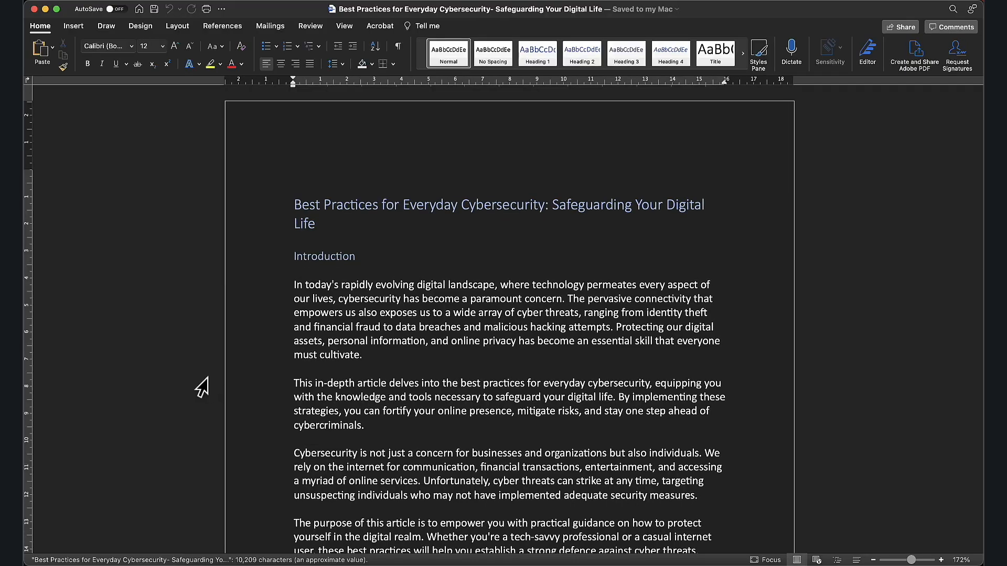
{"action": "scroll", "scroll_direction": "down", "scroll_amount": 3}
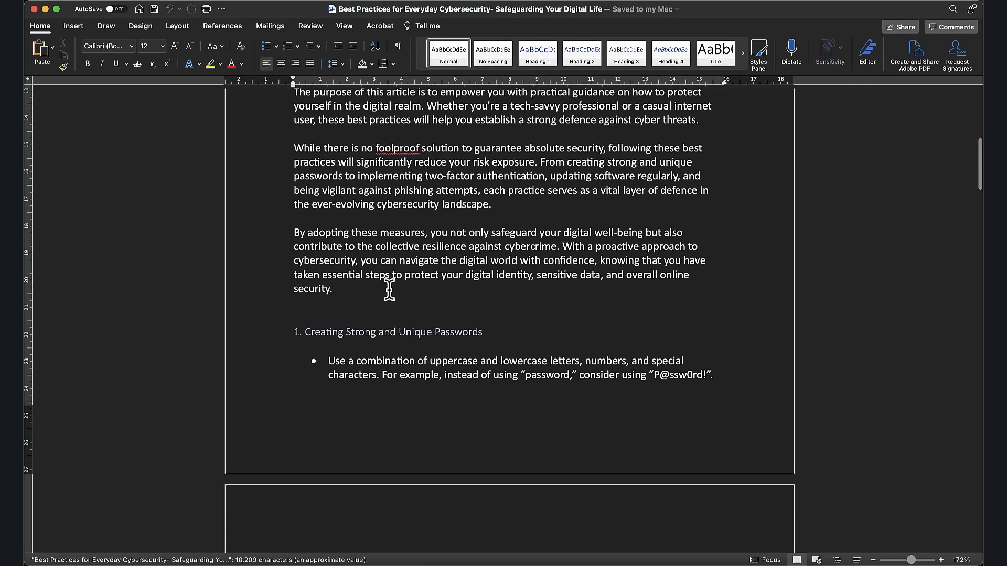
{"action": "scroll", "scroll_direction": "down", "scroll_amount": 3}
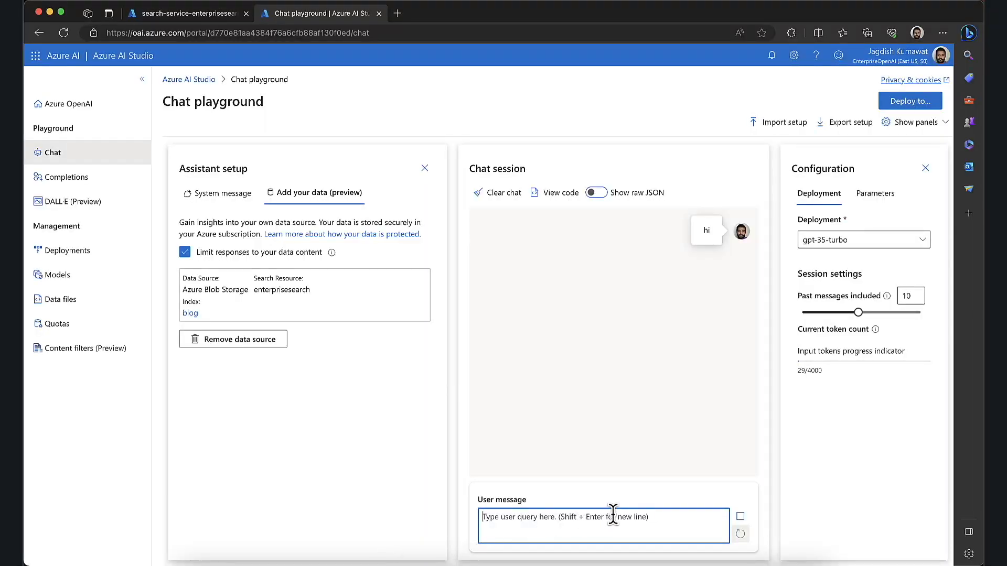
Draft 'what are the best practises for cybersecurity?' and show the assistant's System message
{"action": "type", "text": "what al"}
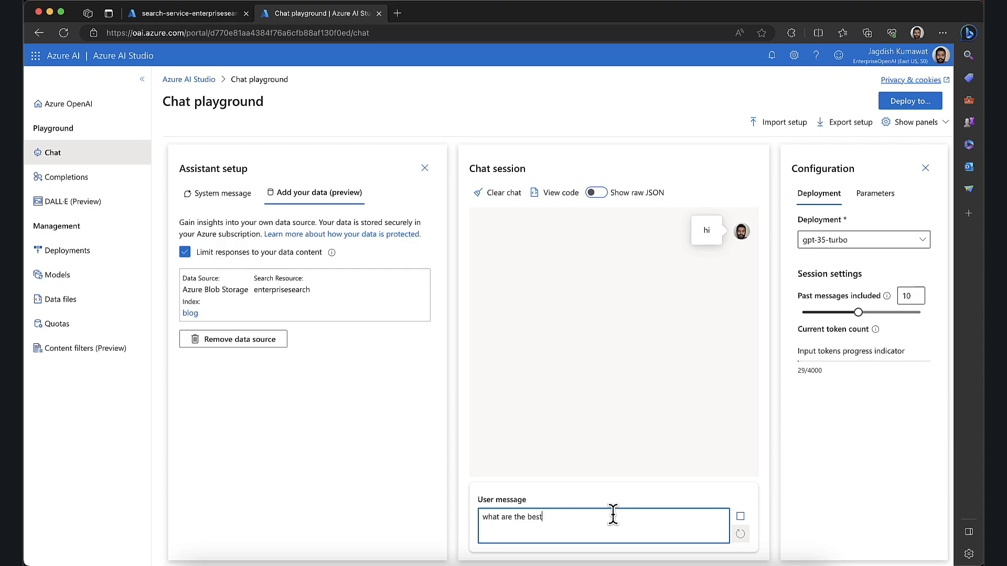
{"action": "type", "text": "practises for cy"}
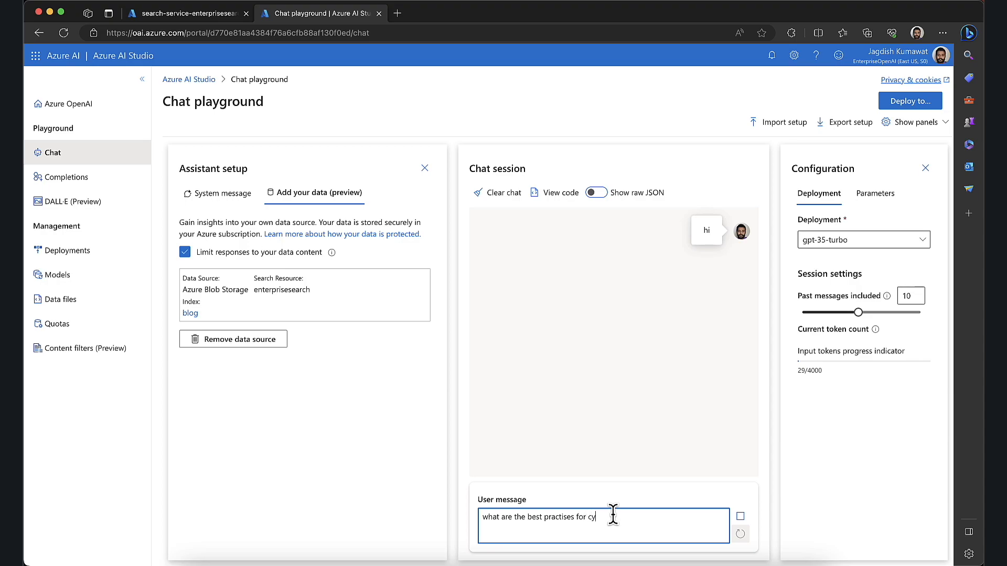
{"action": "type", "text": "bersecurity?"}
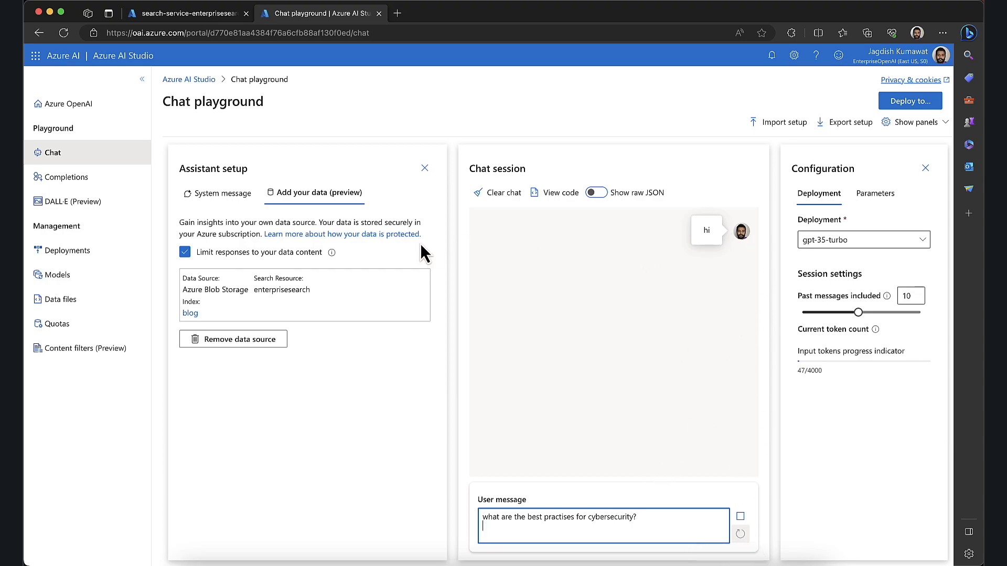
{"action": "left_click", "coordinate": [223, 193]}
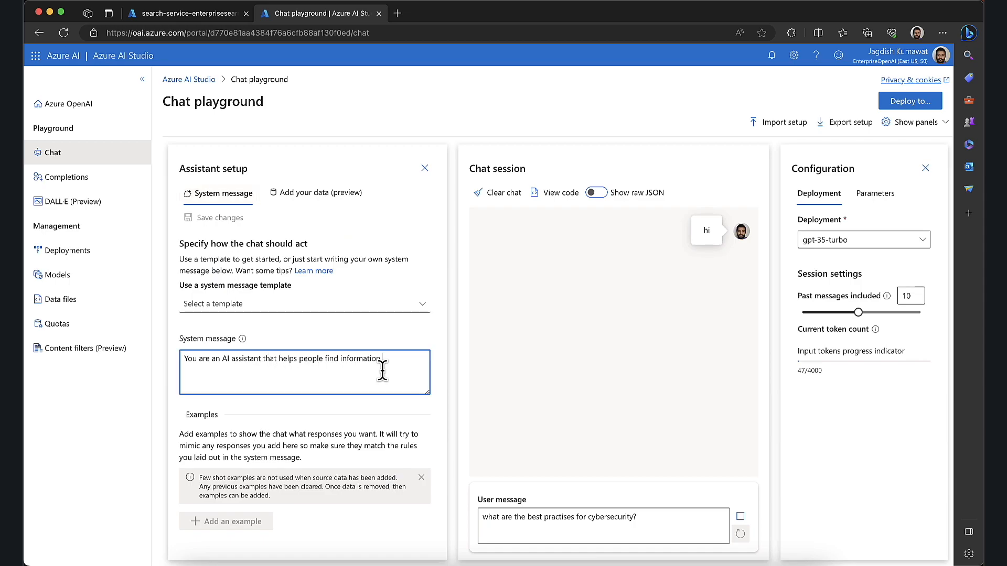
Select the system message text and dismiss the 'Successfully Created deployment' notice
{"action": "triple_click", "coordinate": [282, 358]}
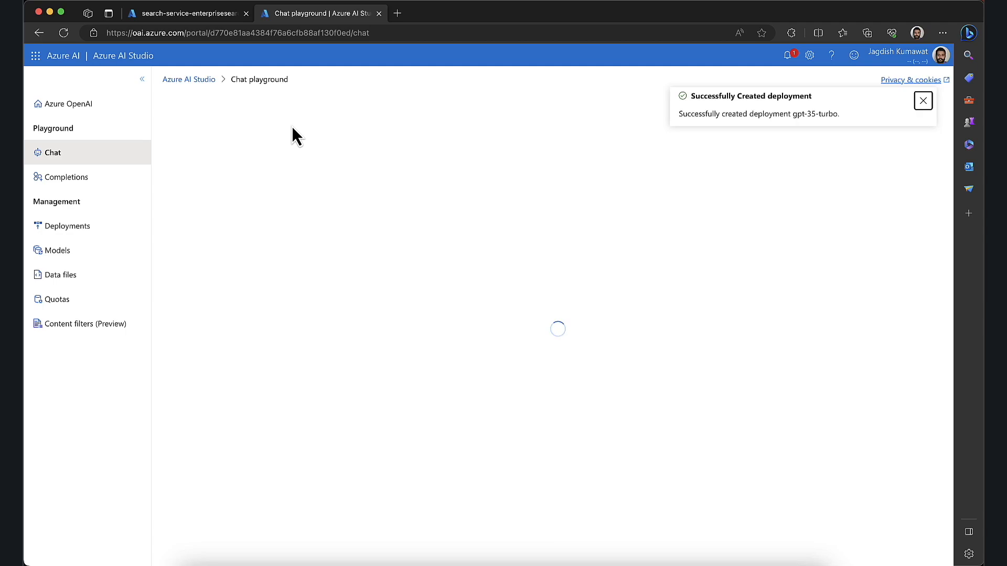
{"action": "left_click", "coordinate": [923, 100]}
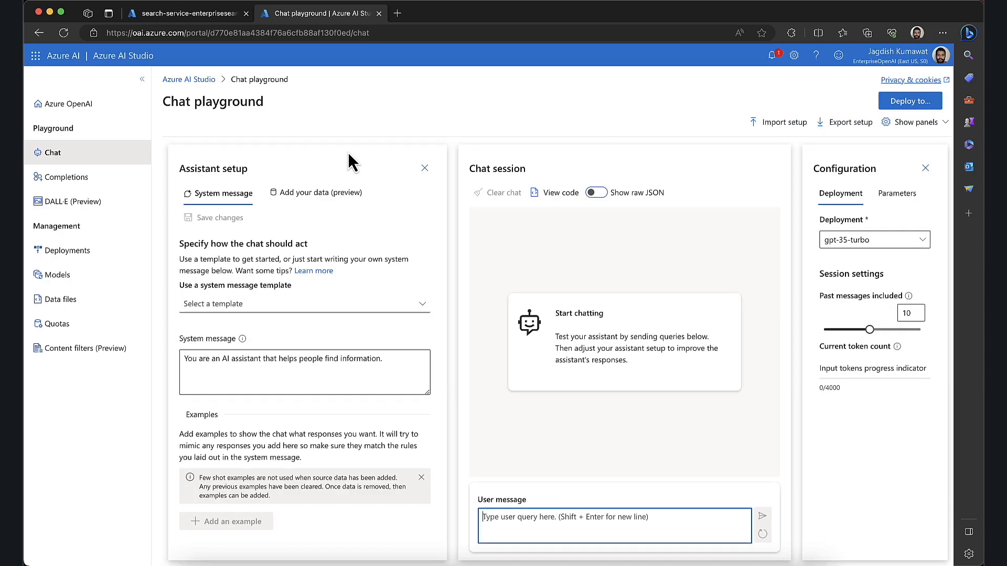
Show the Add your data settings and send a 'hi' greeting
{"action": "left_click", "coordinate": [321, 192]}
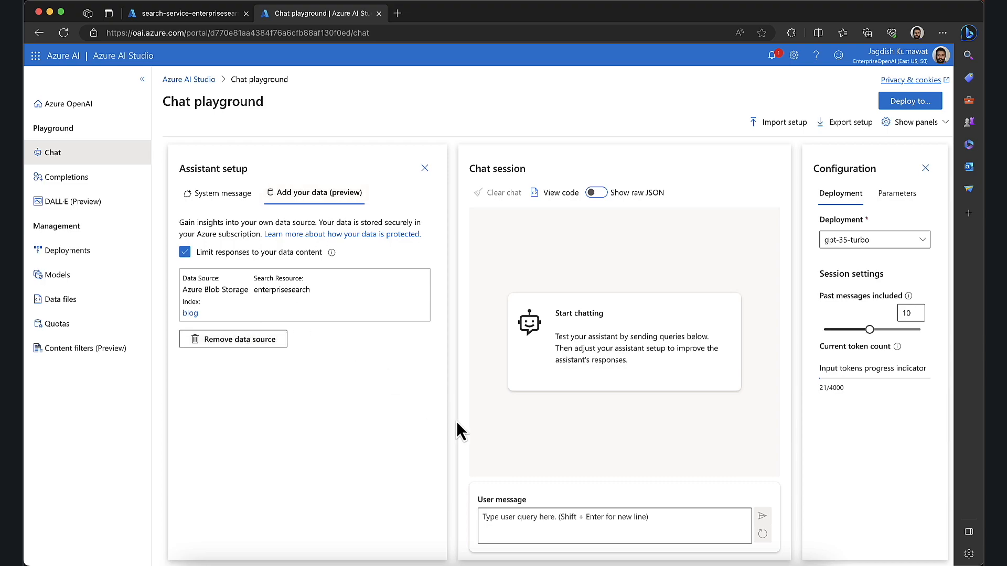
{"action": "type", "text": "hi"}
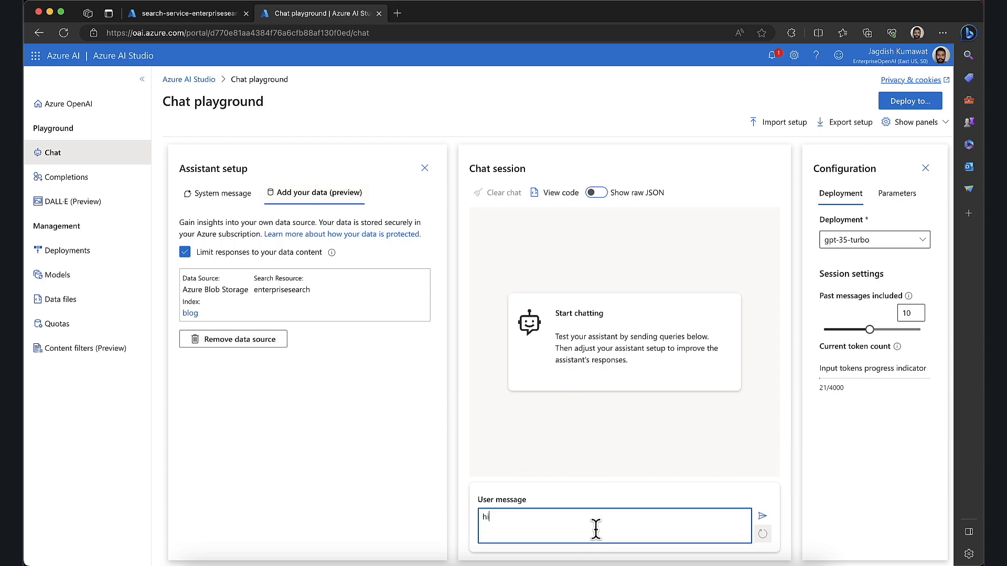
{"action": "left_click", "coordinate": [761, 515]}
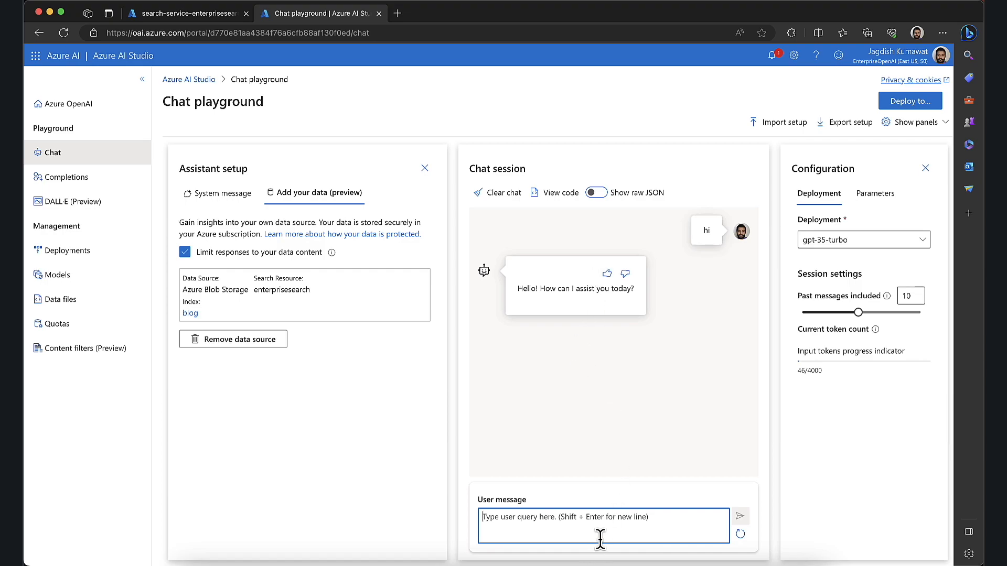
Ask 'what are the best practises for cyber security?' and get a three-reference answer
{"action": "type", "text": "w"}
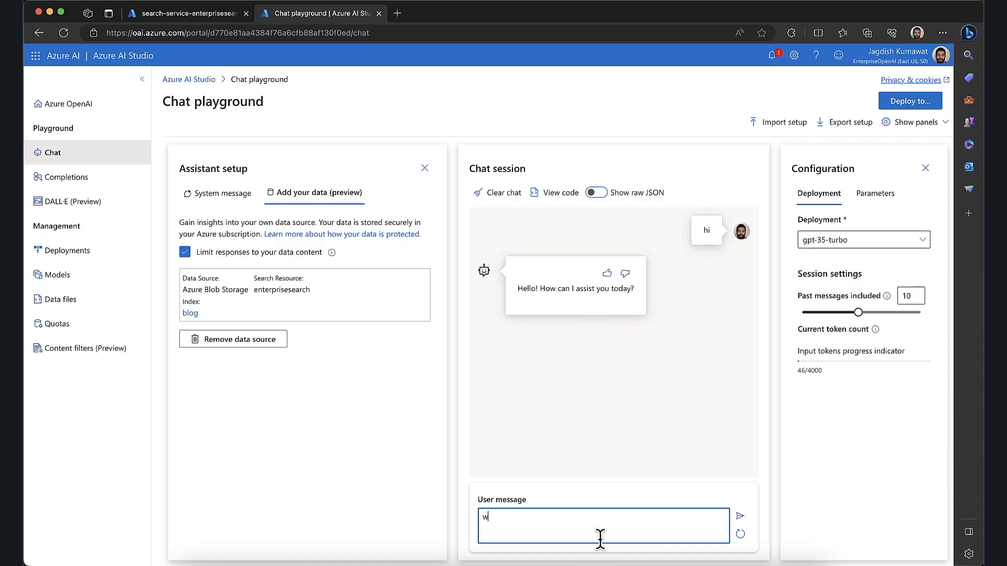
{"action": "type", "text": "hat are the be"}
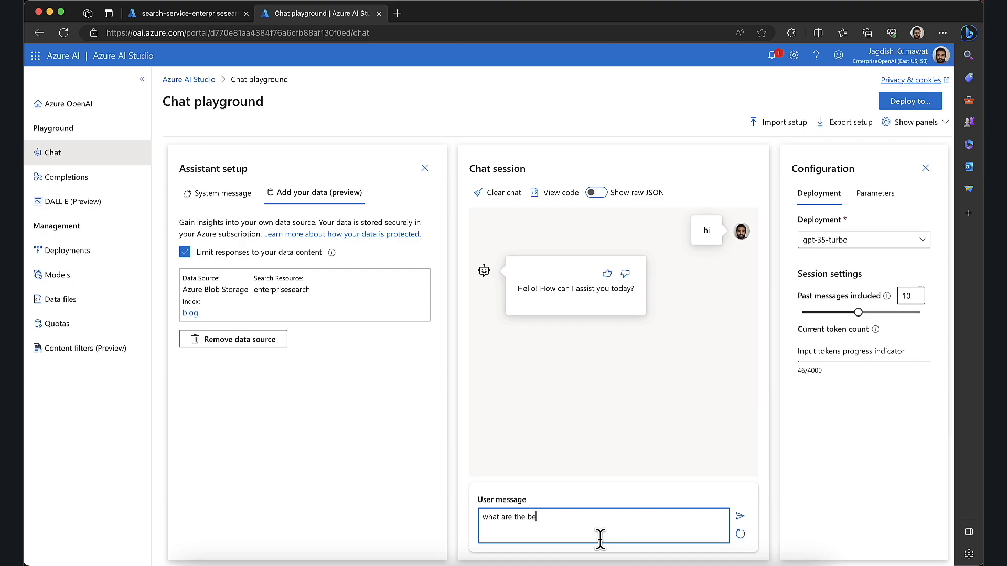
{"action": "type", "text": "st practises for"}
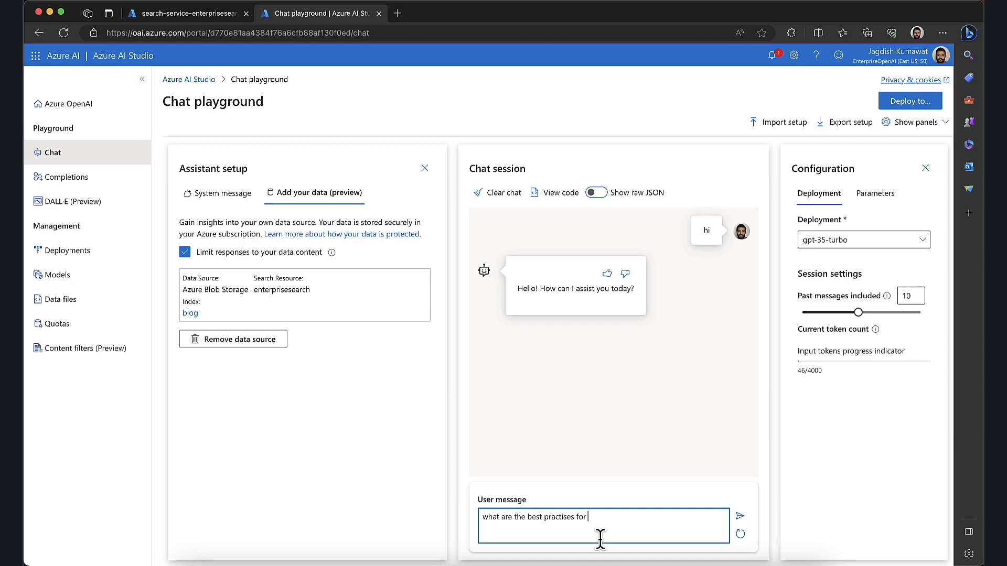
{"action": "type", "text": "cyber"}
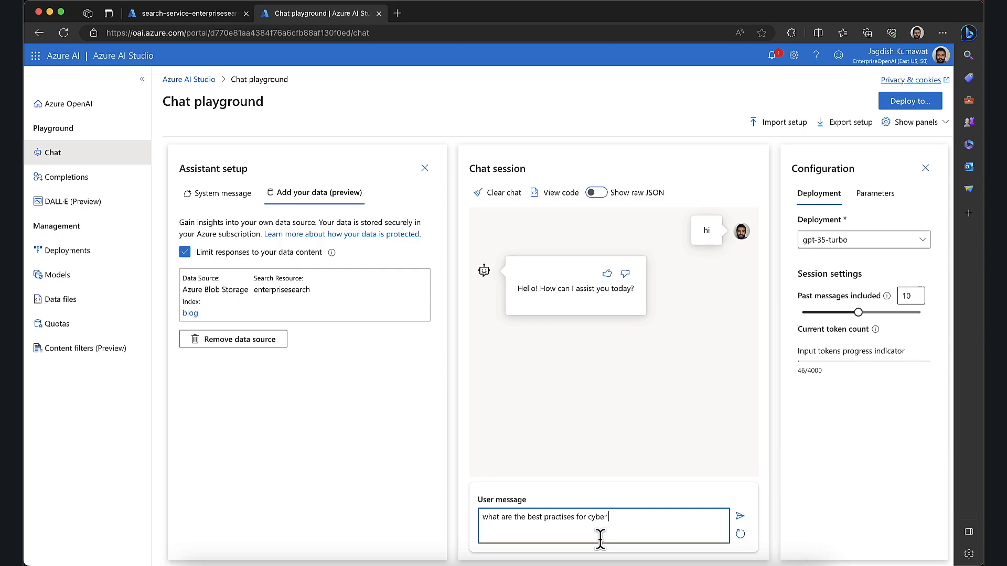
{"action": "type", "text": "securi"}
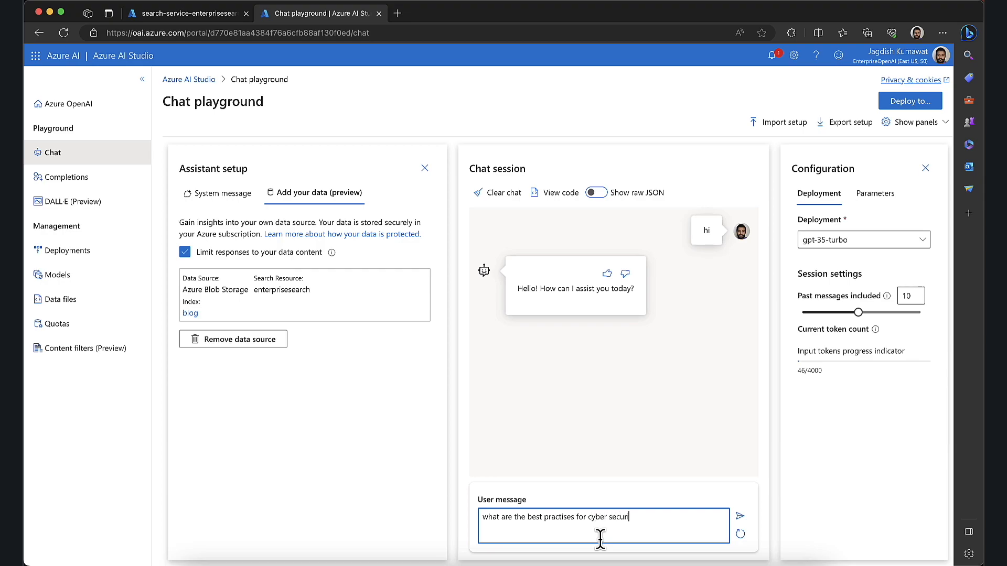
{"action": "left_click", "coordinate": [739, 515]}
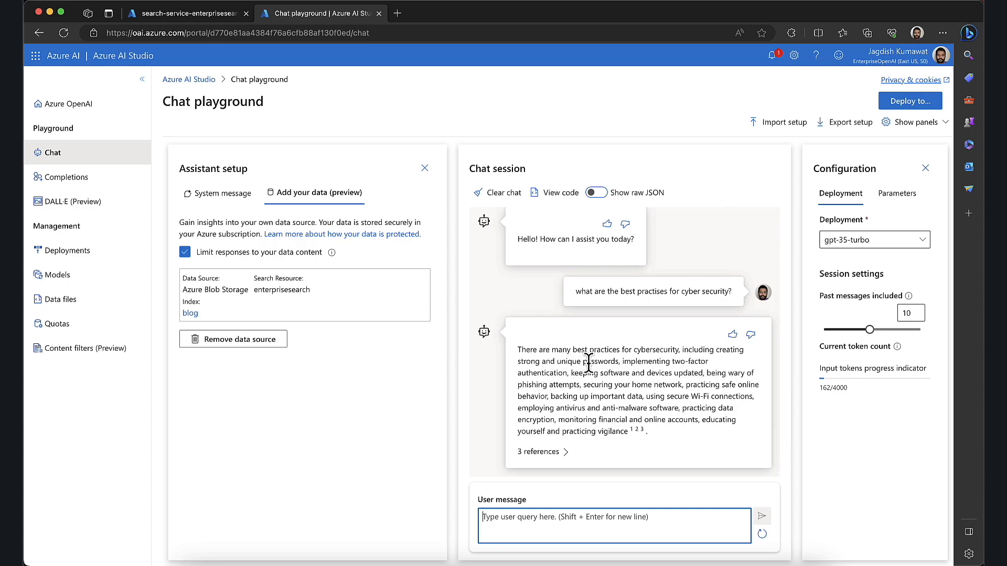
{"action": "mouse_move", "coordinate": [603, 377]}
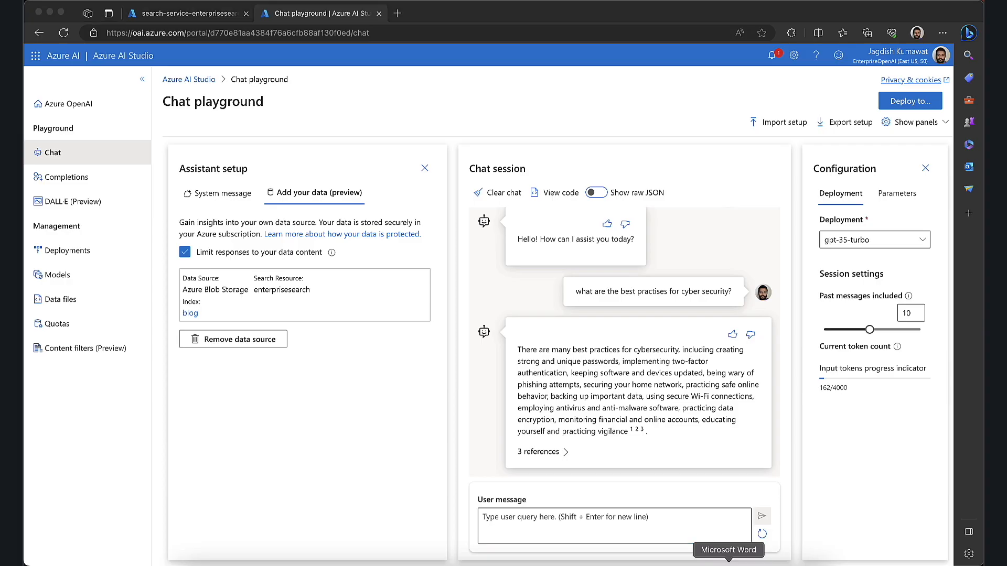
In Word, scroll to section 10 and select the 'Practising Data Encryption' heading
{"action": "left_click", "coordinate": [728, 549]}
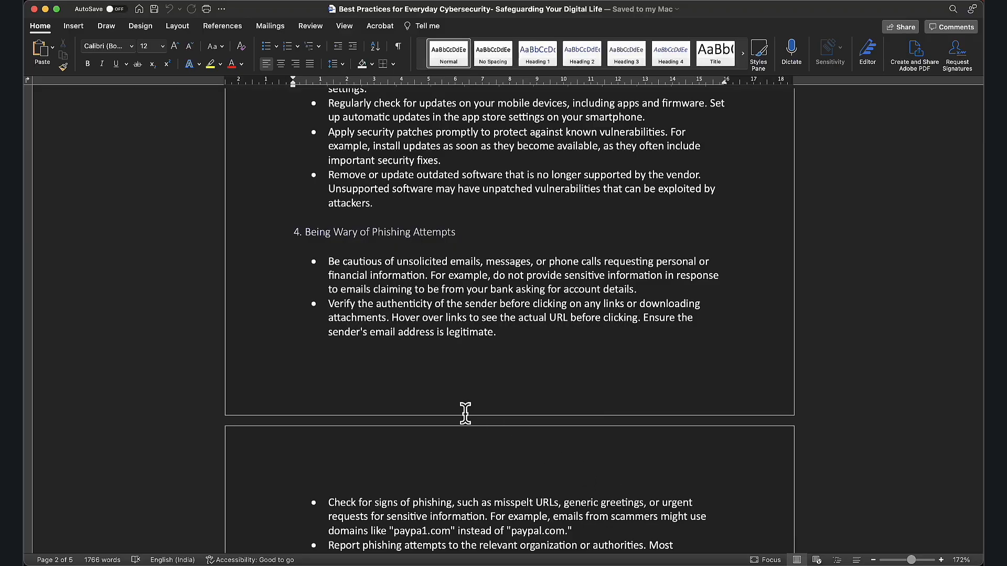
{"action": "scroll", "scroll_direction": "down", "scroll_amount": 3}
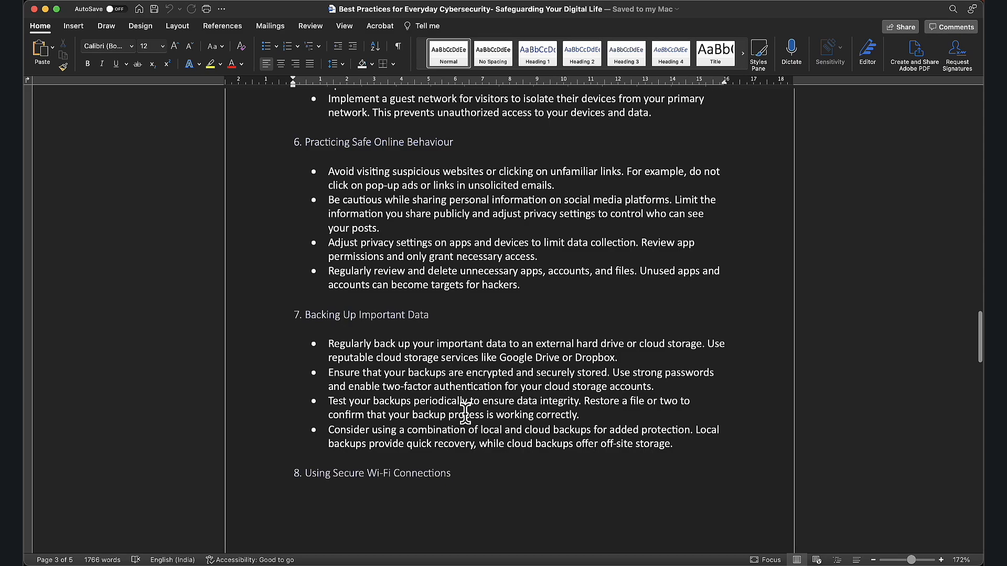
{"action": "scroll", "scroll_direction": "down", "scroll_amount": 3}
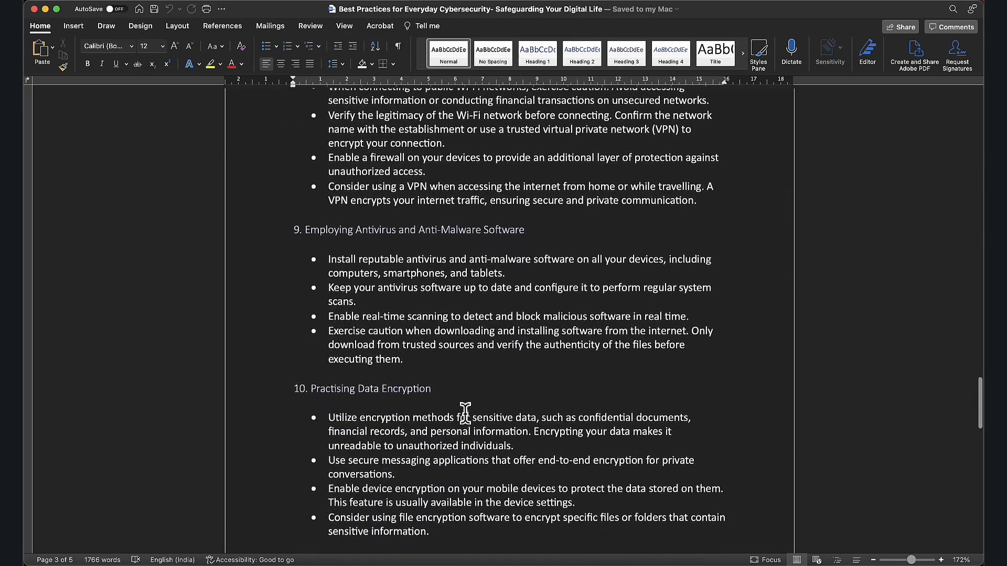
{"action": "scroll", "scroll_direction": "down", "scroll_amount": 3}
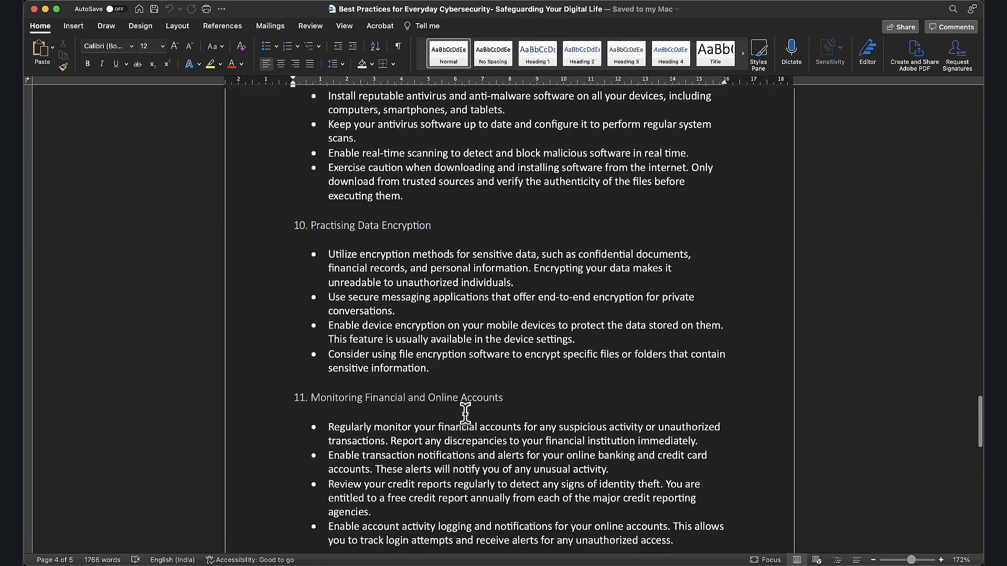
{"action": "triple_click", "coordinate": [363, 225]}
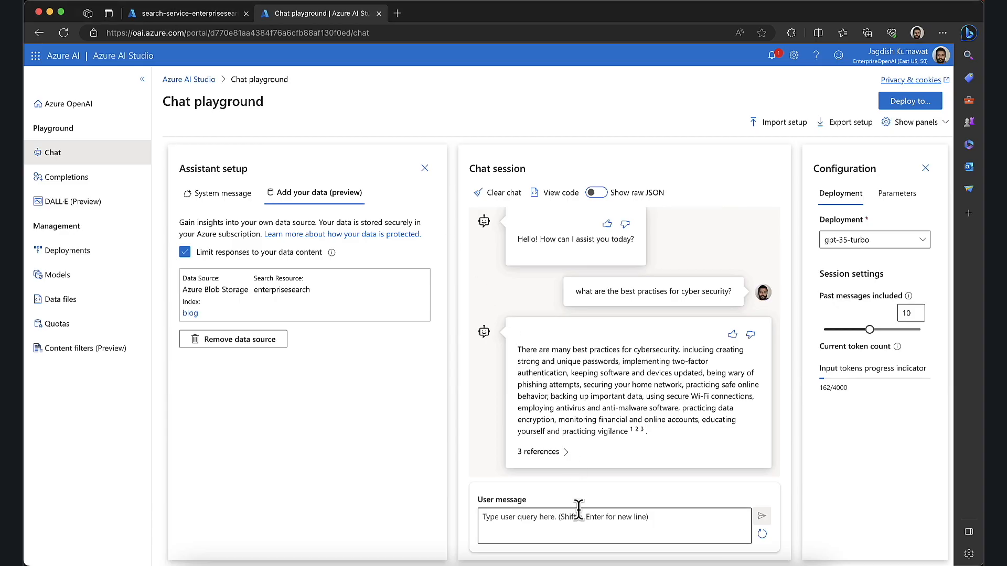
Ask 'what is Practising Data Encryption' and open the second cited source
{"action": "type", "text": "what is"}
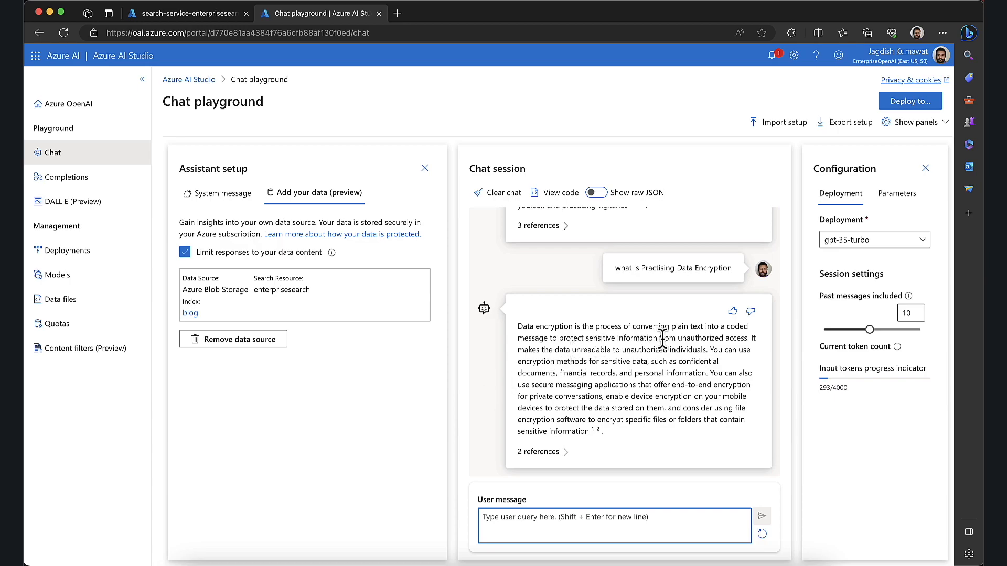
{"action": "mouse_move", "coordinate": [558, 354]}
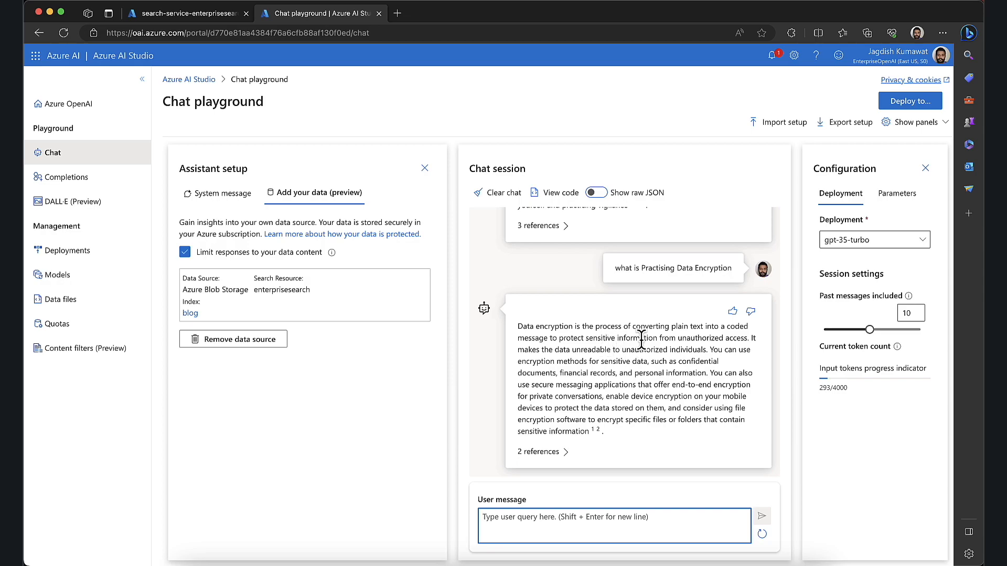
{"action": "mouse_move", "coordinate": [584, 386]}
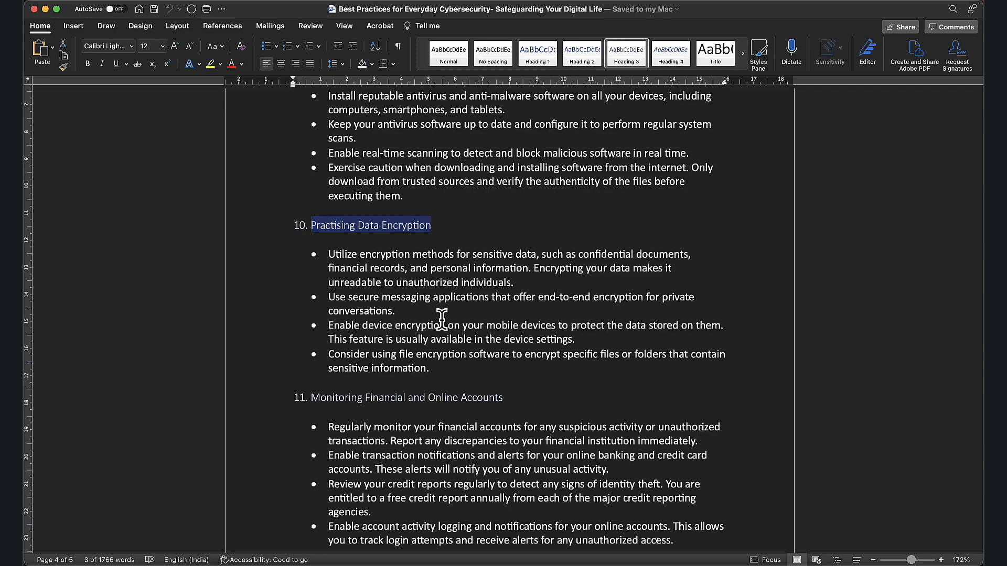
{"action": "left_click", "coordinate": [319, 12]}
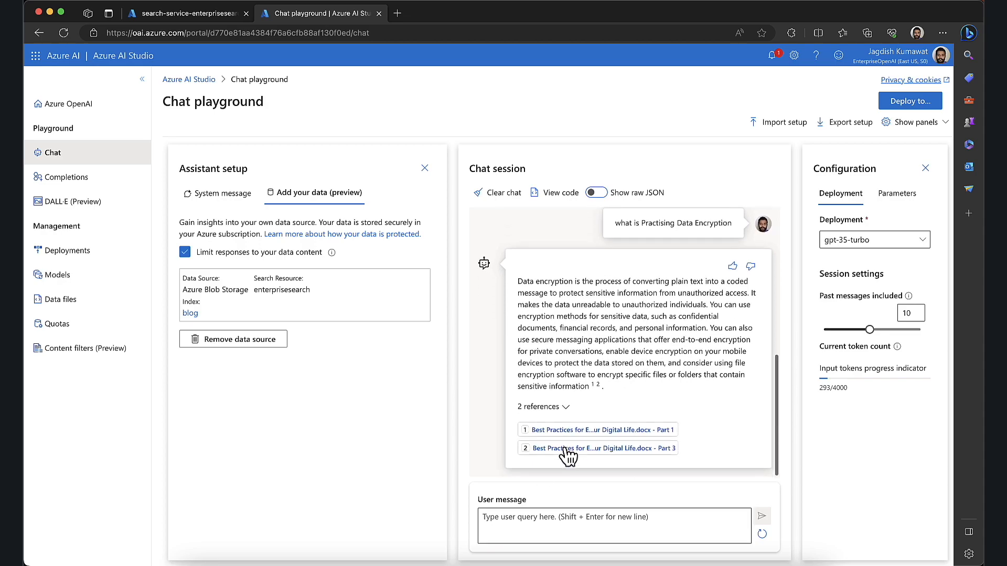
{"action": "left_click", "coordinate": [598, 429]}
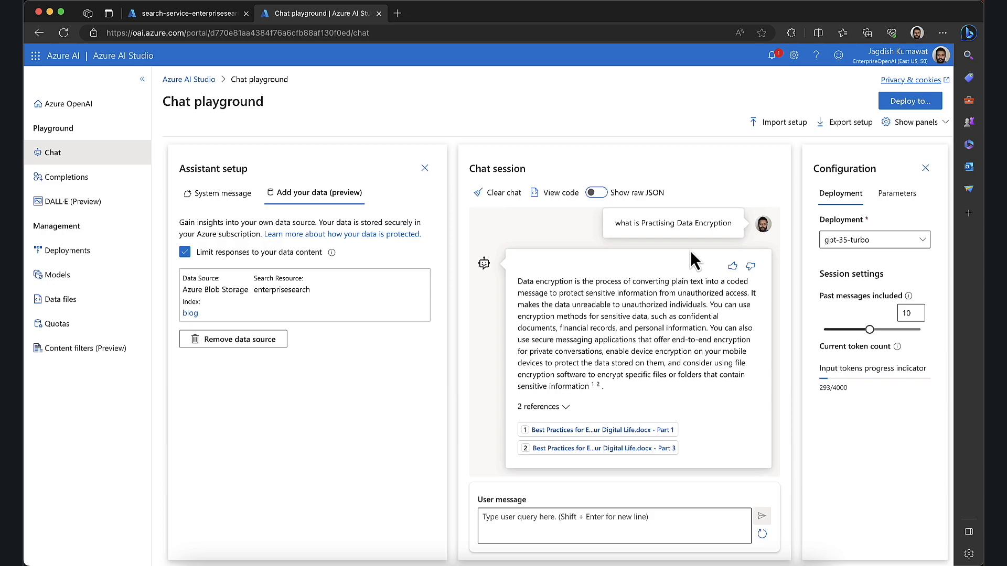
Ask the off-topic 'who is the fastest man alive?' and get a no-information reply
{"action": "left_click", "coordinate": [613, 526]}
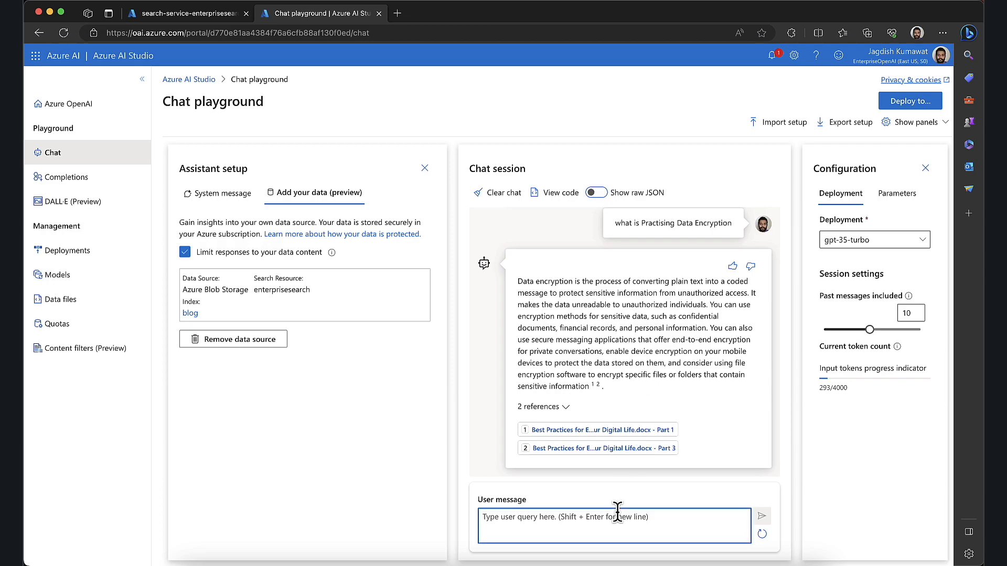
{"action": "type", "text": "who is the fastest man"}
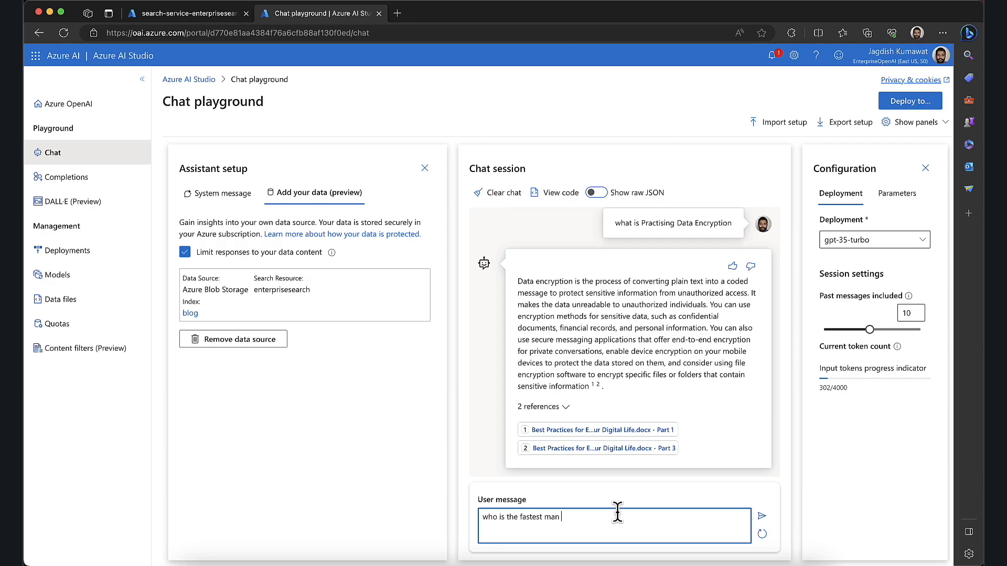
{"action": "type", "text": "aliv"}
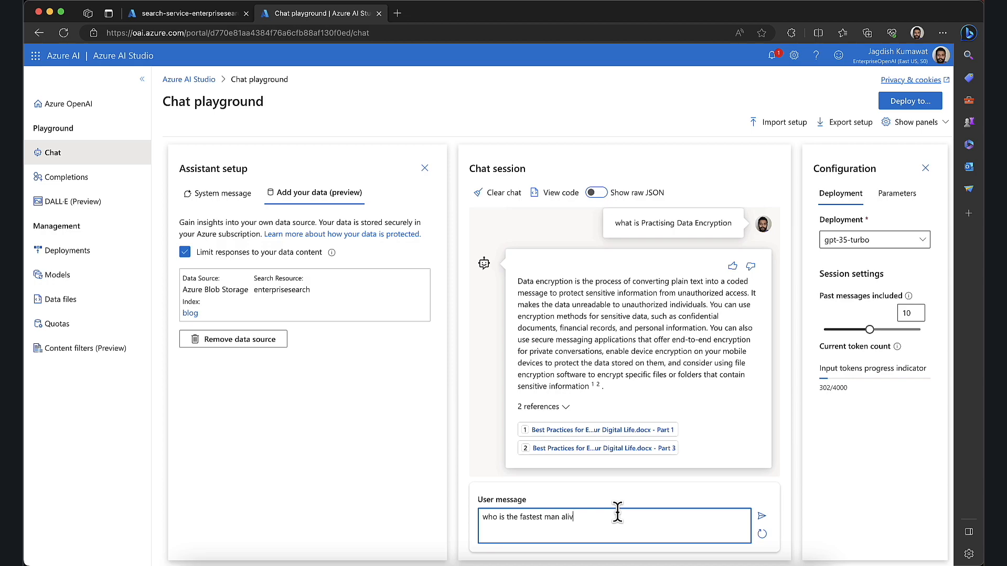
{"action": "left_click", "coordinate": [761, 515]}
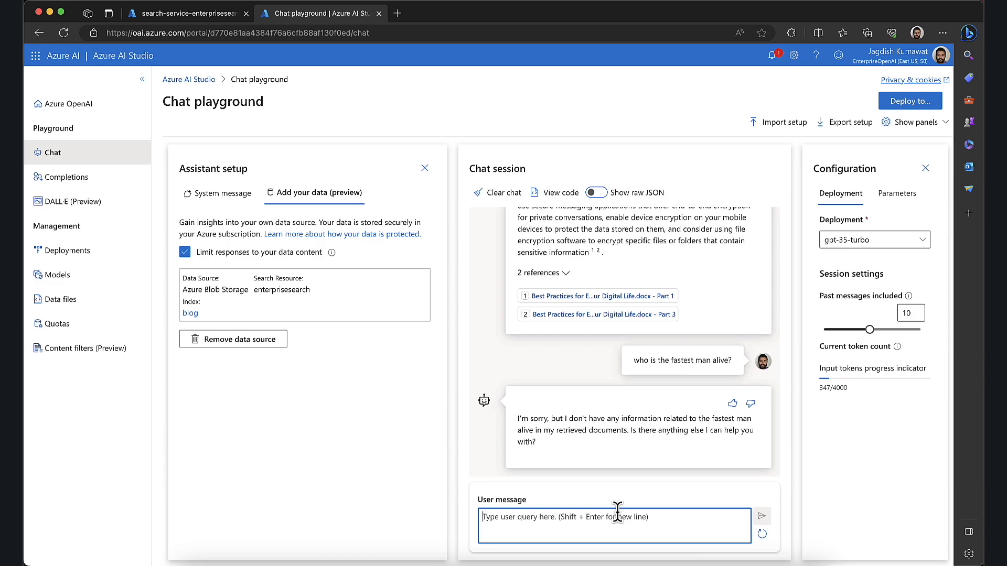
{"action": "mouse_move", "coordinate": [573, 418]}
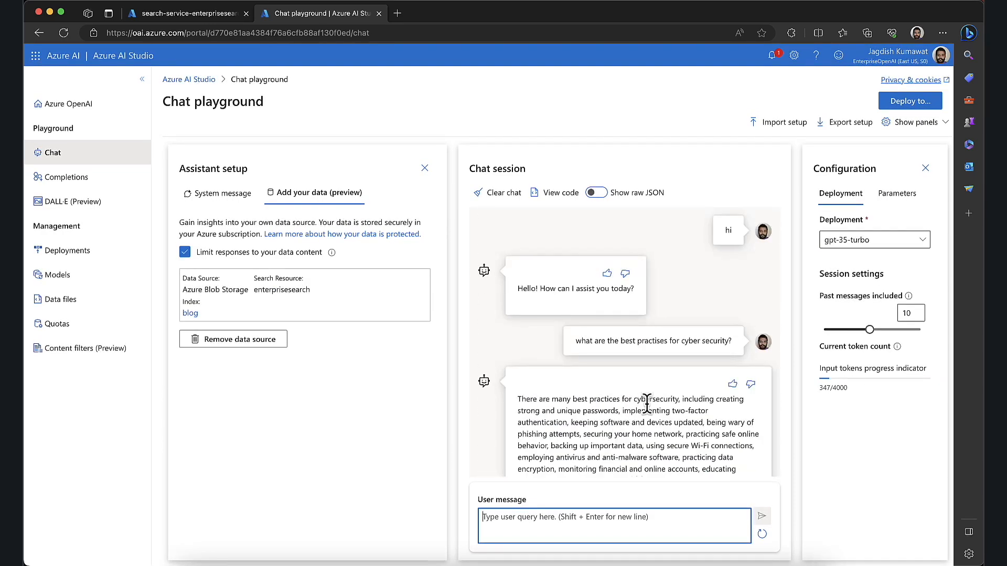
Start a new web app deployment named dewirideenterprise
{"action": "left_click", "coordinate": [908, 101]}
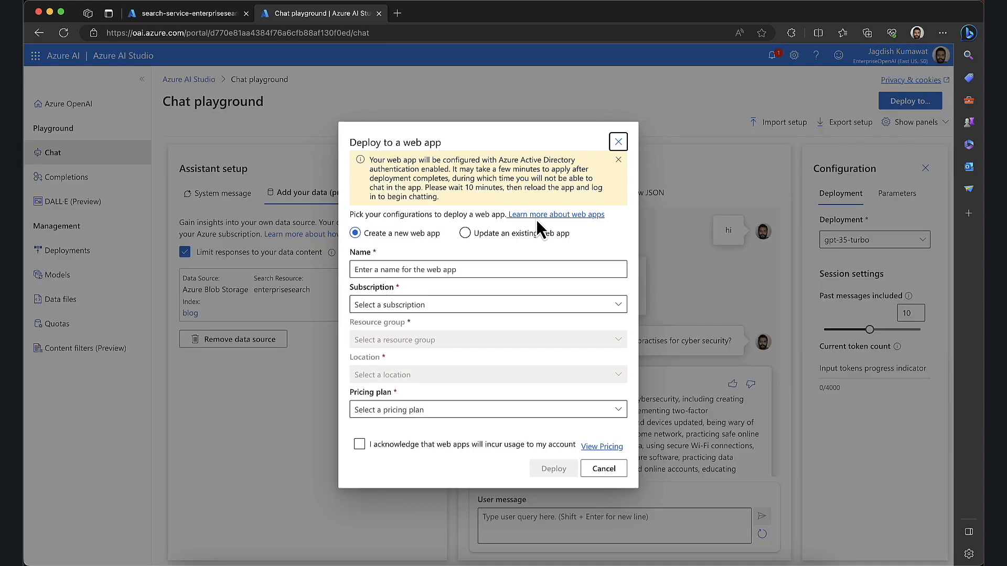
{"action": "left_click", "coordinate": [465, 232]}
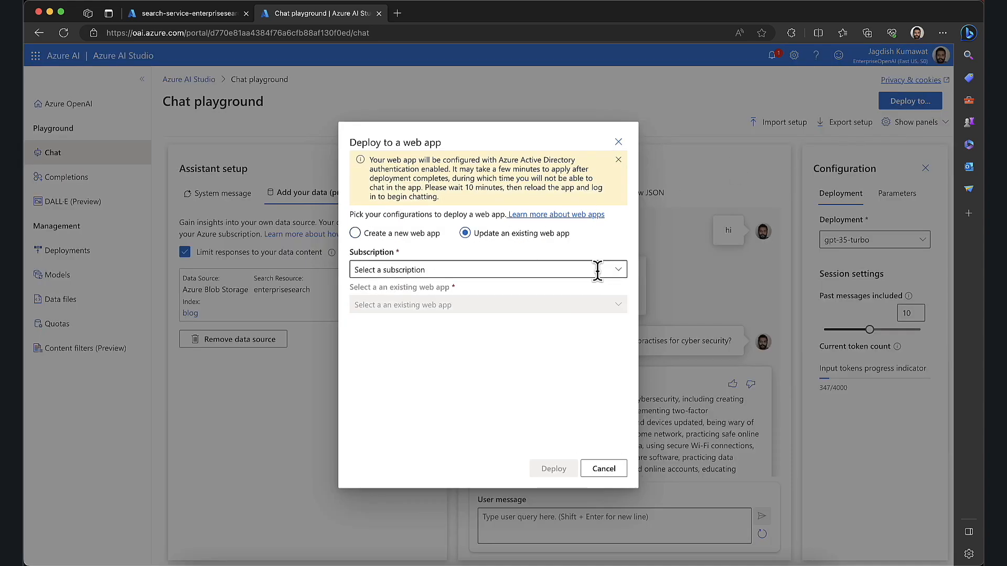
{"action": "left_click", "coordinate": [486, 268]}
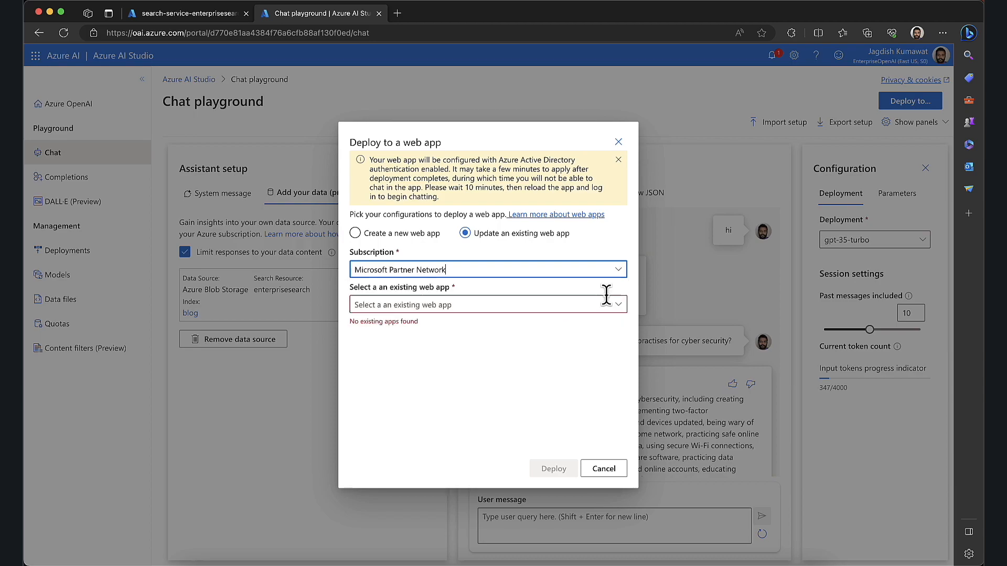
{"action": "left_click", "coordinate": [355, 232]}
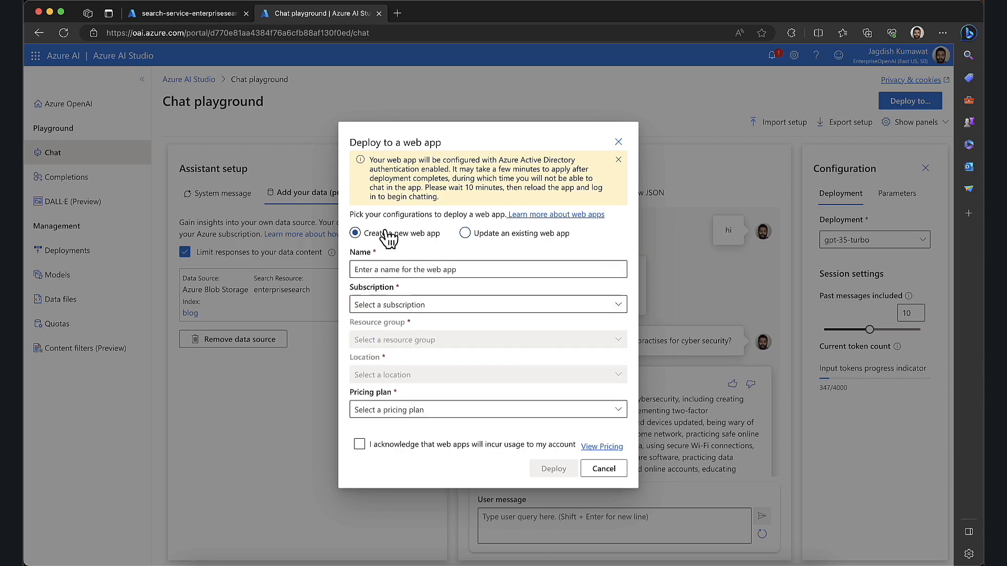
{"action": "left_click", "coordinate": [487, 269]}
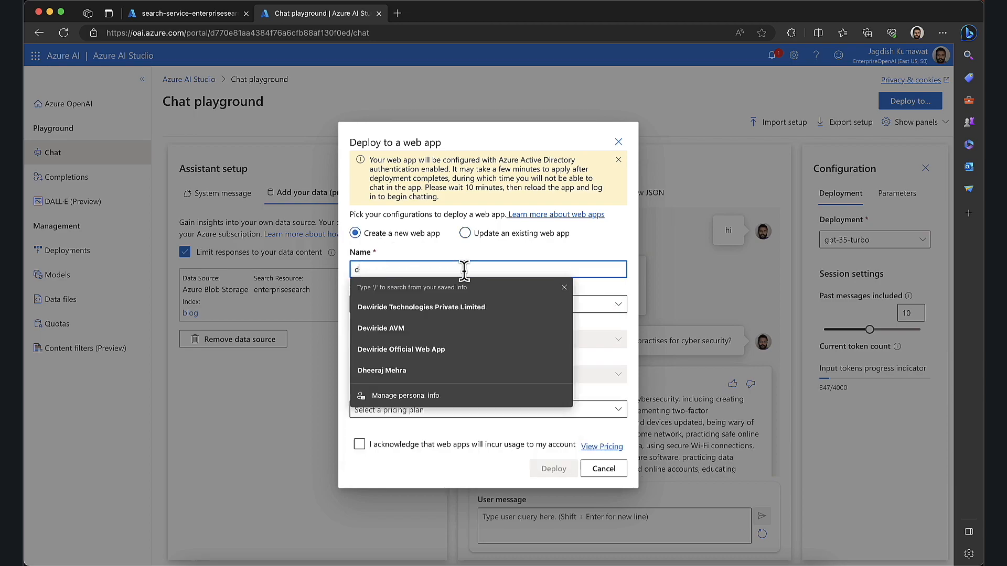
{"action": "type", "text": "ewirideenterprise"}
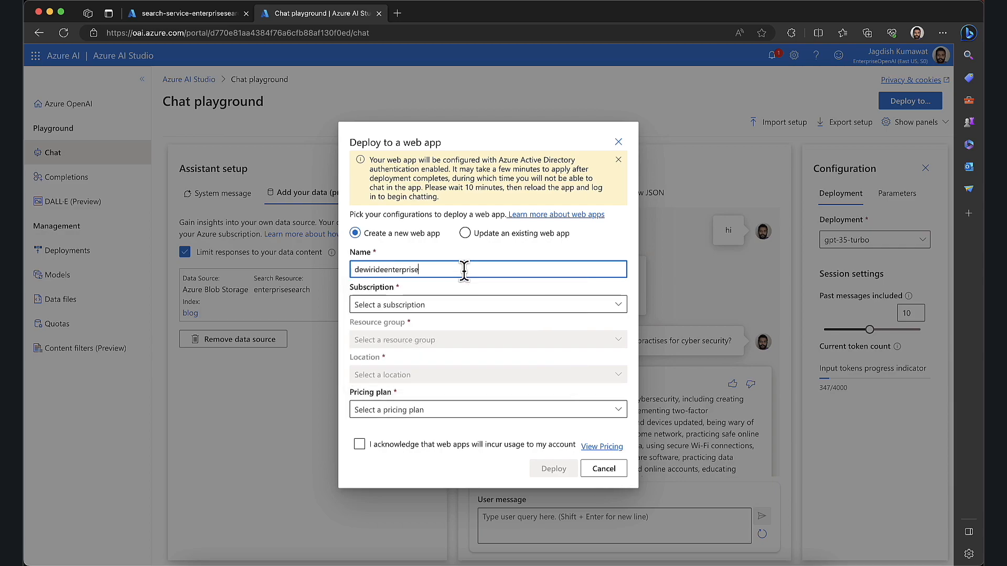
Choose Microsoft Partner Network, EnterpriseOpenAI-RG, East US and Free (F1), then deploy
{"action": "left_click", "coordinate": [487, 304]}
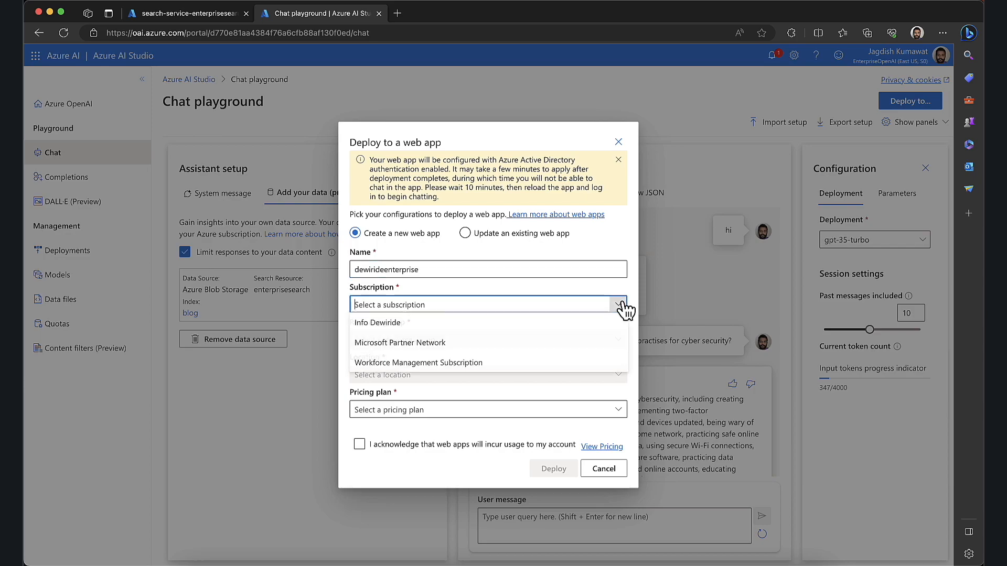
{"action": "left_click", "coordinate": [399, 343]}
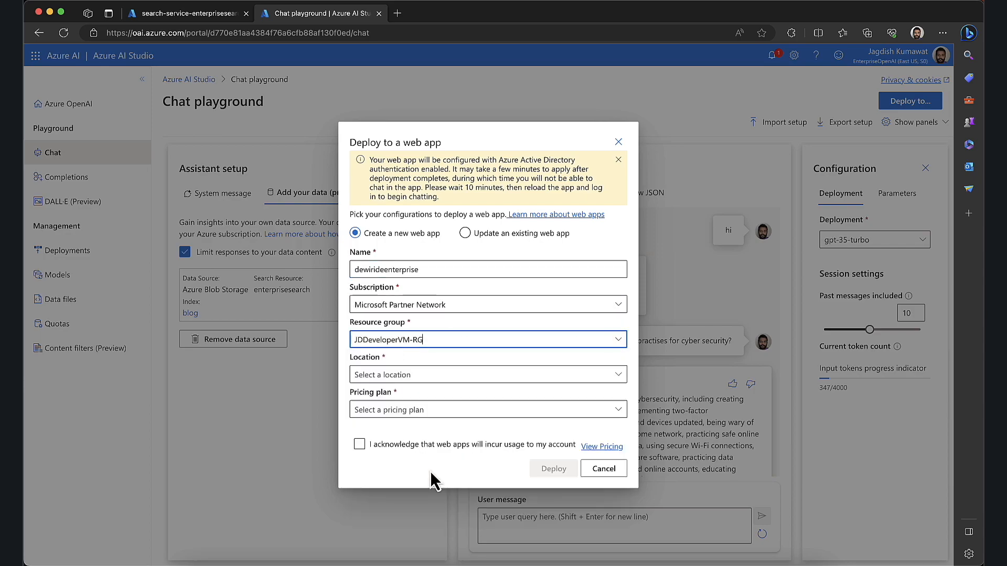
{"action": "left_click", "coordinate": [359, 444]}
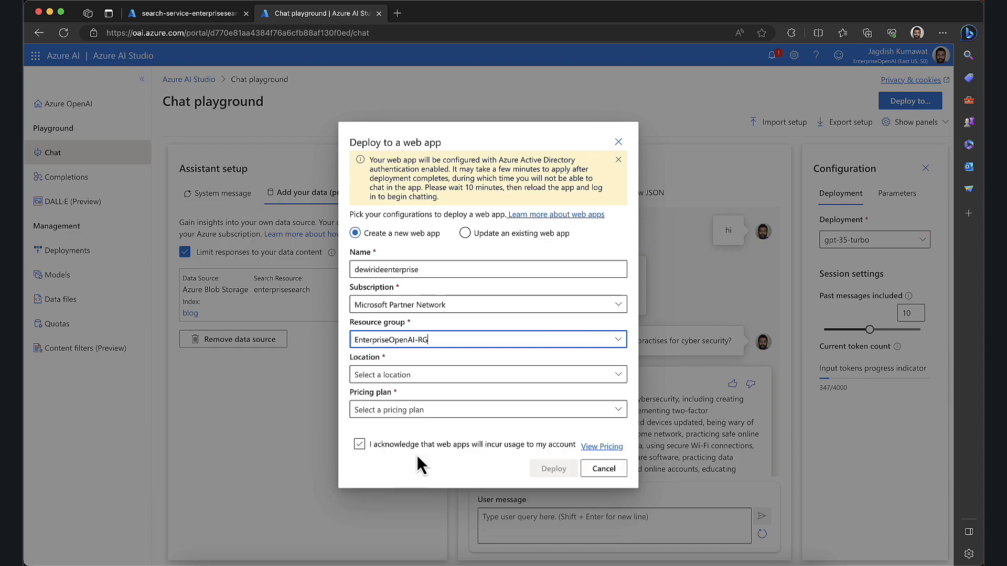
{"action": "left_click", "coordinate": [487, 374]}
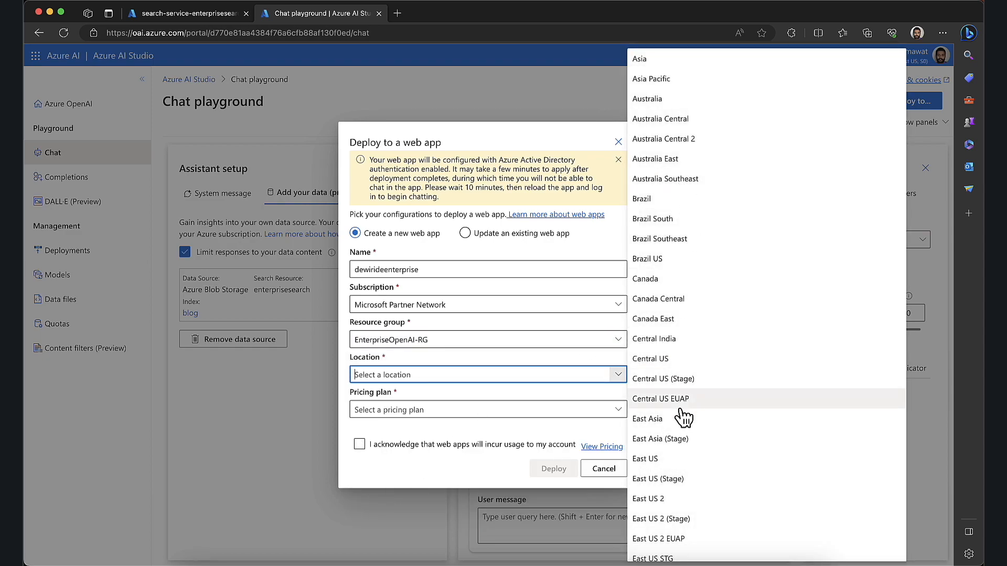
{"action": "left_click", "coordinate": [645, 458]}
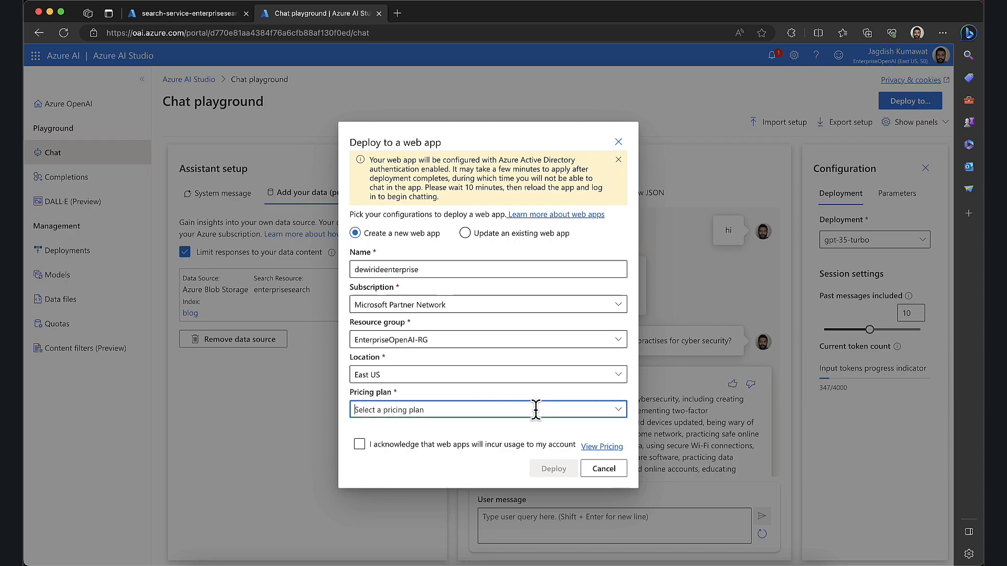
{"action": "left_click", "coordinate": [487, 409]}
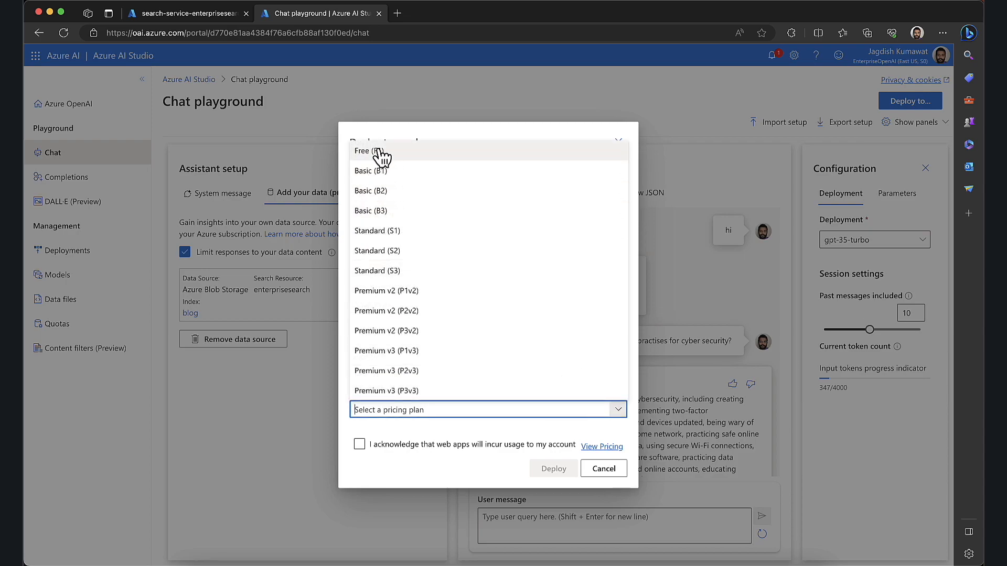
{"action": "left_click", "coordinate": [363, 150]}
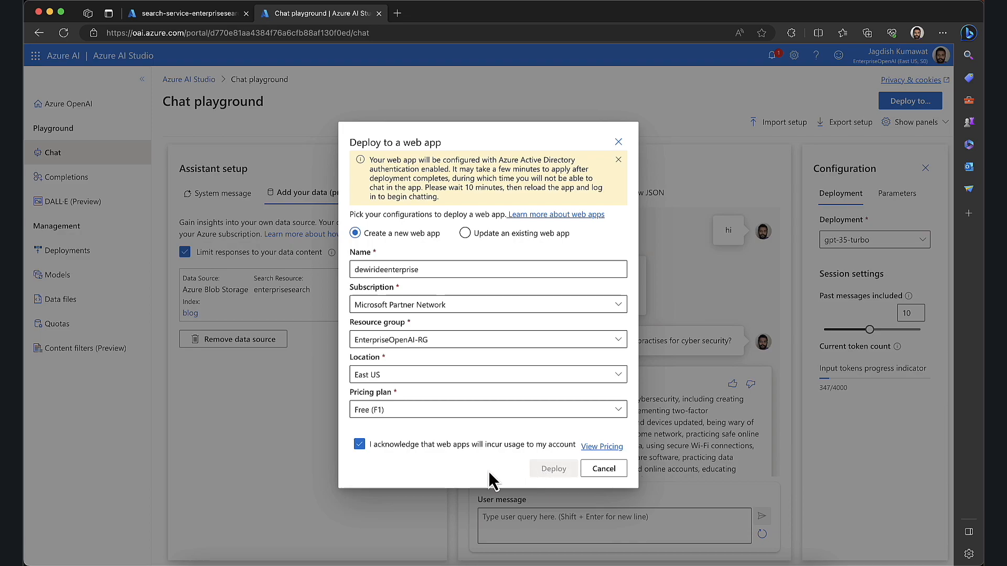
{"action": "left_click", "coordinate": [553, 468]}
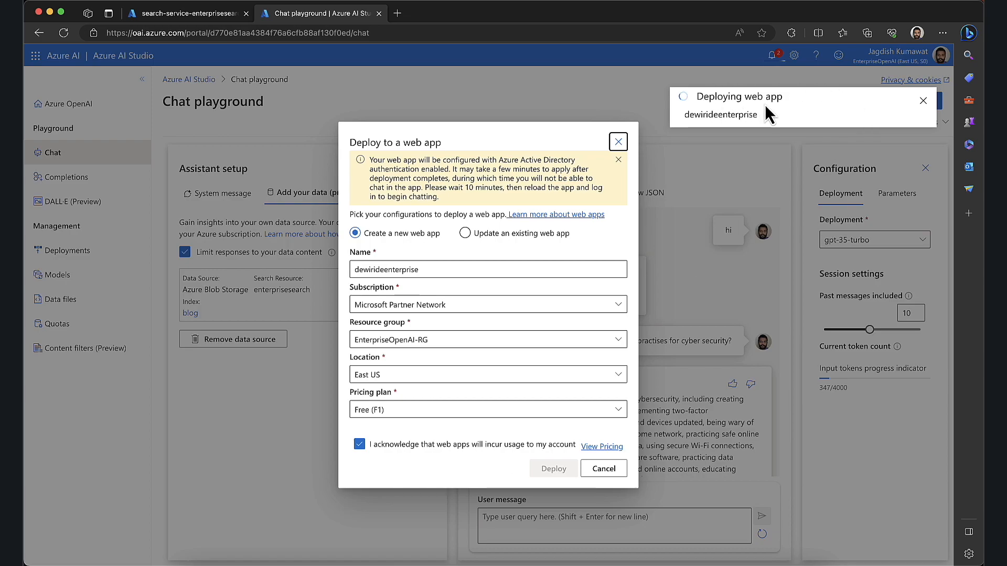
{"action": "left_click", "coordinate": [773, 54]}
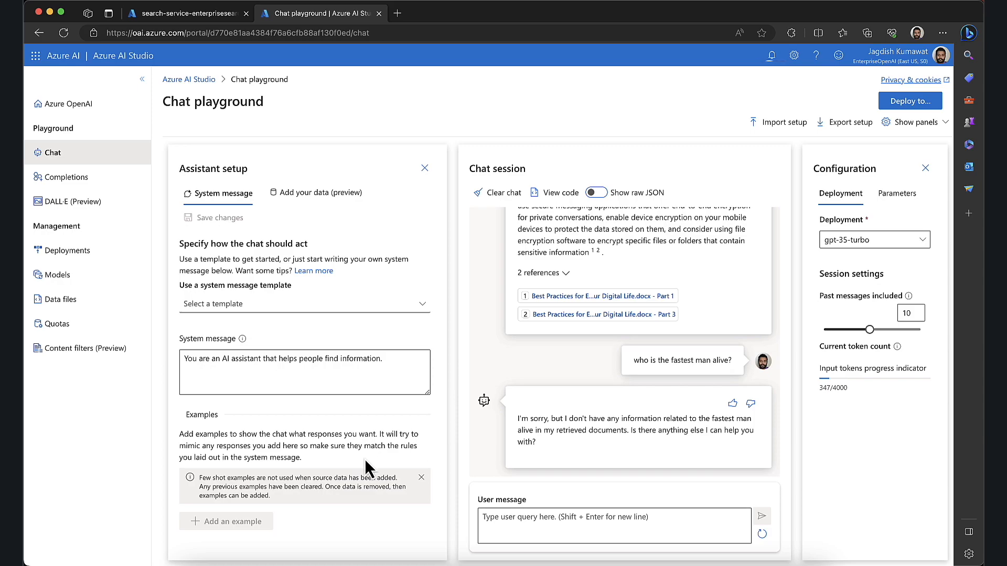
{"action": "mouse_move", "coordinate": [623, 402]}
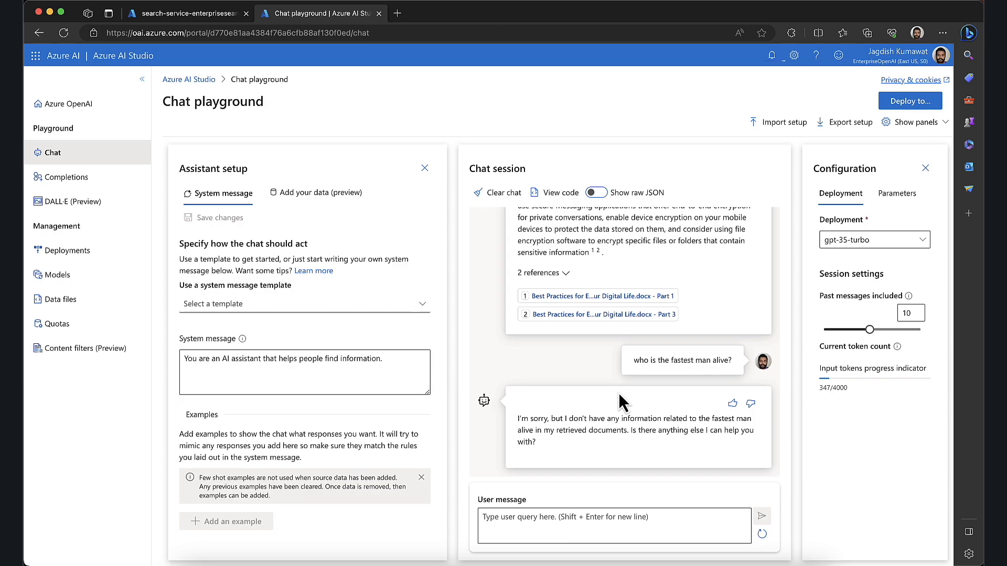
{"action": "mouse_move", "coordinate": [780, 82]}
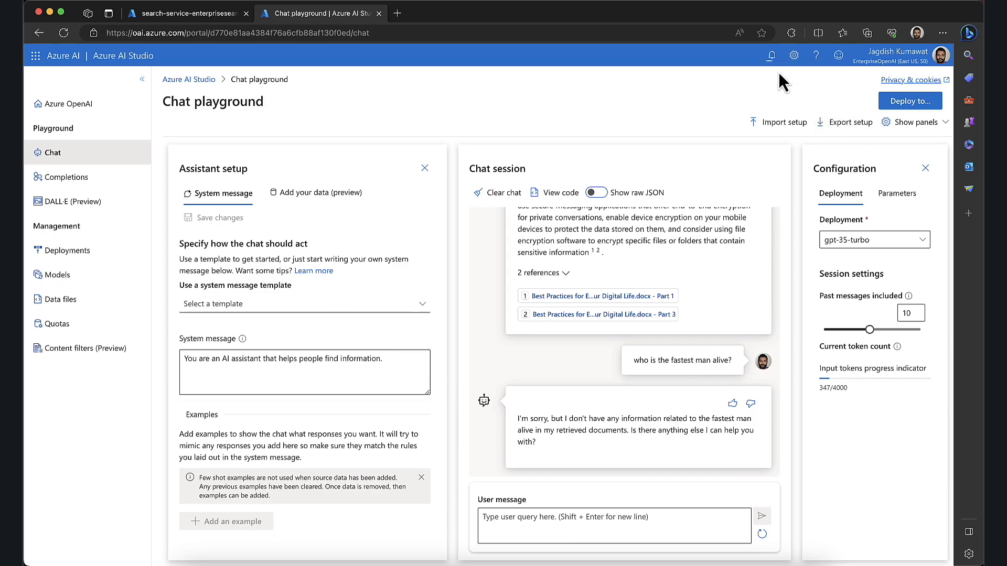
{"action": "left_click", "coordinate": [770, 54]}
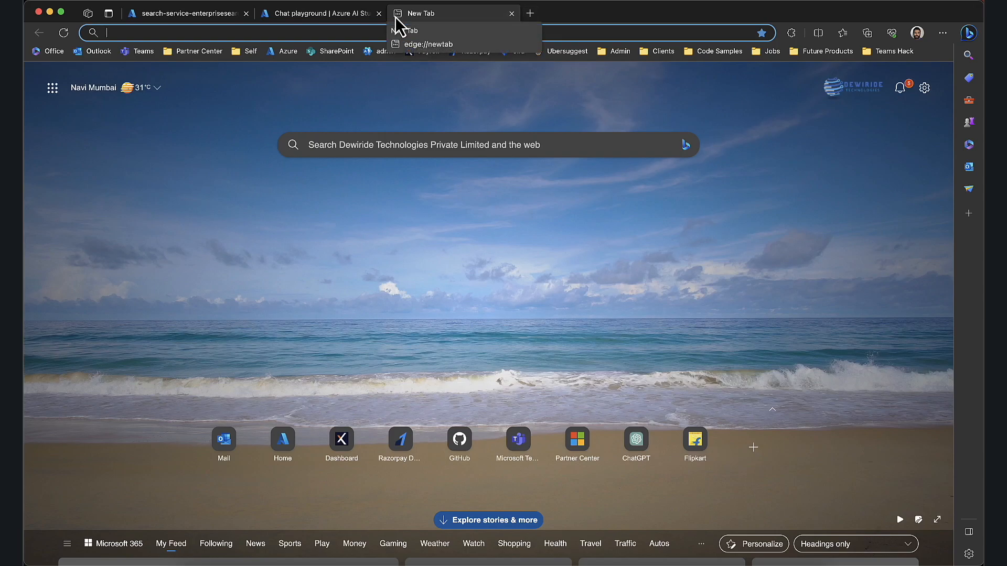
Search 'azure open ai search demo' and open the Azure-Samples/azure-search-openai-demo result
{"action": "type", "text": "azure"}
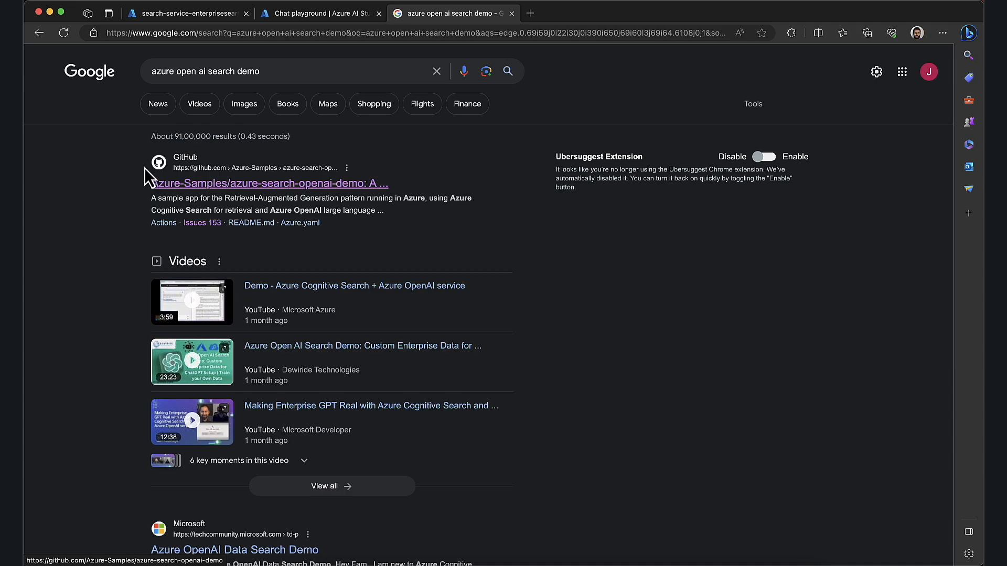
{"action": "left_click", "coordinate": [267, 183]}
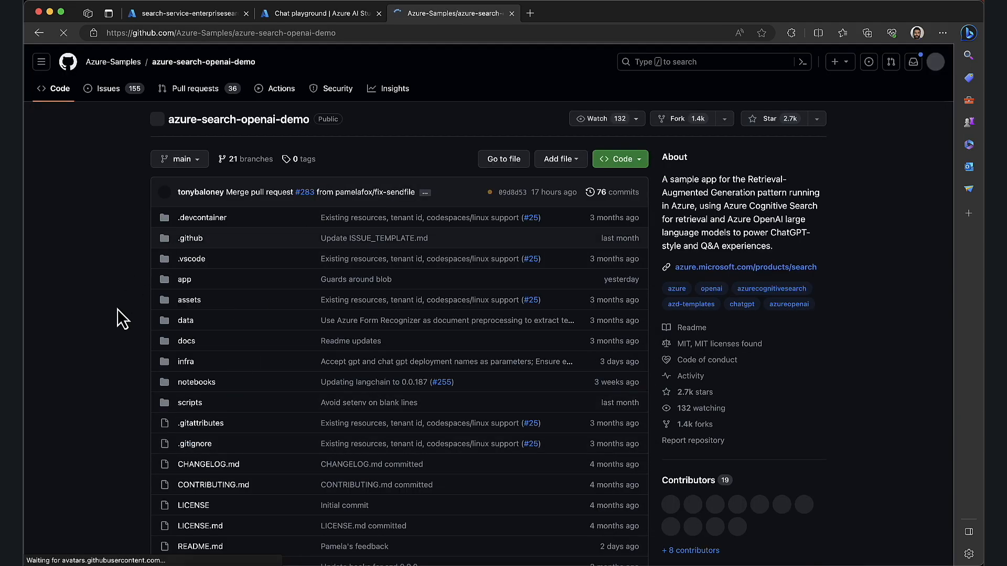
Scroll the azure-search-openai-demo README to its benefits chat screenshot, switching between the playground and GitHub
{"action": "scroll", "scroll_direction": "down", "scroll_amount": 3}
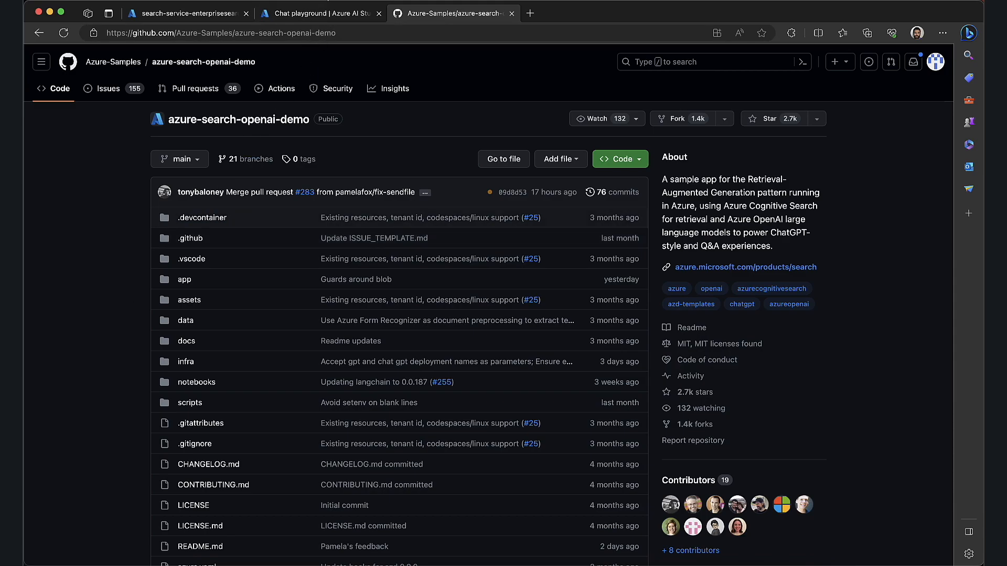
{"action": "mouse_move", "coordinate": [319, 13]}
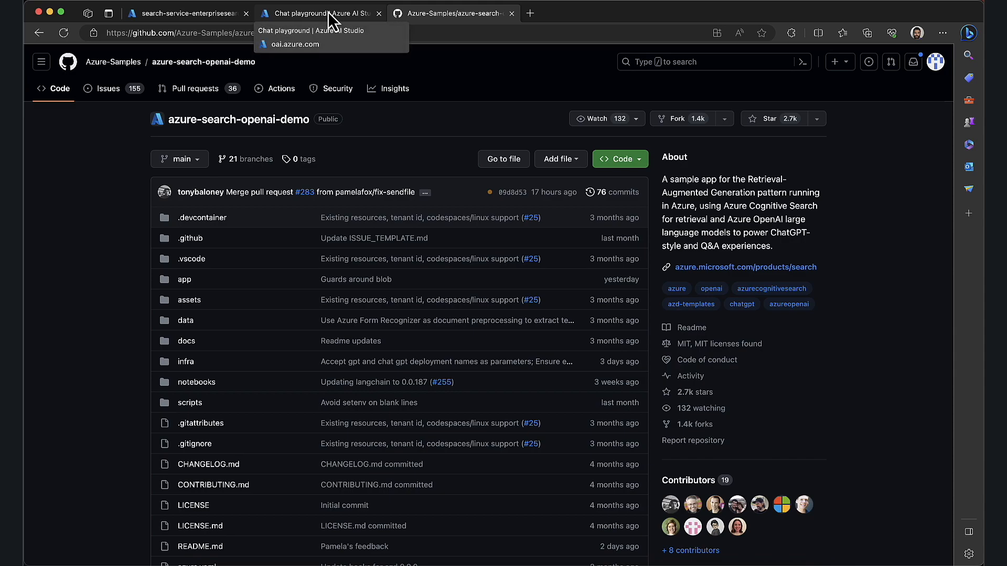
{"action": "mouse_move", "coordinate": [109, 319]}
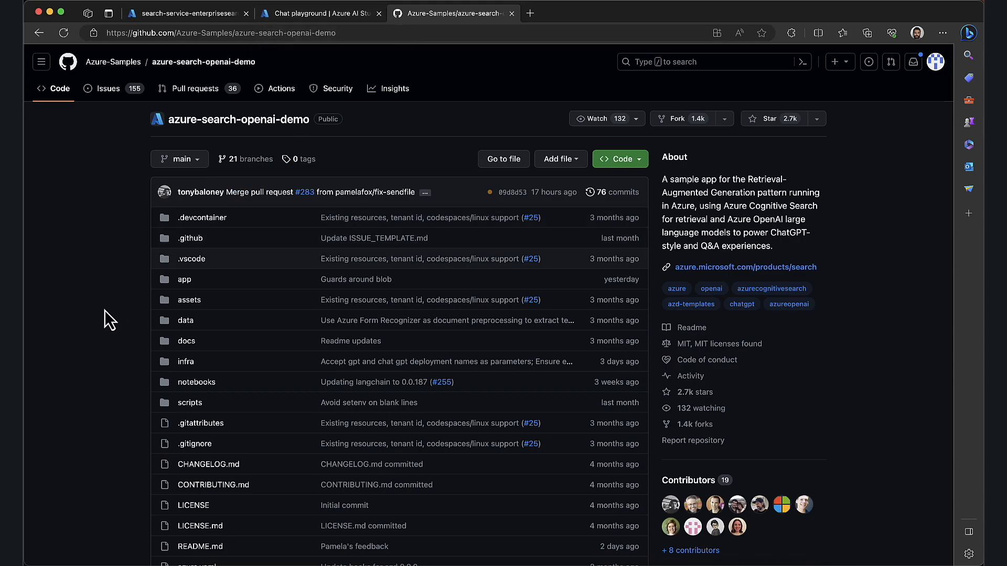
{"action": "left_click", "coordinate": [314, 13]}
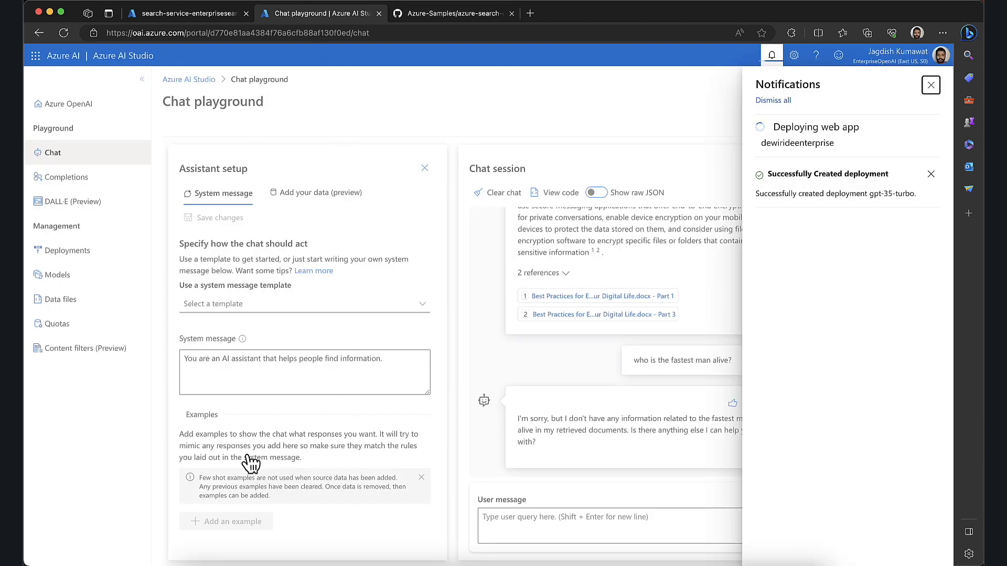
{"action": "mouse_move", "coordinate": [174, 166]}
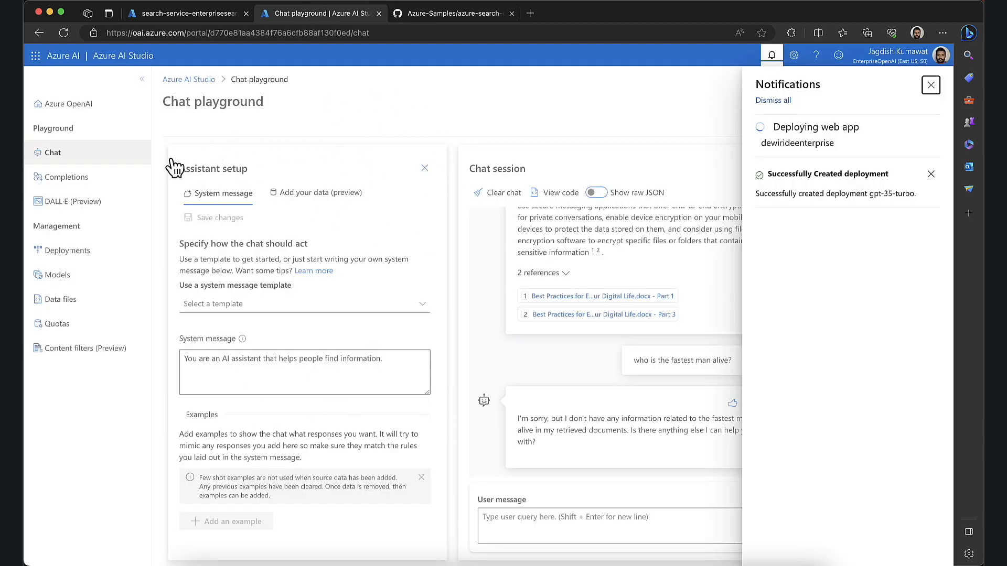
{"action": "mouse_move", "coordinate": [492, 122]}
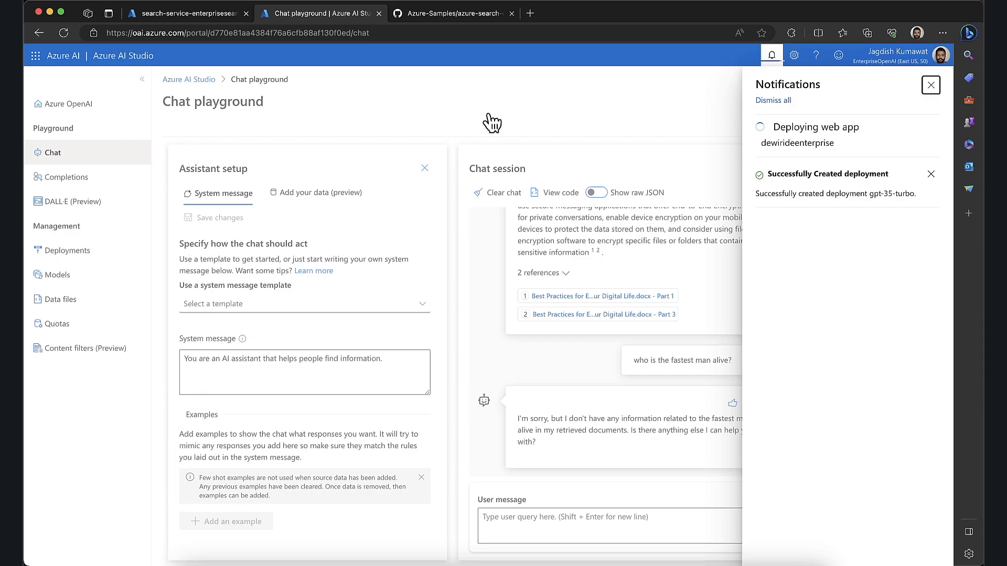
{"action": "mouse_move", "coordinate": [451, 473]}
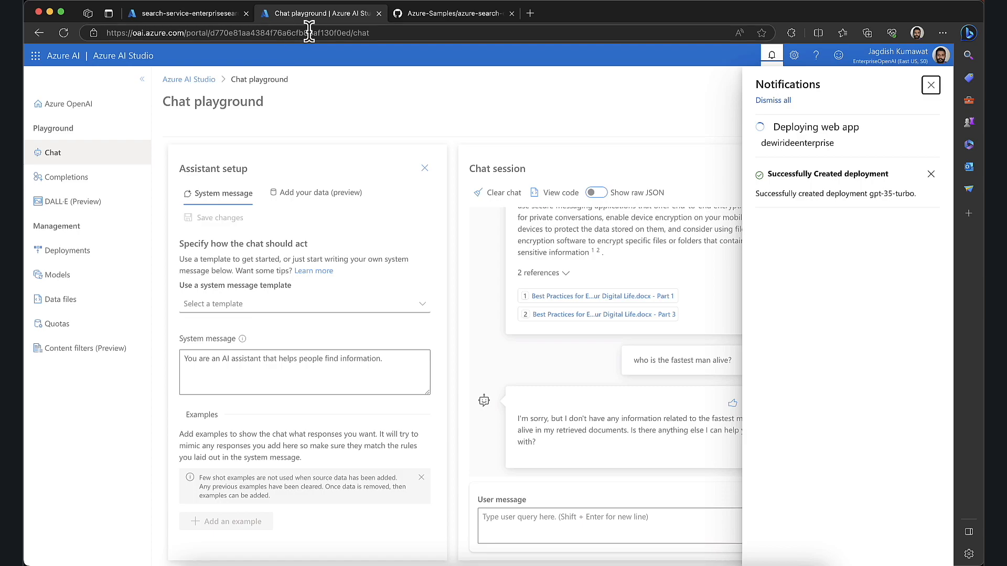
{"action": "left_click", "coordinate": [452, 12]}
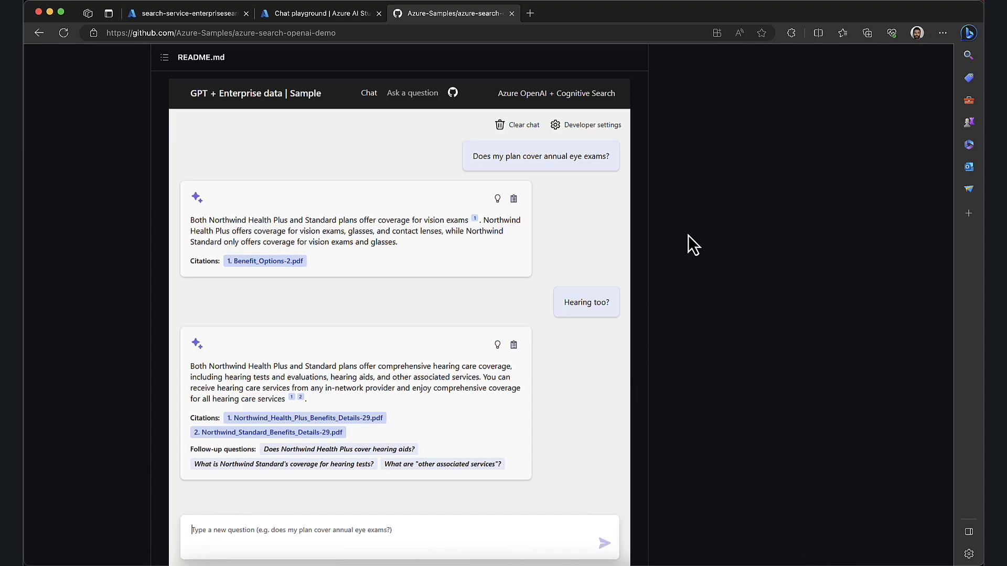
{"action": "mouse_move", "coordinate": [345, 15]}
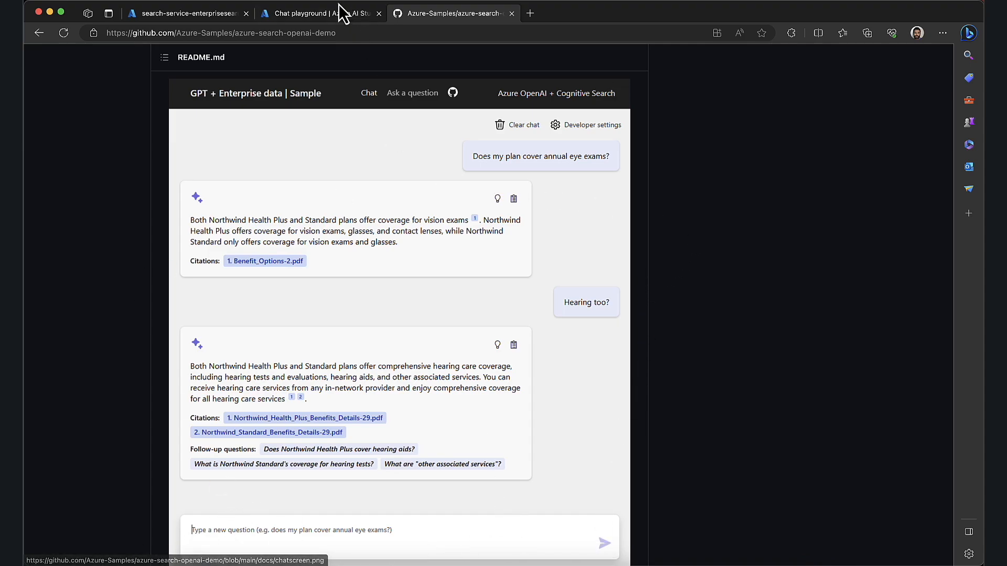
{"action": "left_click", "coordinate": [299, 13]}
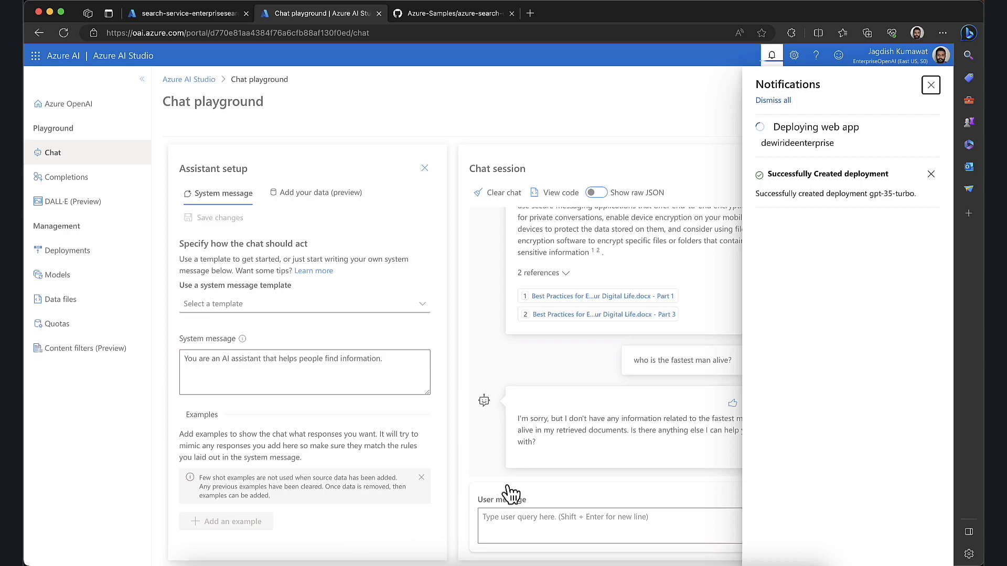
{"action": "mouse_move", "coordinate": [841, 143]}
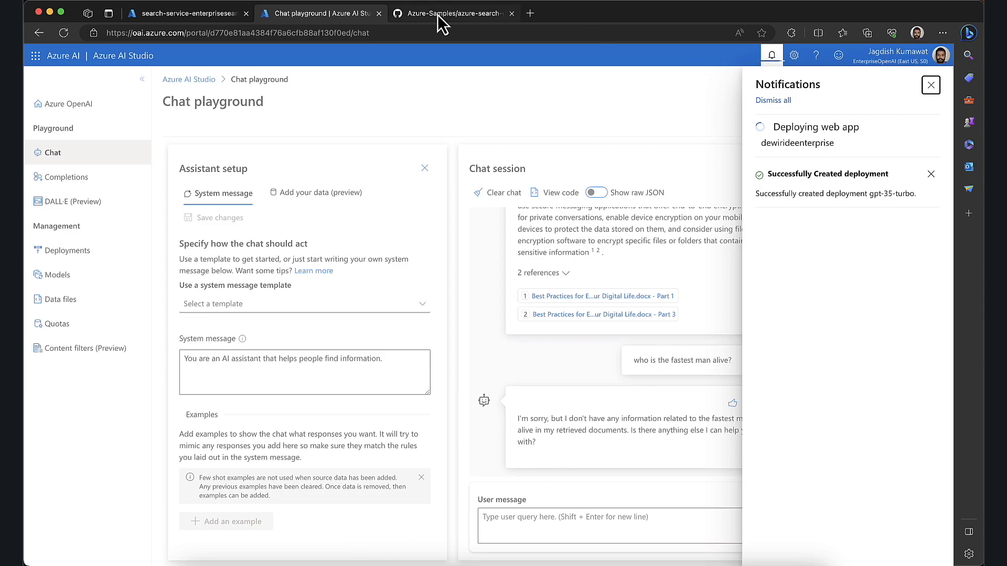
{"action": "left_click", "coordinate": [452, 13]}
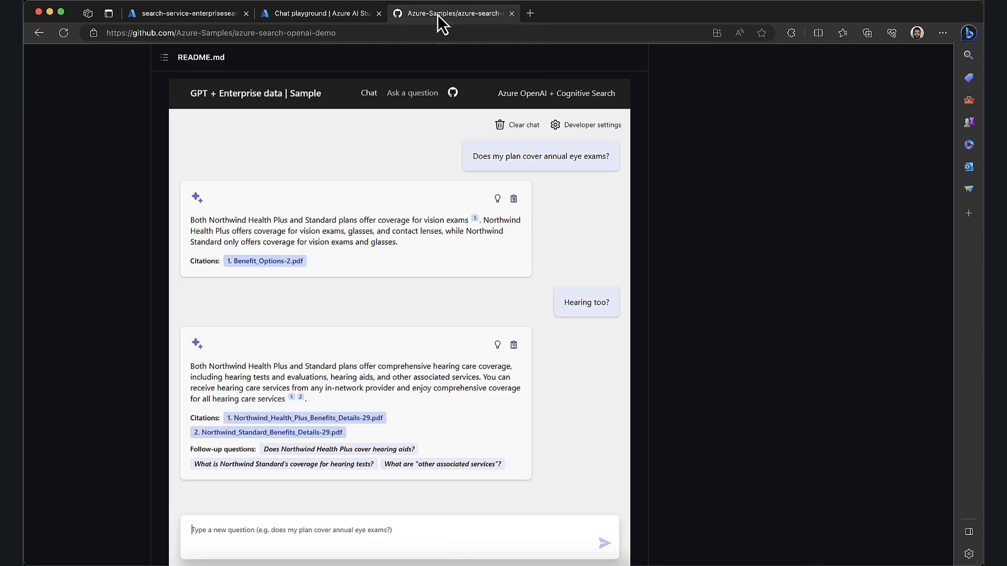
{"action": "mouse_move", "coordinate": [296, 37]}
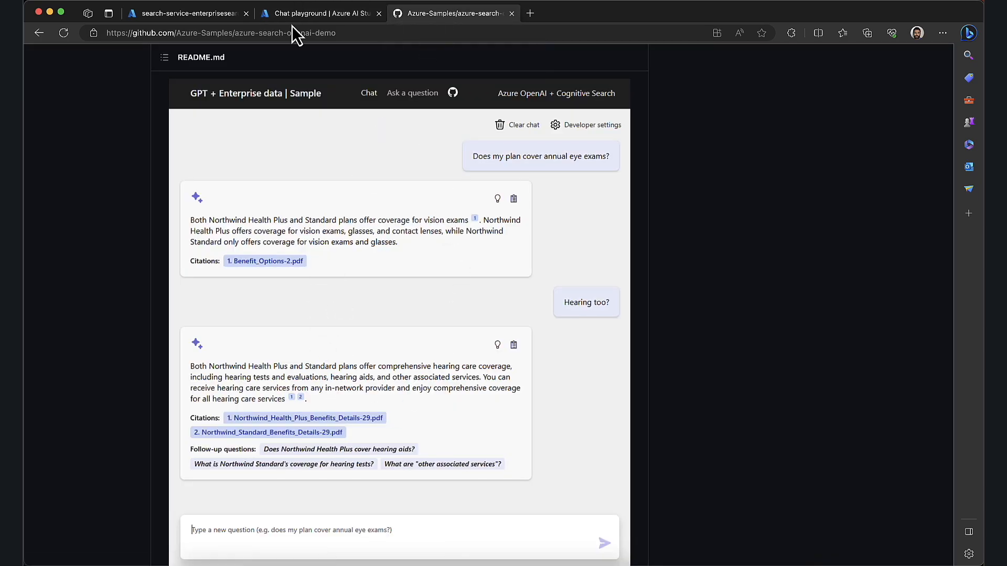
{"action": "left_click", "coordinate": [318, 12]}
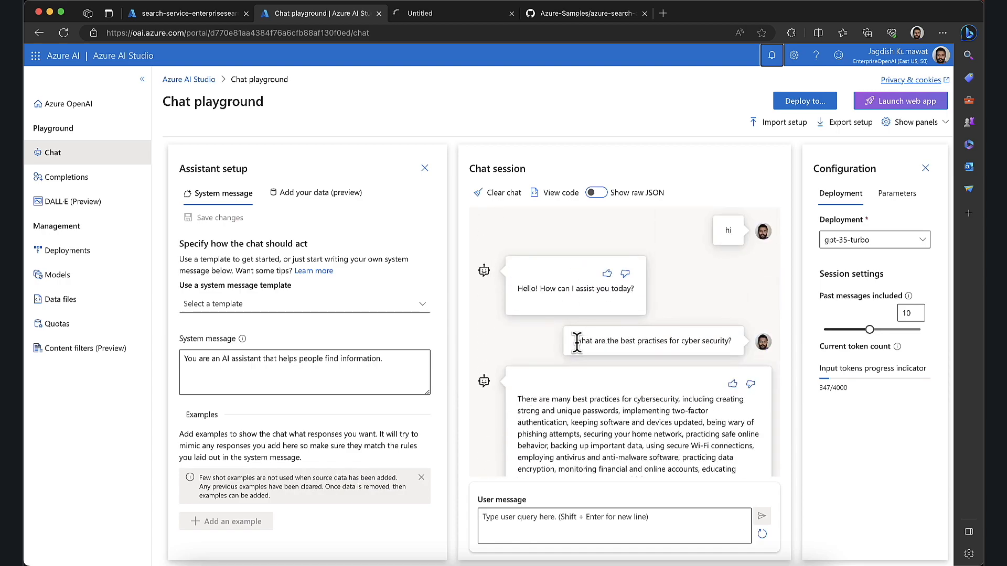
Select the cybersecurity question in the Chat playground, then switch to the dewirideenterprise web app
{"action": "triple_click", "coordinate": [652, 340]}
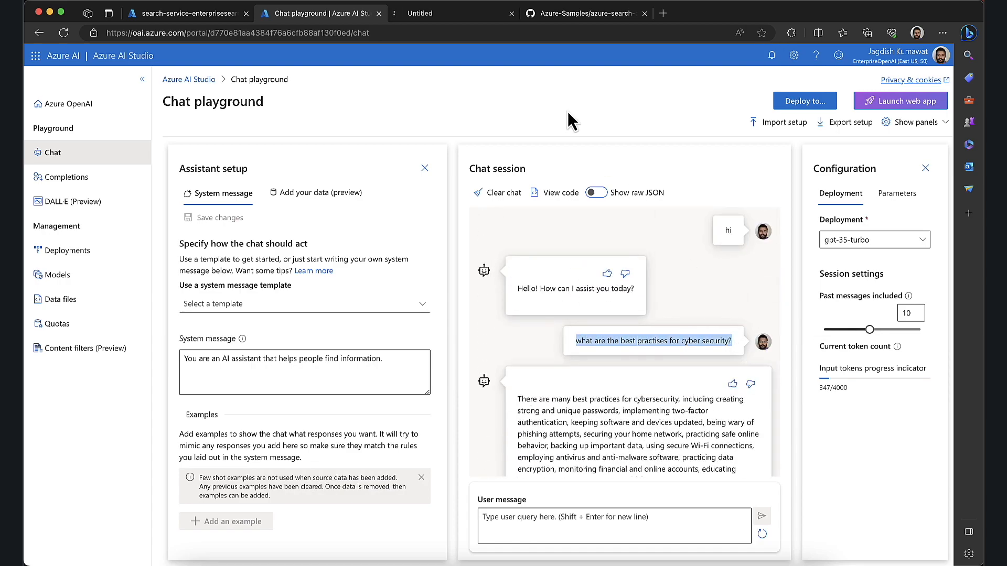
{"action": "left_click", "coordinate": [420, 12]}
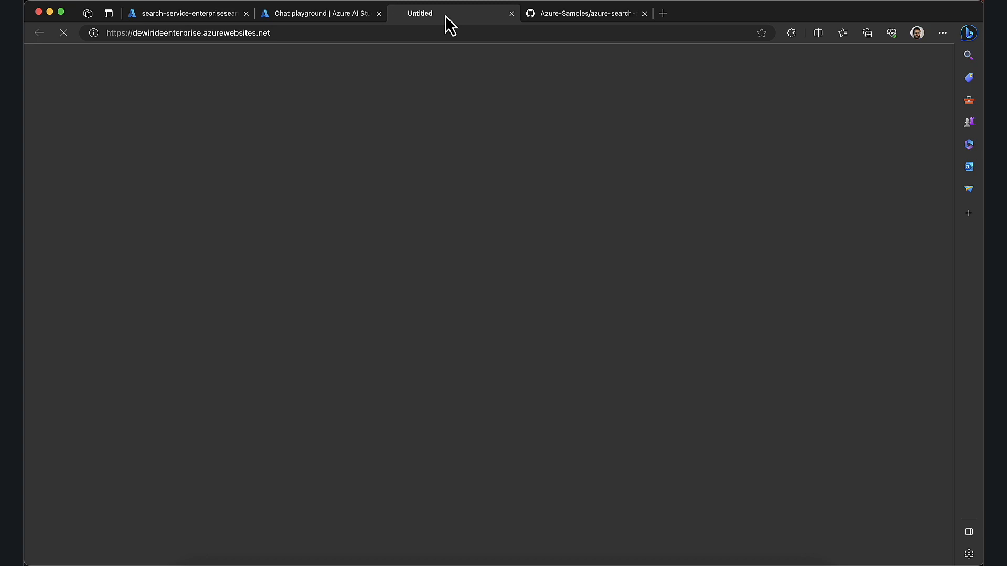
{"action": "left_click", "coordinate": [186, 13]}
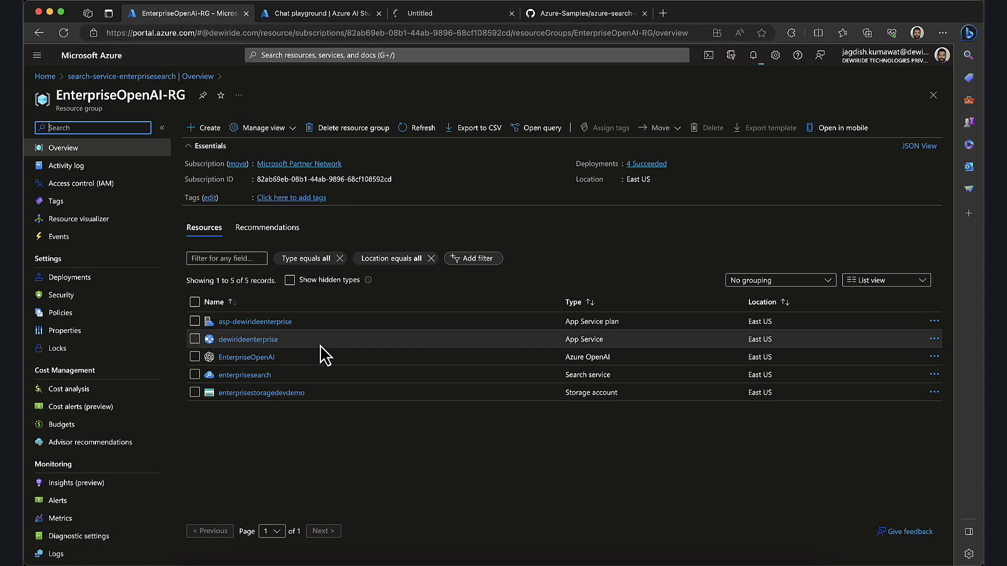
{"action": "mouse_move", "coordinate": [322, 338]}
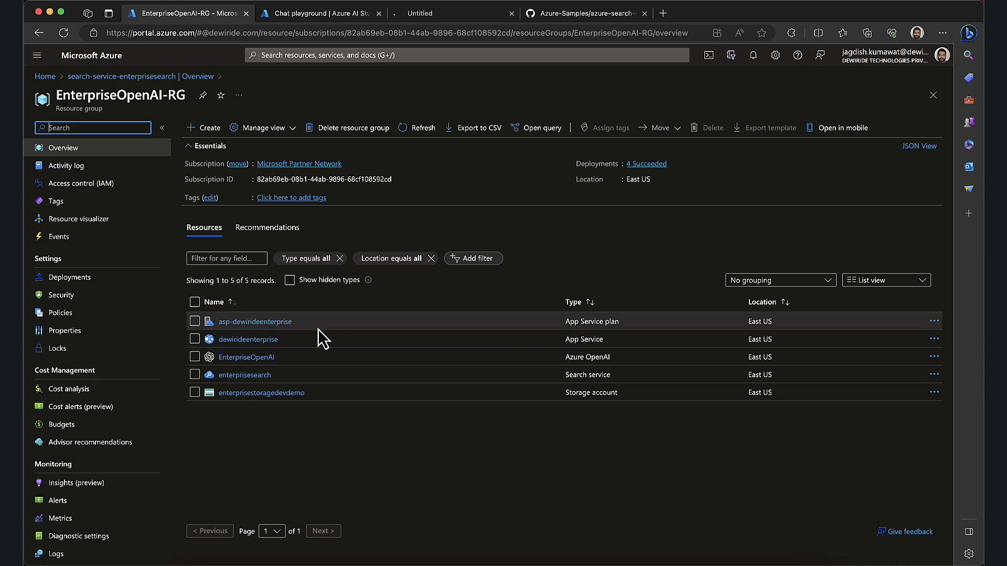
{"action": "mouse_move", "coordinate": [283, 424]}
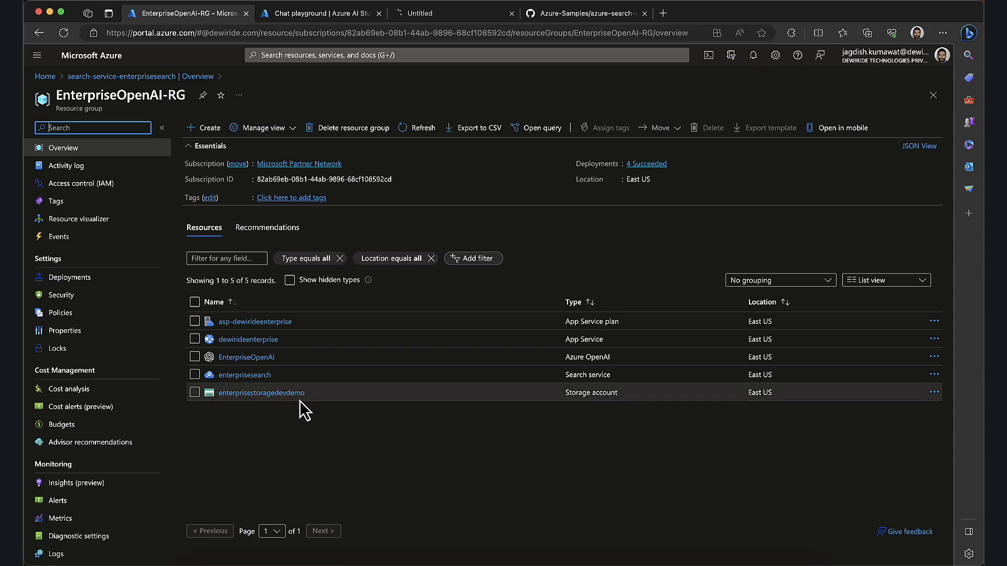
Return to the Azure AI Studio Chat playground after reviewing EnterpriseOpenAI-RG's five resources
{"action": "left_click", "coordinate": [319, 13]}
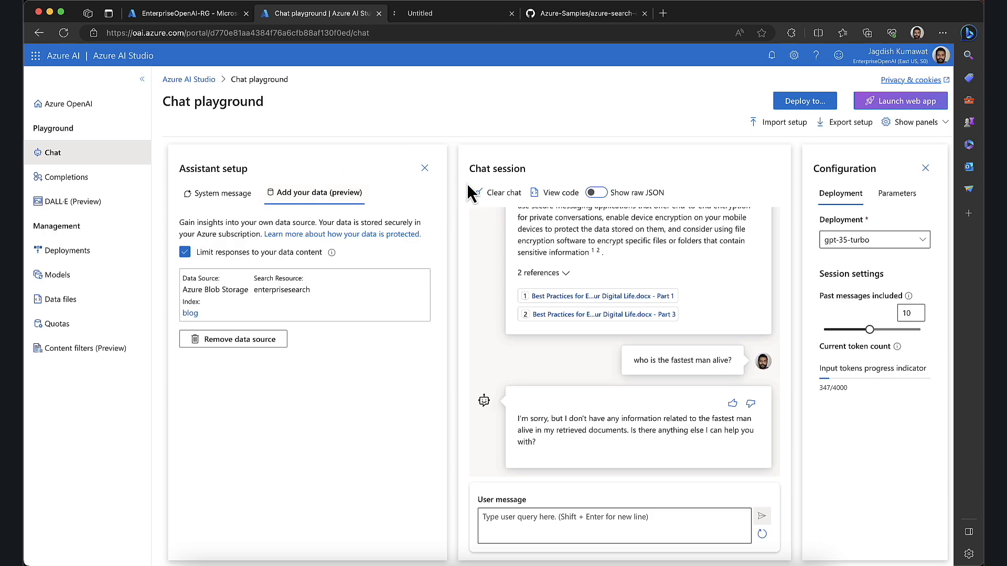
{"action": "mouse_move", "coordinate": [453, 260]}
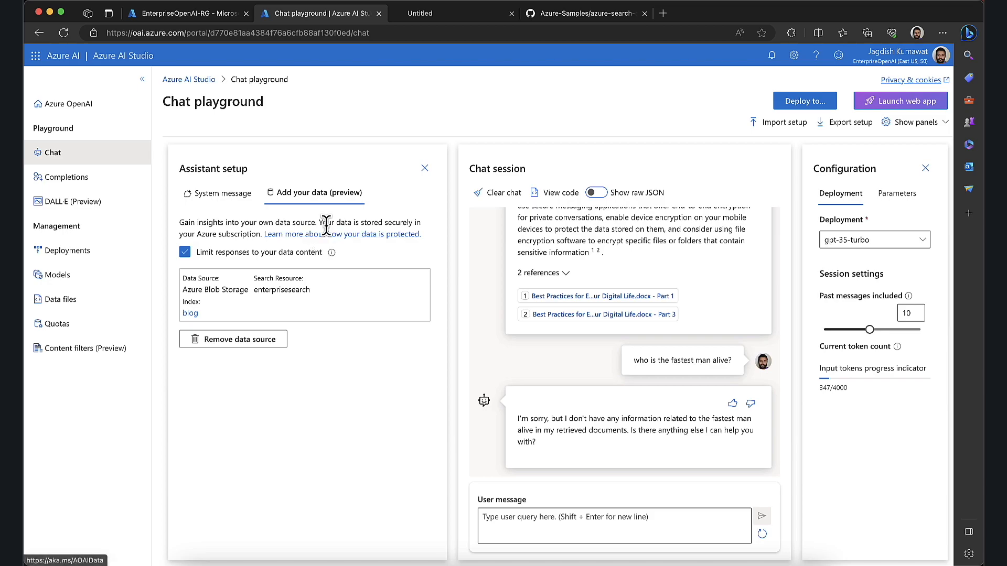
Follow the 'Learn more about how your data is protected' link to Microsoft Learn
{"action": "left_click", "coordinate": [341, 234]}
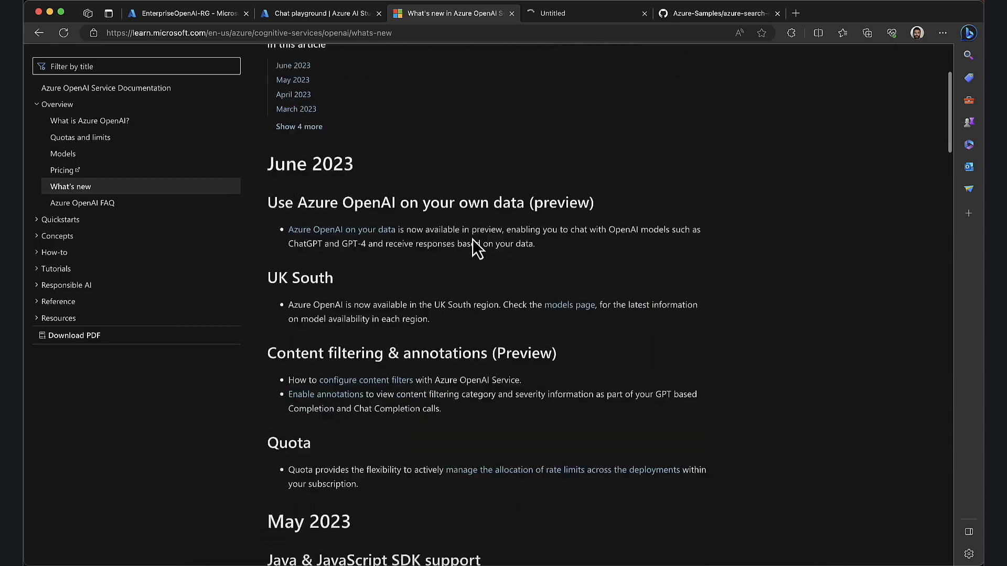
Open the Azure OpenAI on your data article and read its opening sections
{"action": "left_click", "coordinate": [341, 230]}
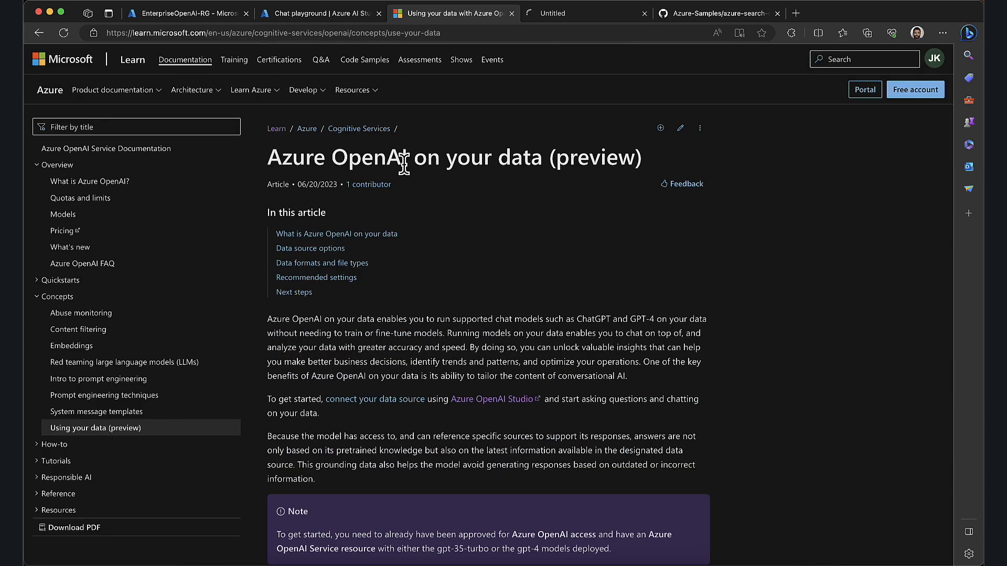
{"action": "mouse_move", "coordinate": [469, 78]}
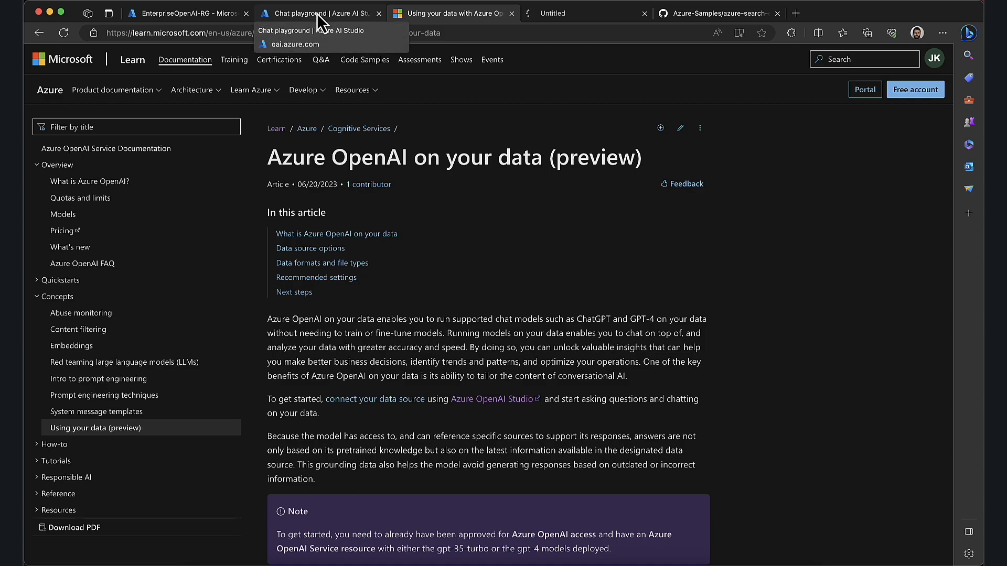
{"action": "scroll", "scroll_direction": "down", "scroll_amount": 3}
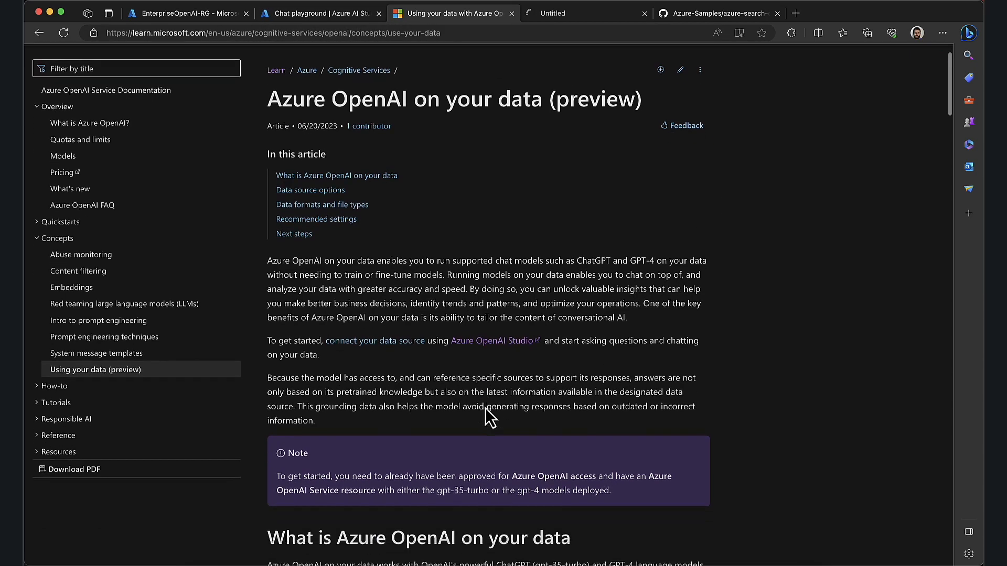
{"action": "scroll", "scroll_direction": "down", "scroll_amount": 3}
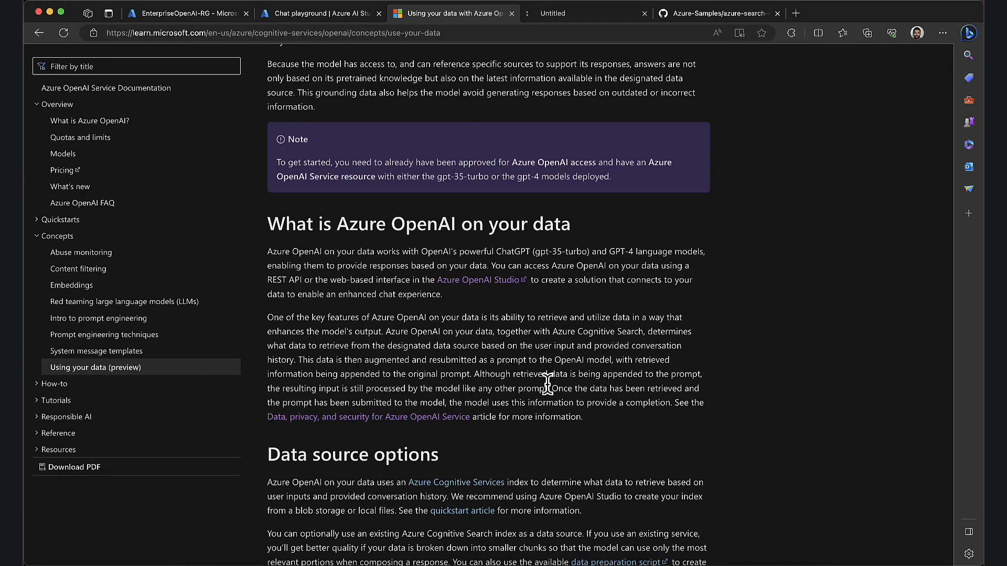
{"action": "scroll", "scroll_direction": "down", "scroll_amount": 3}
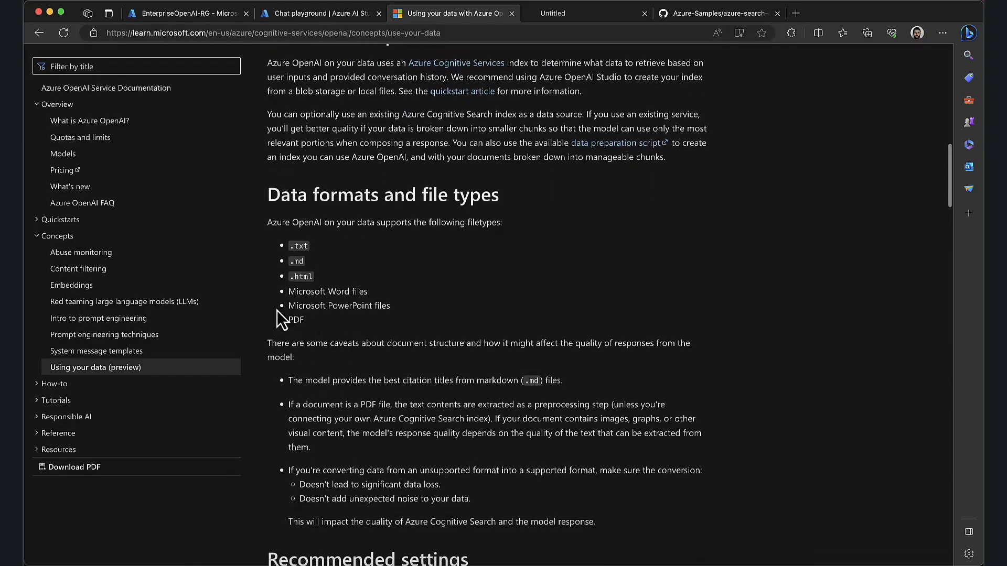
{"action": "left_click_drag", "start_coordinate": [294, 244], "coordinate": [387, 306]}
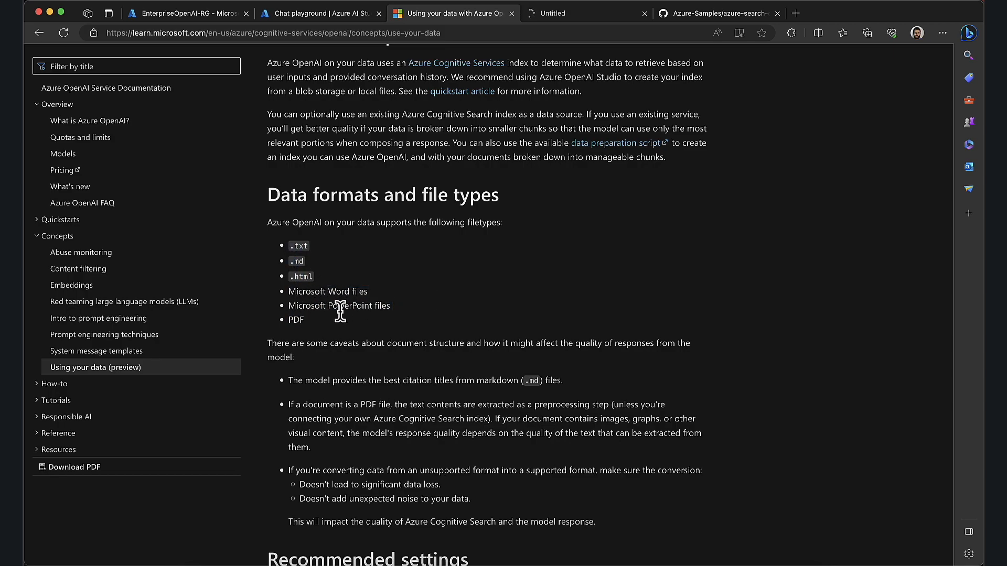
{"action": "mouse_move", "coordinate": [318, 341]}
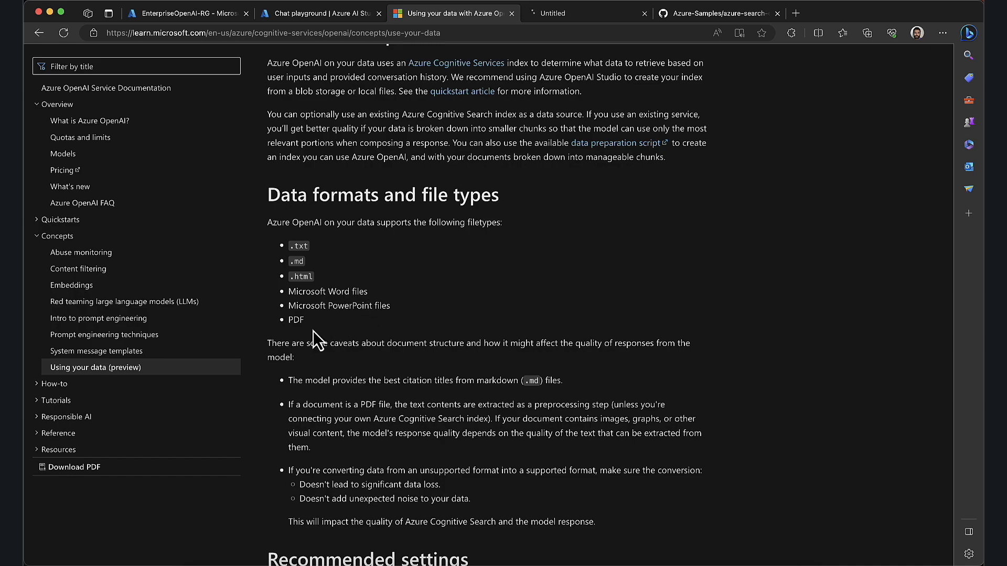
Scroll further through the article to the Using the API and Streaming data sections
{"action": "scroll", "scroll_direction": "down", "scroll_amount": 3}
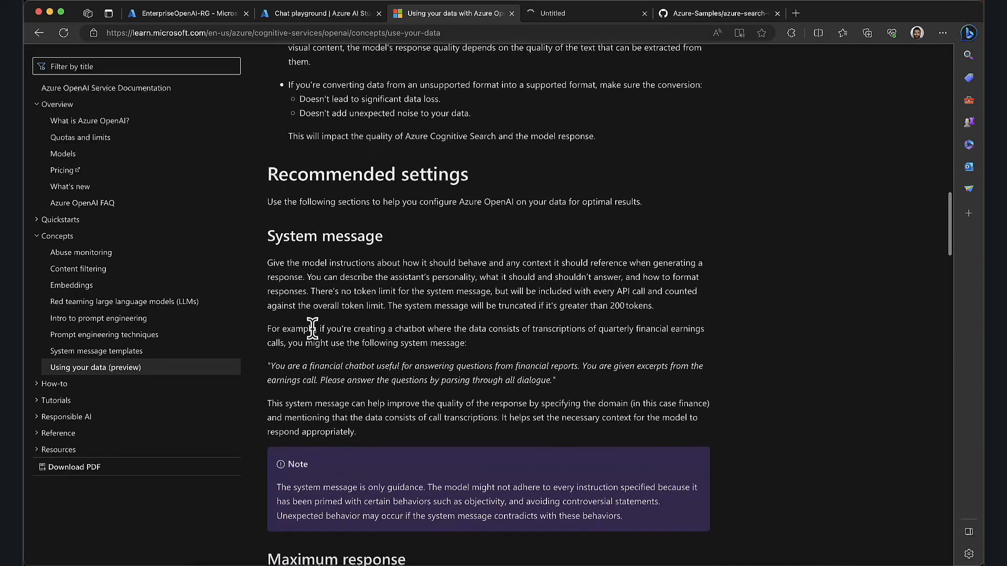
{"action": "scroll", "scroll_direction": "down", "scroll_amount": 3}
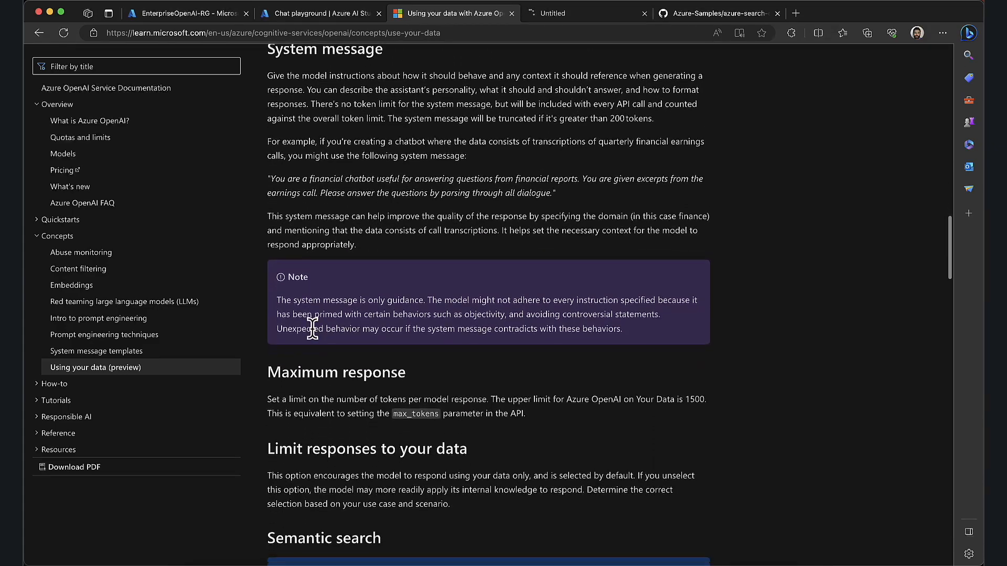
{"action": "scroll", "scroll_direction": "down", "scroll_amount": 3}
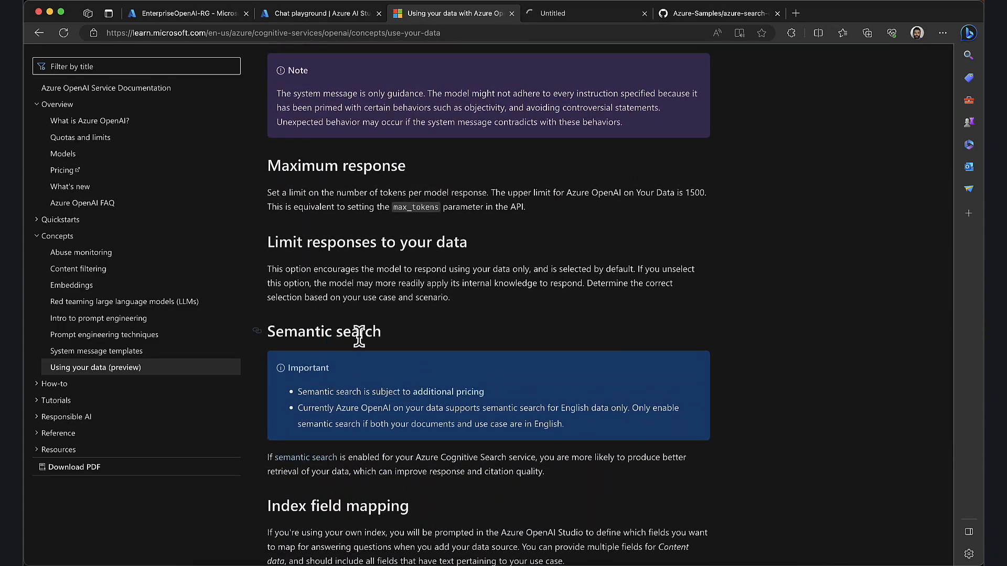
{"action": "scroll", "scroll_direction": "down", "scroll_amount": 3}
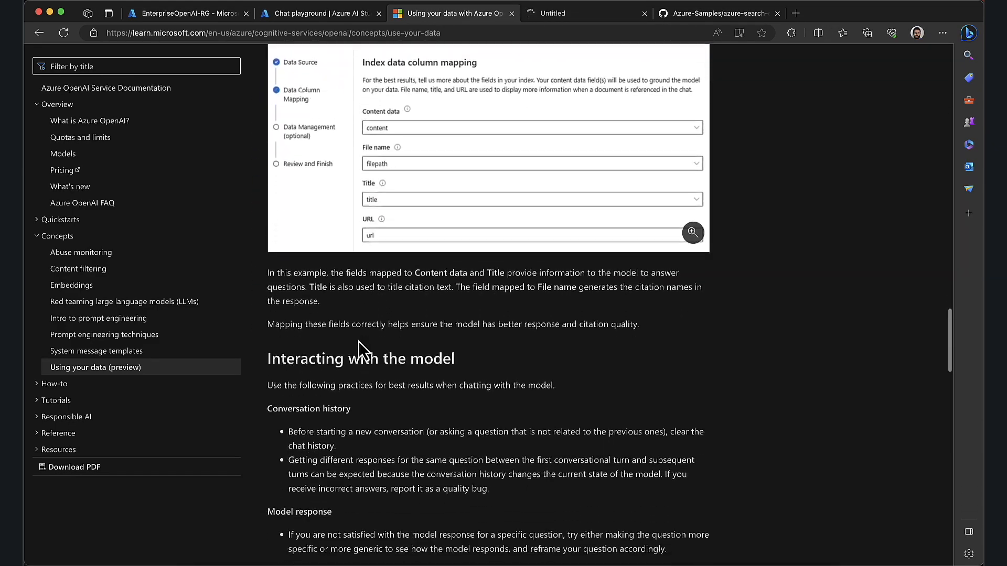
{"action": "scroll", "scroll_direction": "down", "scroll_amount": 3}
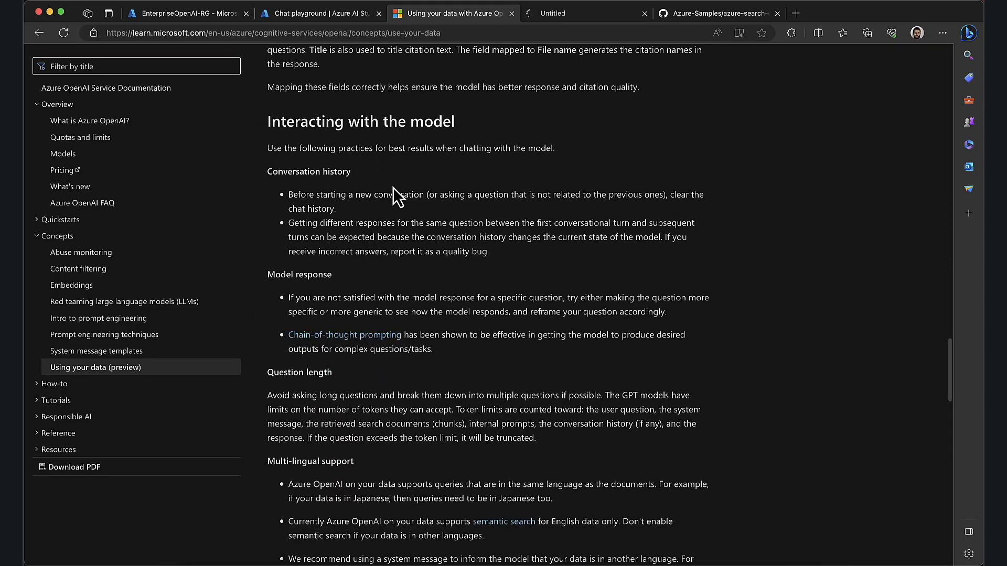
{"action": "scroll", "scroll_direction": "down", "scroll_amount": 3}
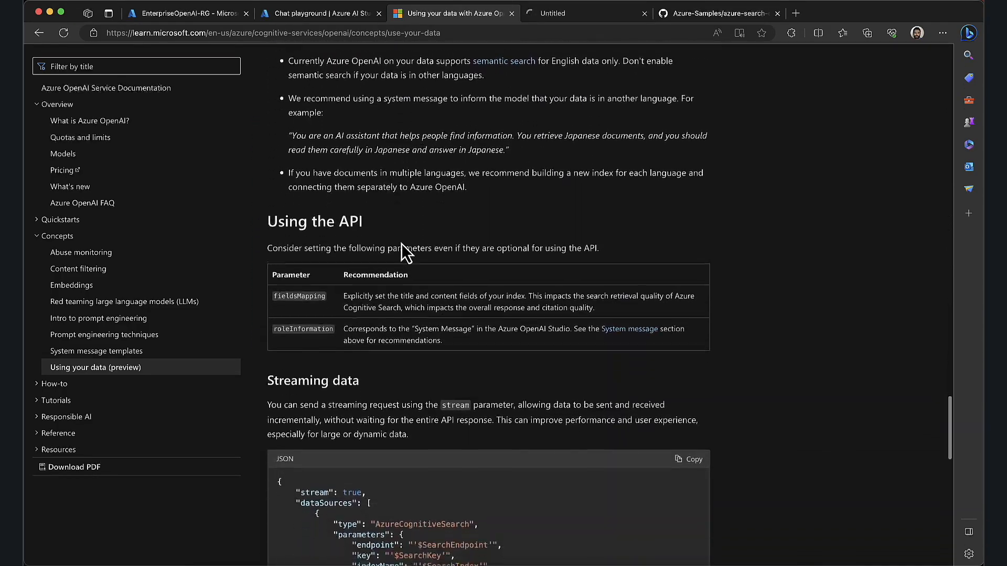
{"action": "scroll", "scroll_direction": "down", "scroll_amount": 3}
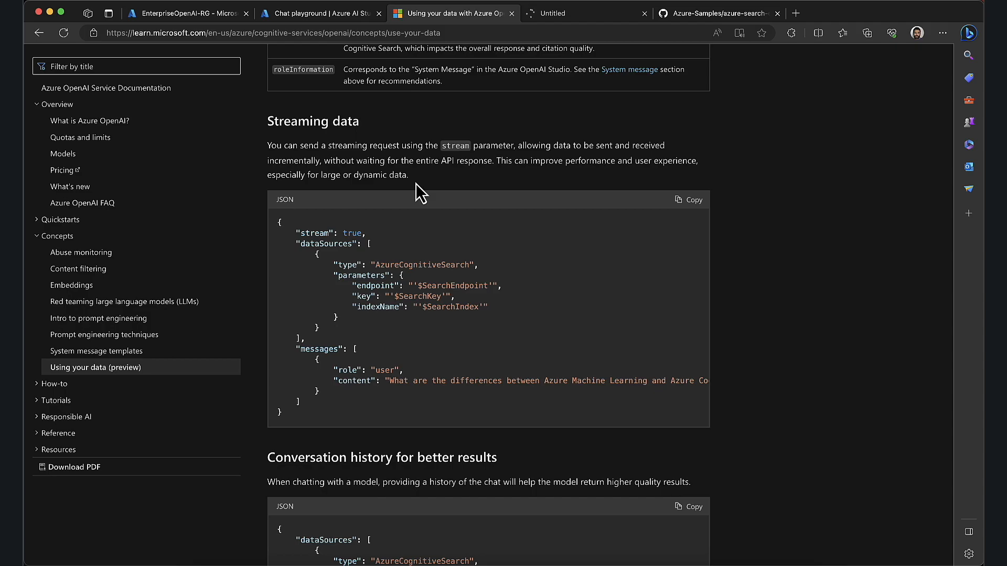
{"action": "scroll", "scroll_direction": "down", "scroll_amount": 3}
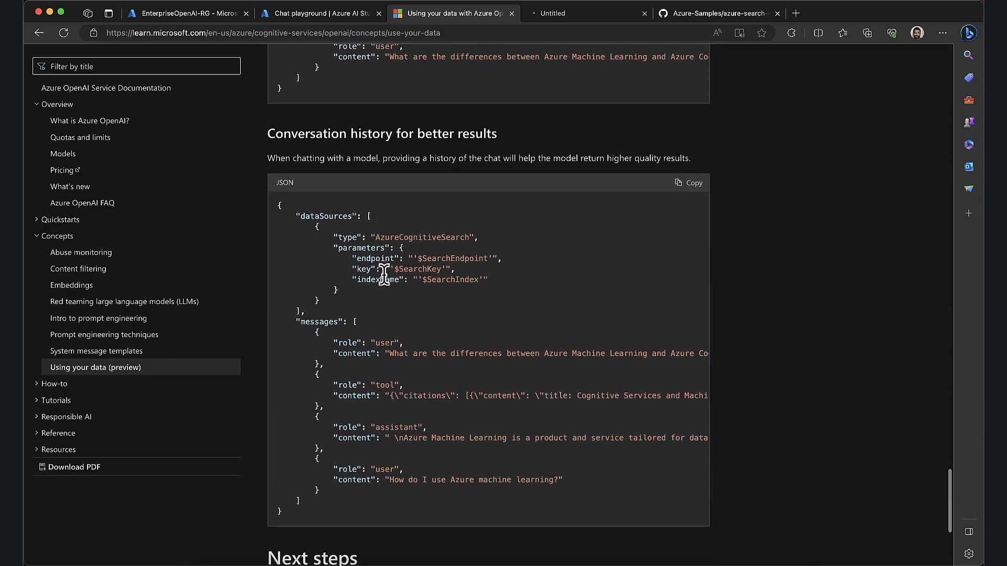
{"action": "scroll", "scroll_direction": "up", "scroll_amount": 3}
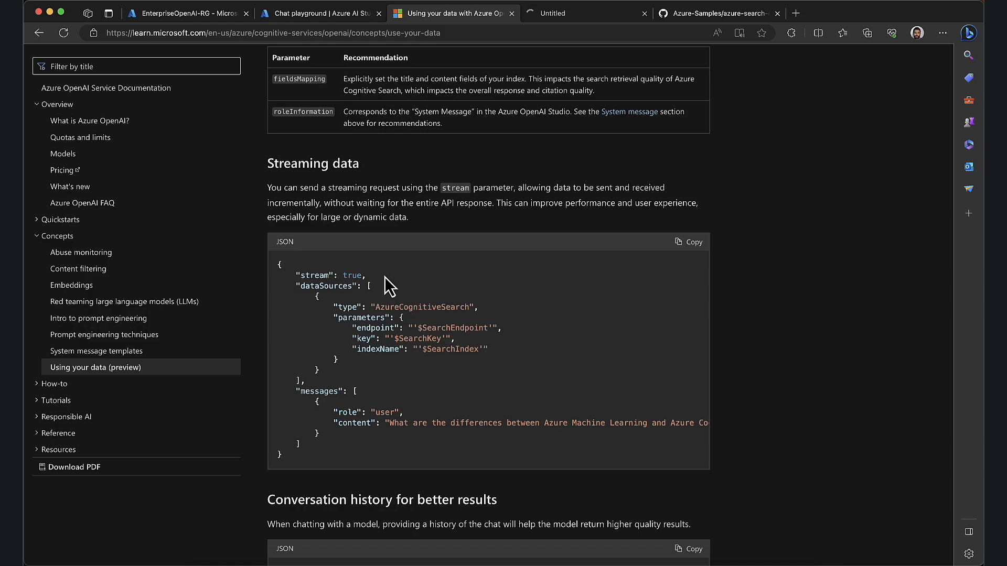
{"action": "mouse_move", "coordinate": [355, 141]}
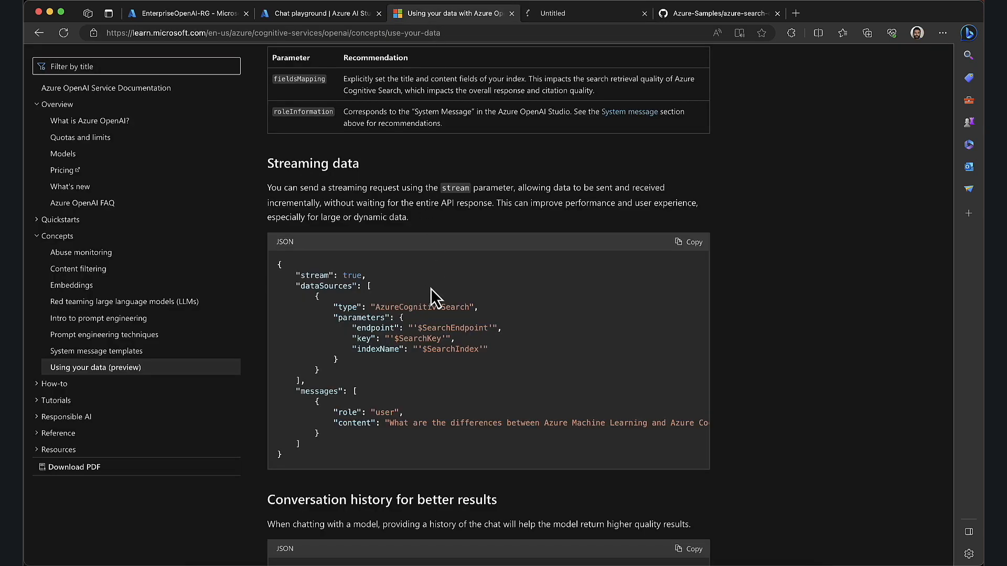
{"action": "scroll", "scroll_direction": "down", "scroll_amount": 3}
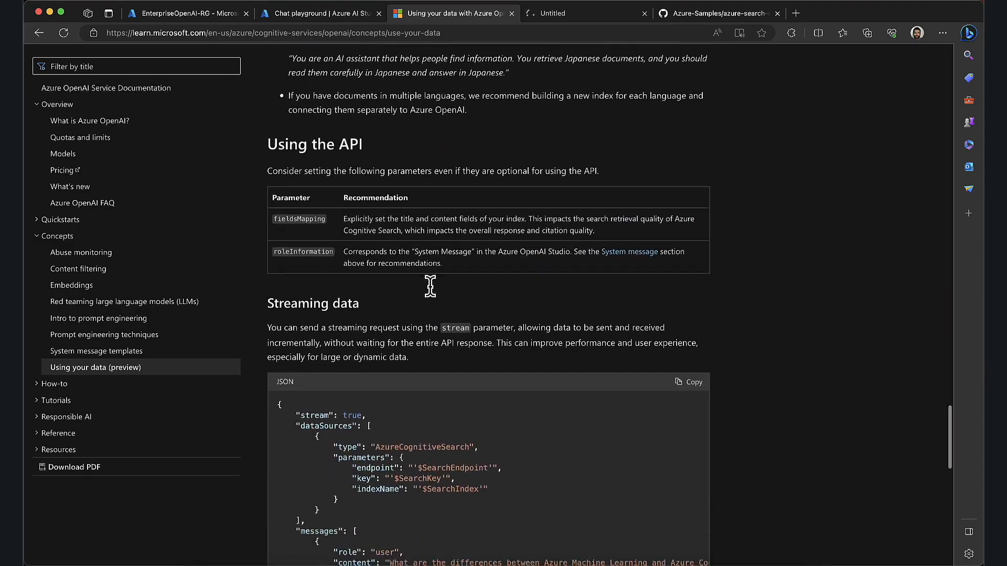
{"action": "scroll", "scroll_direction": "down", "scroll_amount": 3}
{"action": "type", "text": "incre"}
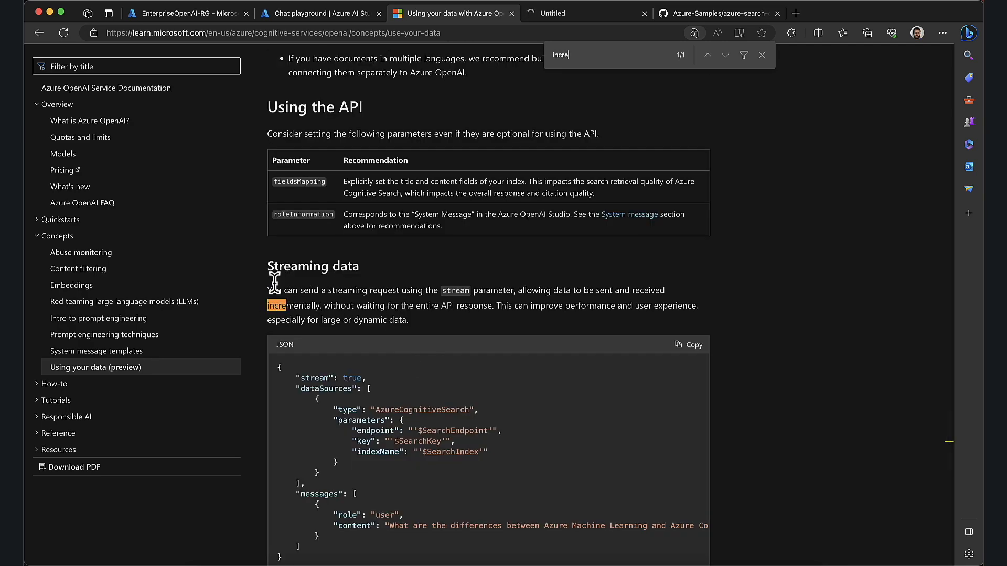
{"action": "mouse_move", "coordinate": [408, 302]}
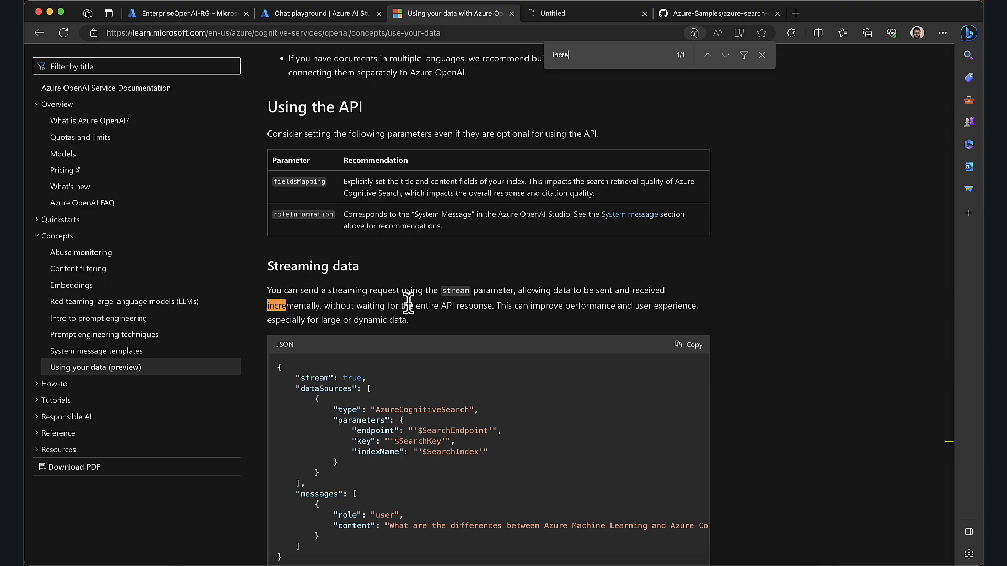
{"action": "mouse_move", "coordinate": [603, 295]}
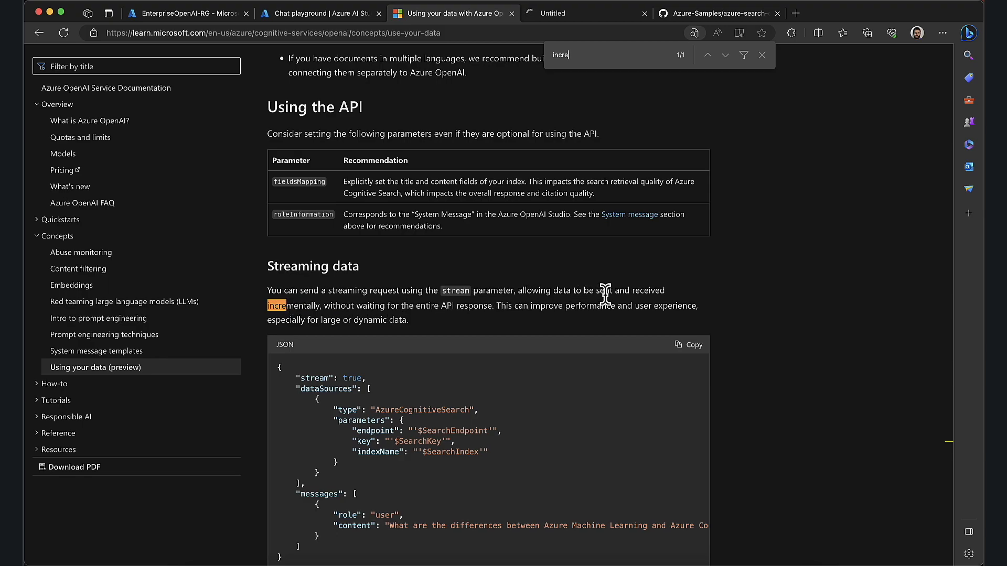
{"action": "mouse_move", "coordinate": [352, 313]}
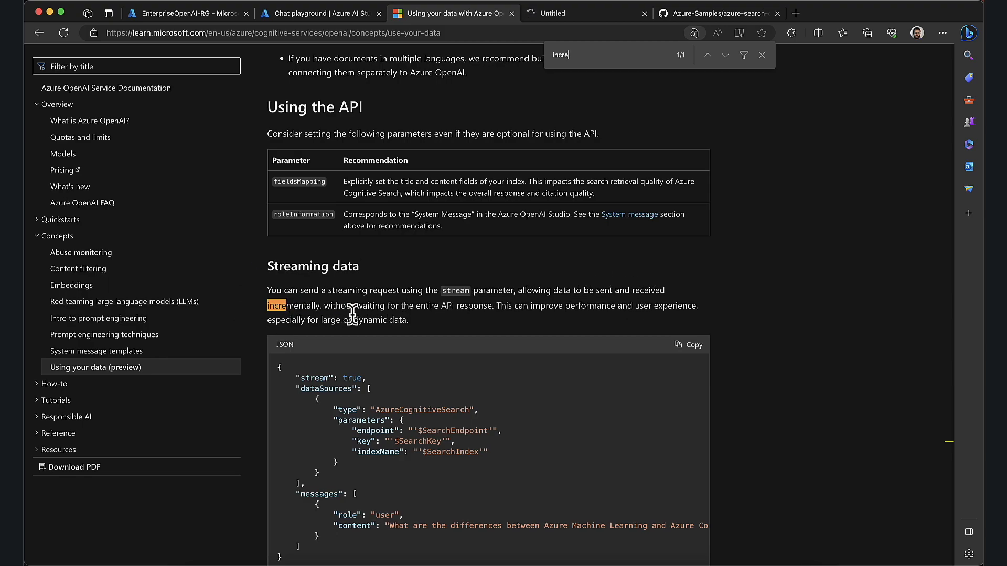
{"action": "mouse_move", "coordinate": [455, 324]}
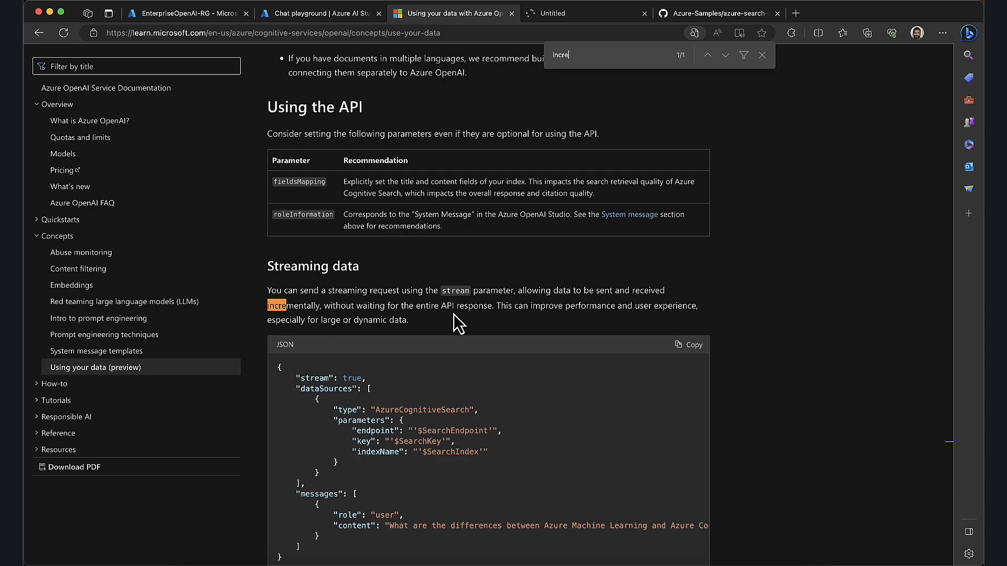
{"action": "mouse_move", "coordinate": [372, 349]}
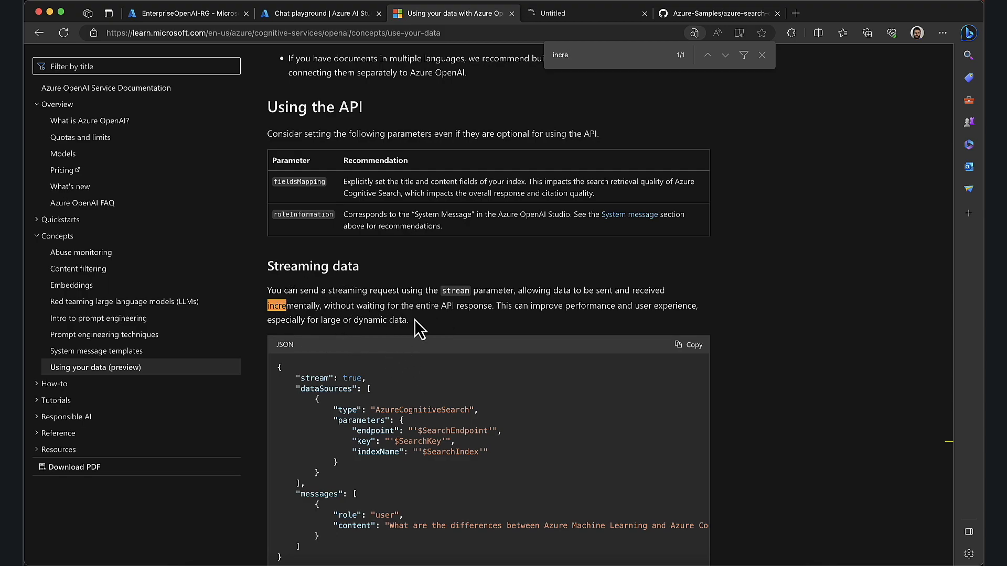
{"action": "left_click_drag", "start_coordinate": [268, 290], "coordinate": [408, 320]}
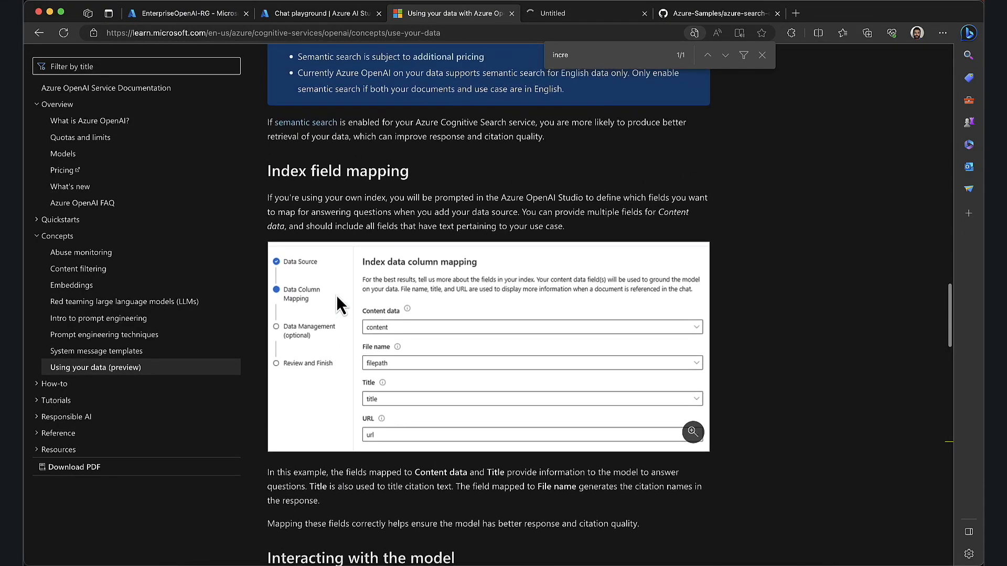
{"action": "scroll", "scroll_direction": "down", "scroll_amount": 3}
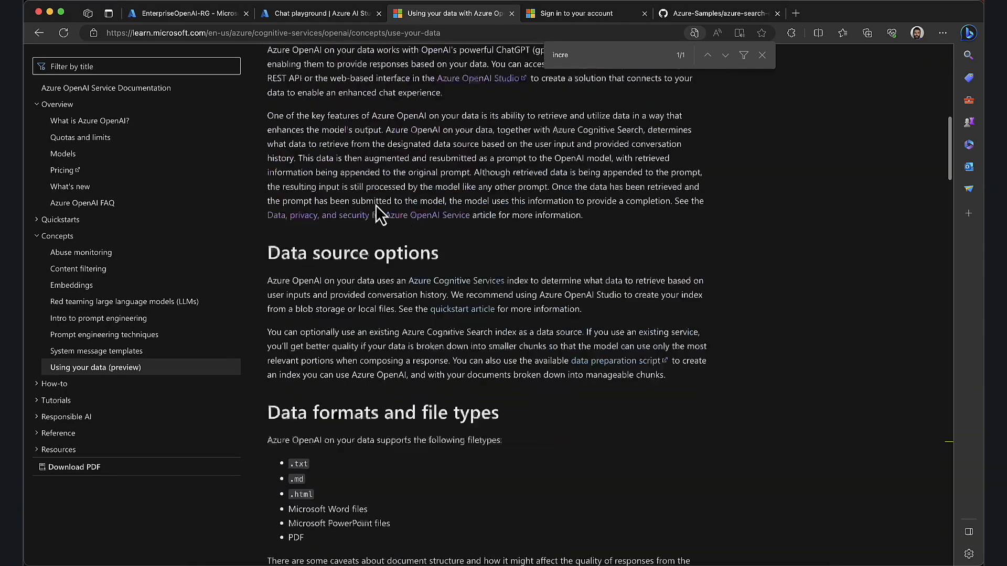
Accept the dewirideenterprise app's requested permissions on the pending sign-in page
{"action": "left_click", "coordinate": [575, 13]}
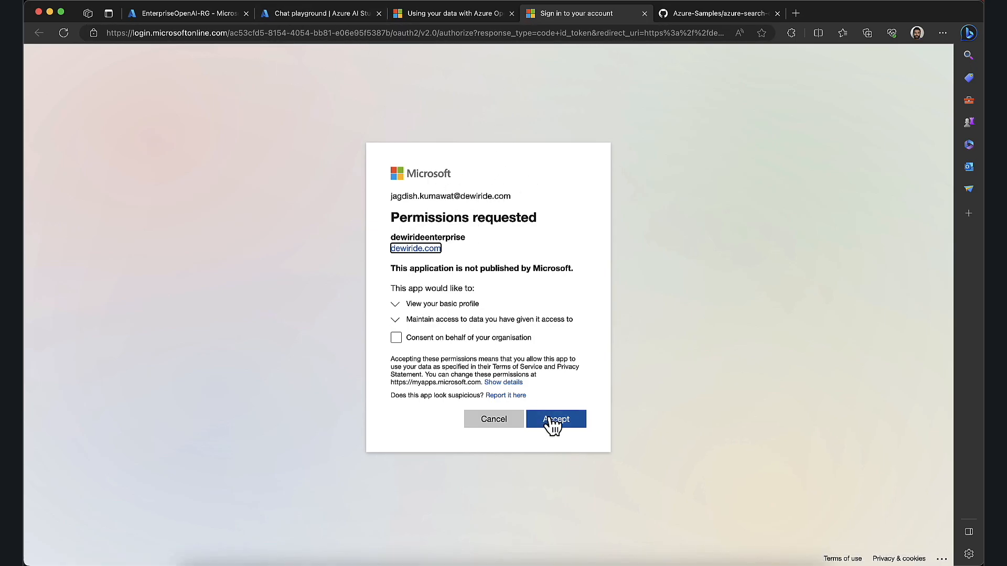
{"action": "left_click", "coordinate": [555, 419]}
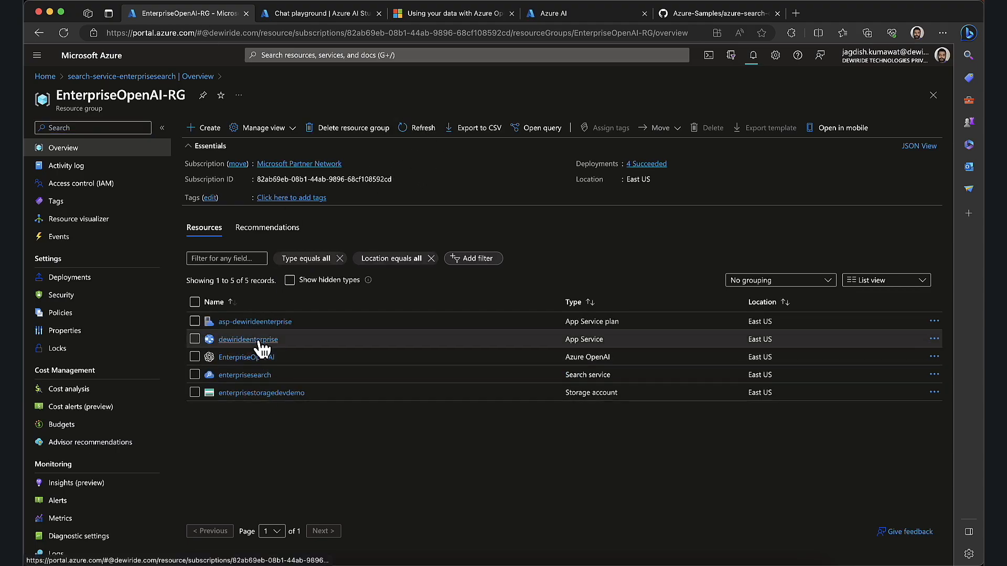
Set the dewirideenterprise Microsoft provider's Issuer URL to 'common' instead of the tenant ID
{"action": "left_click", "coordinate": [247, 339]}
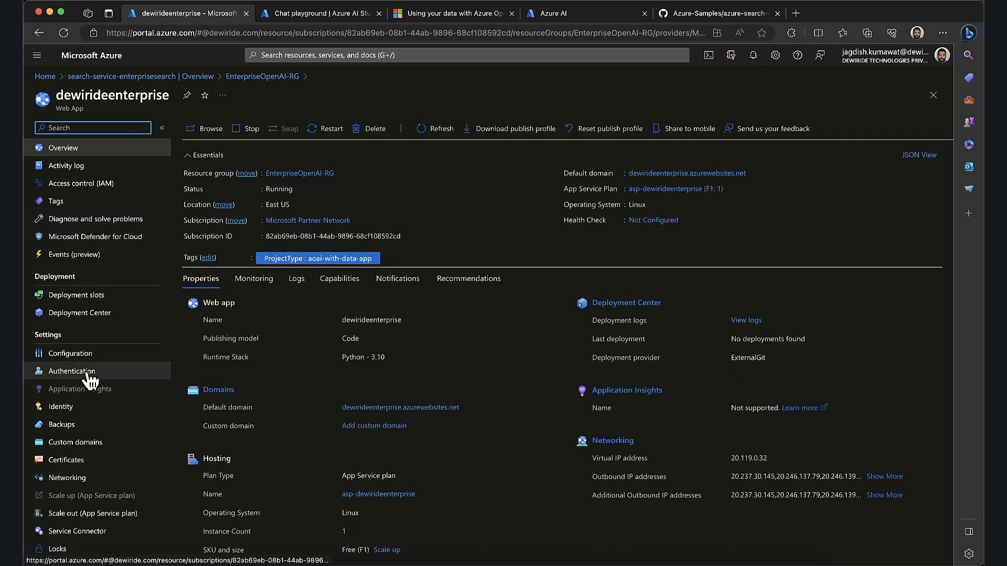
{"action": "left_click", "coordinate": [70, 371]}
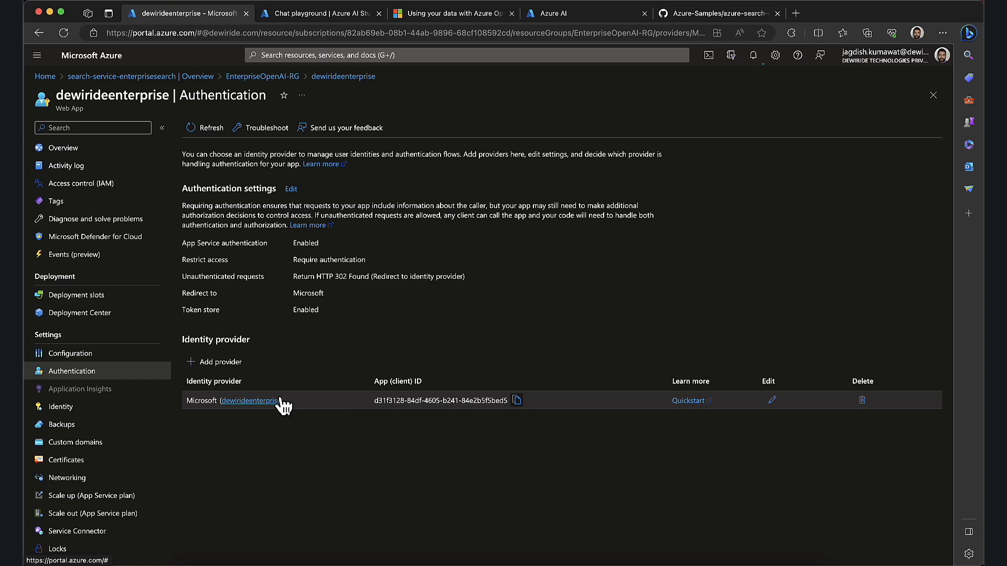
{"action": "left_click", "coordinate": [771, 400]}
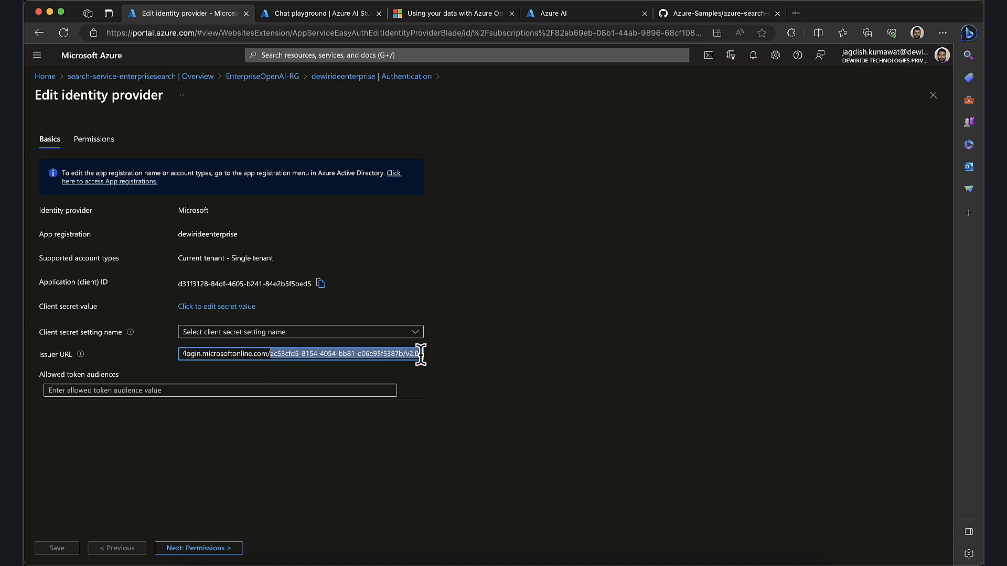
{"action": "type", "text": "com/co/v2.0"}
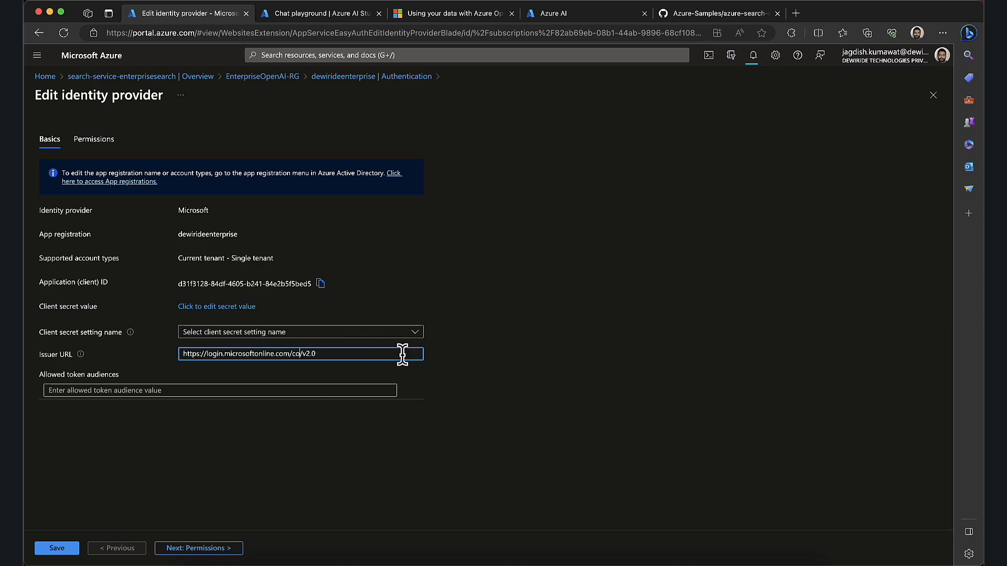
{"action": "type", "text": "common"}
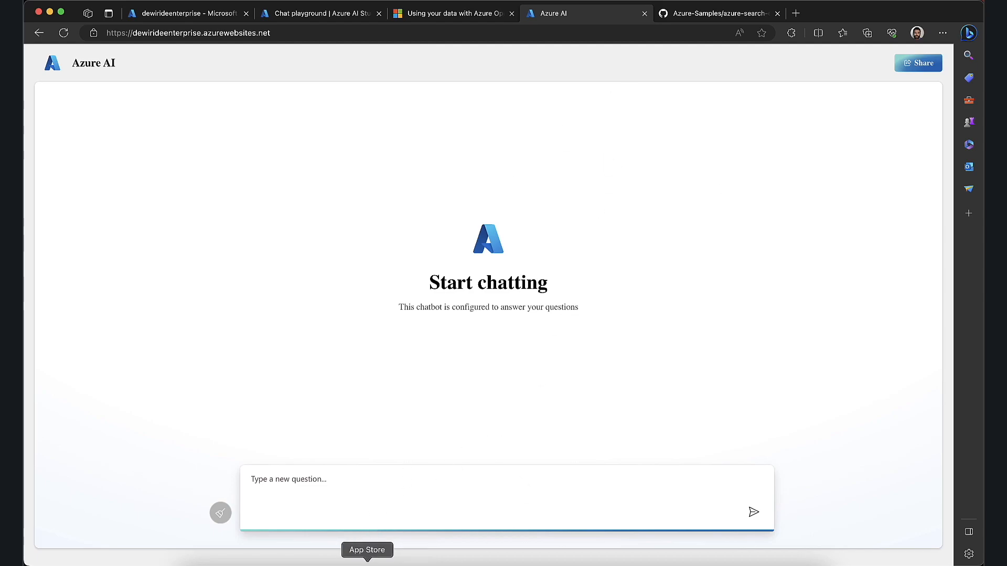
{"action": "mouse_move", "coordinate": [523, 473]}
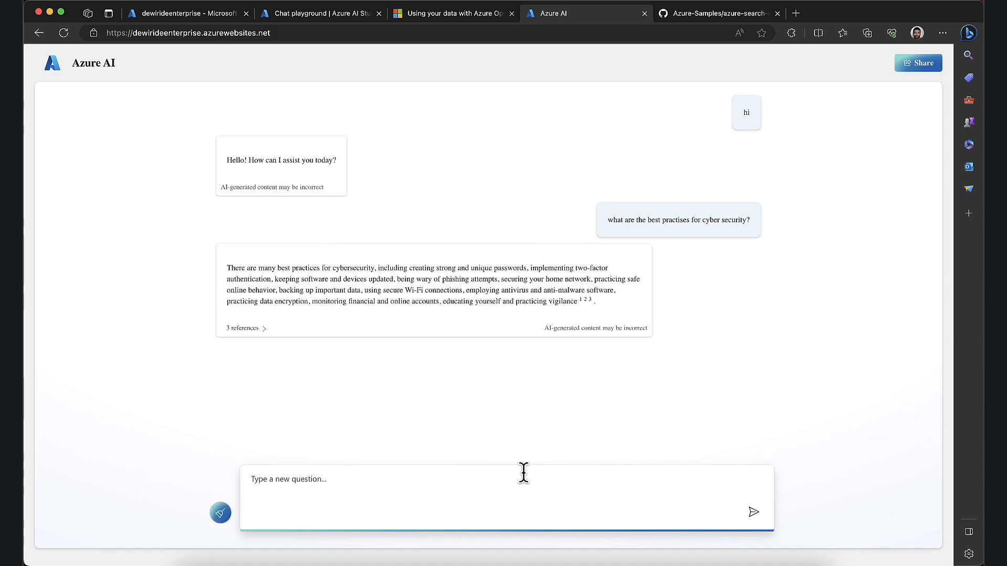
{"action": "mouse_move", "coordinate": [225, 265]}
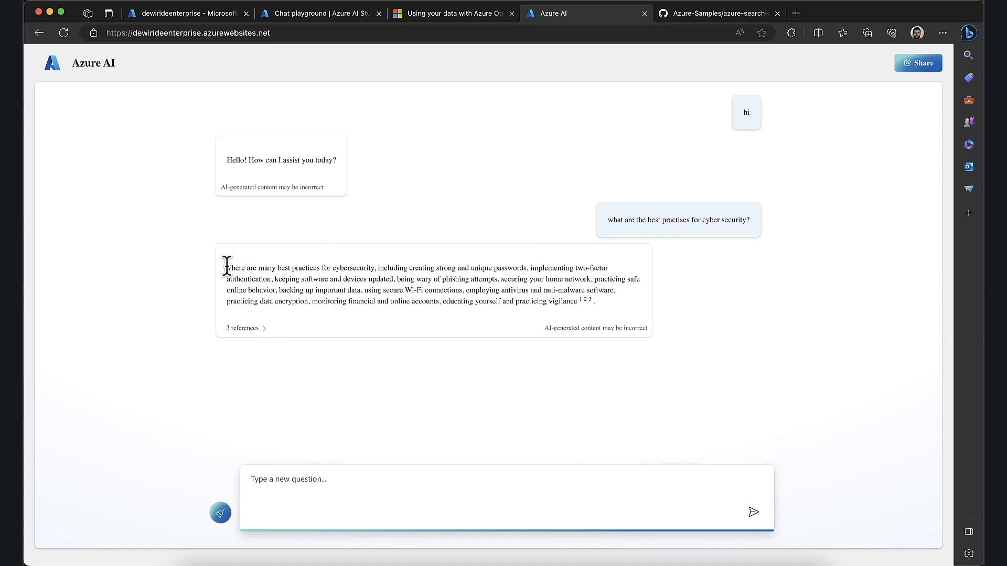
{"action": "mouse_move", "coordinate": [246, 267]}
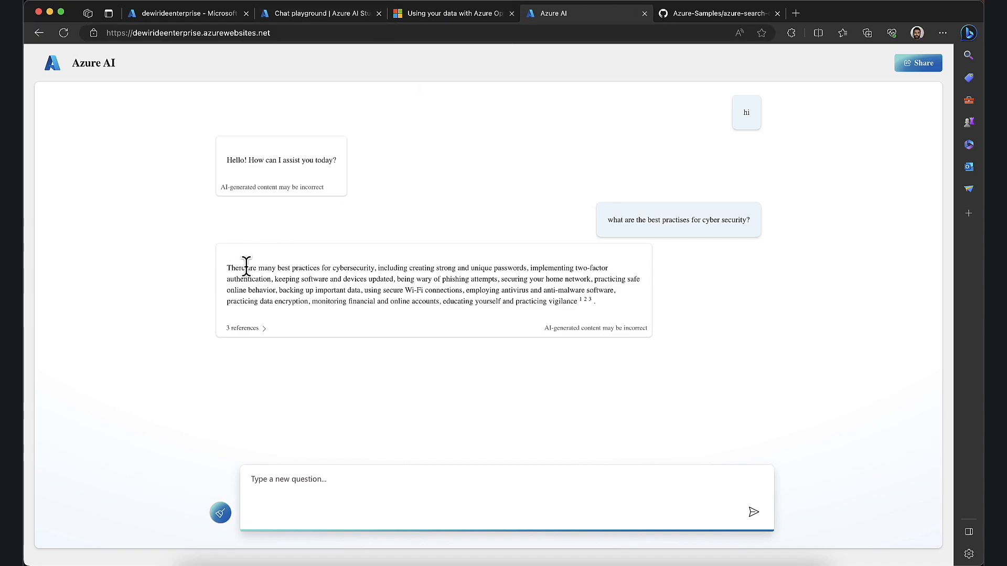
Select and review the cyber security answer, then open developer tools on the chat page
{"action": "left_click_drag", "start_coordinate": [226, 268], "coordinate": [591, 301]}
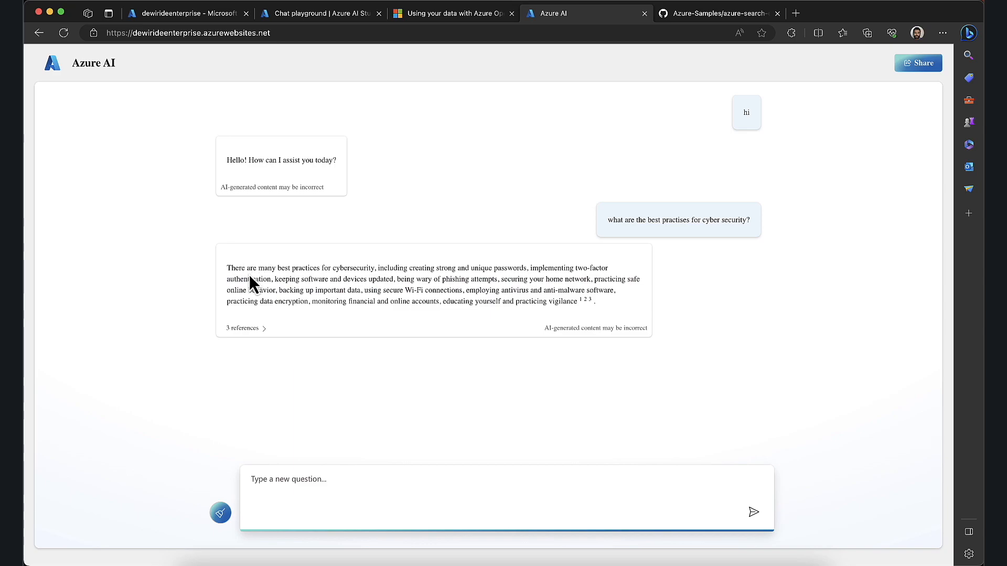
{"action": "left_click_drag", "start_coordinate": [227, 268], "coordinate": [591, 301]}
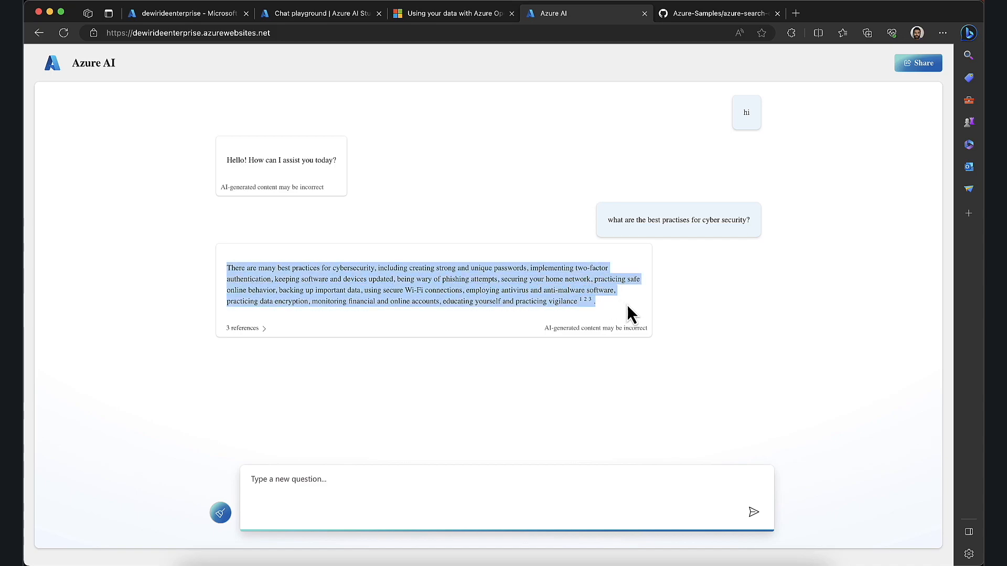
{"action": "left_click", "coordinate": [286, 276]}
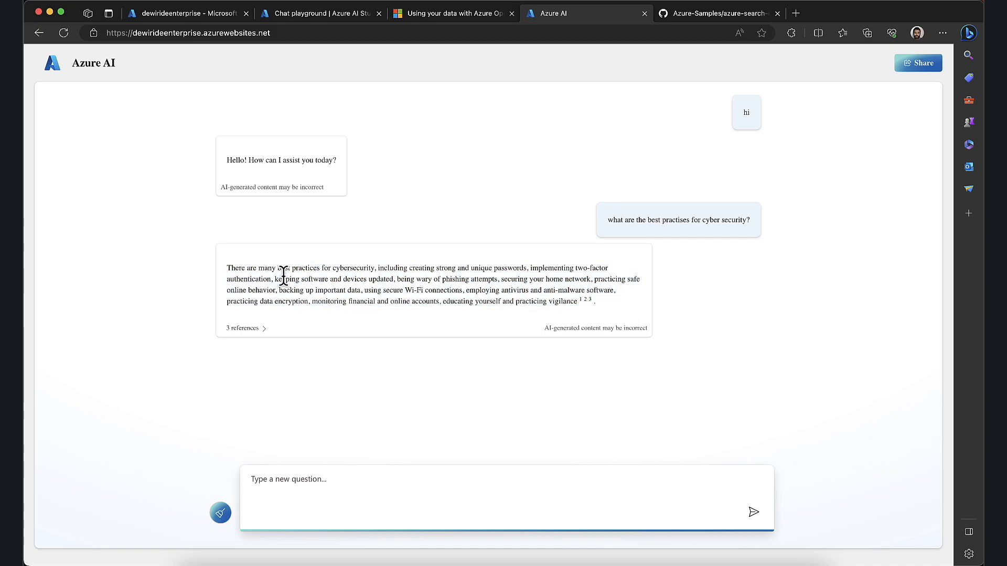
{"action": "mouse_move", "coordinate": [355, 515]}
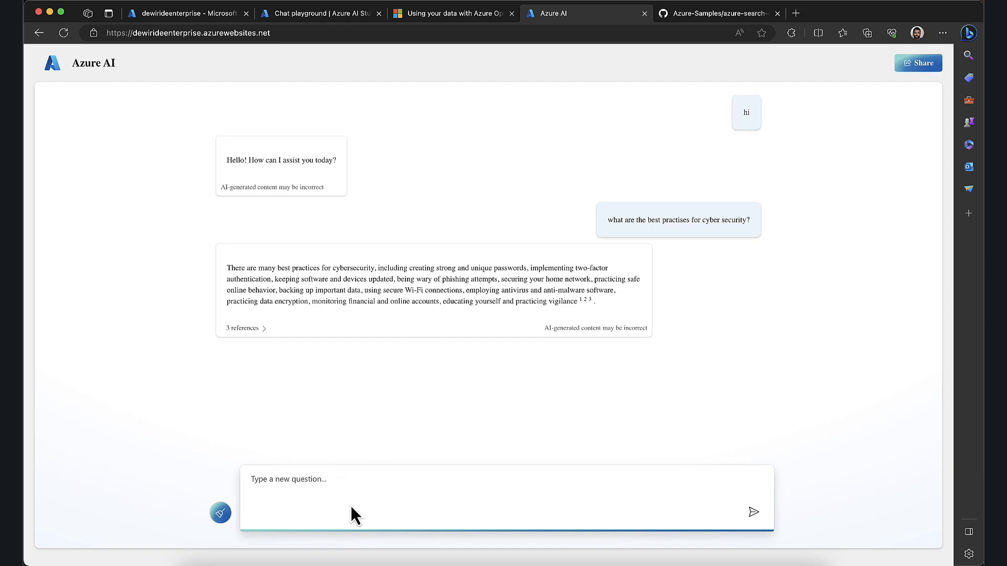
{"action": "right_click", "coordinate": [361, 300]}
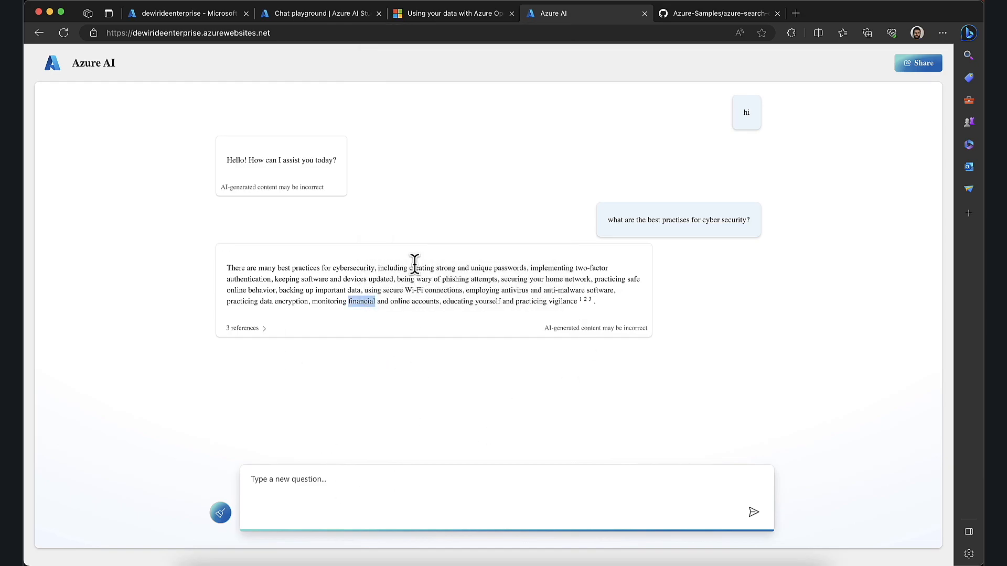
{"action": "left_click", "coordinate": [796, 53]}
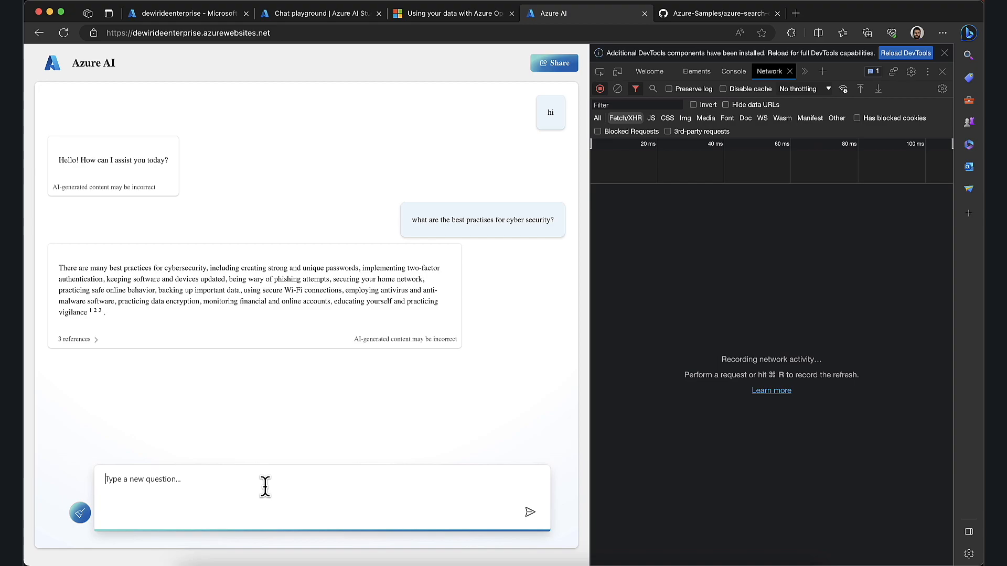
Ask the chat app 'best practises of MFA'
{"action": "type", "text": "best practises"}
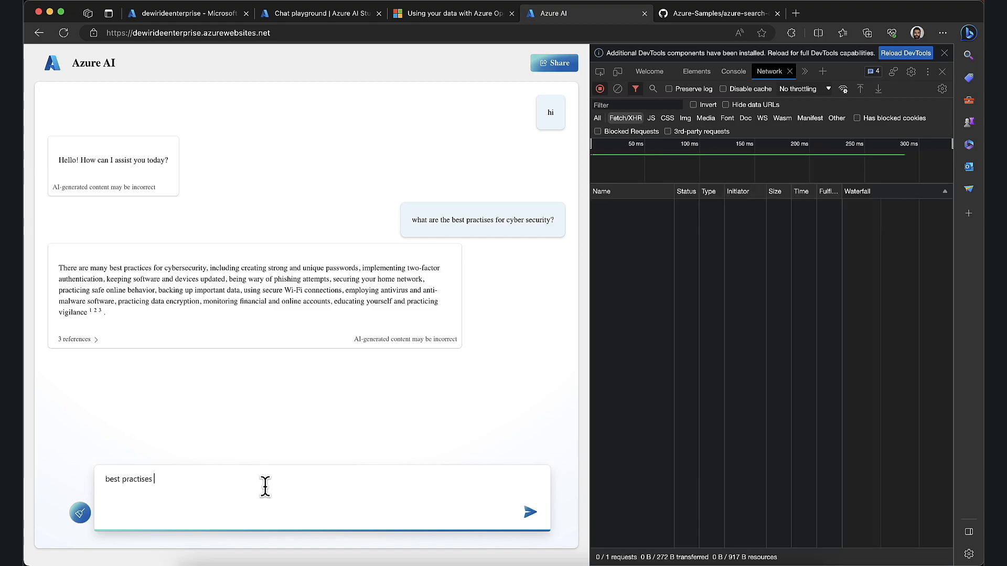
{"action": "type", "text": "of MFA"}
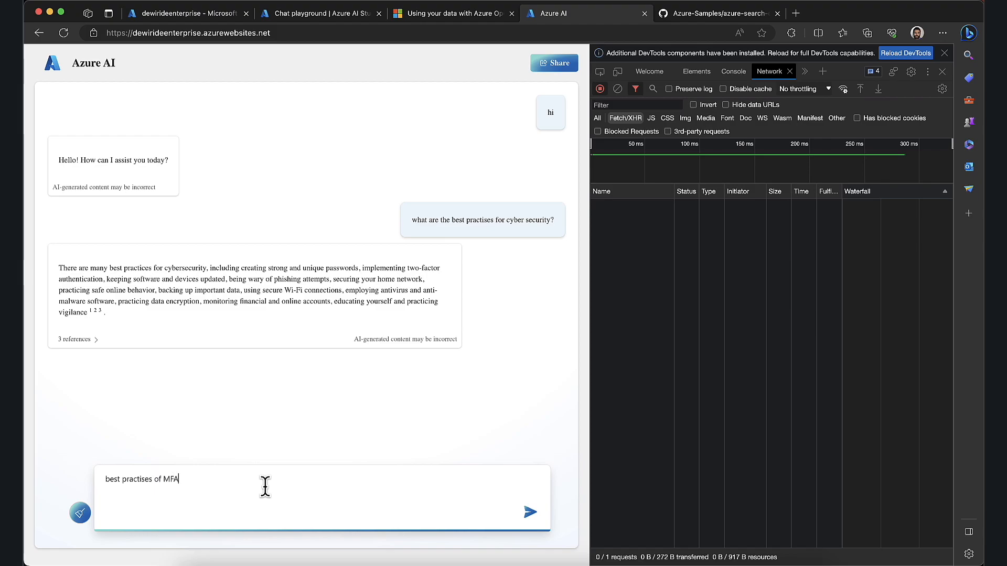
{"action": "left_click", "coordinate": [531, 512]}
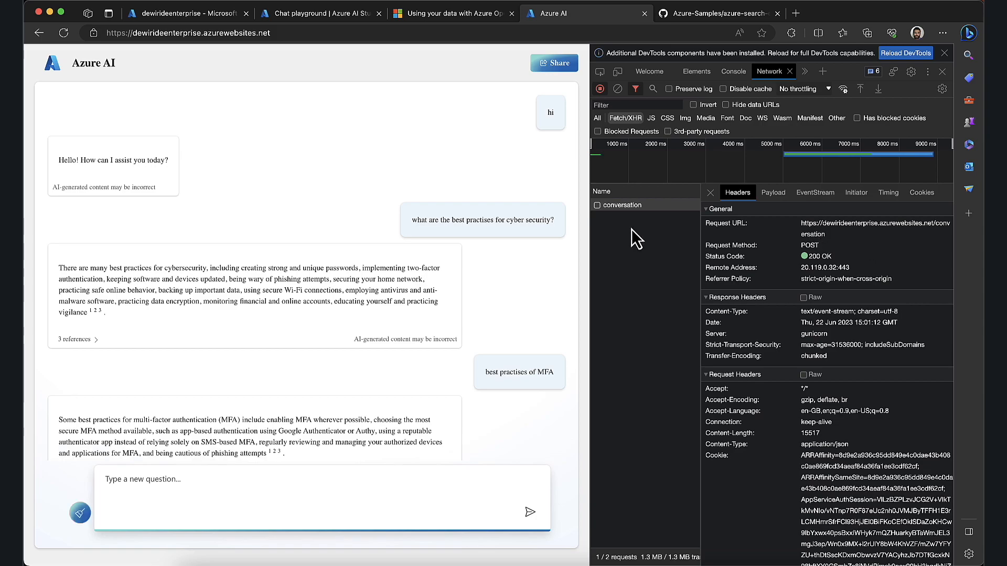
Inspect the conversation request's payload messages, EventStream and headers in DevTools
{"action": "left_click", "coordinate": [773, 192]}
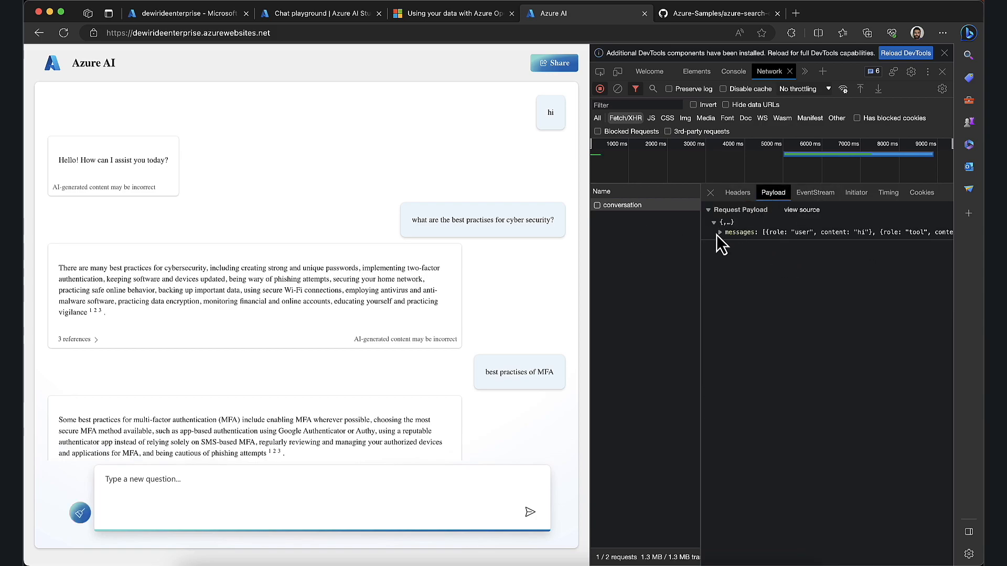
{"action": "left_click", "coordinate": [715, 231]}
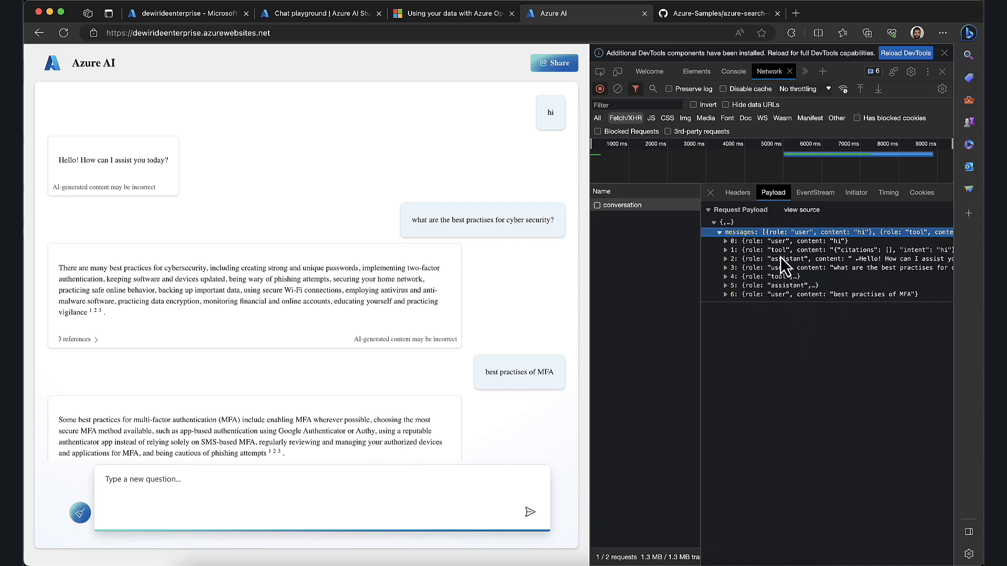
{"action": "left_click", "coordinate": [815, 192]}
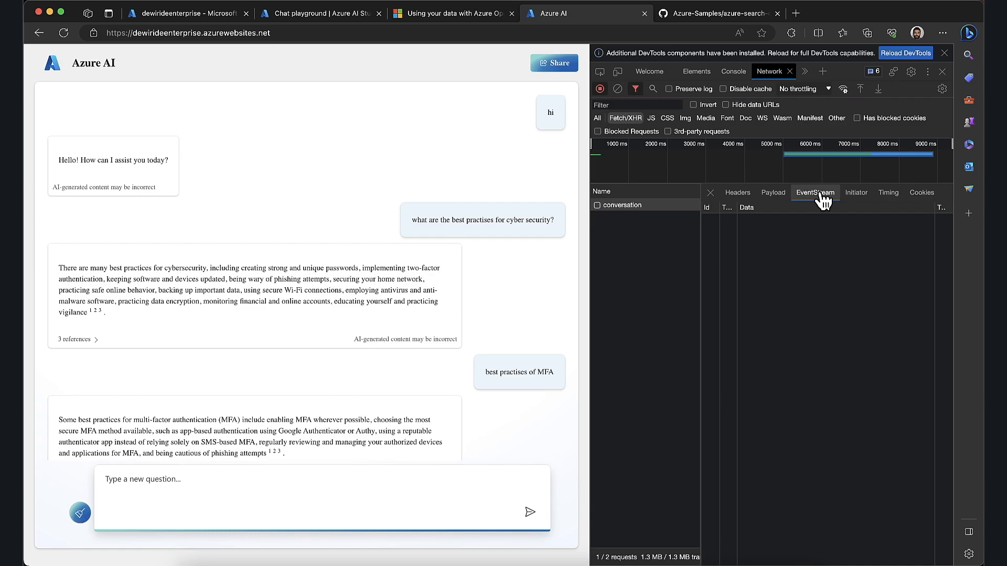
{"action": "left_click", "coordinate": [772, 192]}
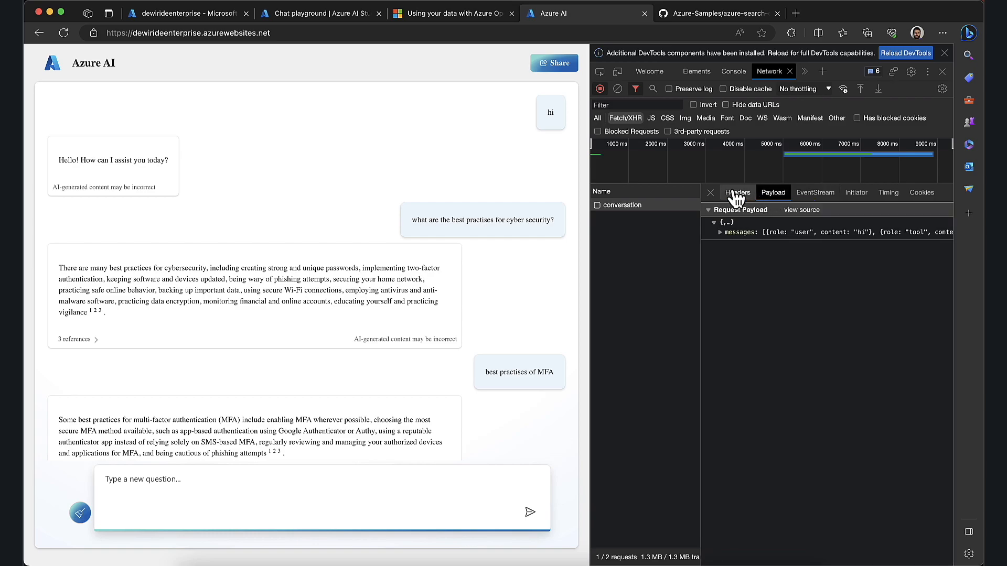
{"action": "left_click", "coordinate": [737, 192]}
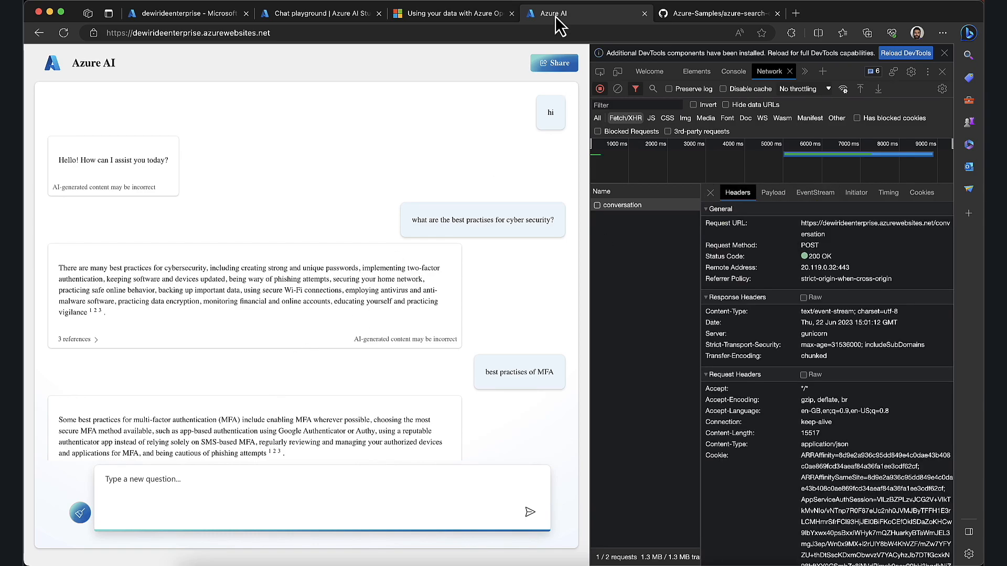